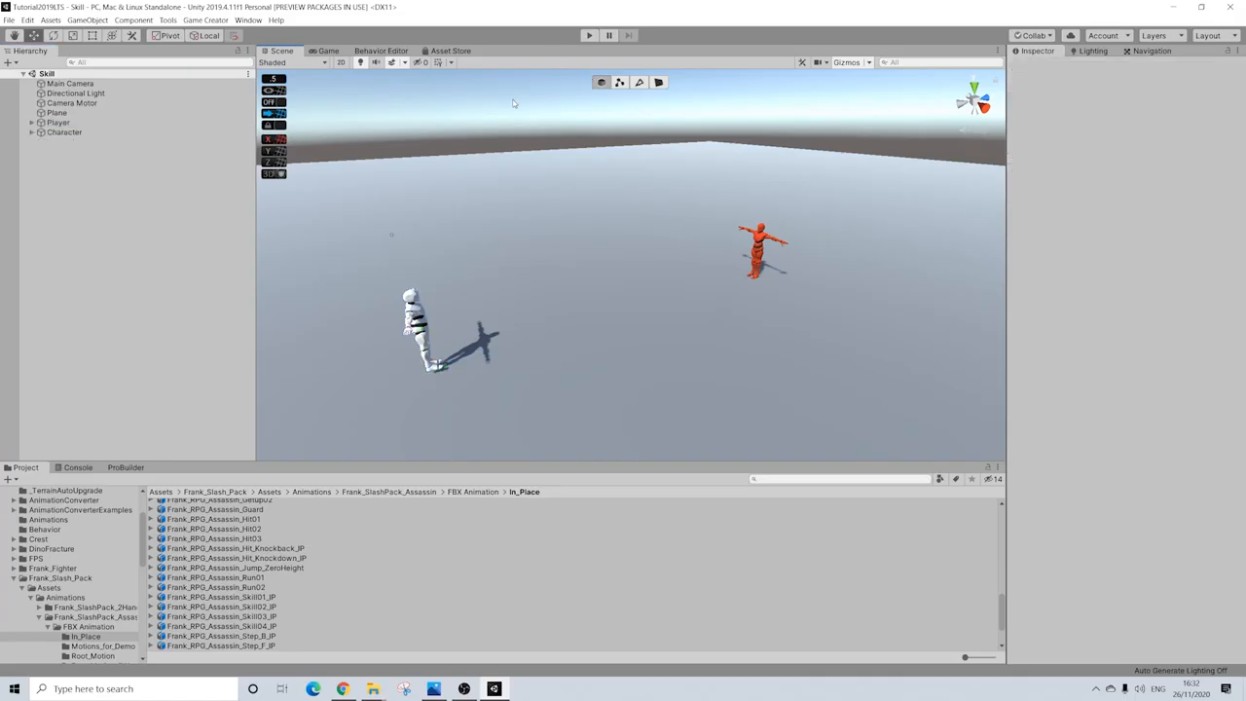
pyautogui.moveTo(677, 242)
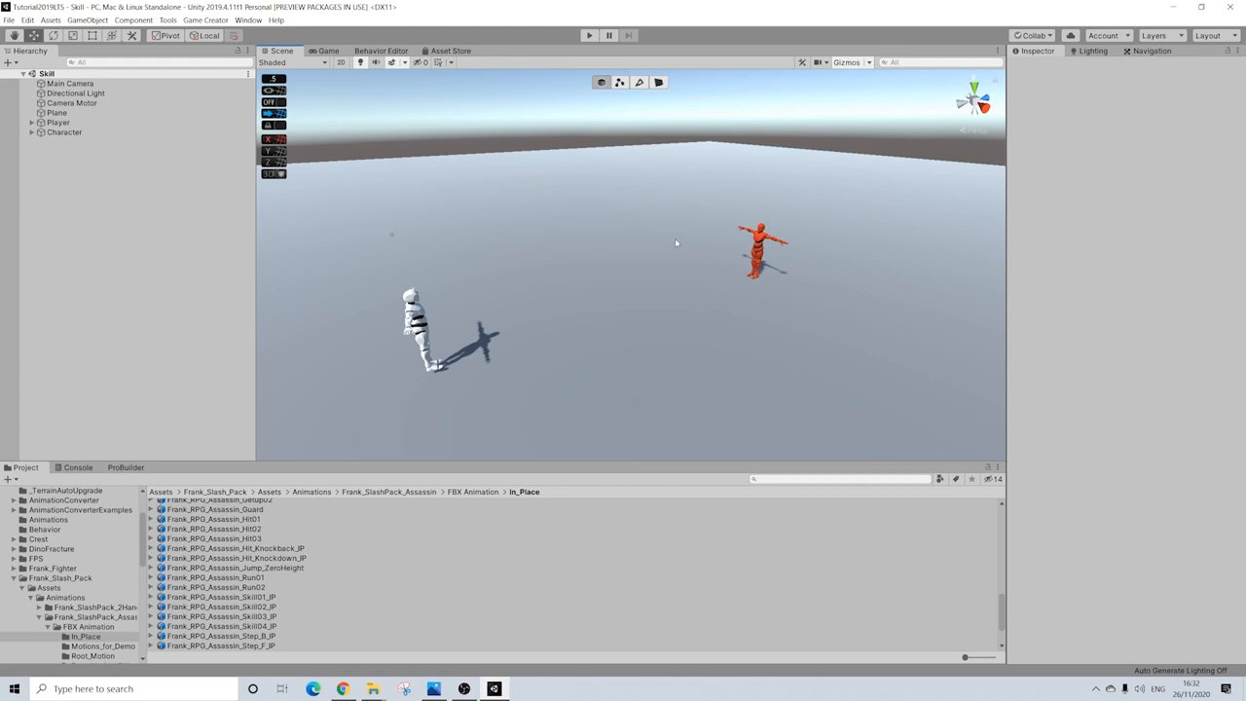
pyautogui.moveTo(645, 236)
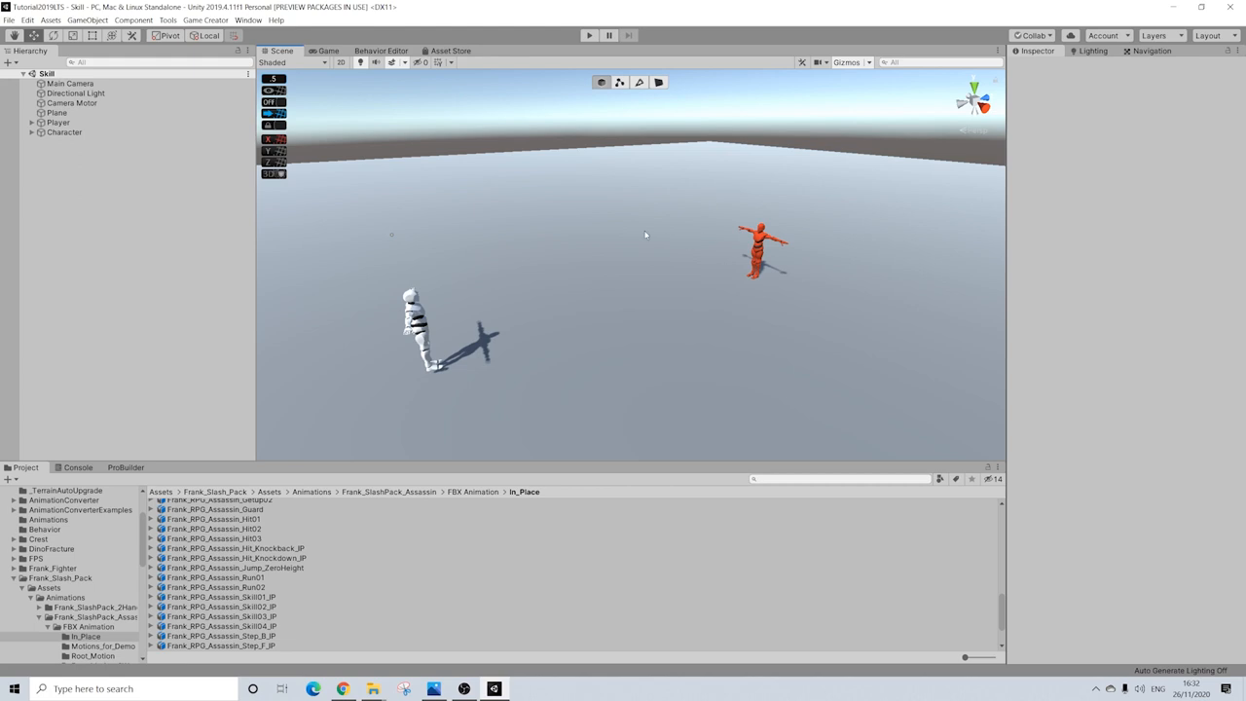
# Inspect the Player and the Enemy-tagged Character's components, then open the Frank_Slash_Pack folder.
pyautogui.click(56, 122)
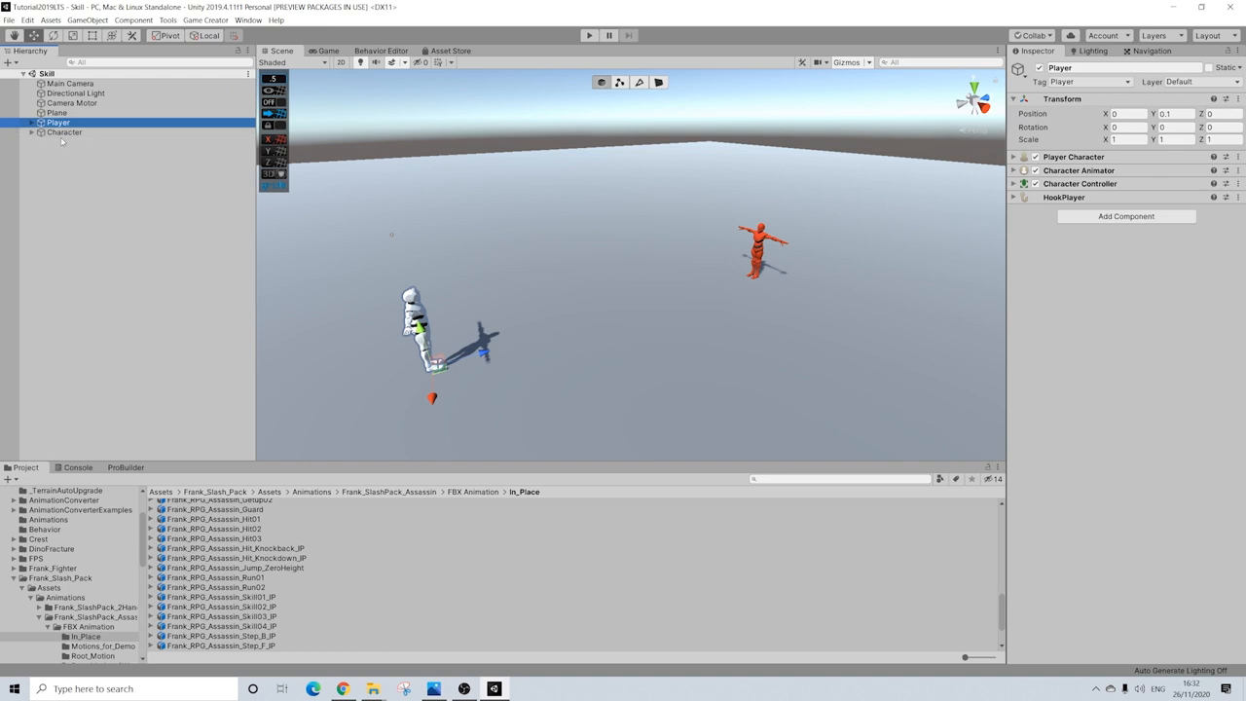
pyautogui.click(64, 132)
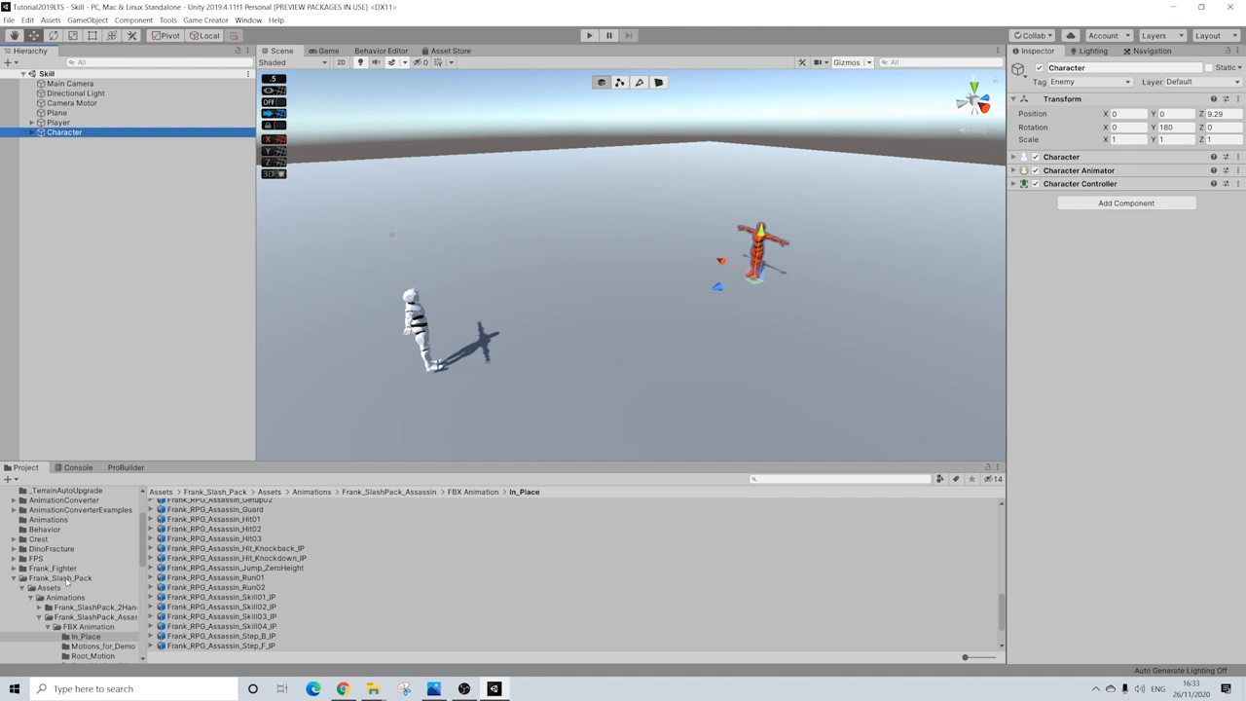
pyautogui.click(61, 578)
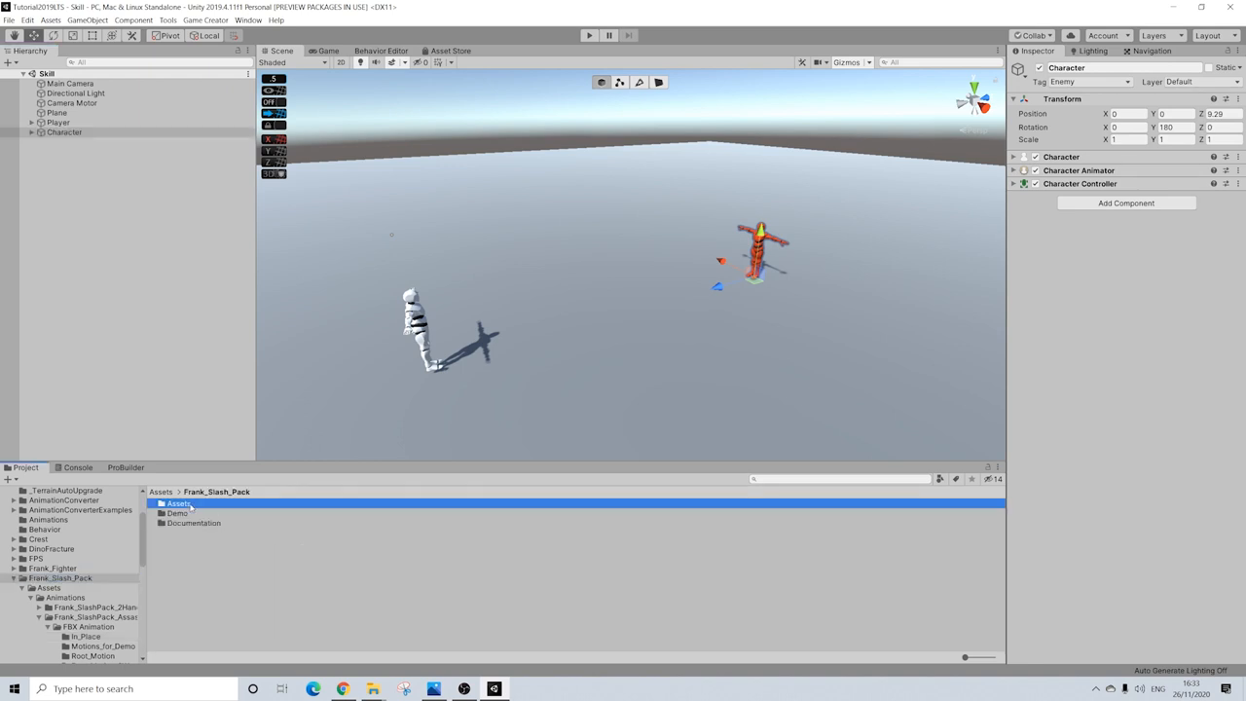
# Navigate into the Frank_SlashPack_Assassin In_Place animations folder.
pyautogui.doubleClick(179, 503)
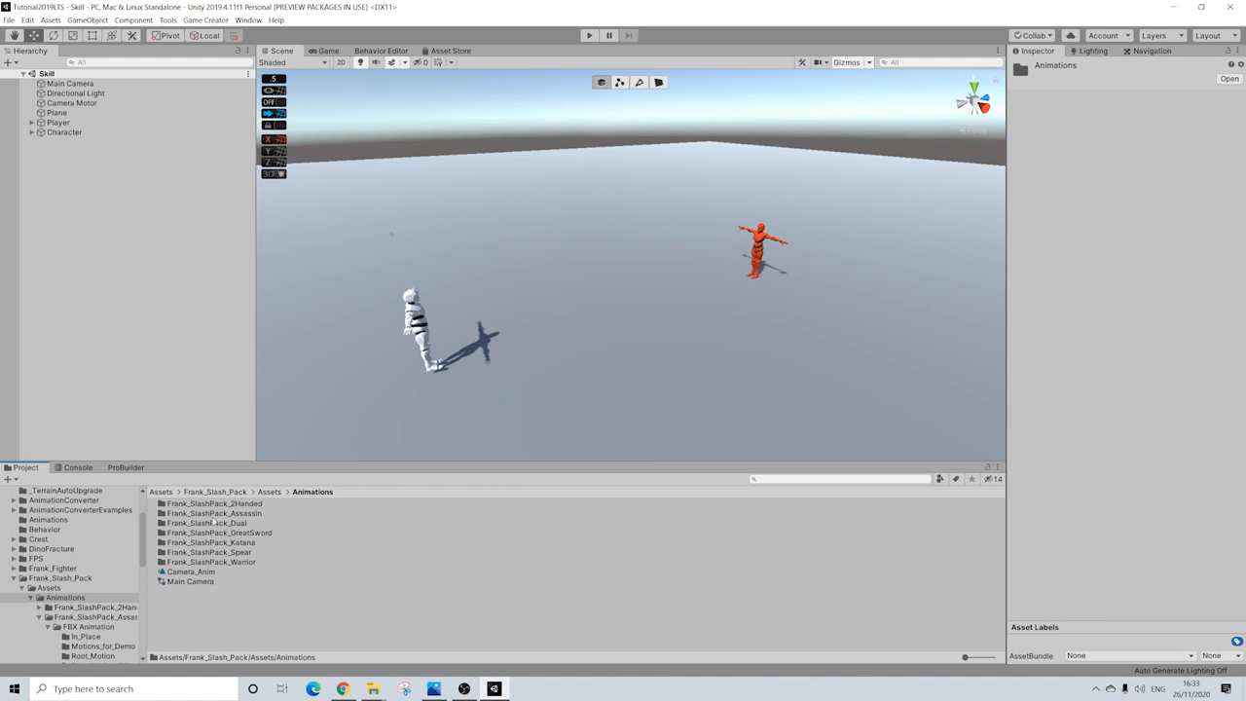
pyautogui.doubleClick(214, 513)
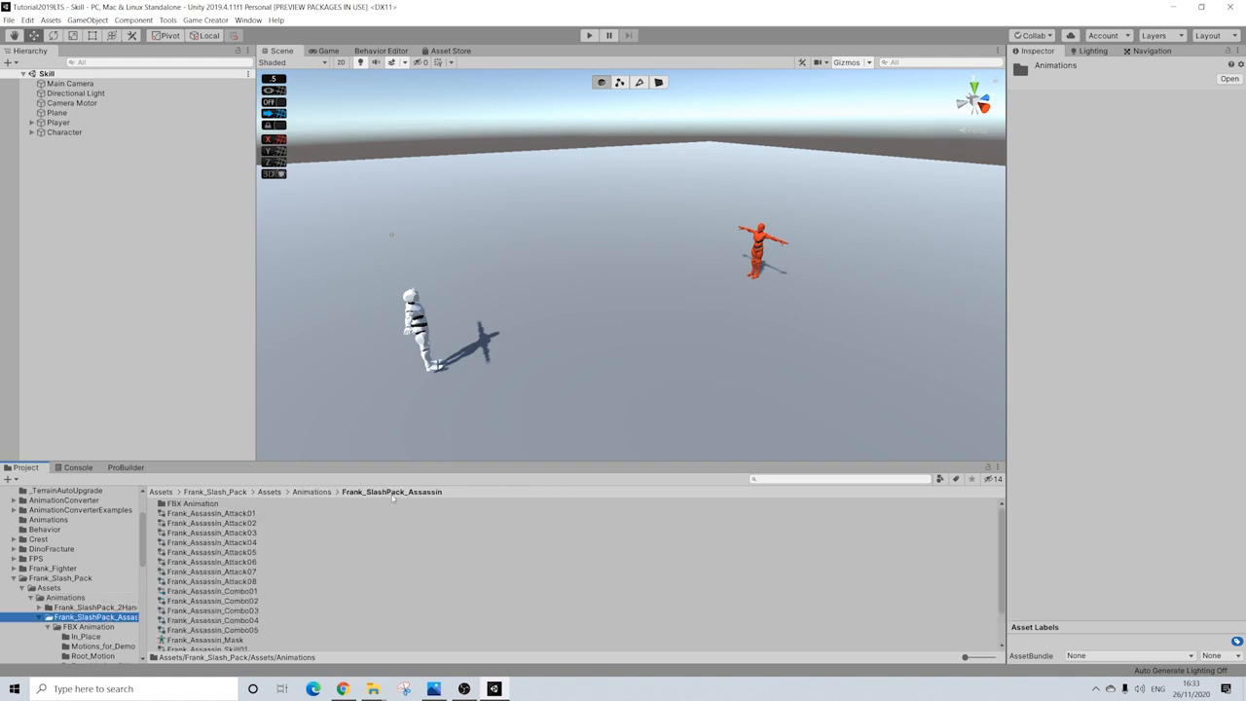
pyautogui.click(86, 635)
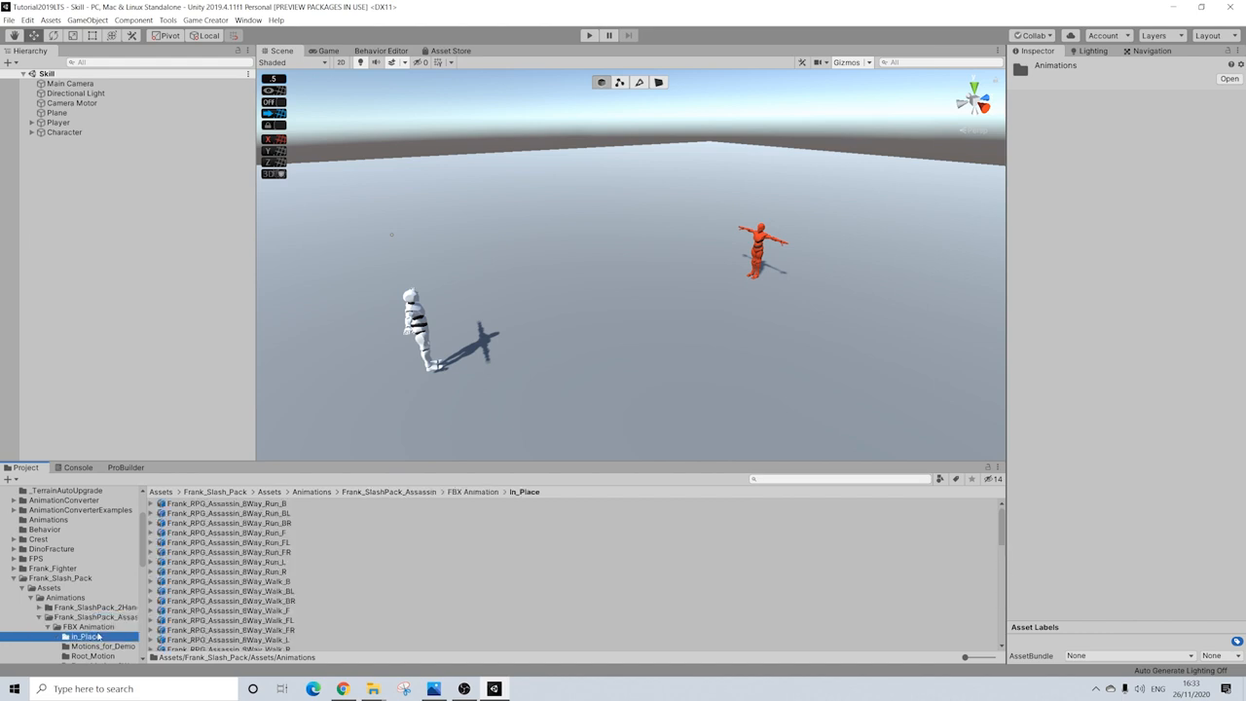
pyautogui.scroll(-3)
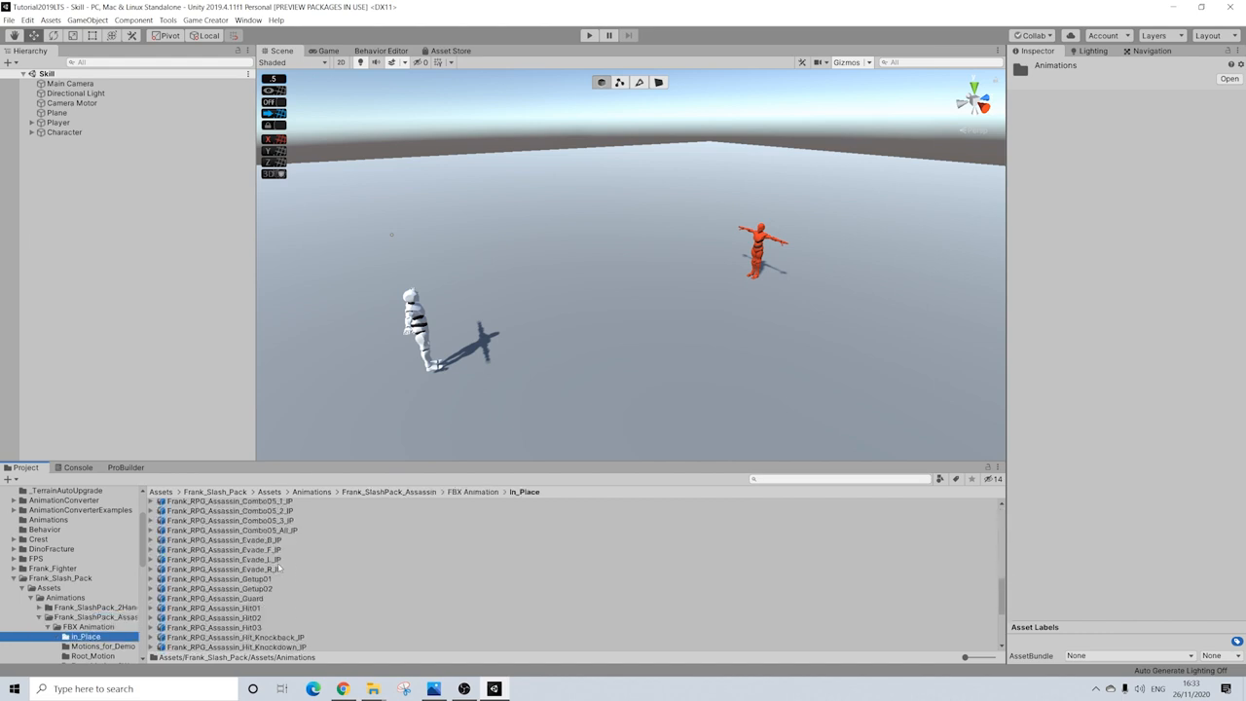
pyautogui.scroll(-3)
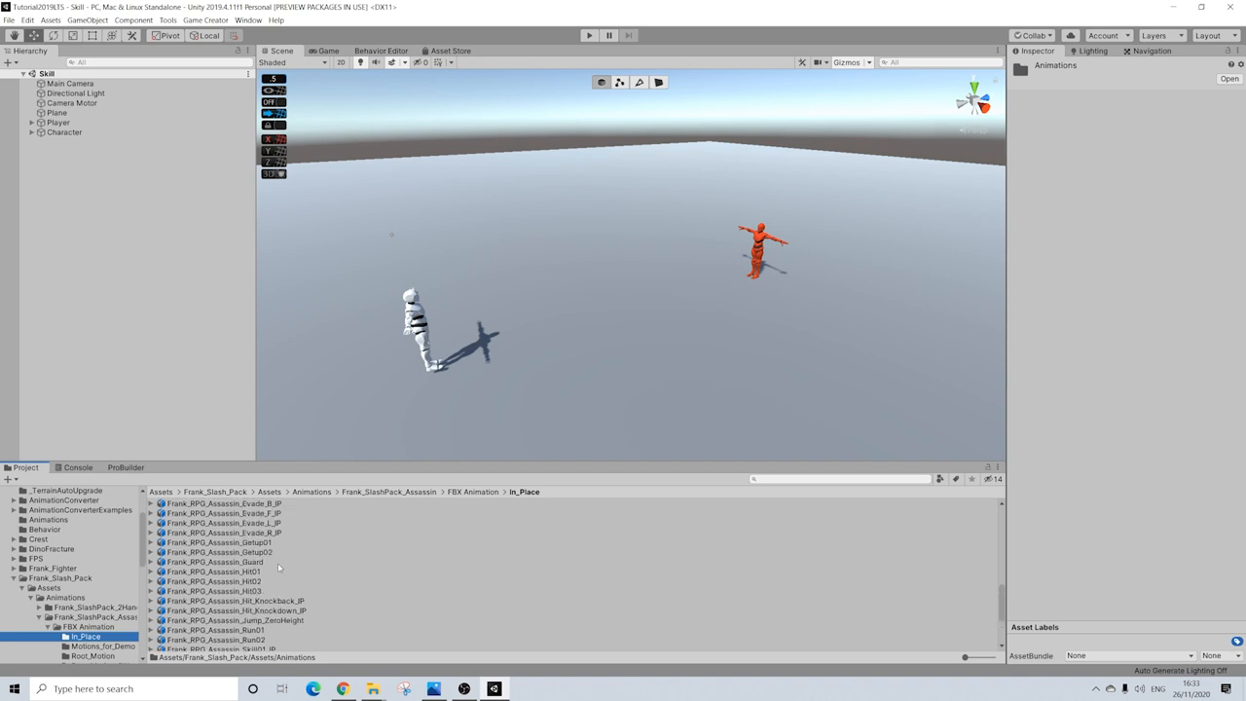
pyautogui.scroll(-3)
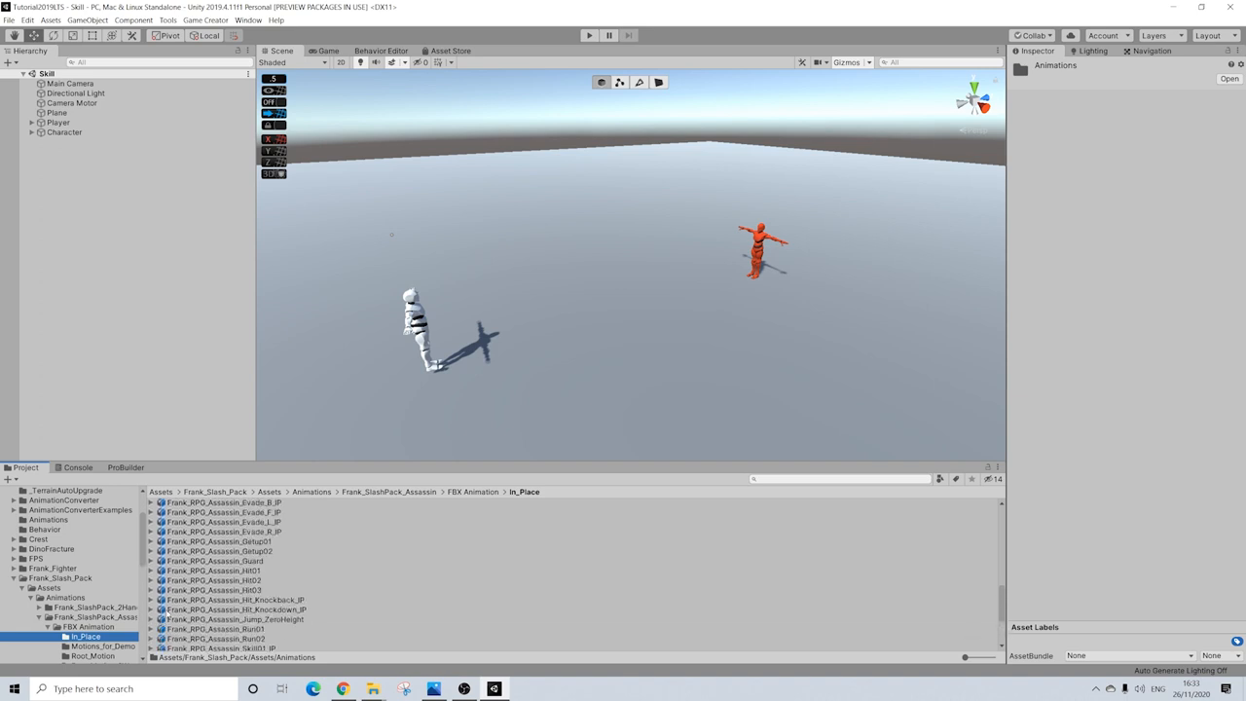
# View Hit_Knockdown_IP's clip import settings, then Skill01_IP's clip import settings.
pyautogui.click(150, 609)
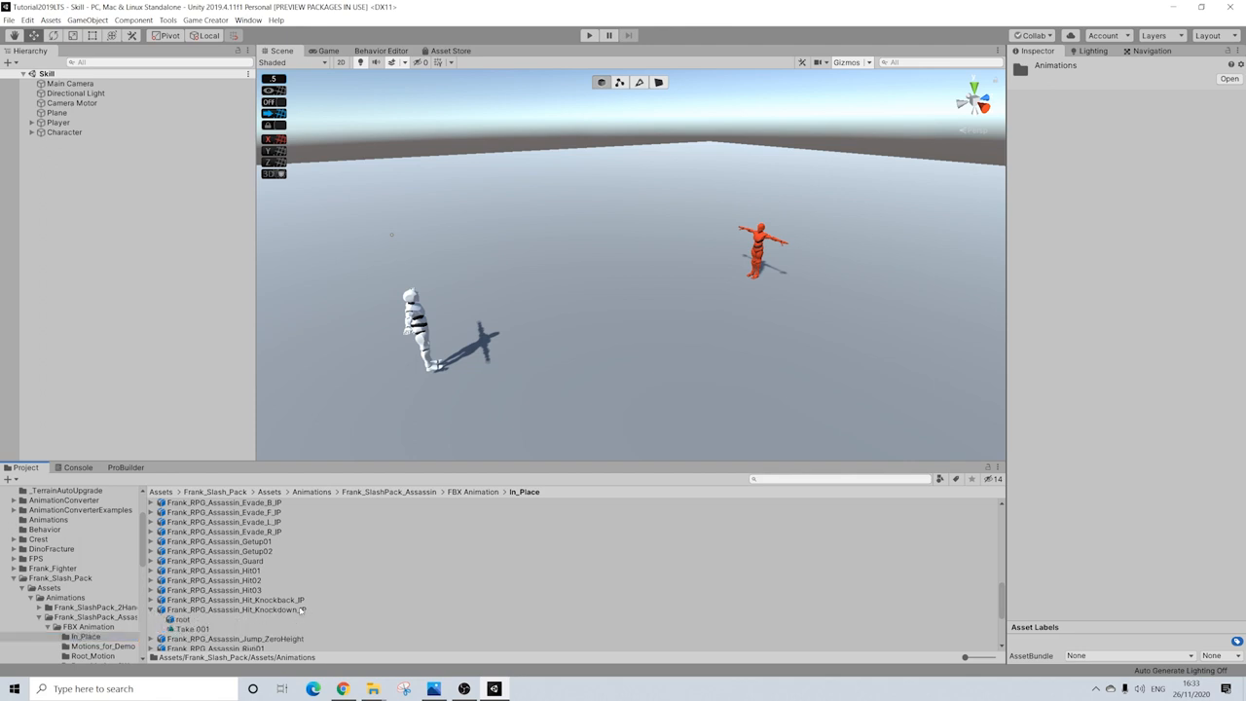
pyautogui.click(233, 610)
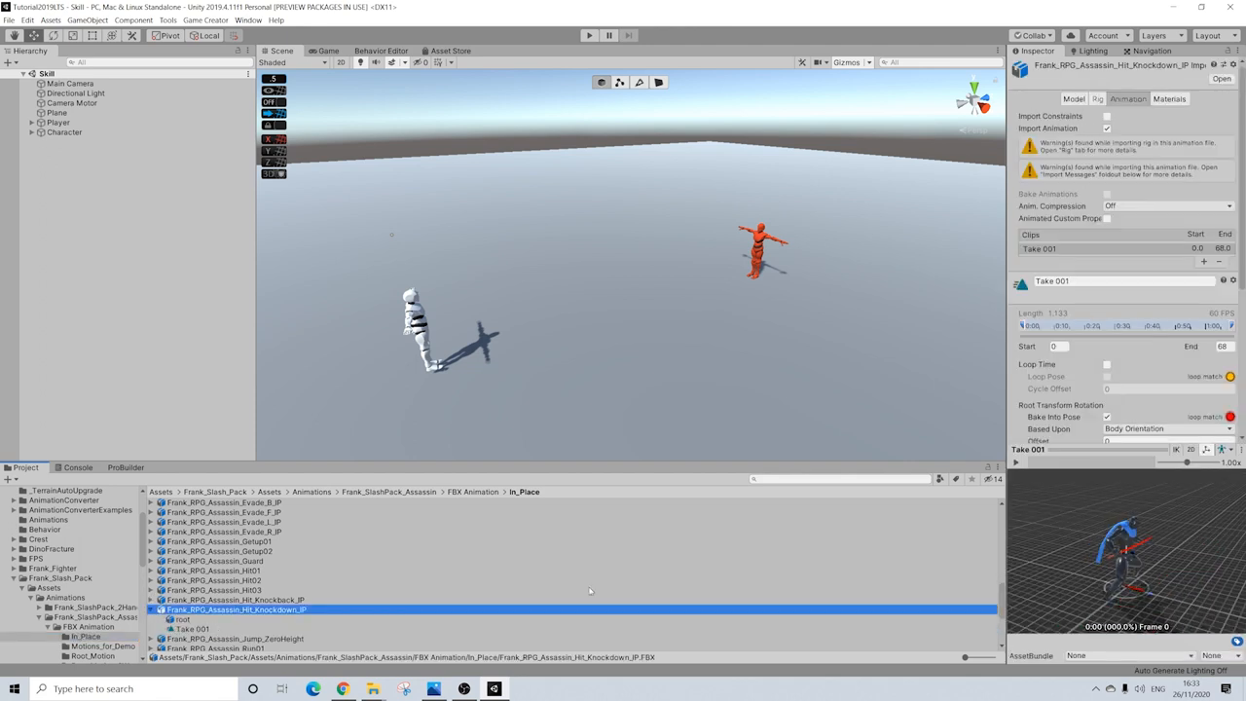
pyautogui.click(1128, 98)
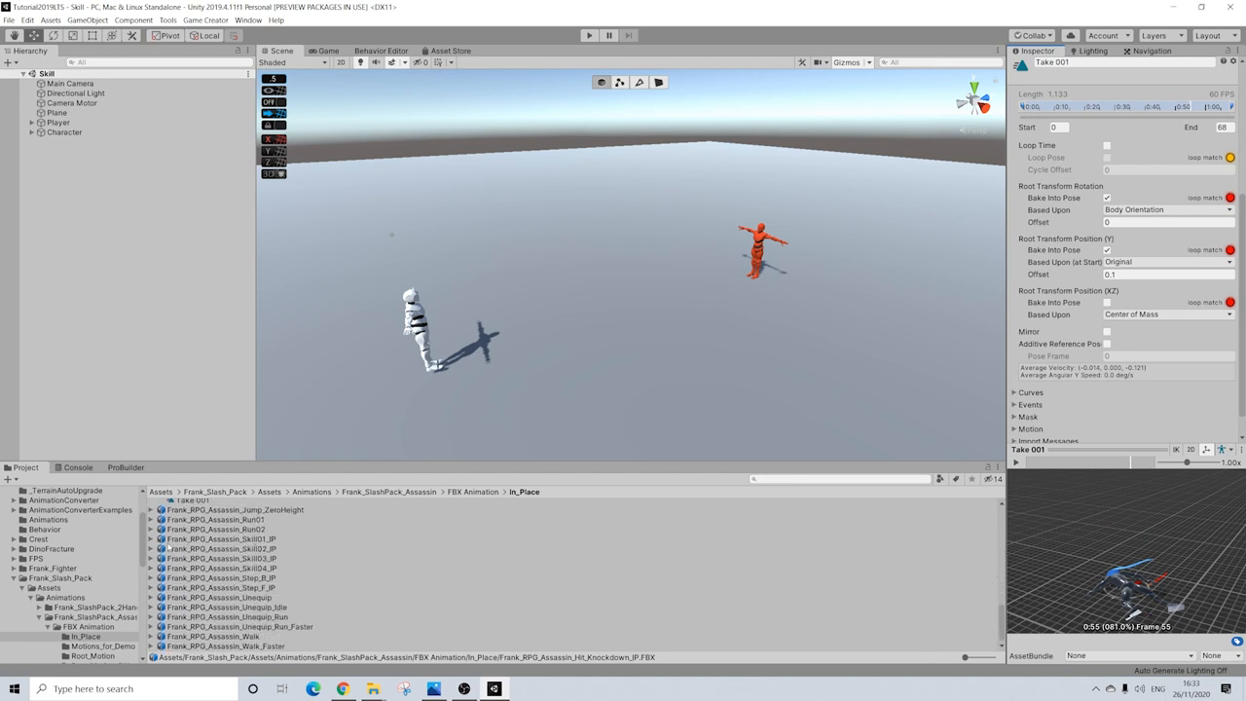
pyautogui.click(151, 539)
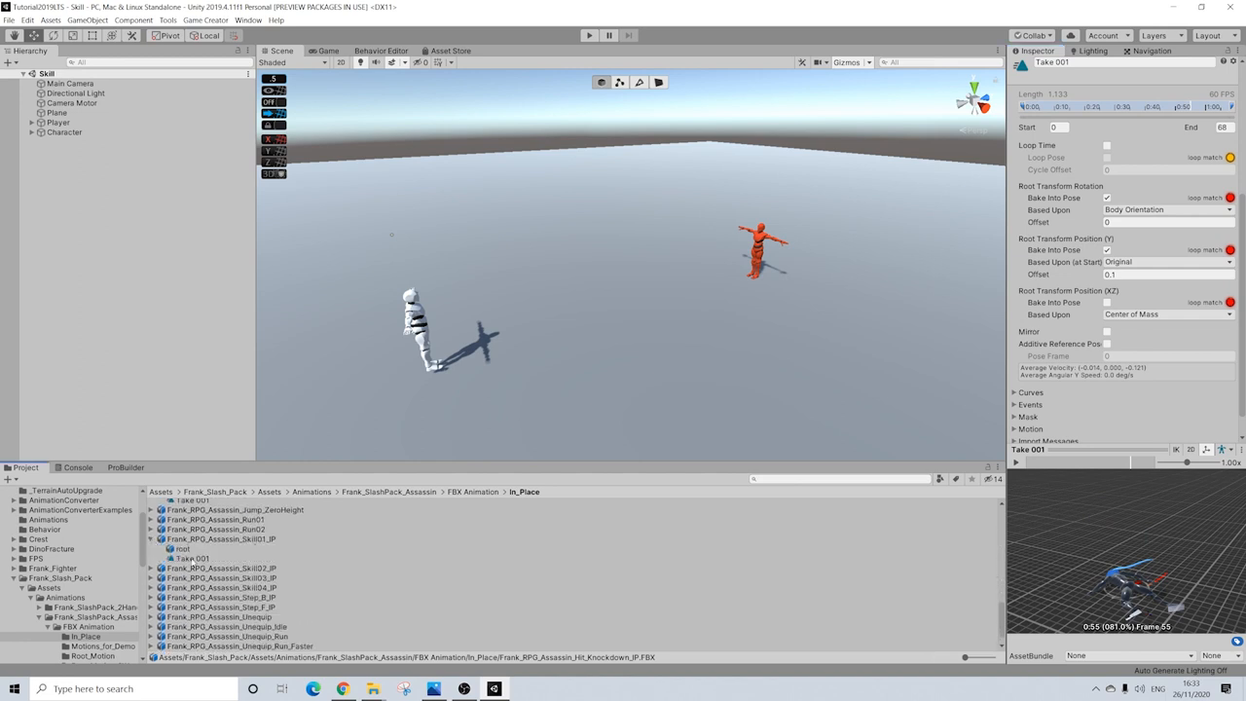
pyautogui.click(220, 539)
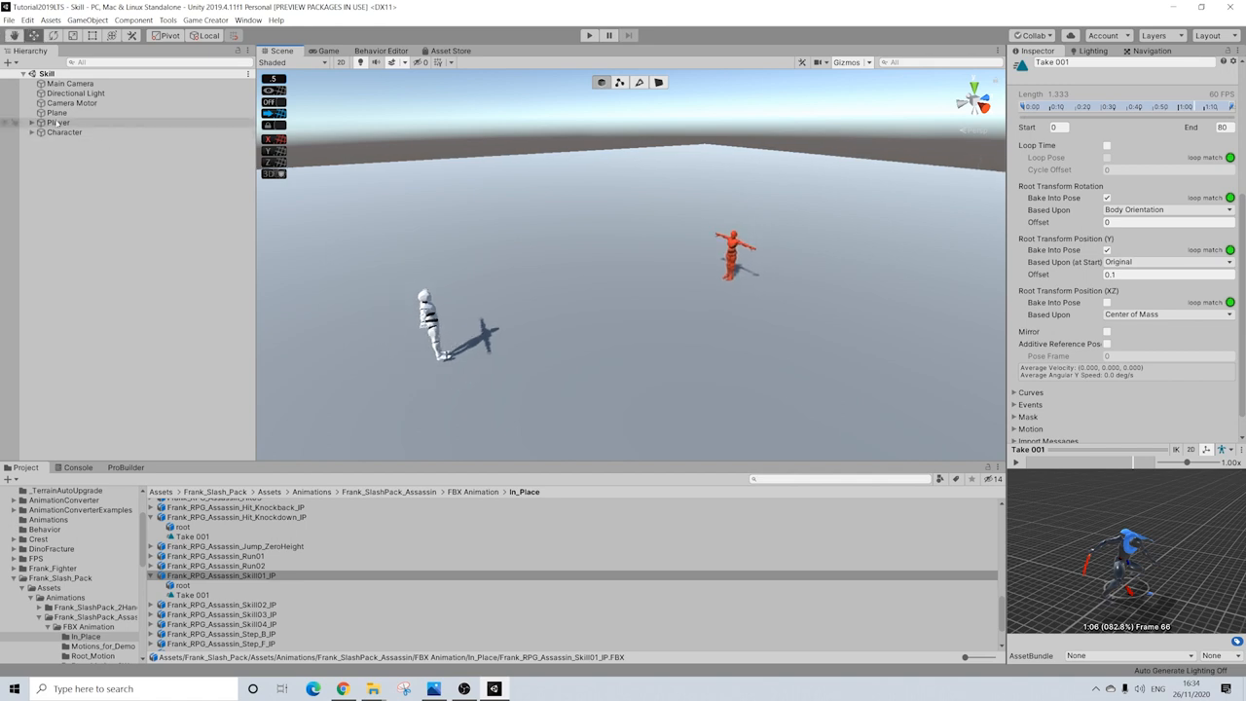
# Add Character Melee and Skills components to Player, collapsing the Skills details.
pyautogui.rightClick(56, 122)
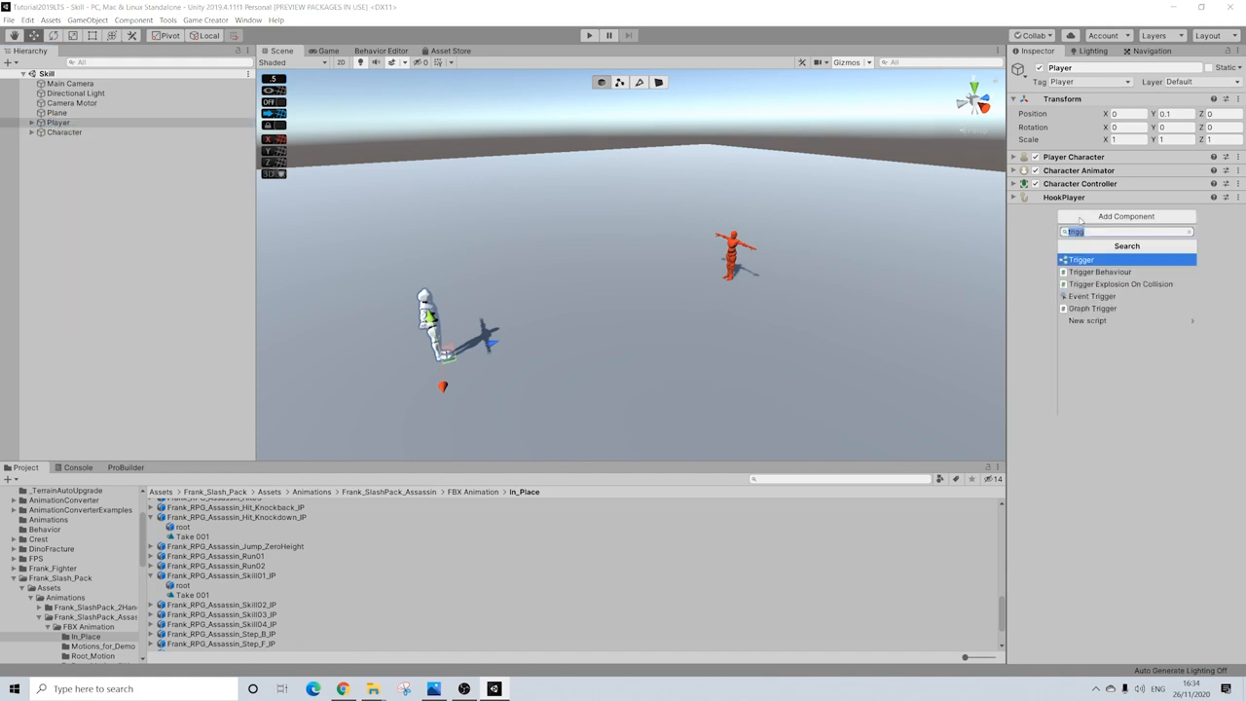
pyautogui.write('mel')
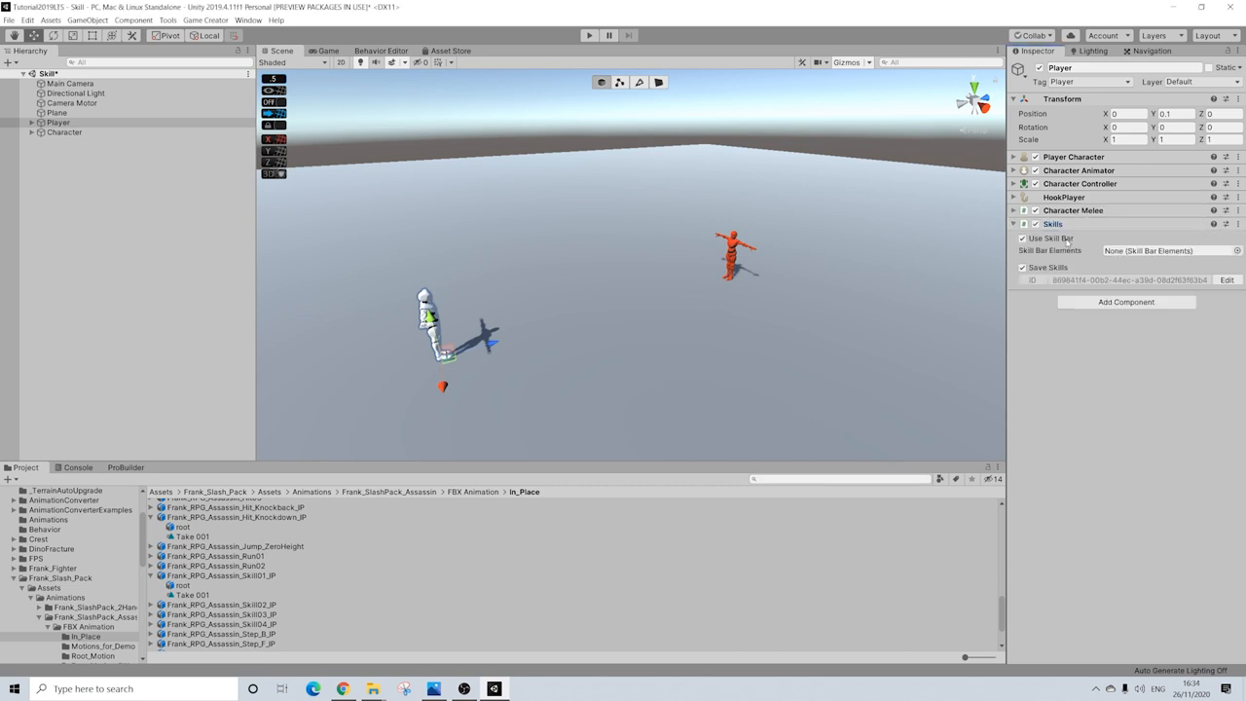
pyautogui.click(1023, 239)
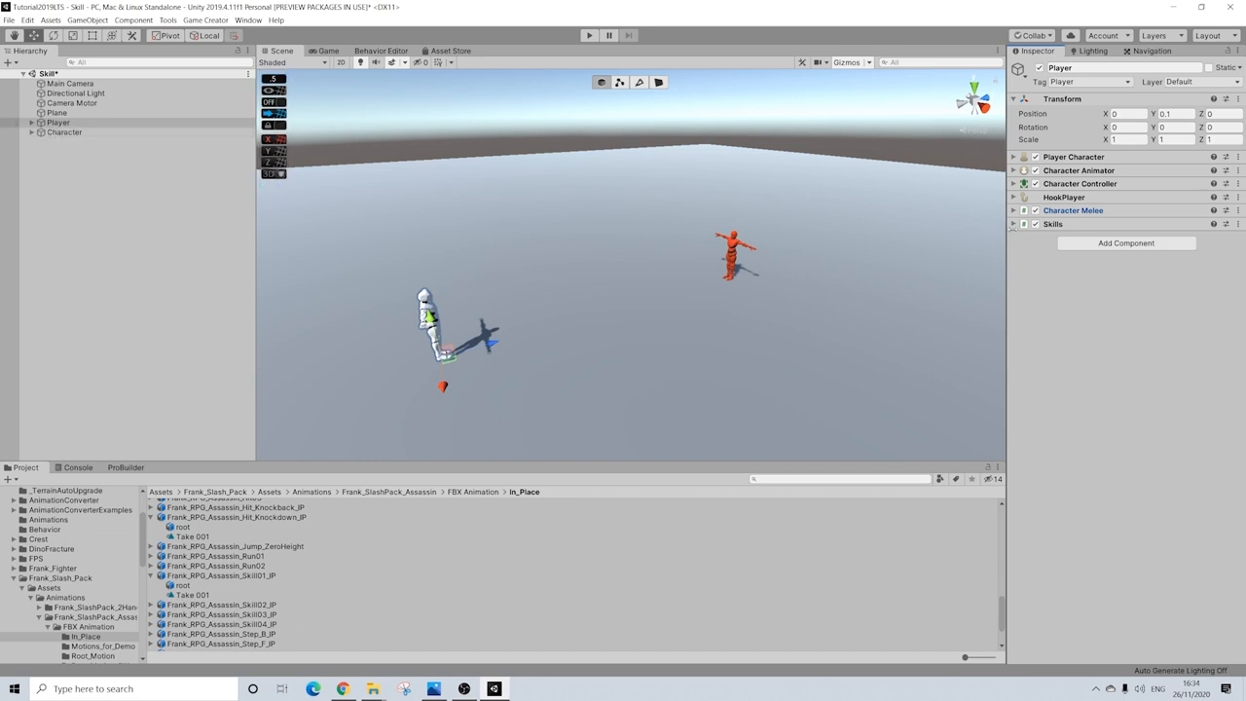
# Create a Draw child object under Player with a Trigger fired by the E key.
pyautogui.rightClick(57, 122)
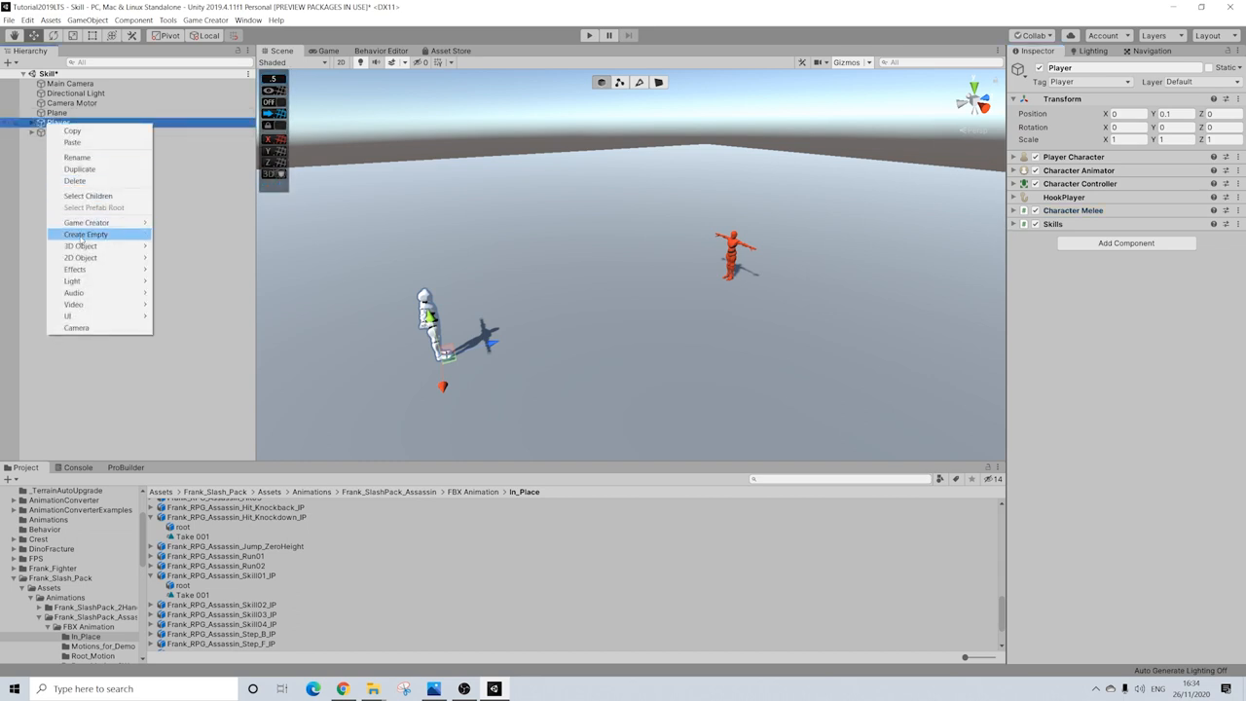
pyautogui.click(85, 234)
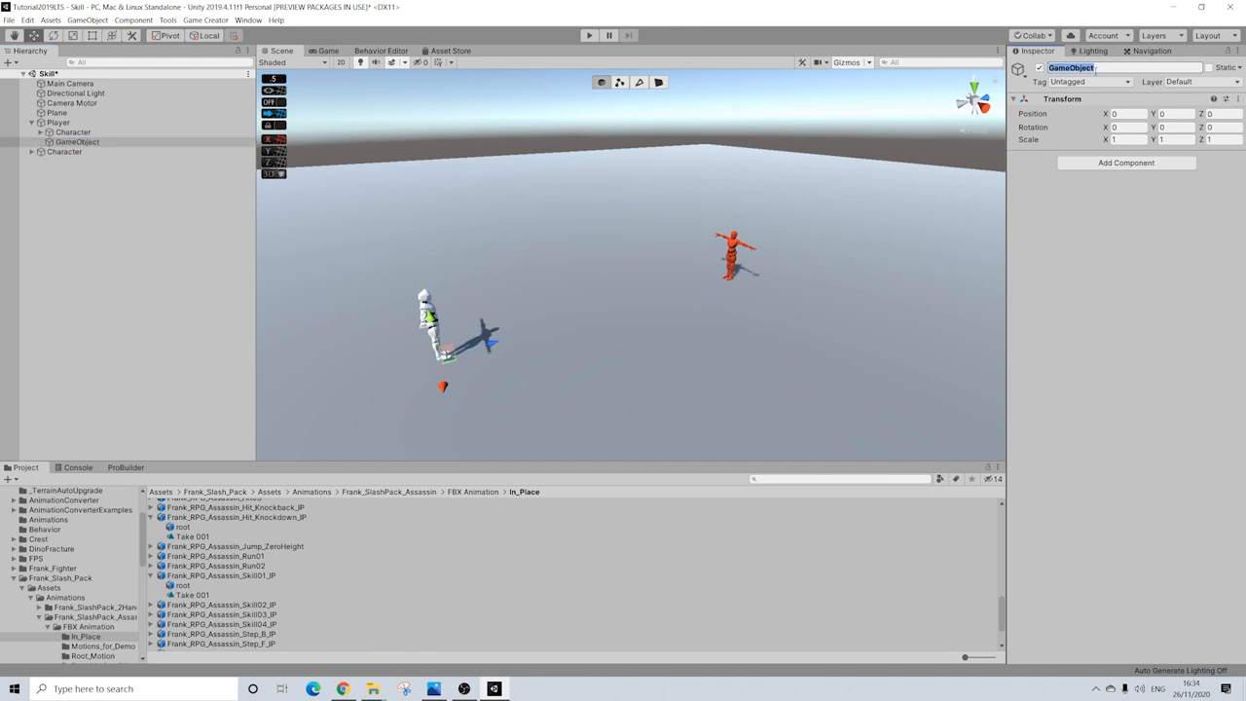
pyautogui.click(1125, 162)
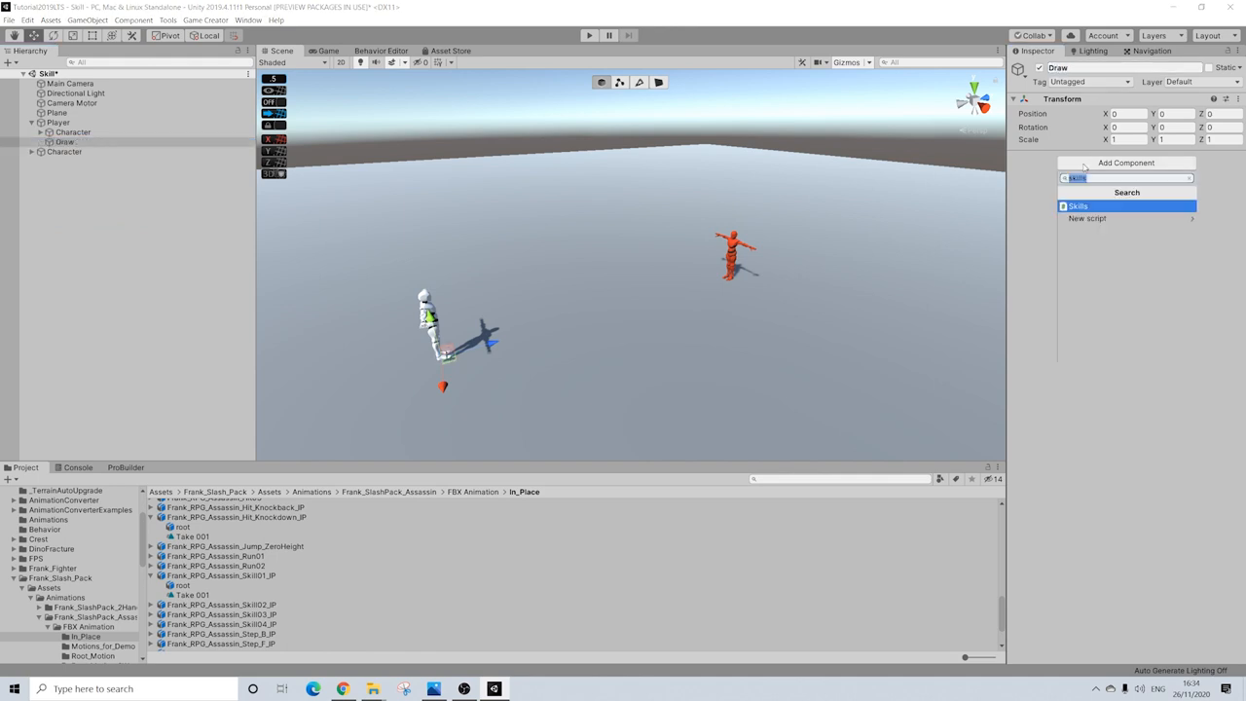
pyautogui.click(1078, 206)
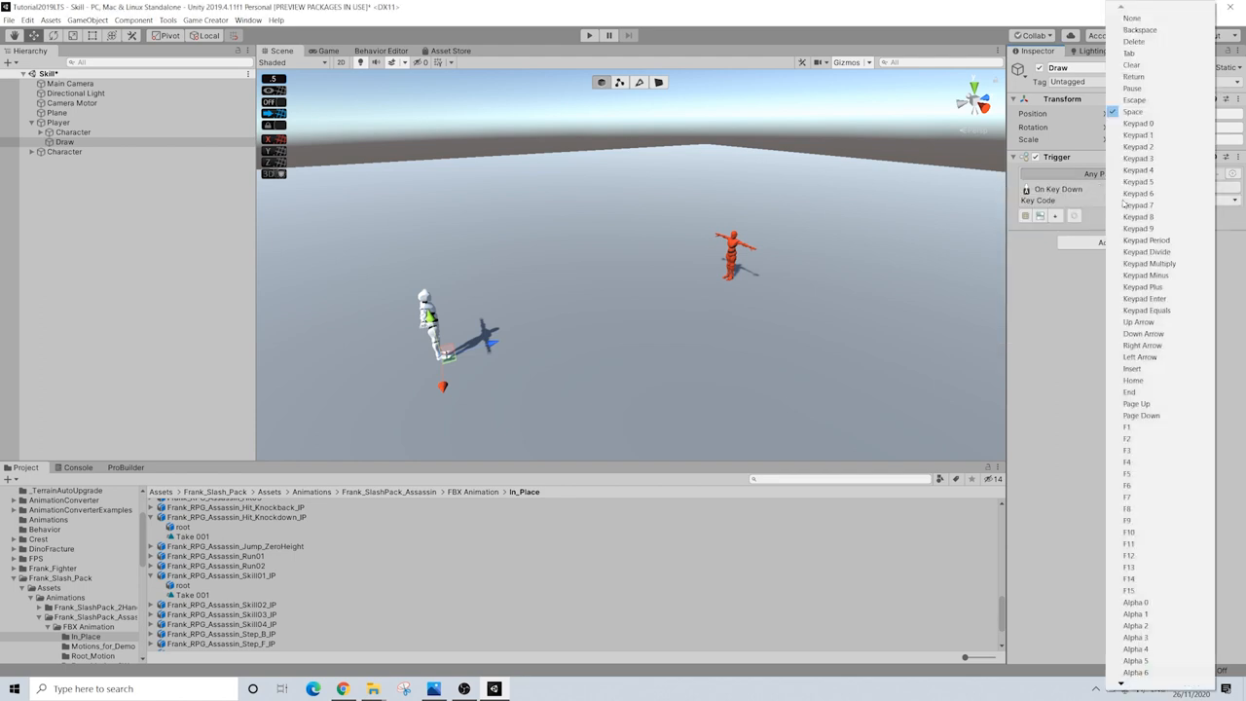
pyautogui.scroll(-3)
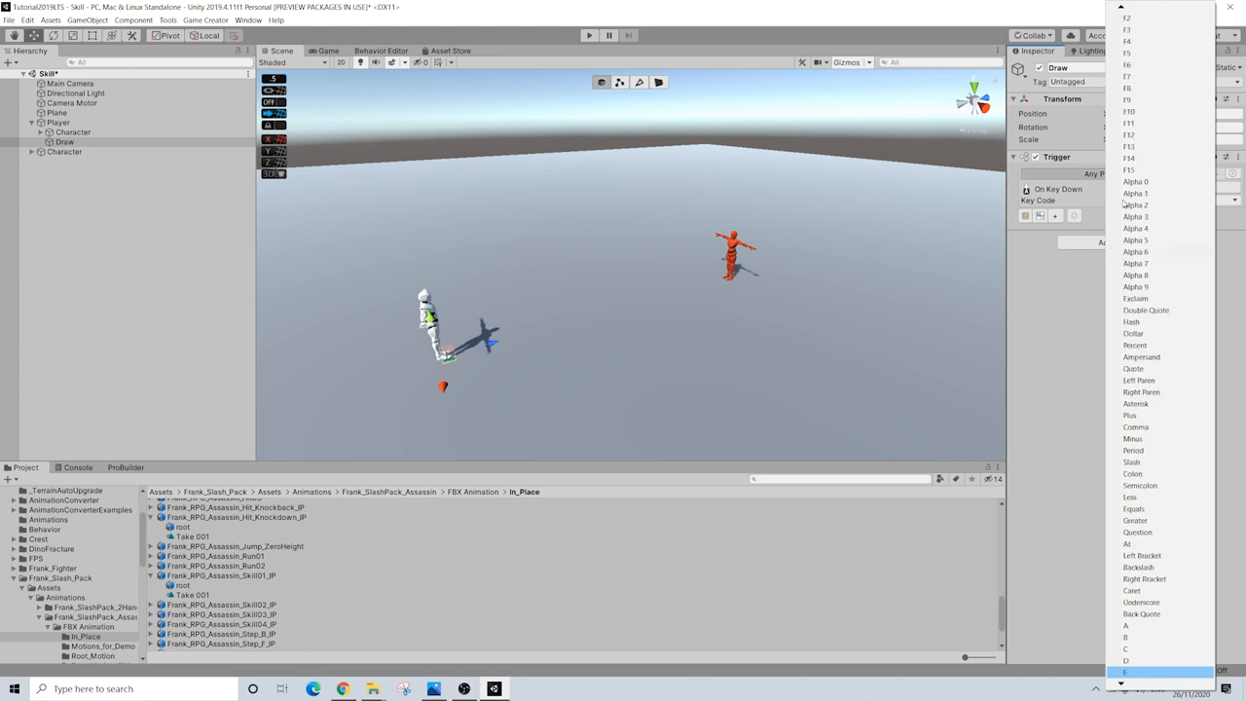
pyautogui.click(1126, 672)
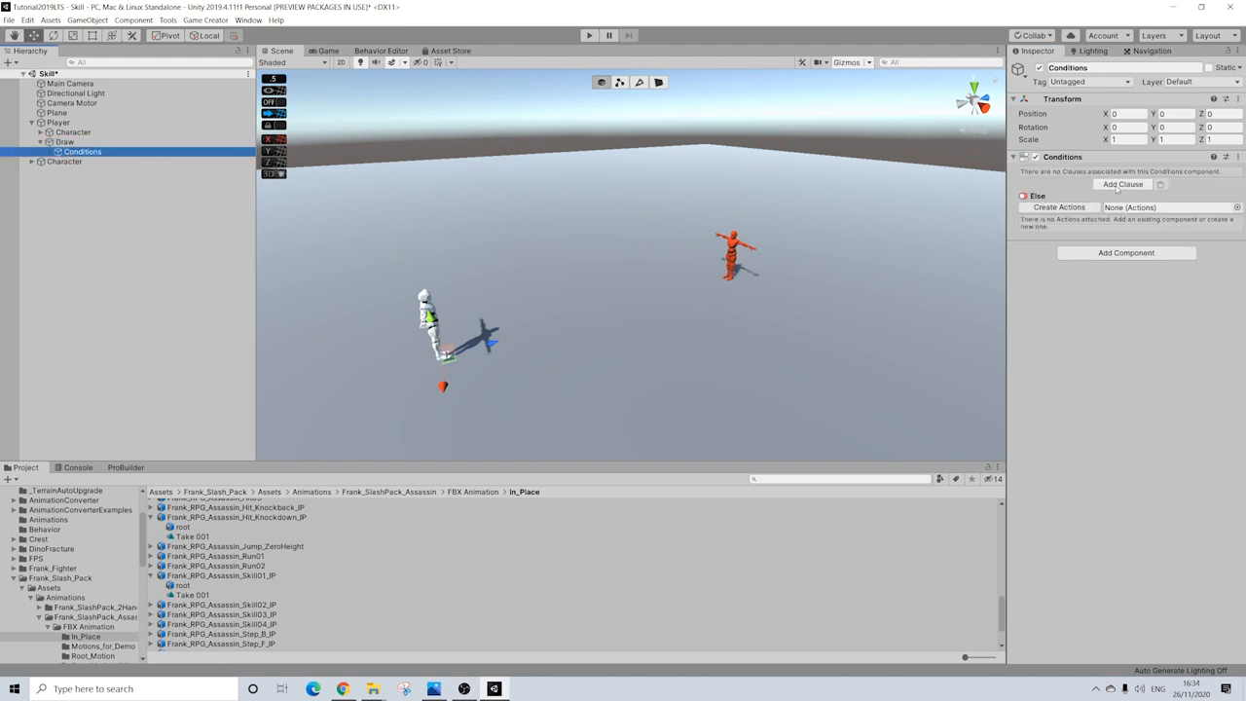
# Add Conditions that draw SwordWeapon when unarmed, otherwise sheathe the weapon.
pyautogui.click(1122, 184)
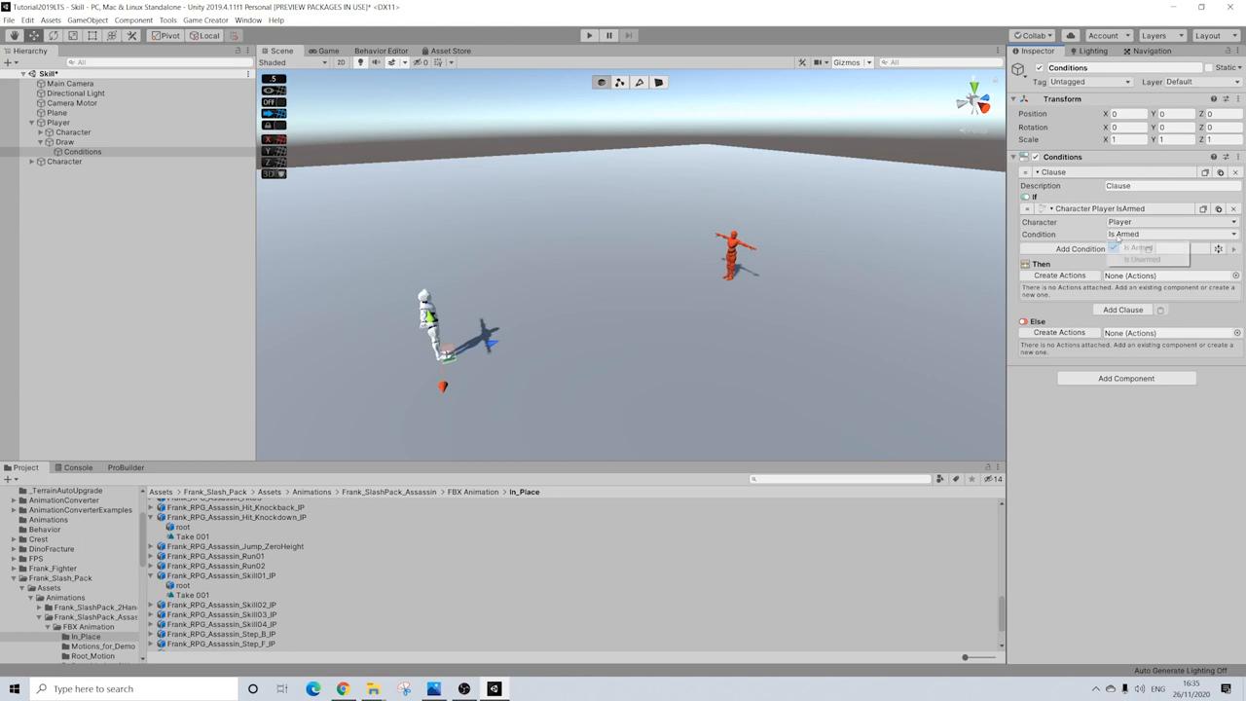
pyautogui.click(1141, 258)
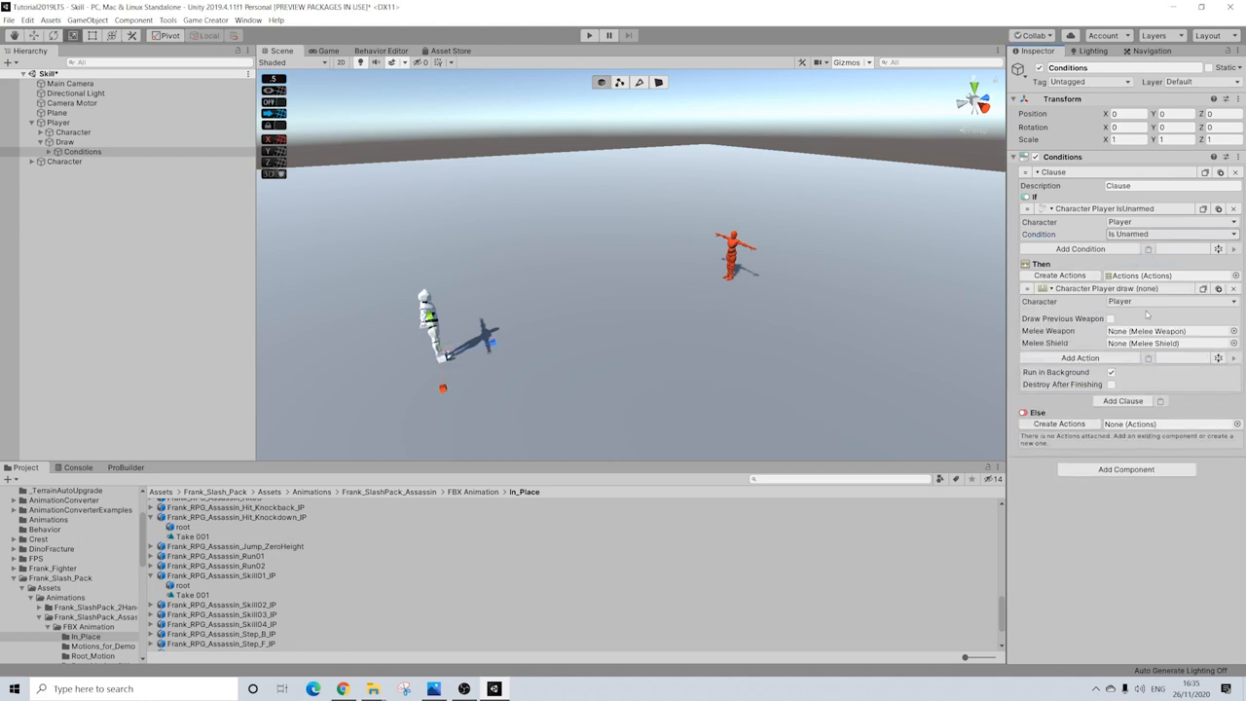
pyautogui.click(1234, 330)
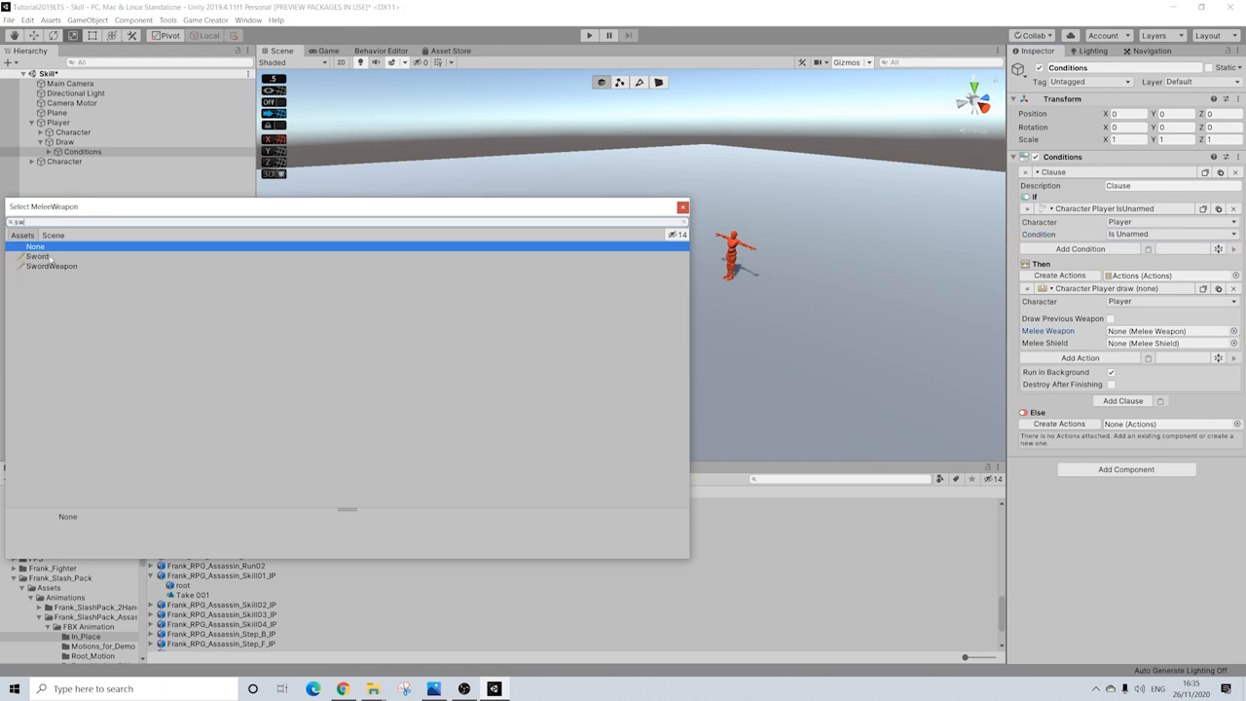
pyautogui.click(39, 256)
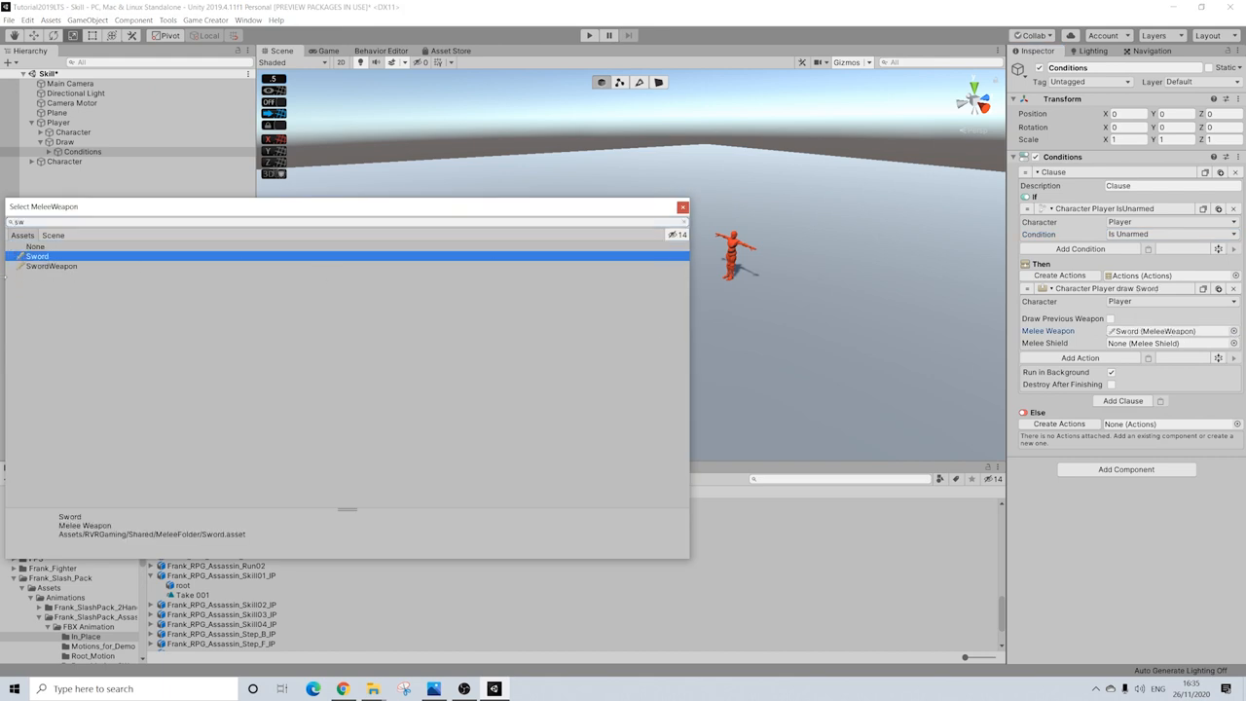
pyautogui.click(52, 265)
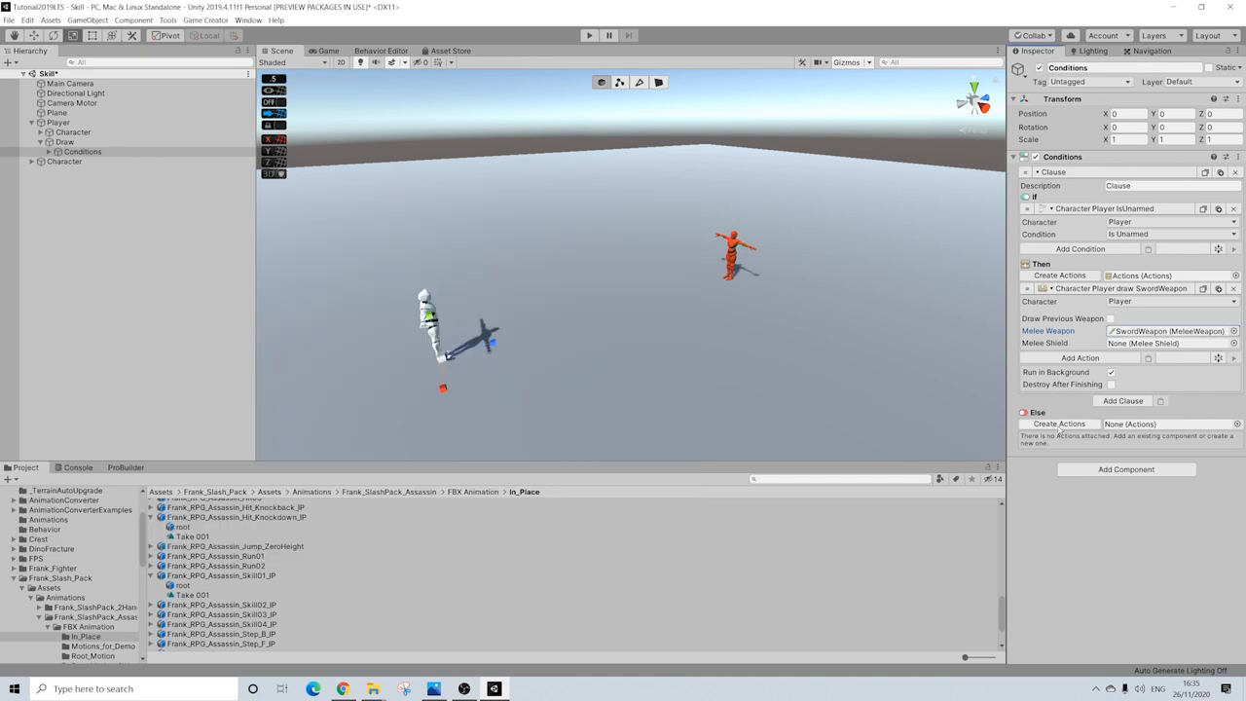
pyautogui.click(1059, 424)
pyautogui.write('she')
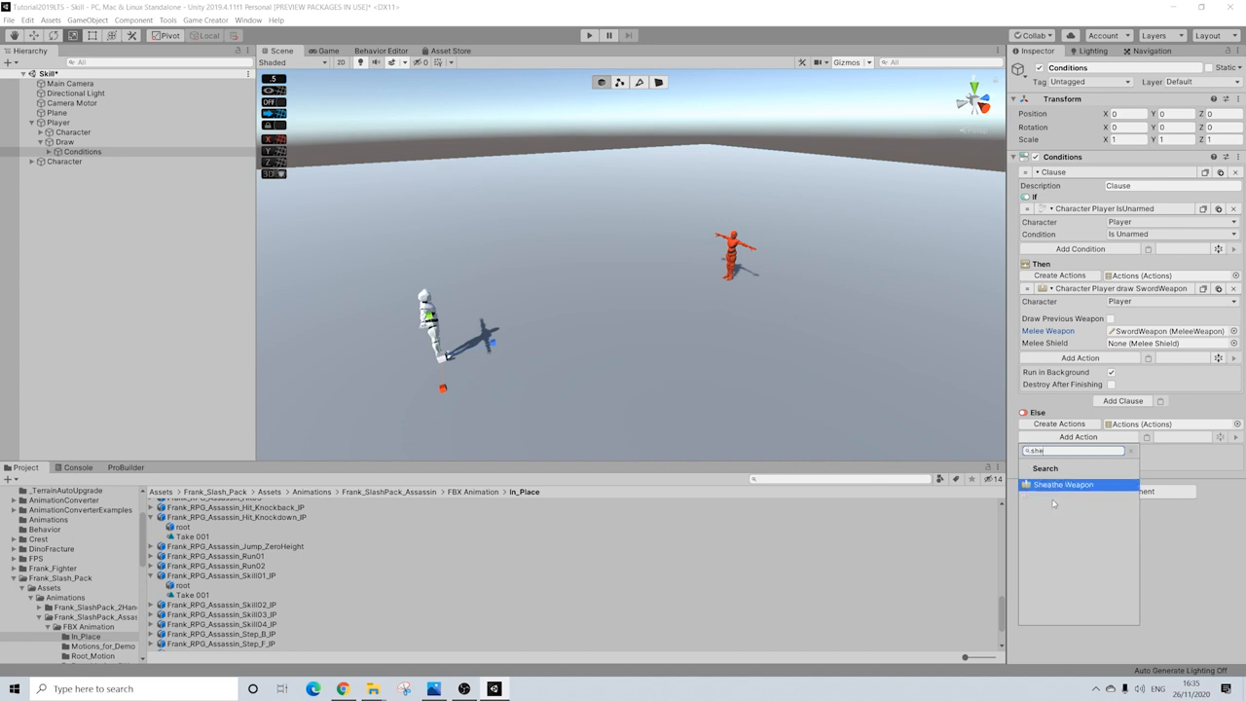
pyautogui.click(1064, 484)
pyautogui.write('set')
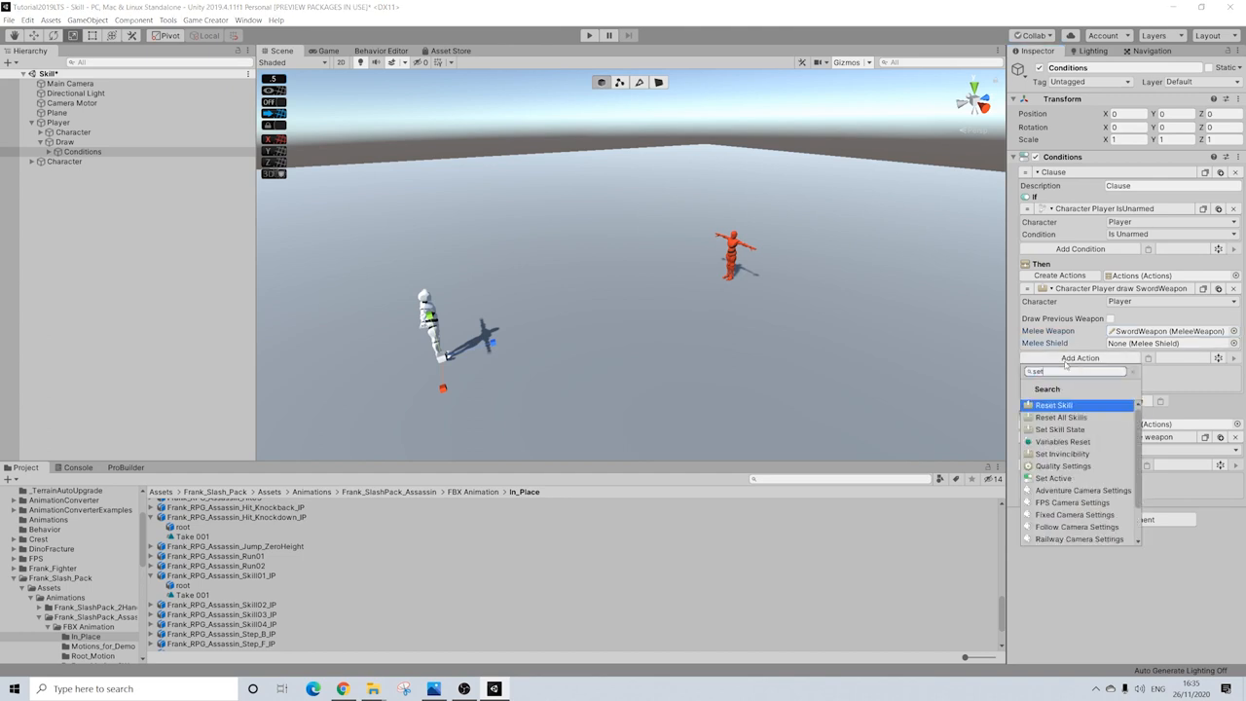
# Add a 0.5-second wait after drawing, then set the player's target to Character.
pyautogui.click(1061, 416)
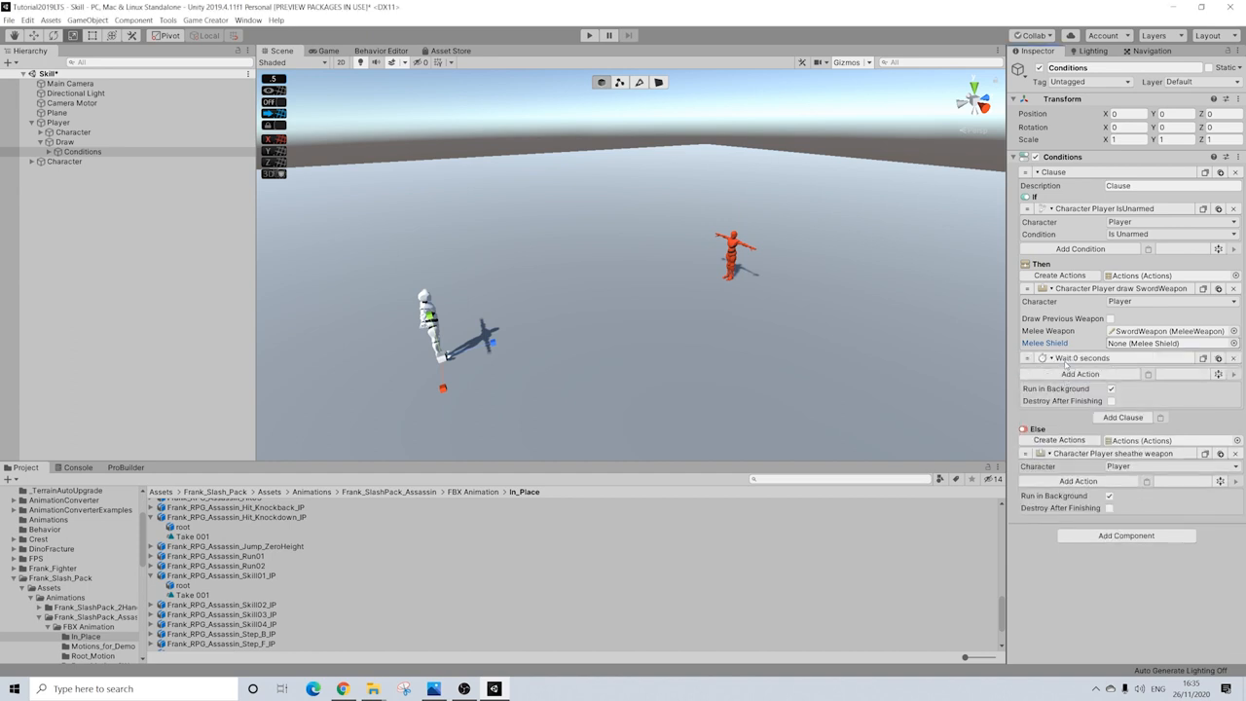
pyautogui.write('0.54')
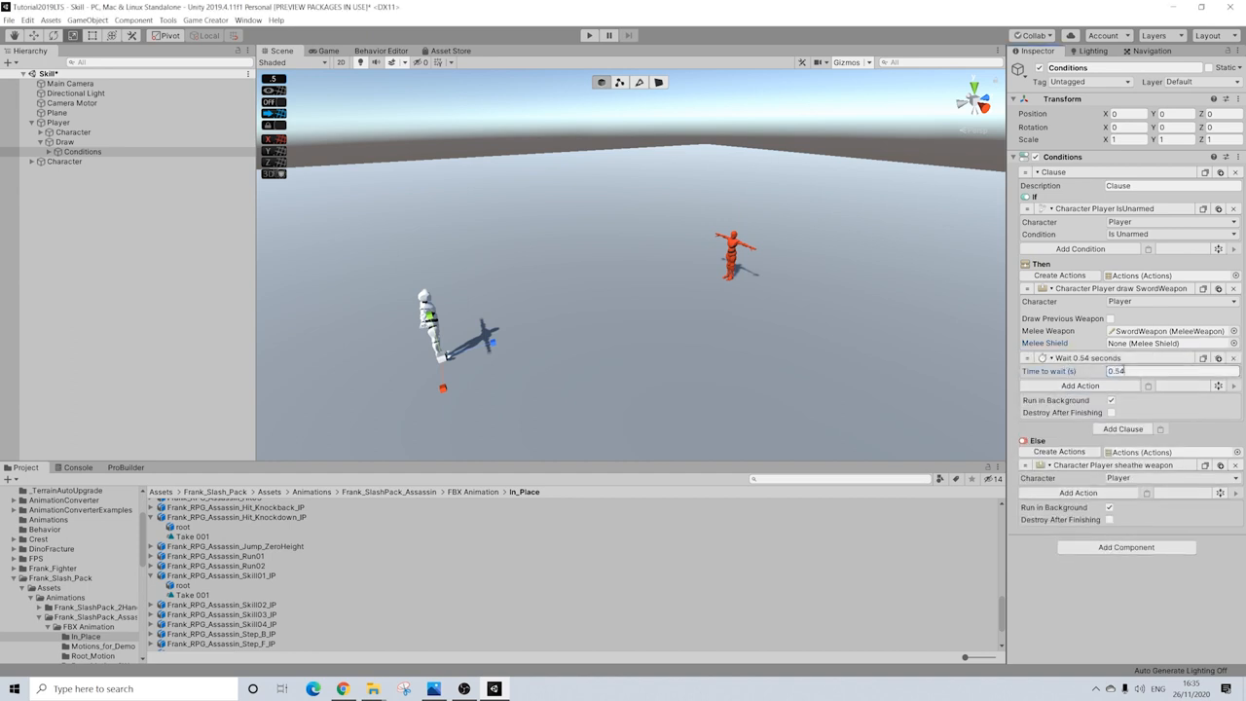
pyautogui.write('0.5')
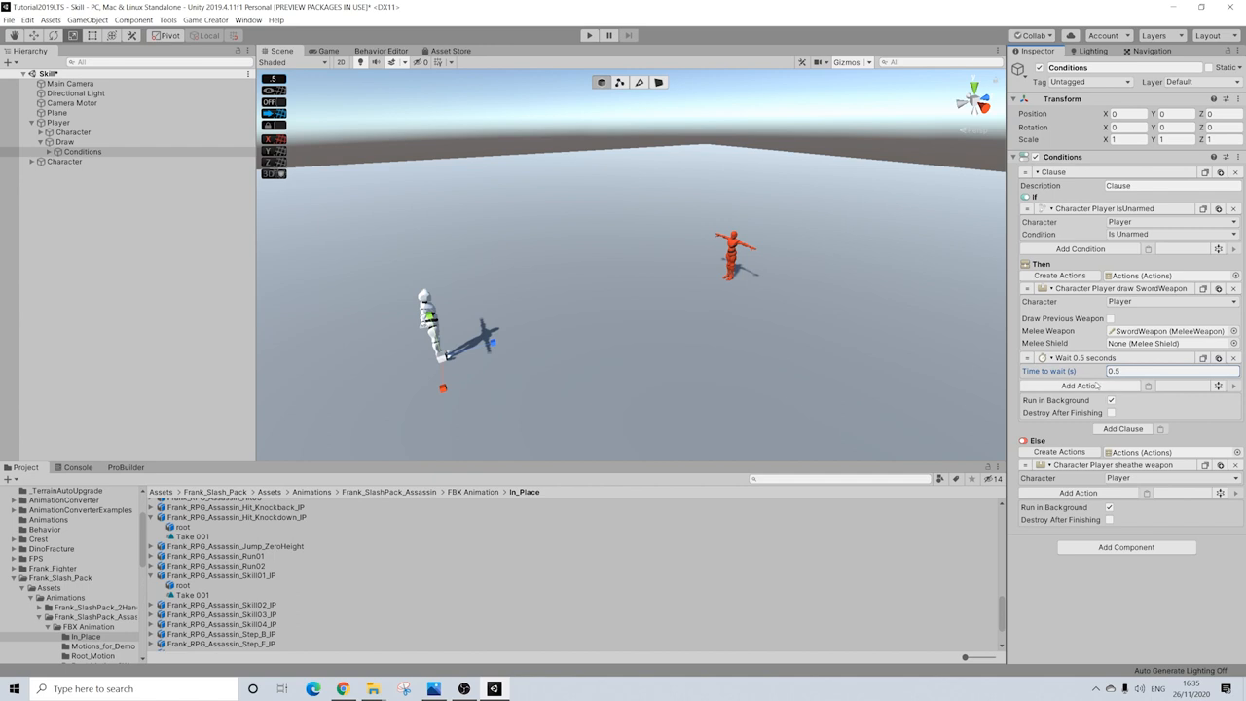
pyautogui.click(1079, 385)
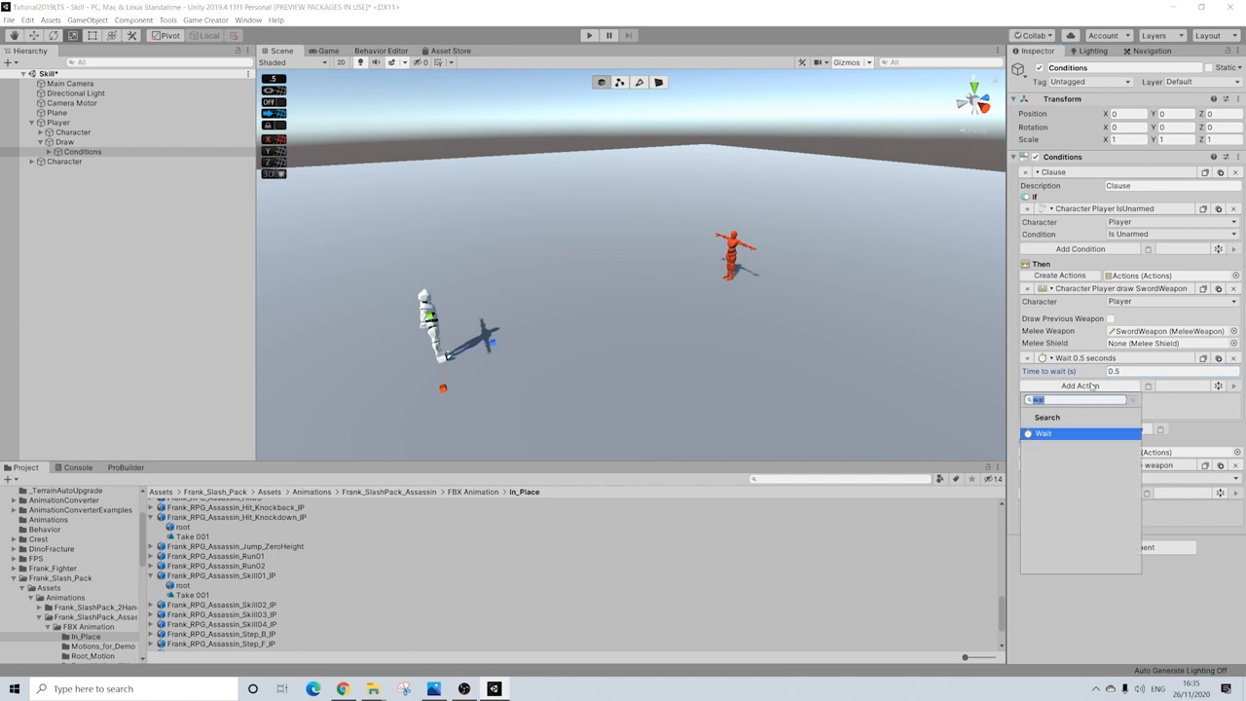
pyautogui.write('set')
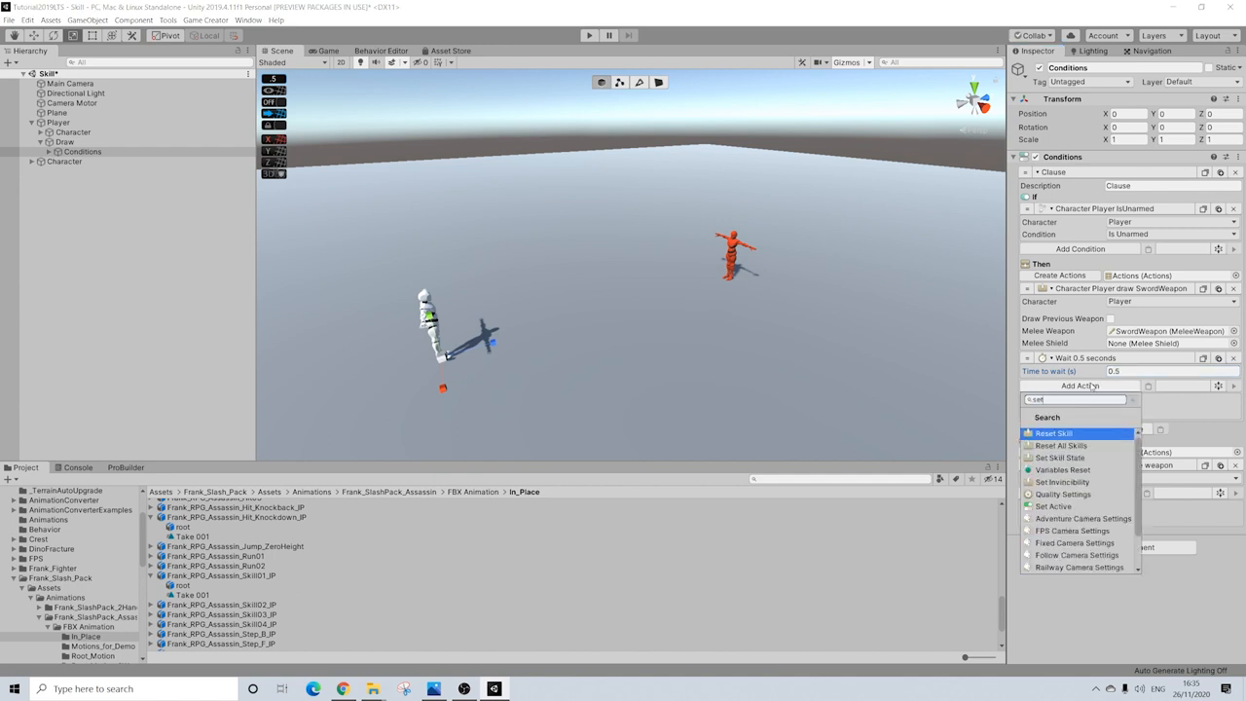
pyautogui.write('fo')
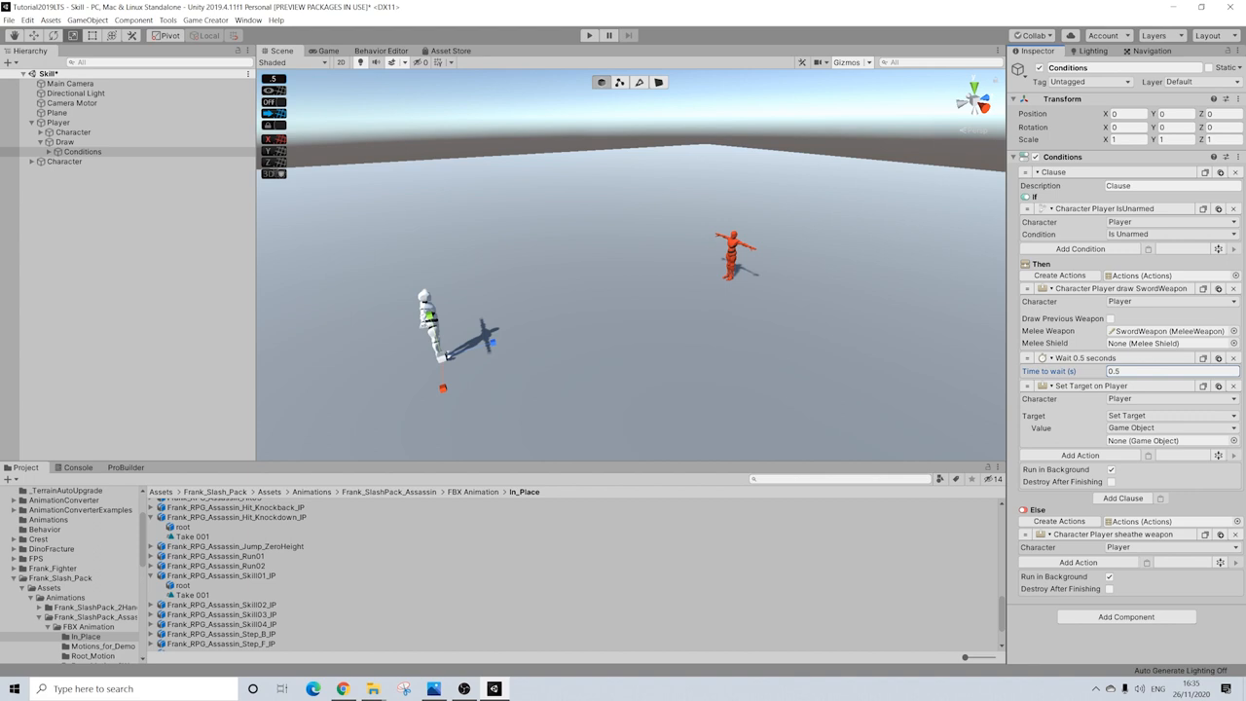
pyautogui.click(1168, 440)
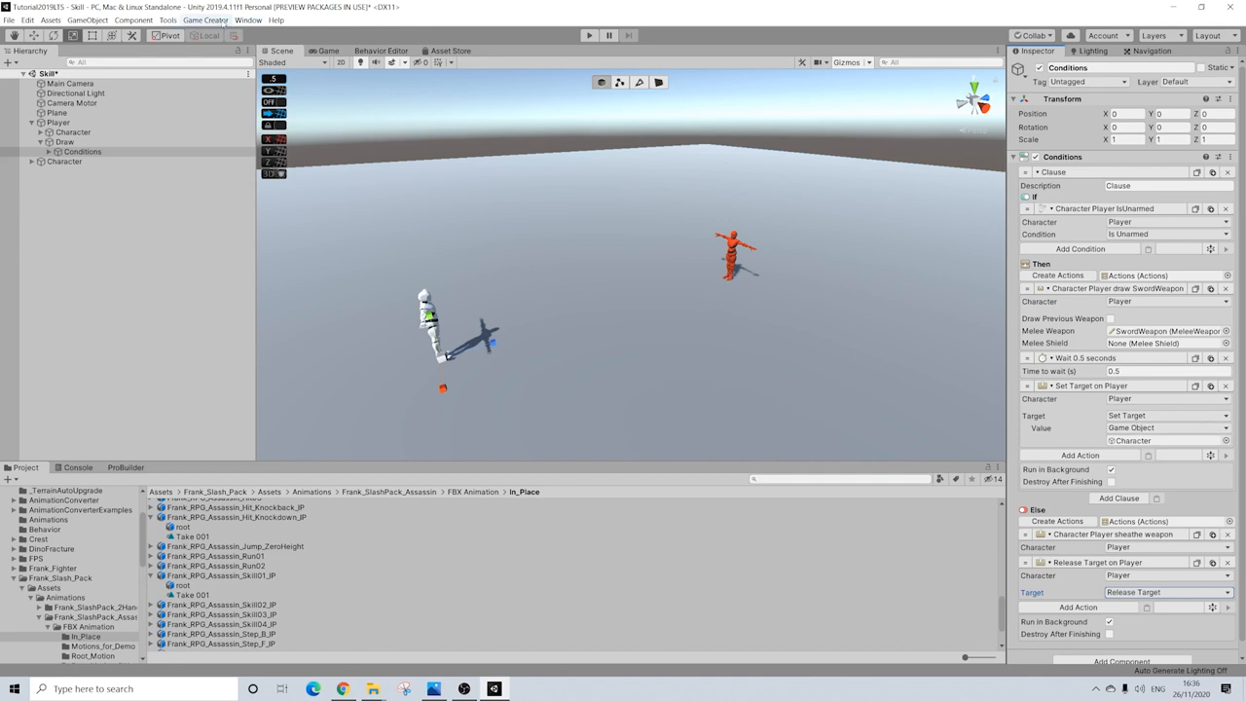
# Add a global variable 'Finisher' of type GameObject, tagged Everything.
pyautogui.click(206, 19)
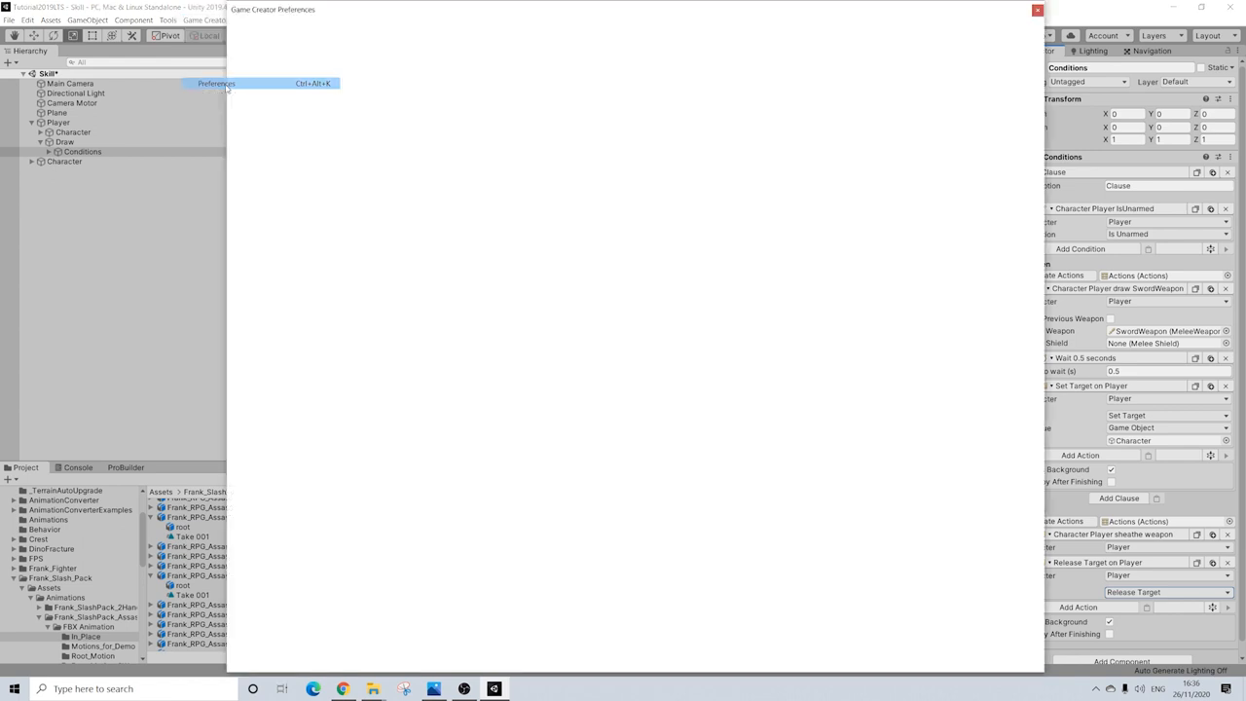
pyautogui.click(215, 82)
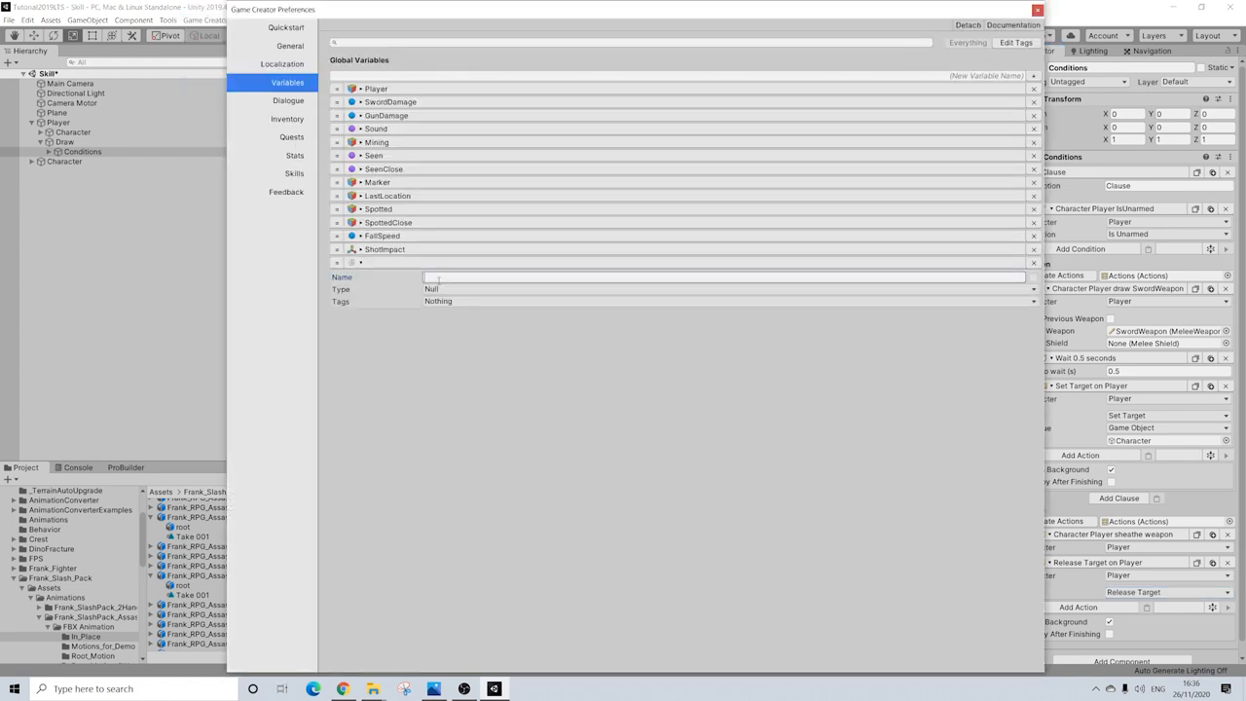
pyautogui.write('Fini')
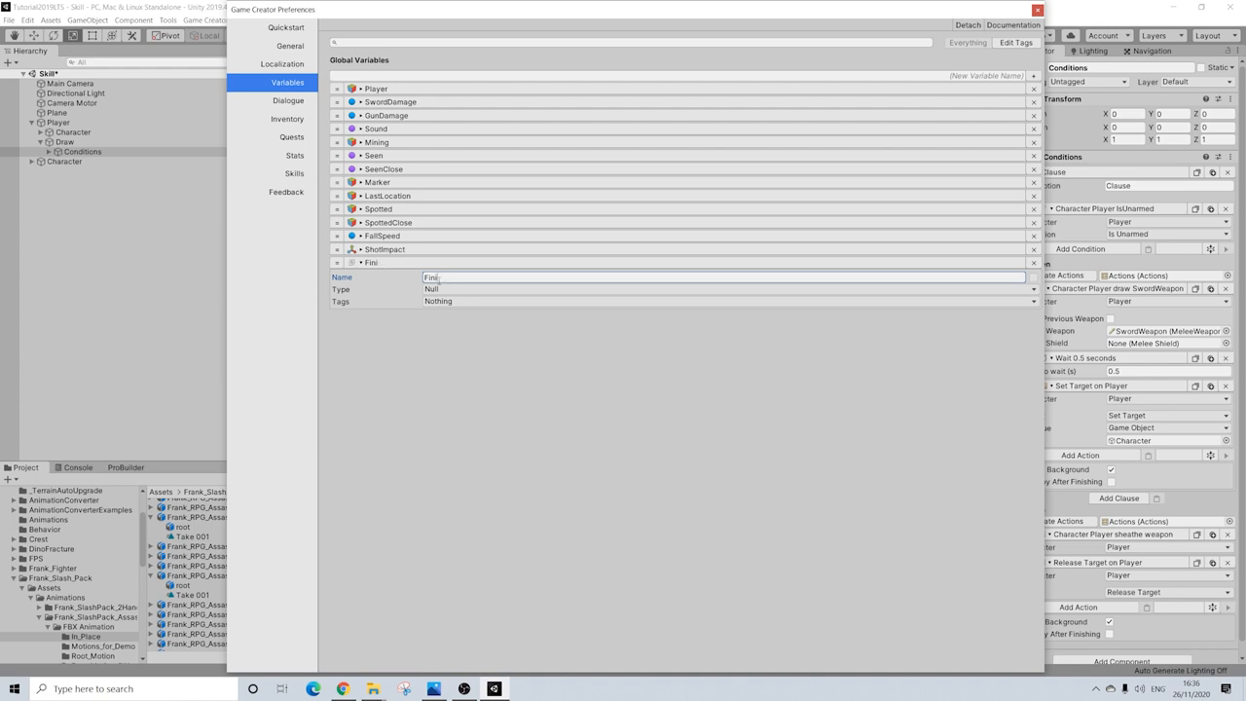
pyautogui.click(726, 289)
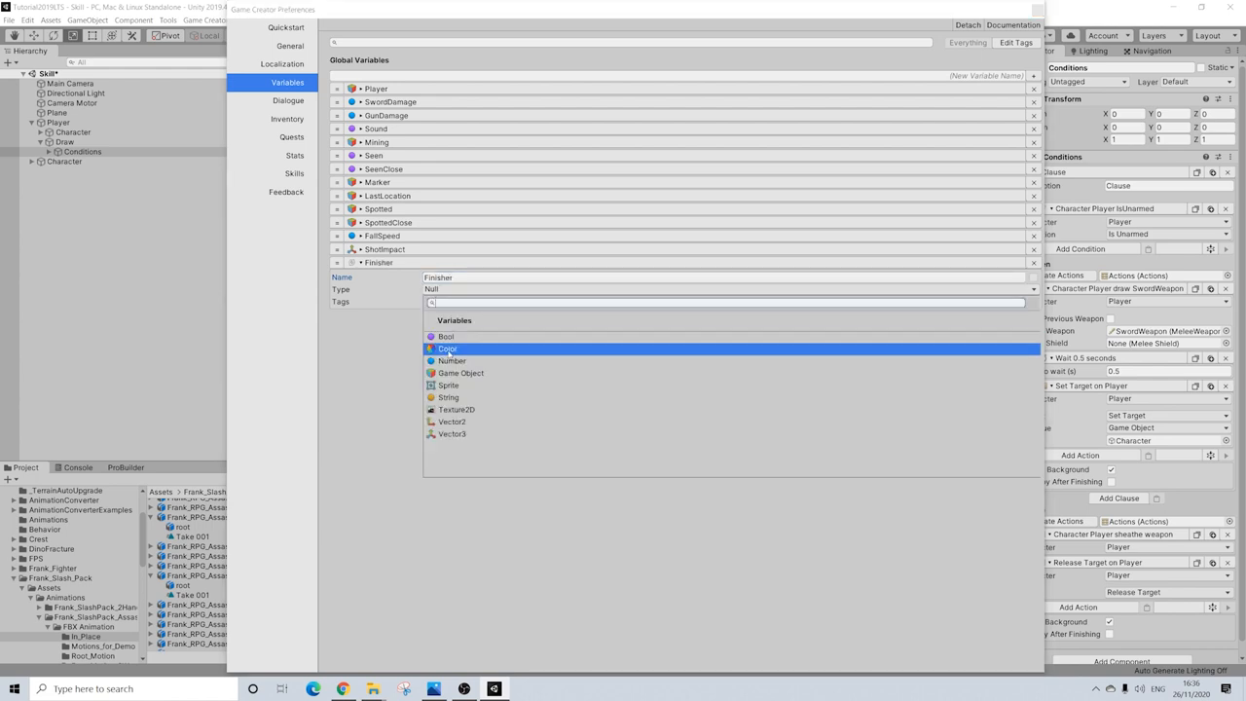
pyautogui.click(460, 373)
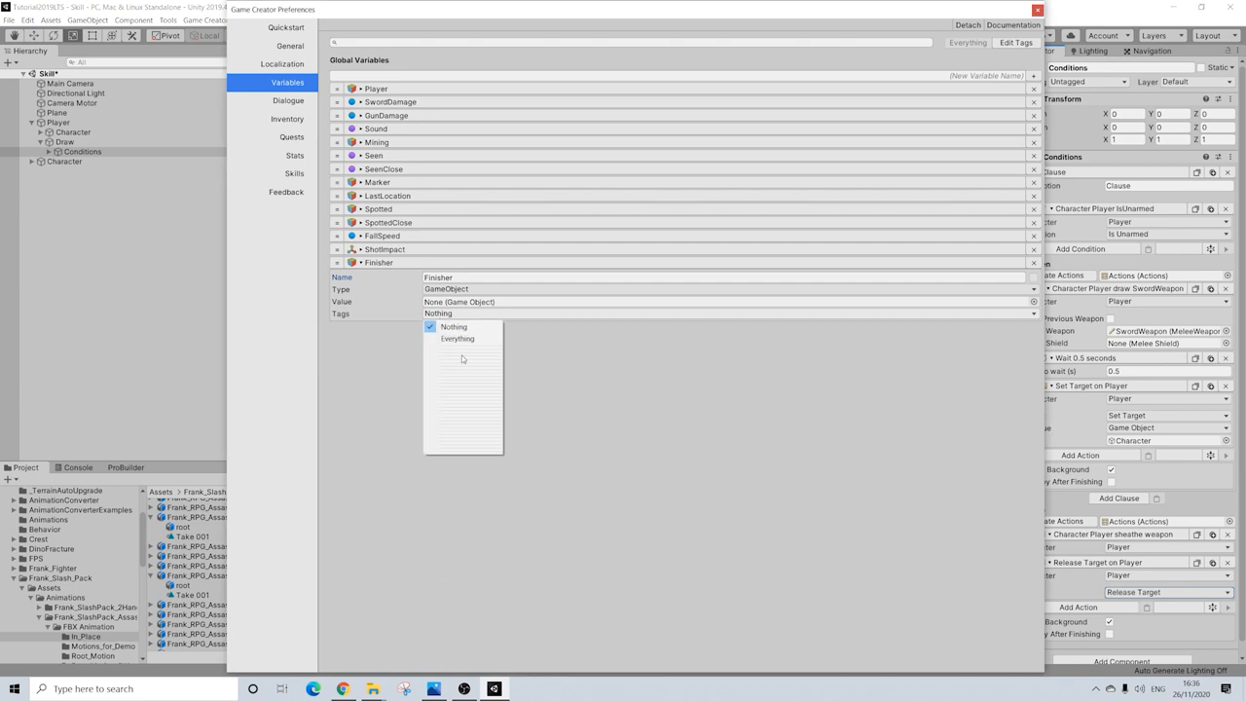
pyautogui.click(458, 339)
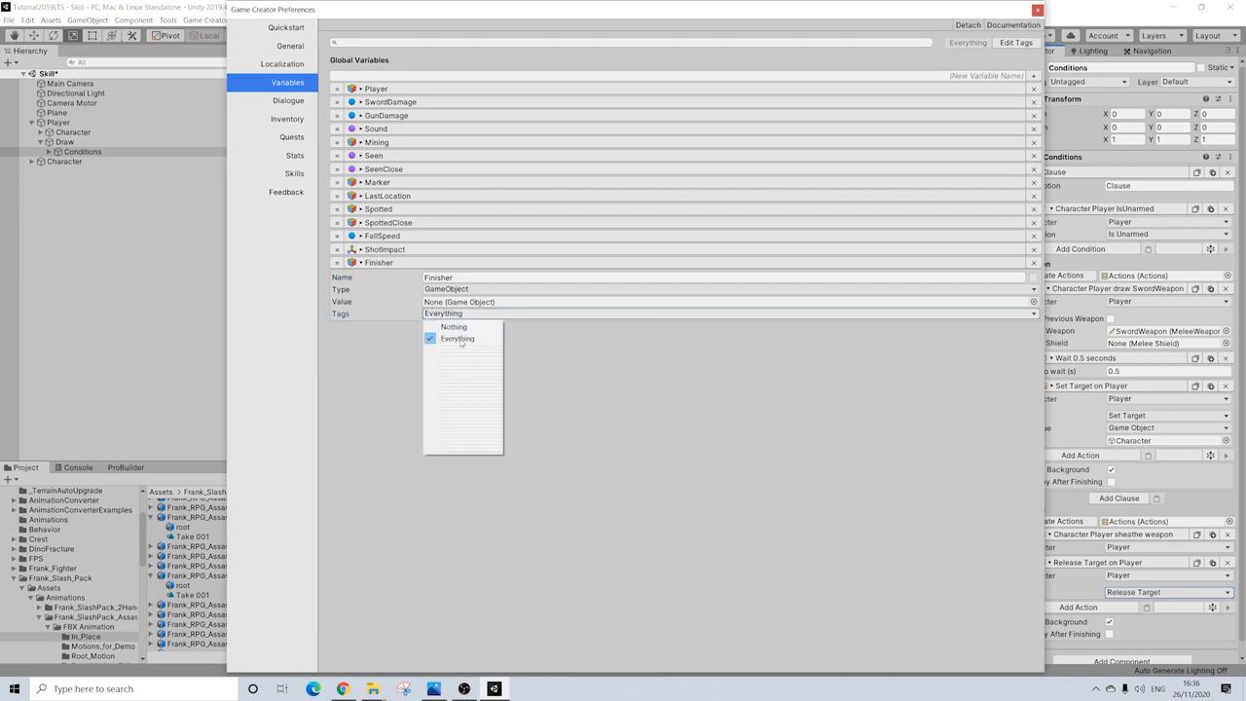
pyautogui.click(458, 338)
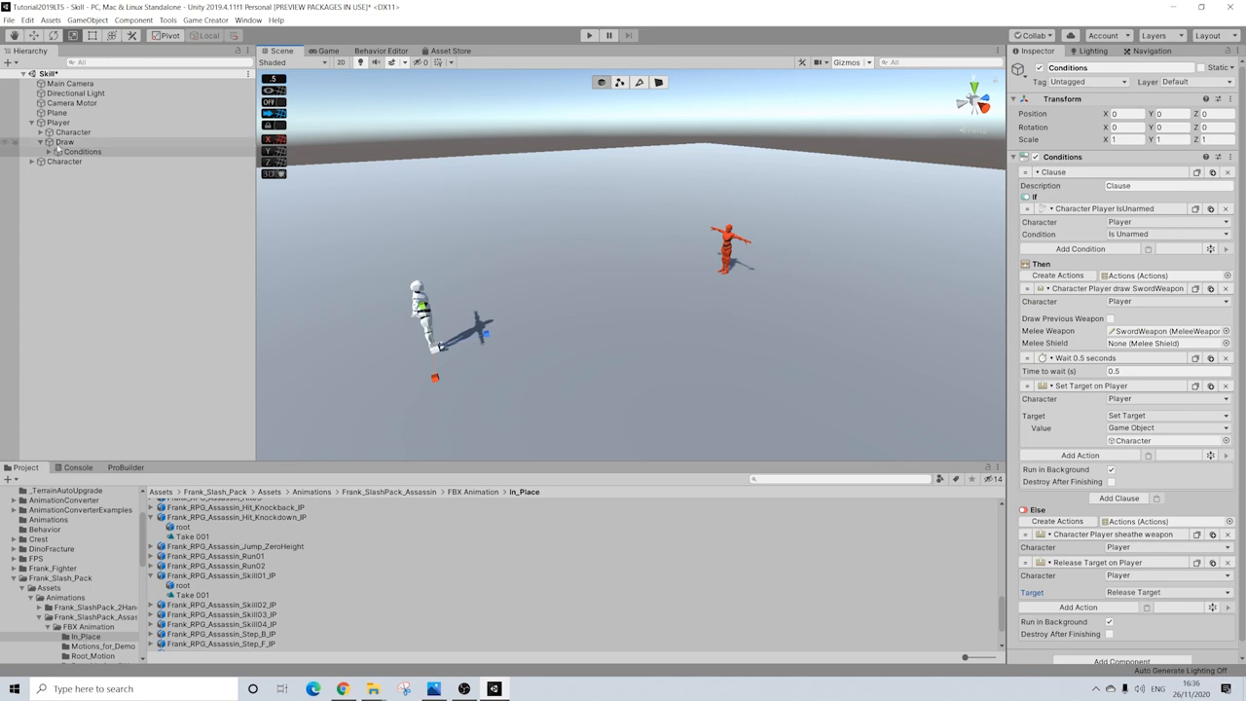
pyautogui.moveTo(64, 147)
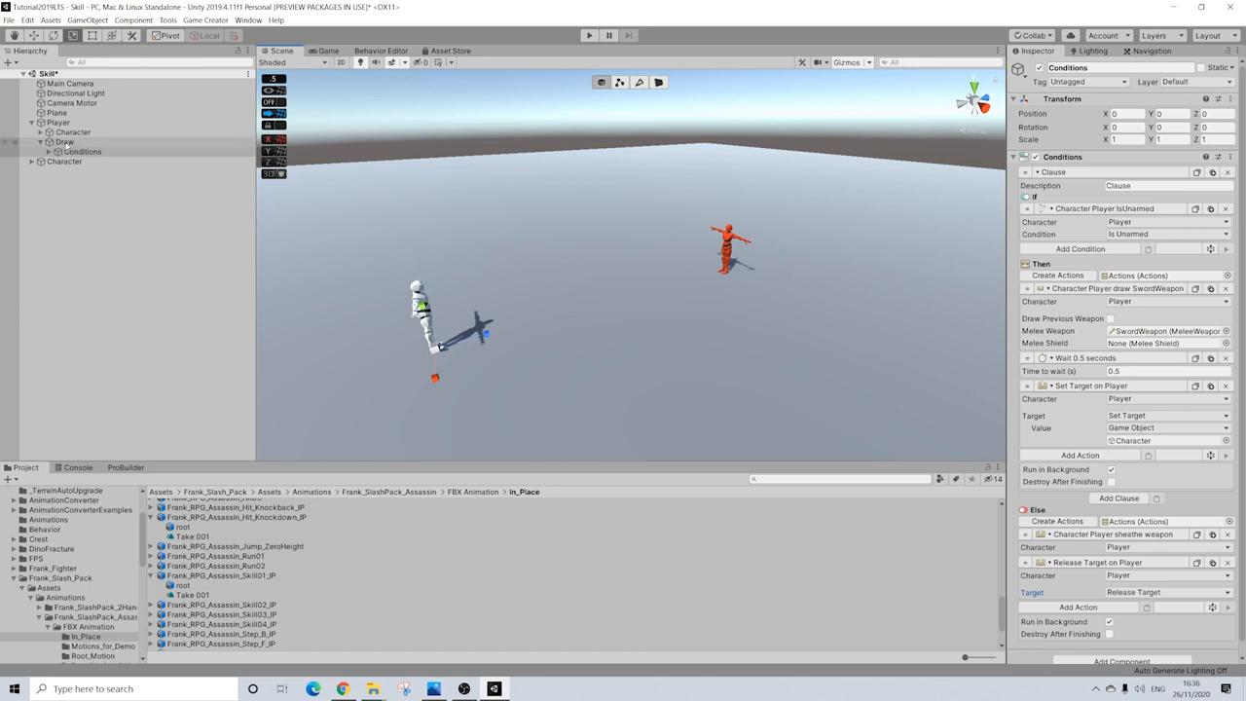
# Rename Draw to Combat and add a left-mouse trigger running Input Melee Attack.
pyautogui.click(64, 142)
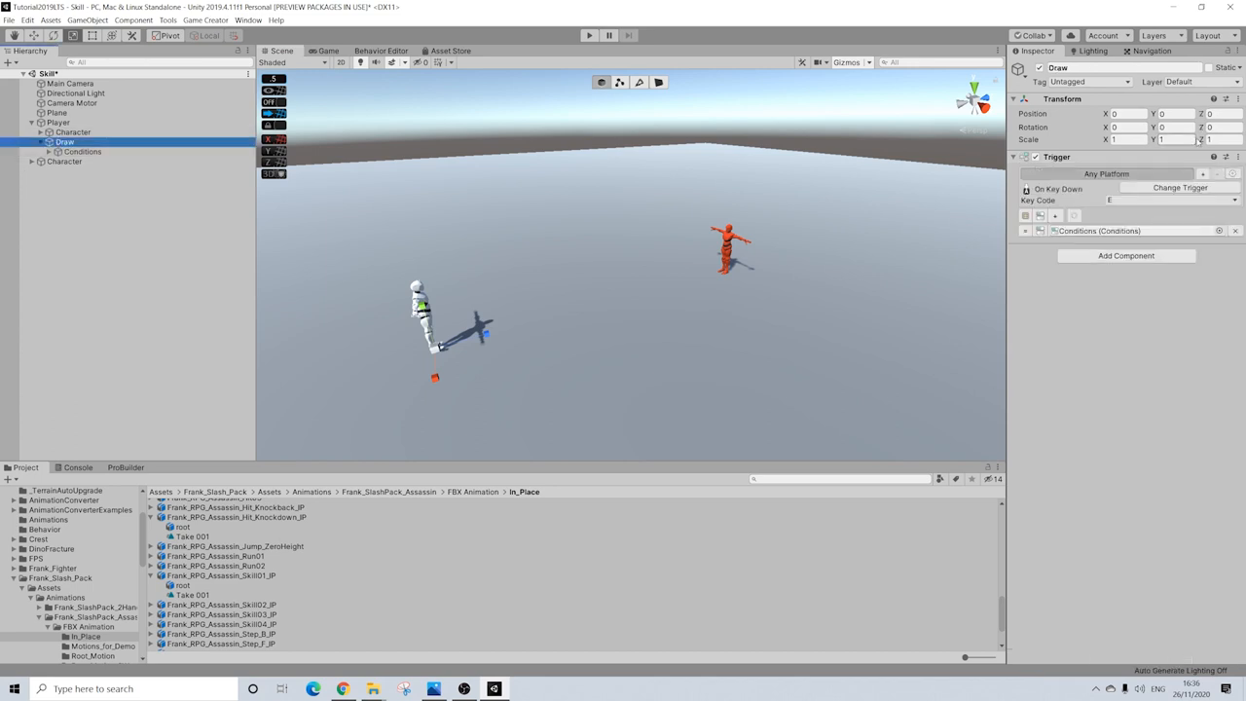
pyautogui.doubleClick(65, 142)
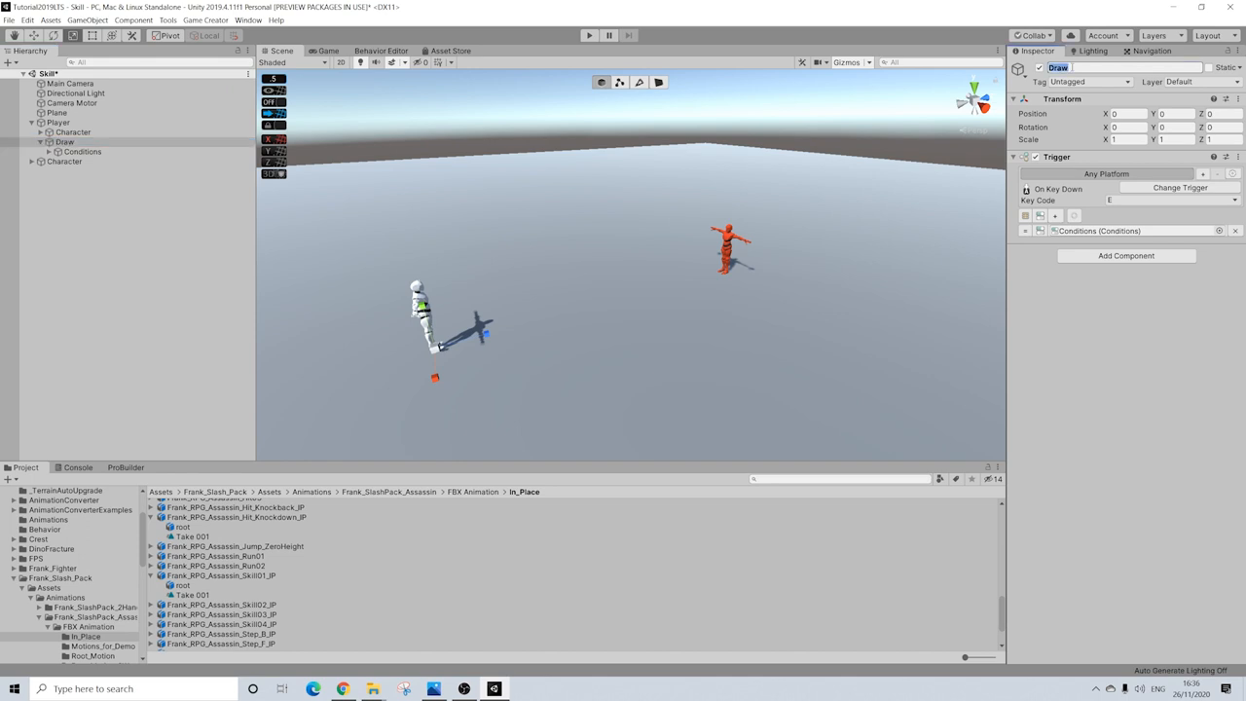
pyautogui.click(1126, 255)
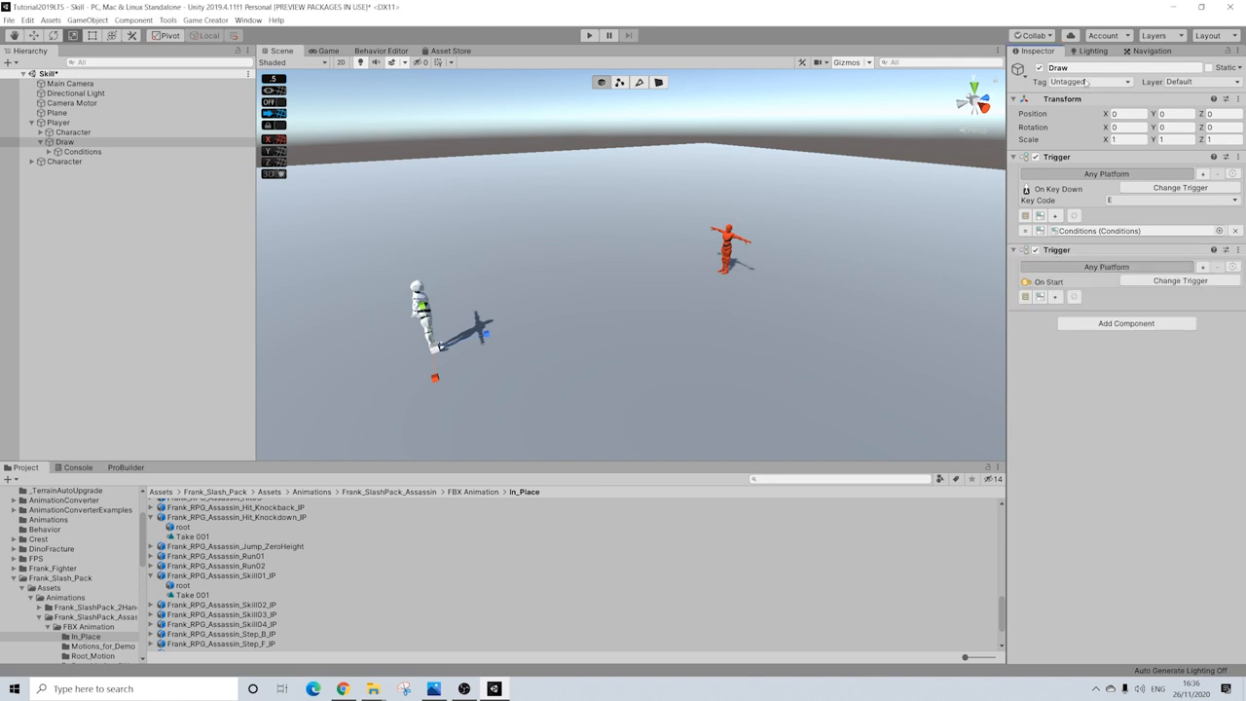
pyautogui.write('Combat')
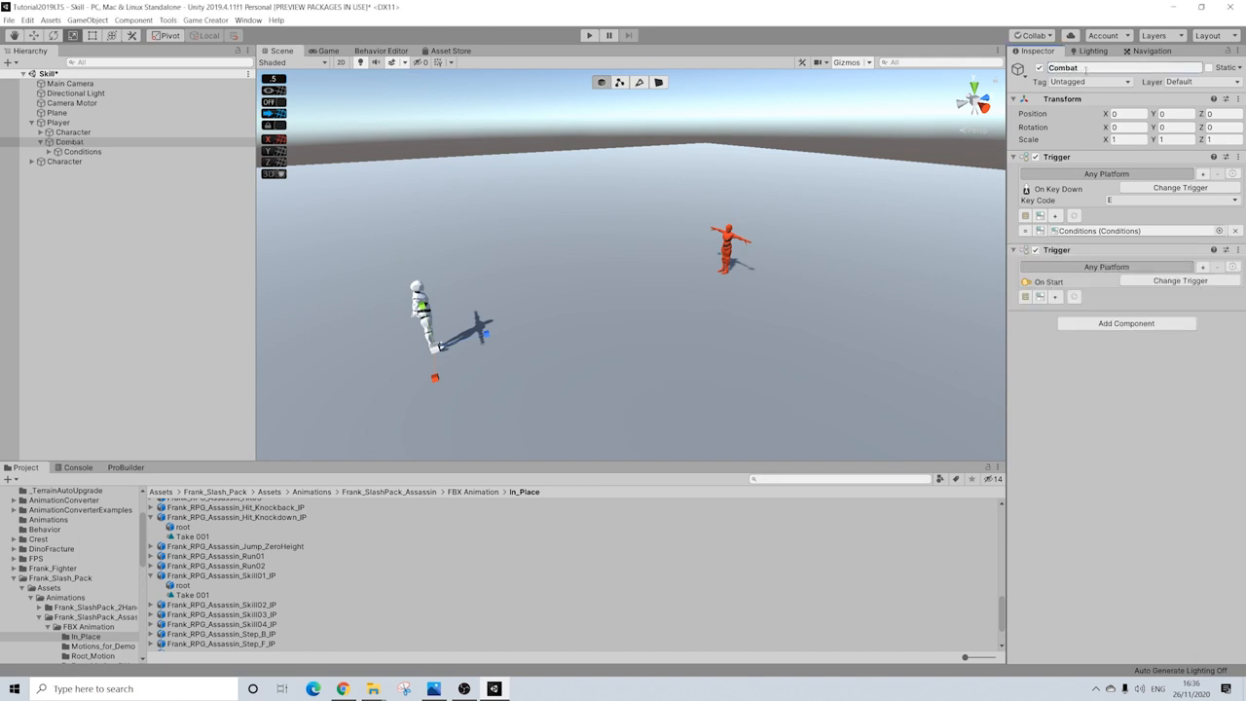
pyautogui.click(1179, 280)
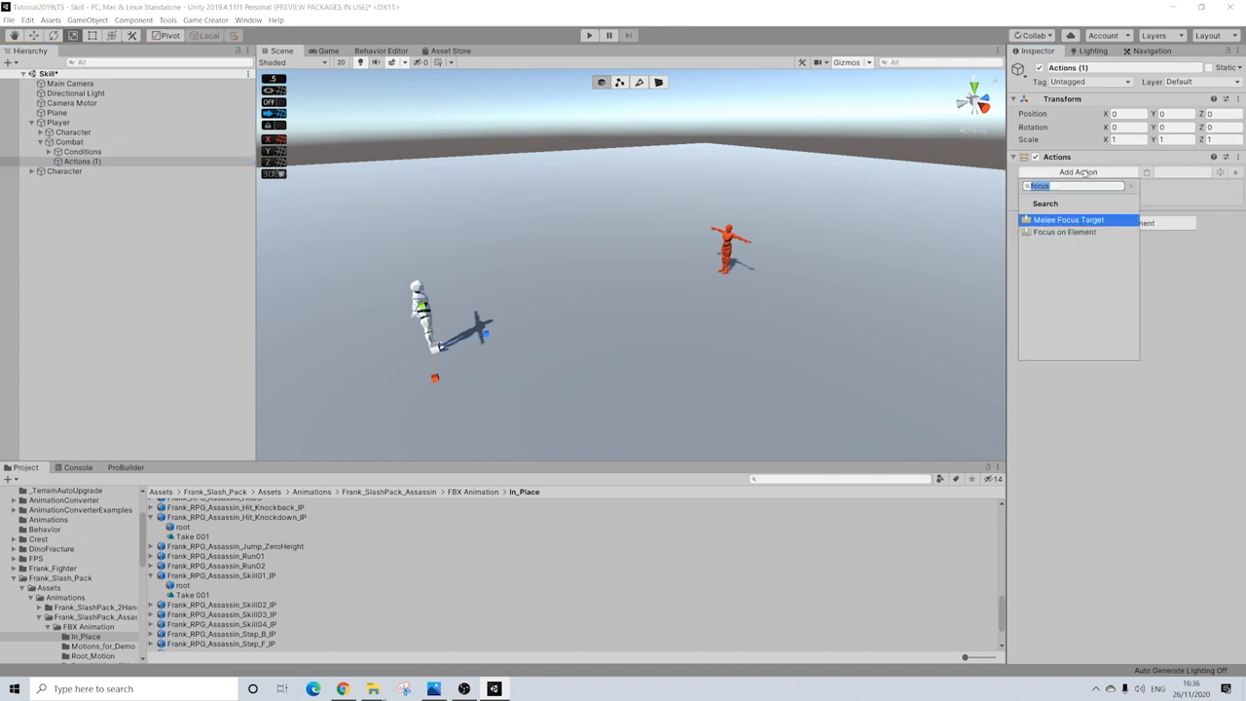
pyautogui.write('melee')
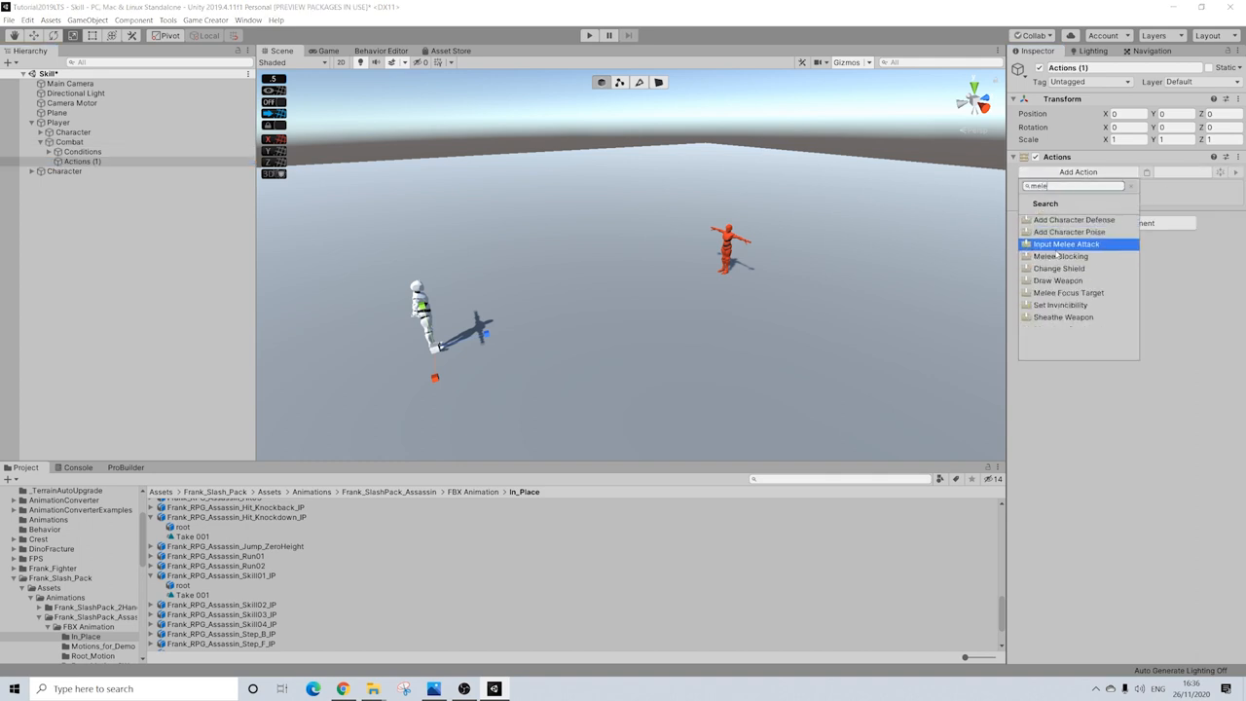
pyautogui.click(1066, 243)
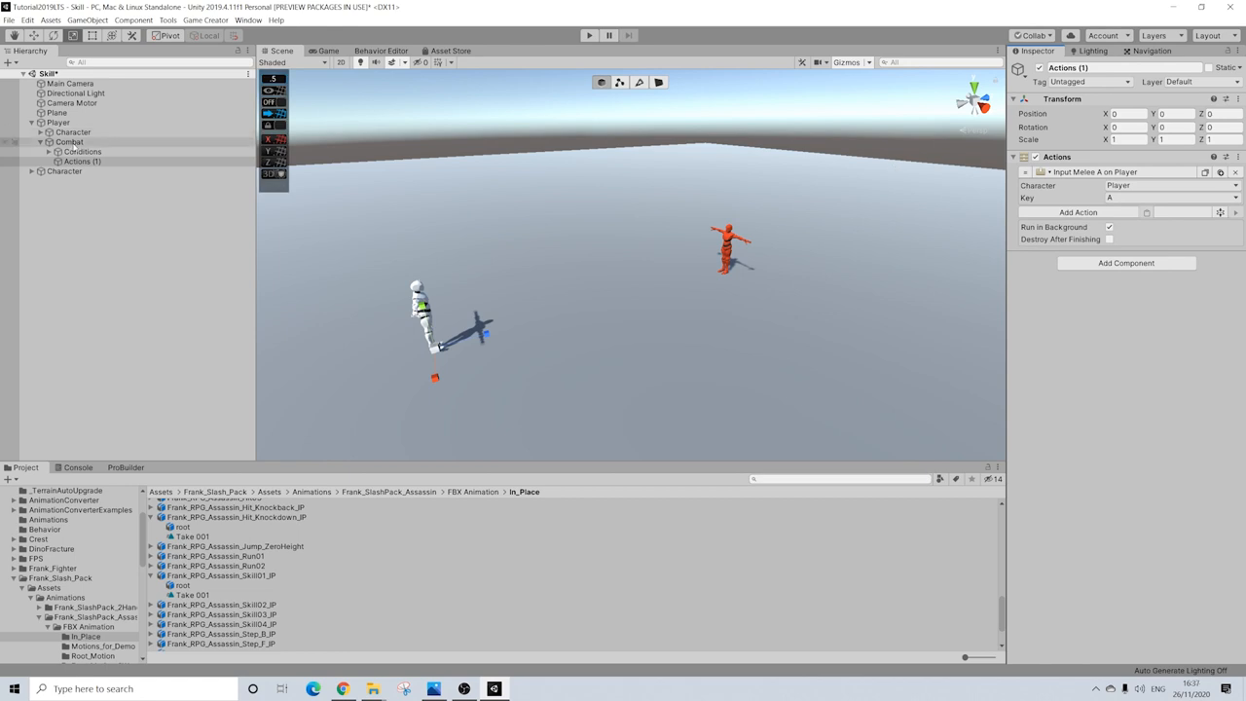
pyautogui.click(69, 141)
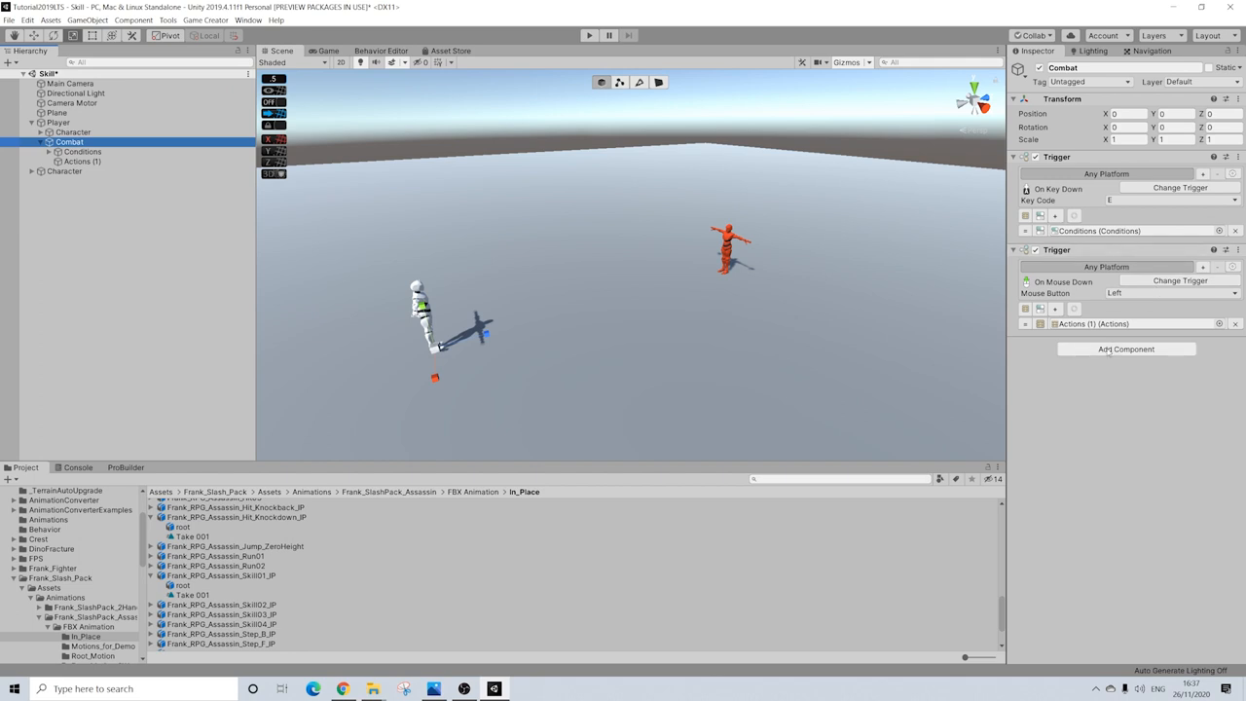
# Add a middle-mouse Combat trigger whose Actions (2) execute a player skill.
pyautogui.click(1126, 349)
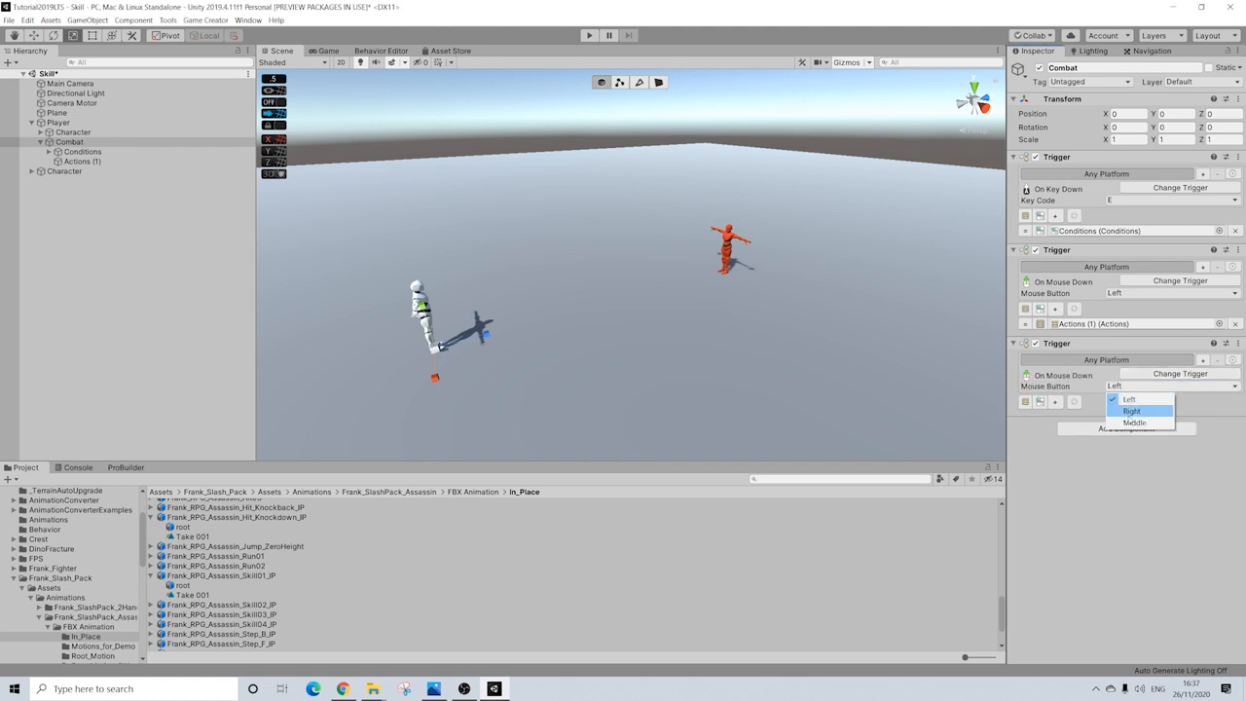
pyautogui.click(1135, 421)
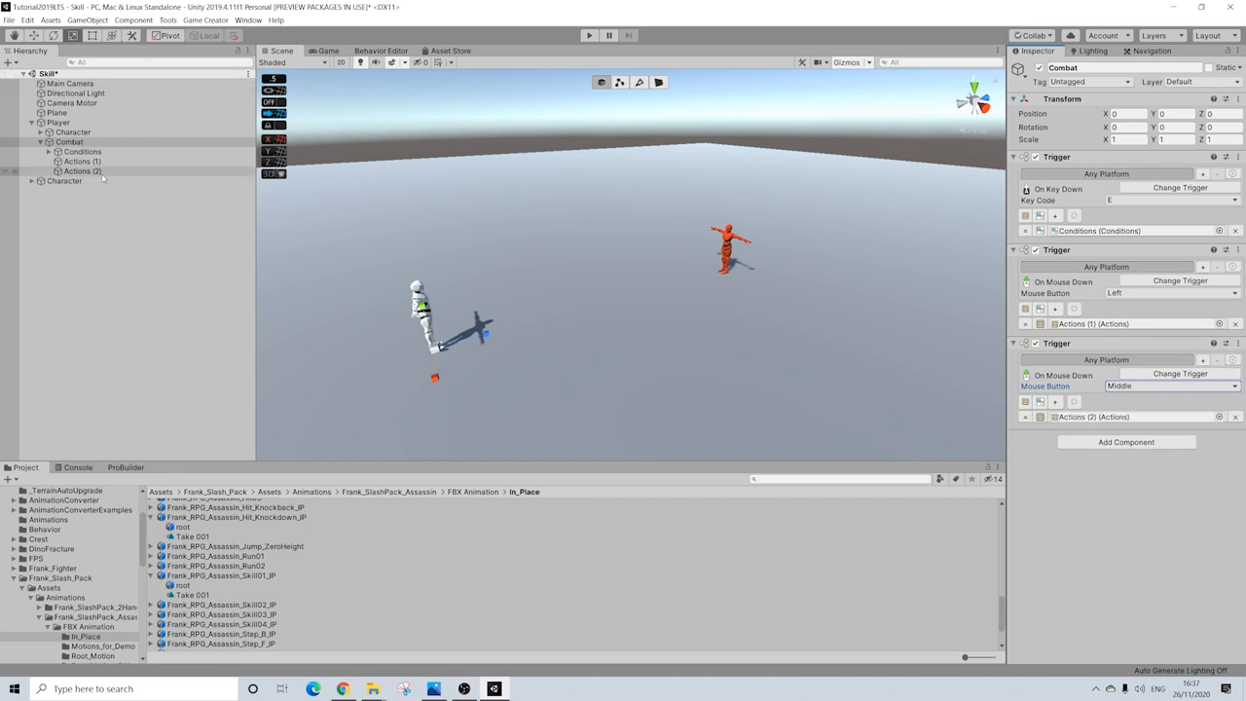
pyautogui.click(1078, 172)
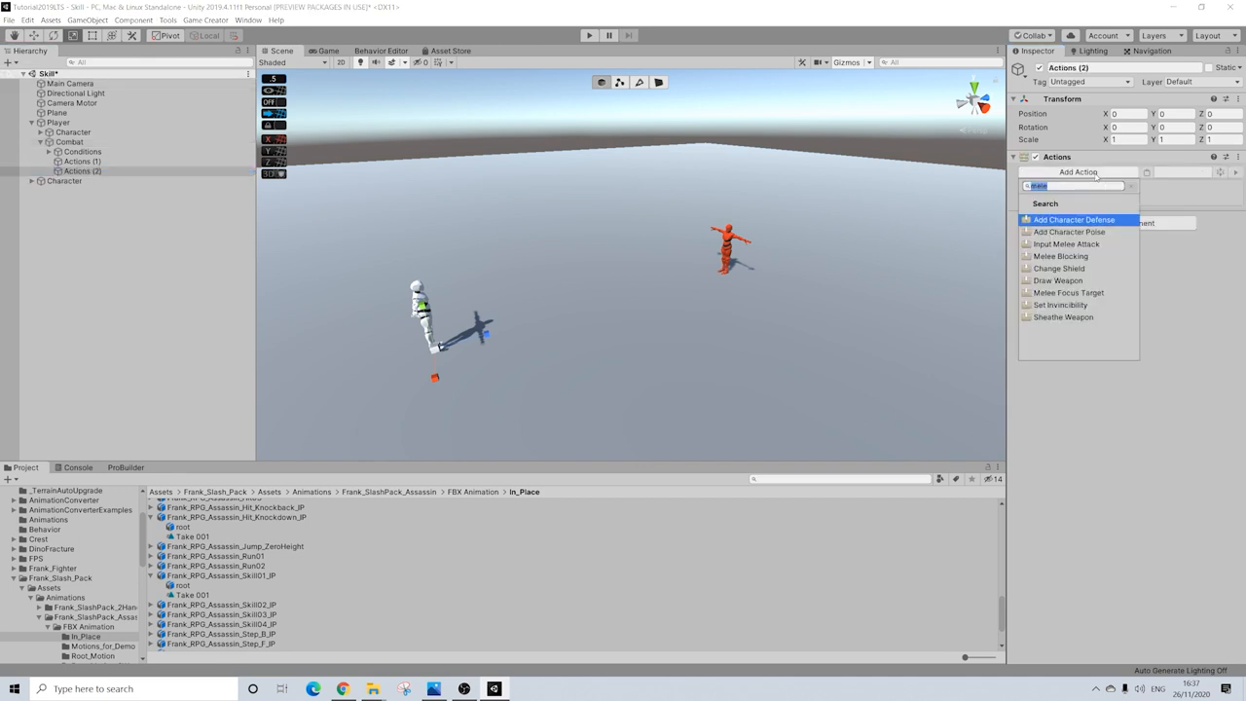
pyautogui.click(1073, 219)
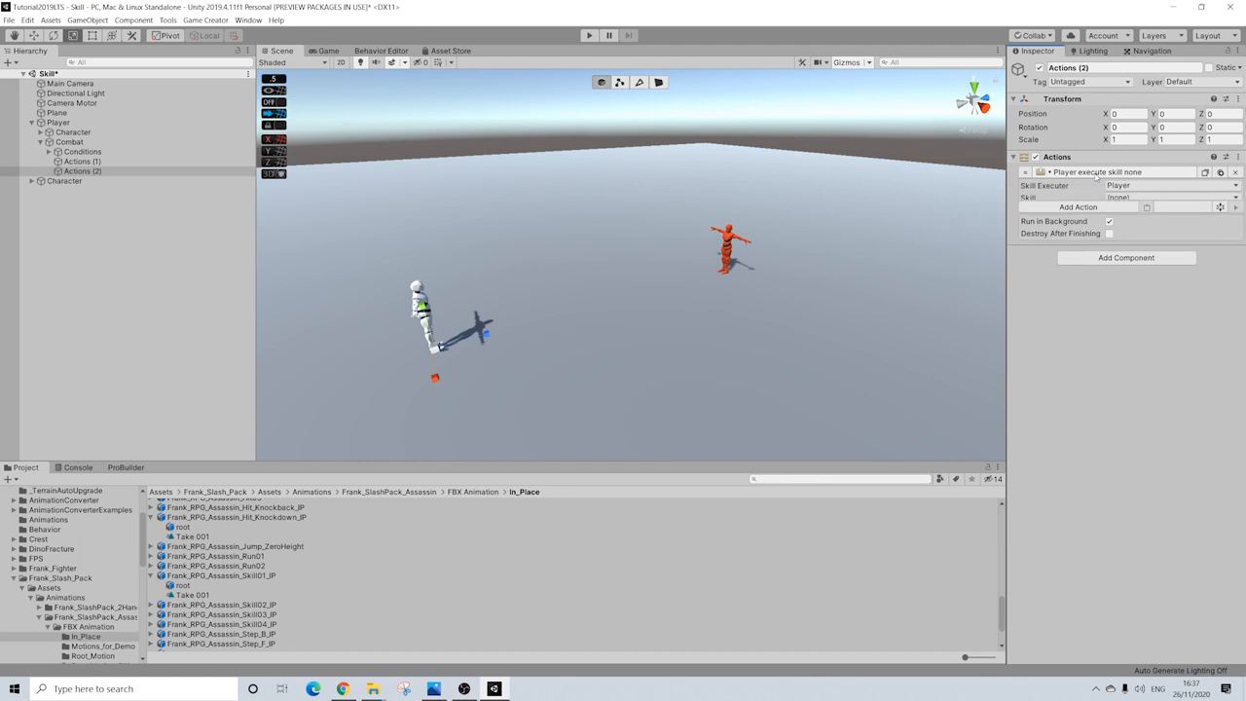
pyautogui.click(1169, 197)
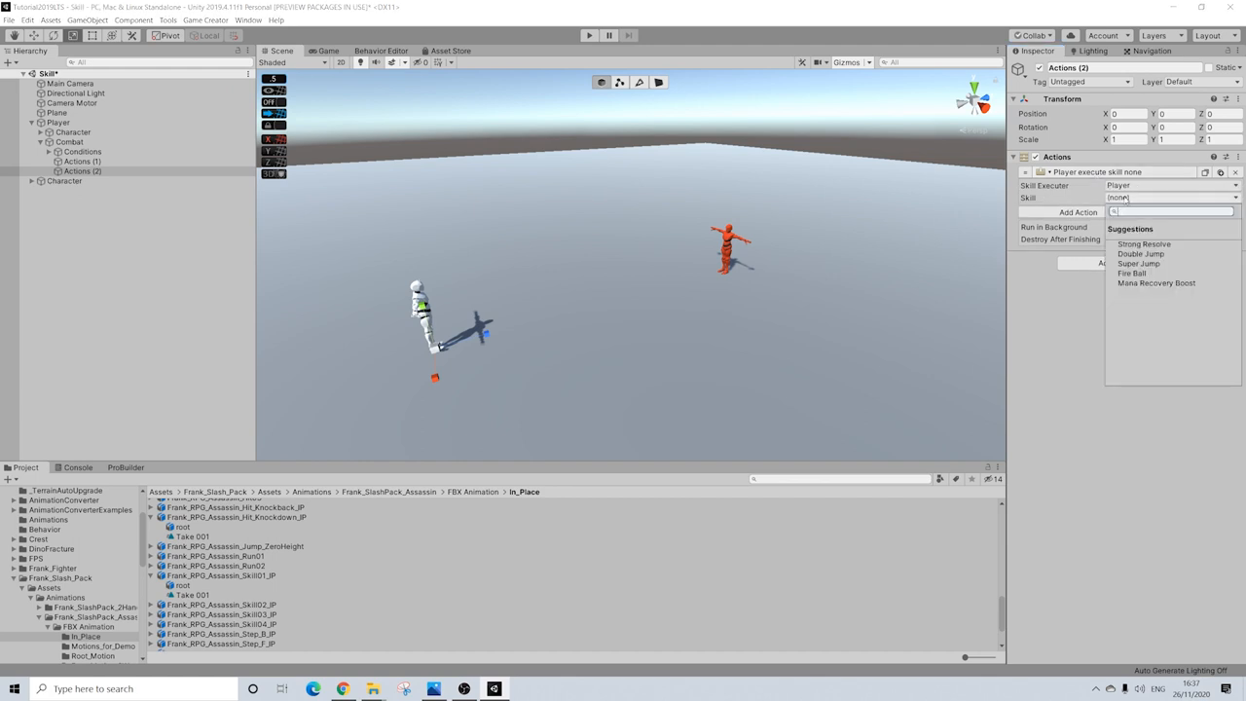
pyautogui.click(205, 19)
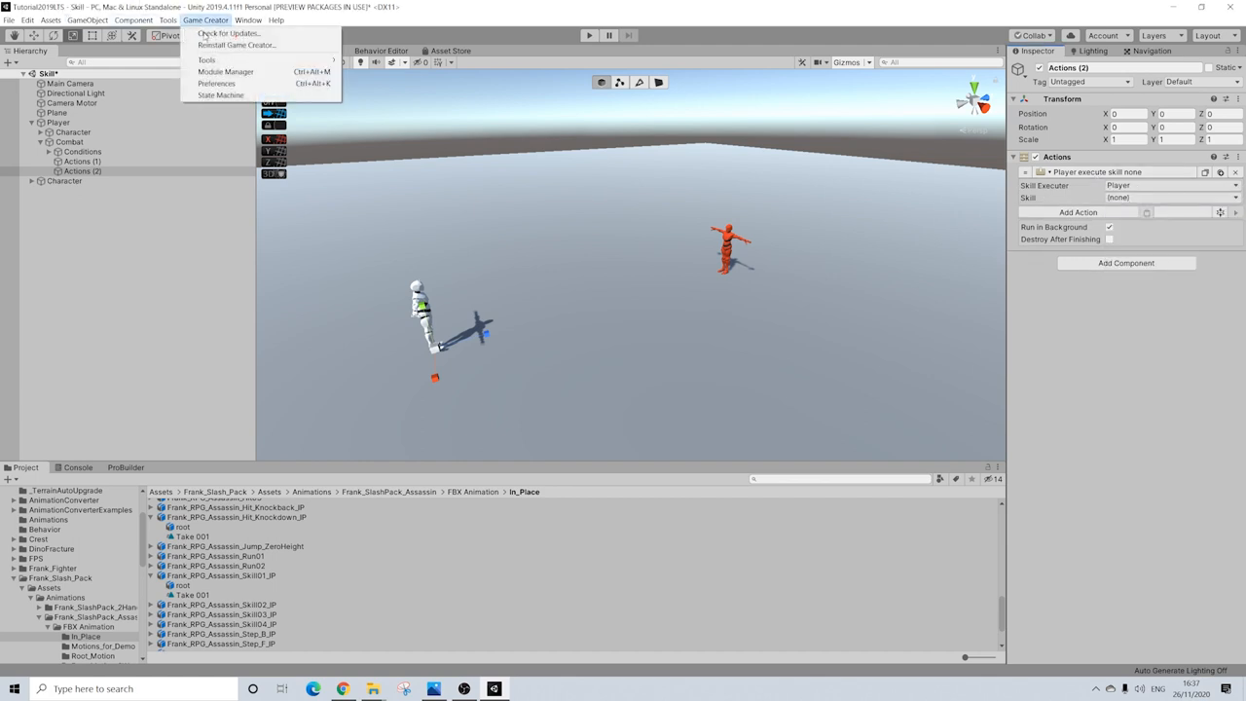
# Create a skill named 'Finsher' in the Game Creator Skills list.
pyautogui.click(216, 83)
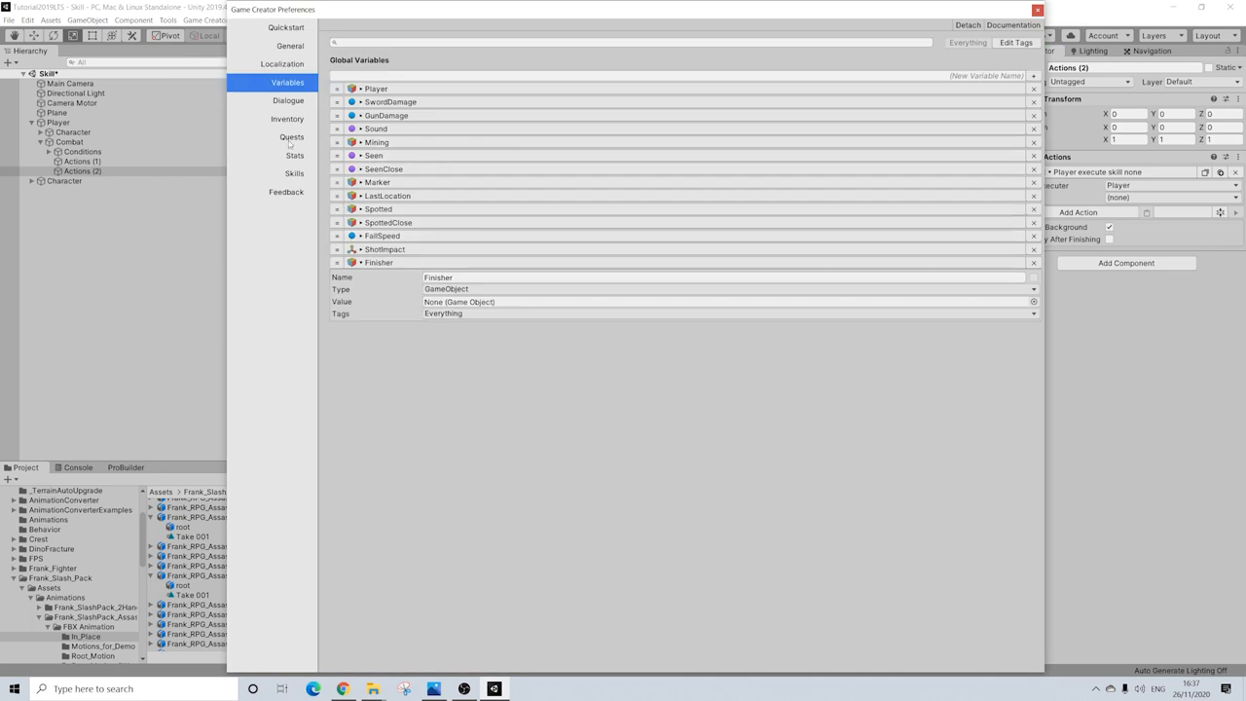
pyautogui.click(294, 173)
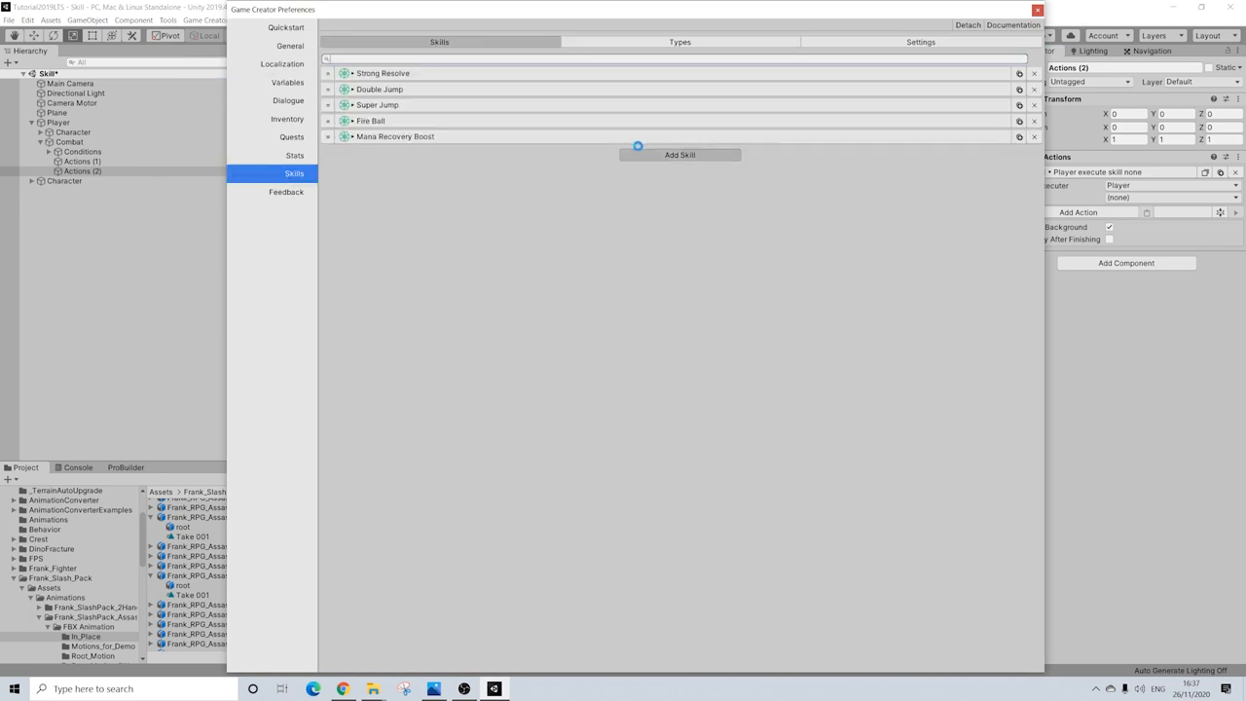
pyautogui.click(680, 154)
pyautogui.write('F')
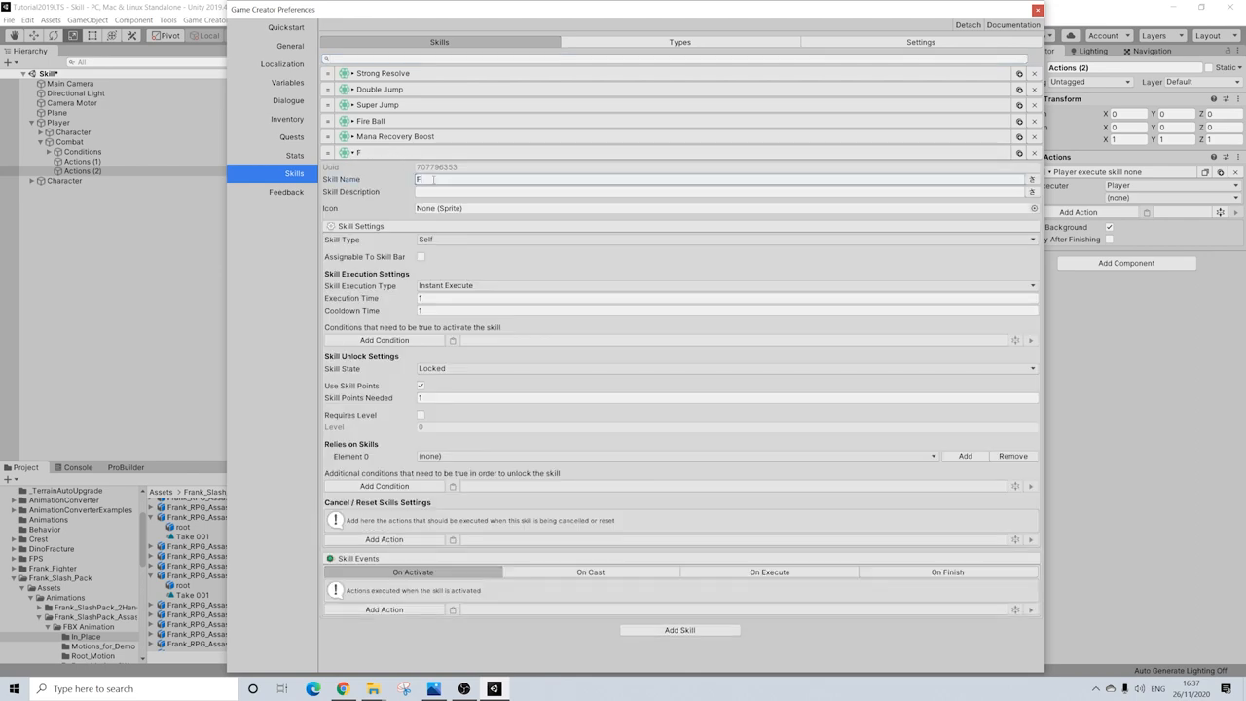
pyautogui.write('insher')
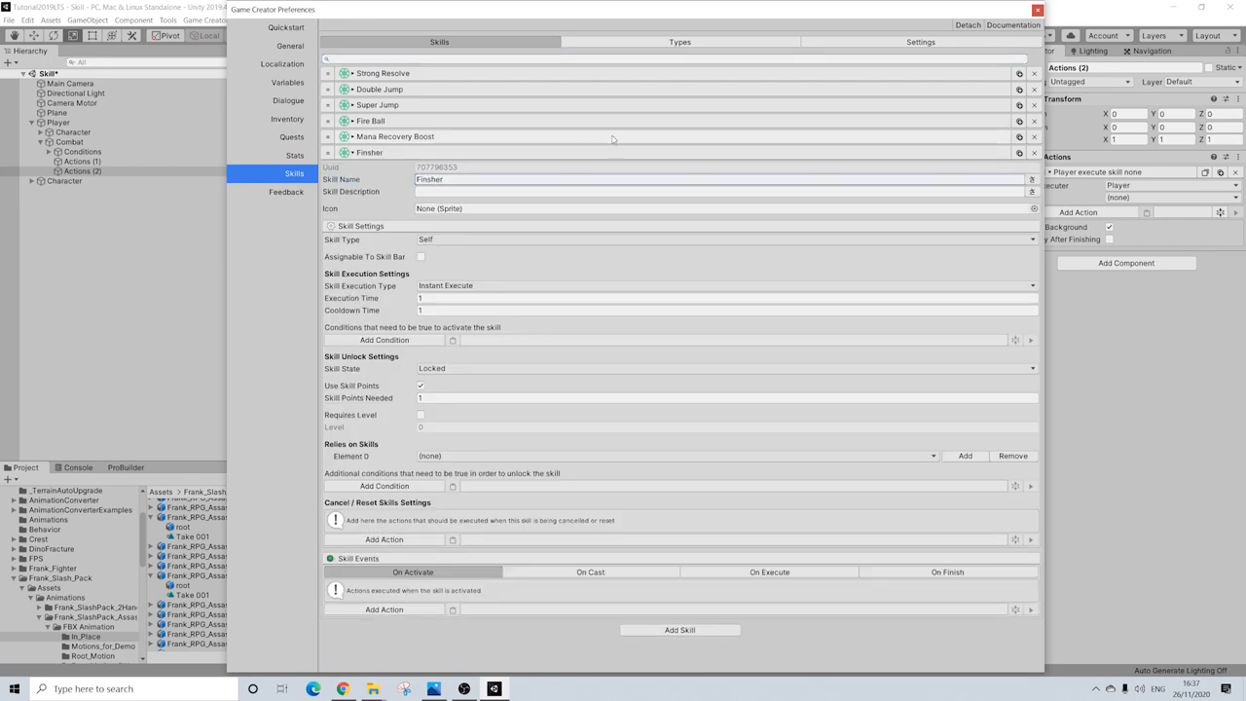
pyautogui.click(1169, 212)
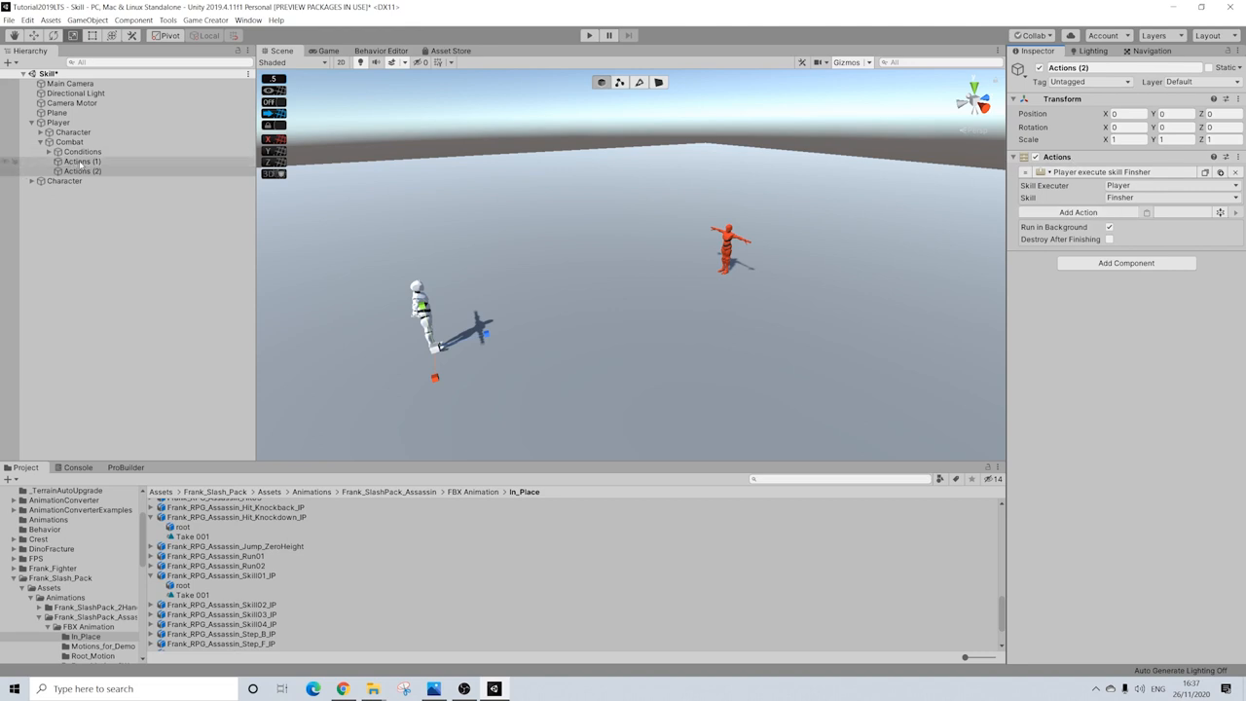
# Rename Actions (1) to Melee, Actions (2) to Finisher, Conditions to Draw, then collapse Combat.
pyautogui.click(82, 161)
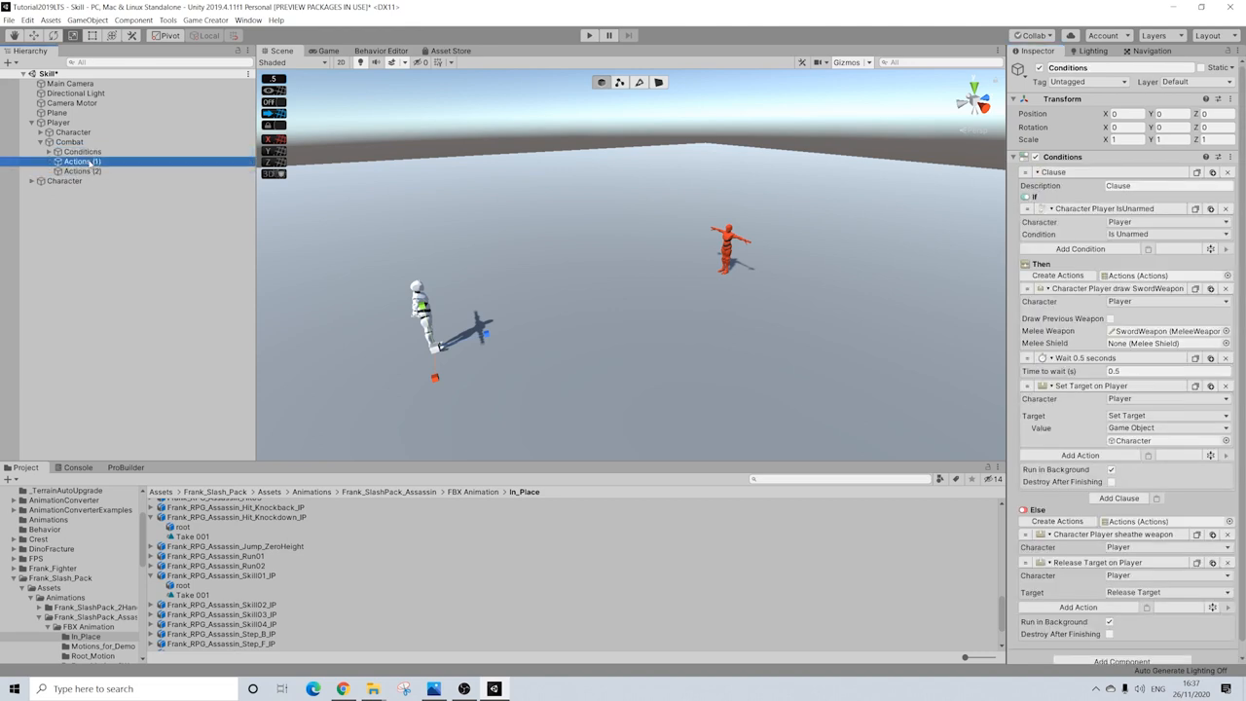
pyautogui.click(83, 160)
pyautogui.write('Melee')
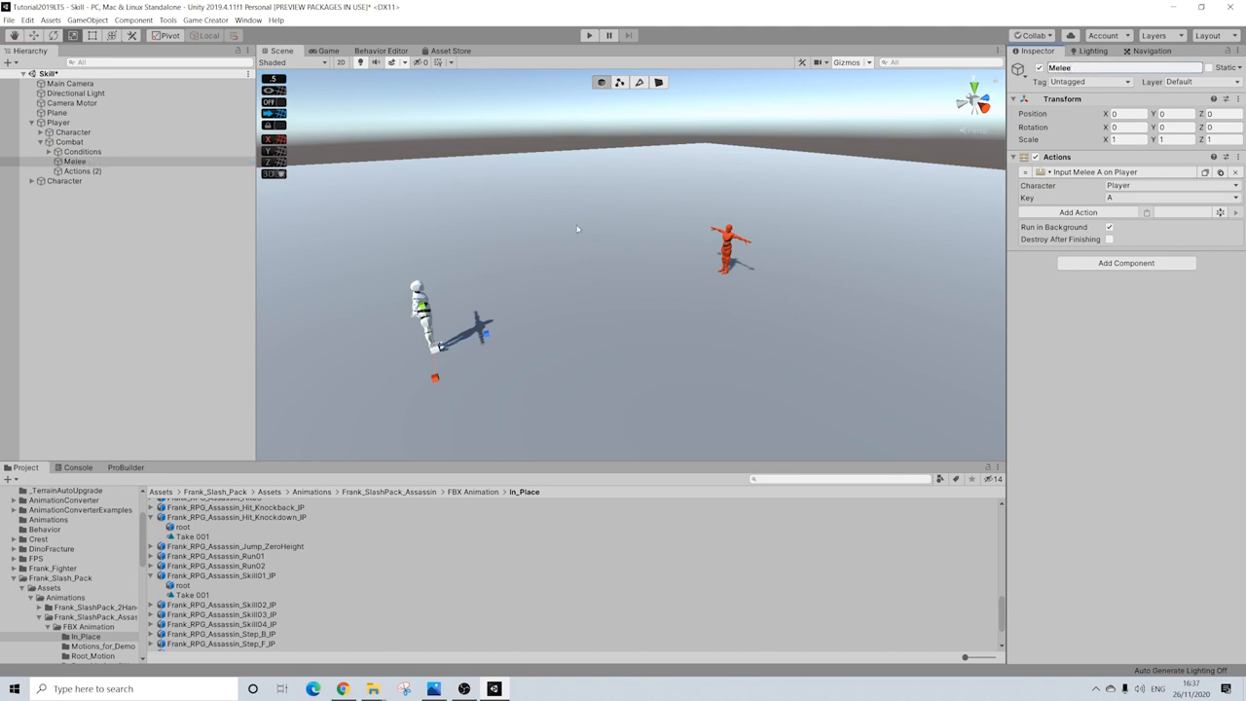
pyautogui.click(83, 171)
pyautogui.write('Finisher')
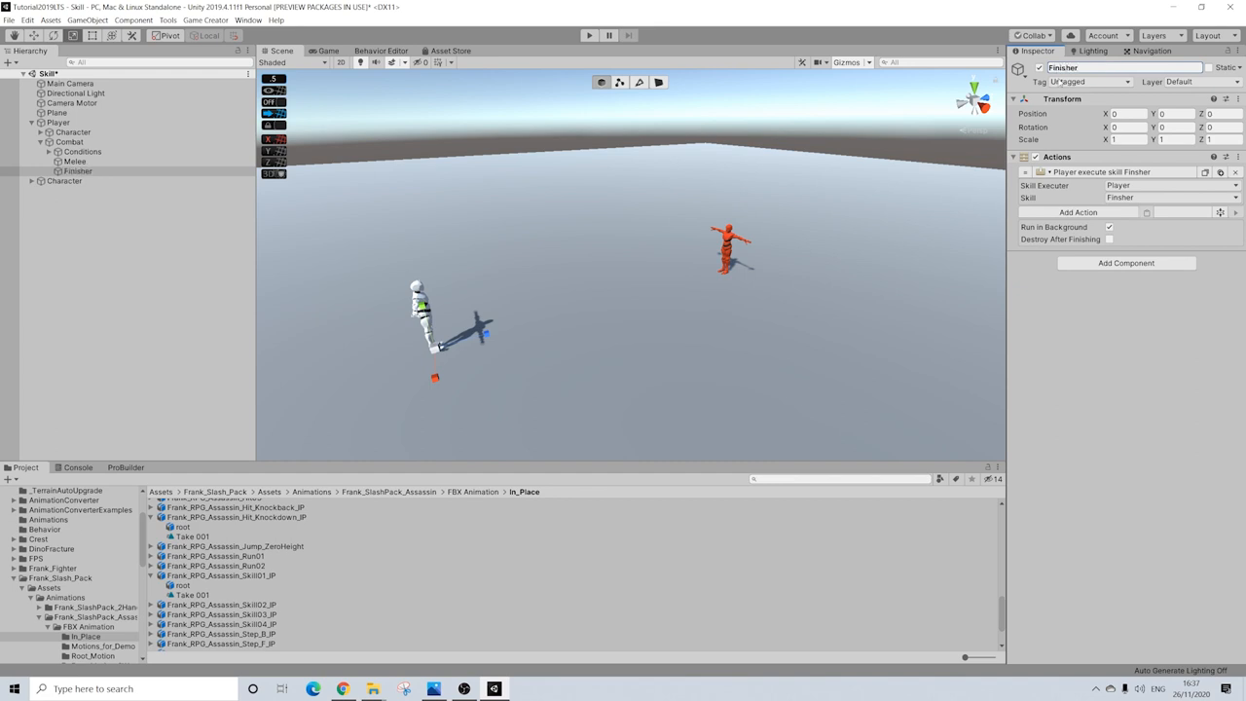
pyautogui.click(82, 151)
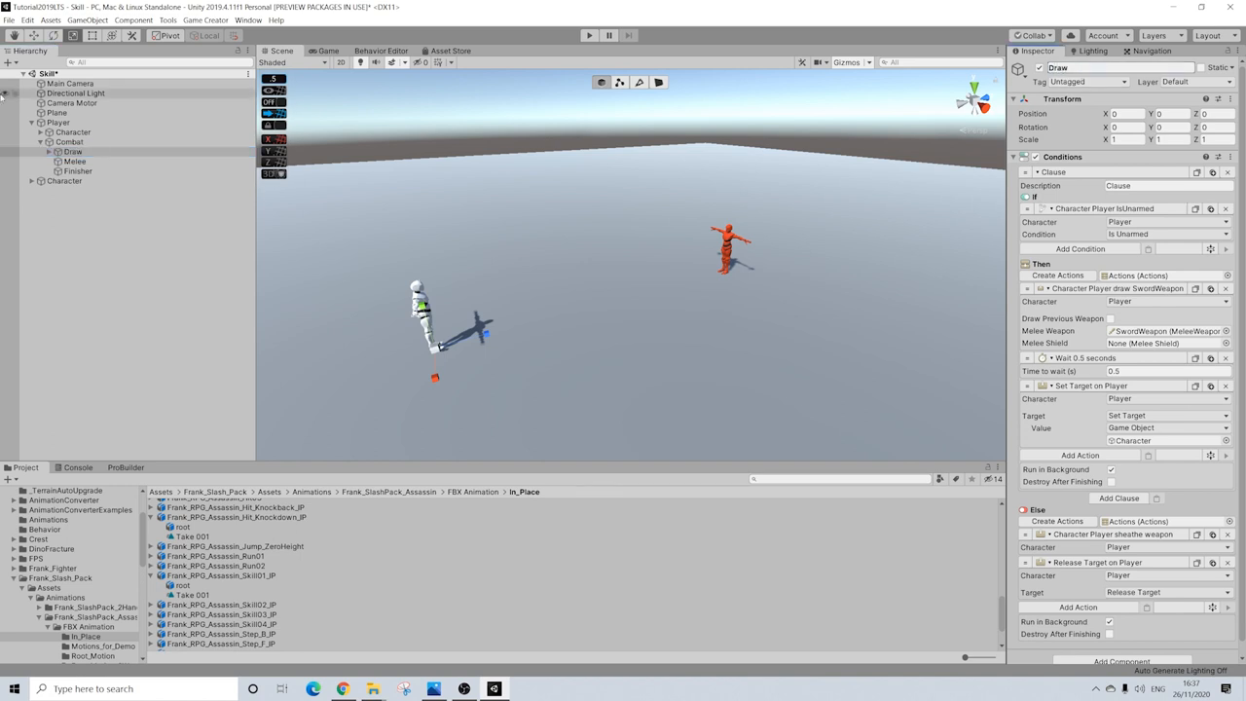
pyautogui.click(69, 143)
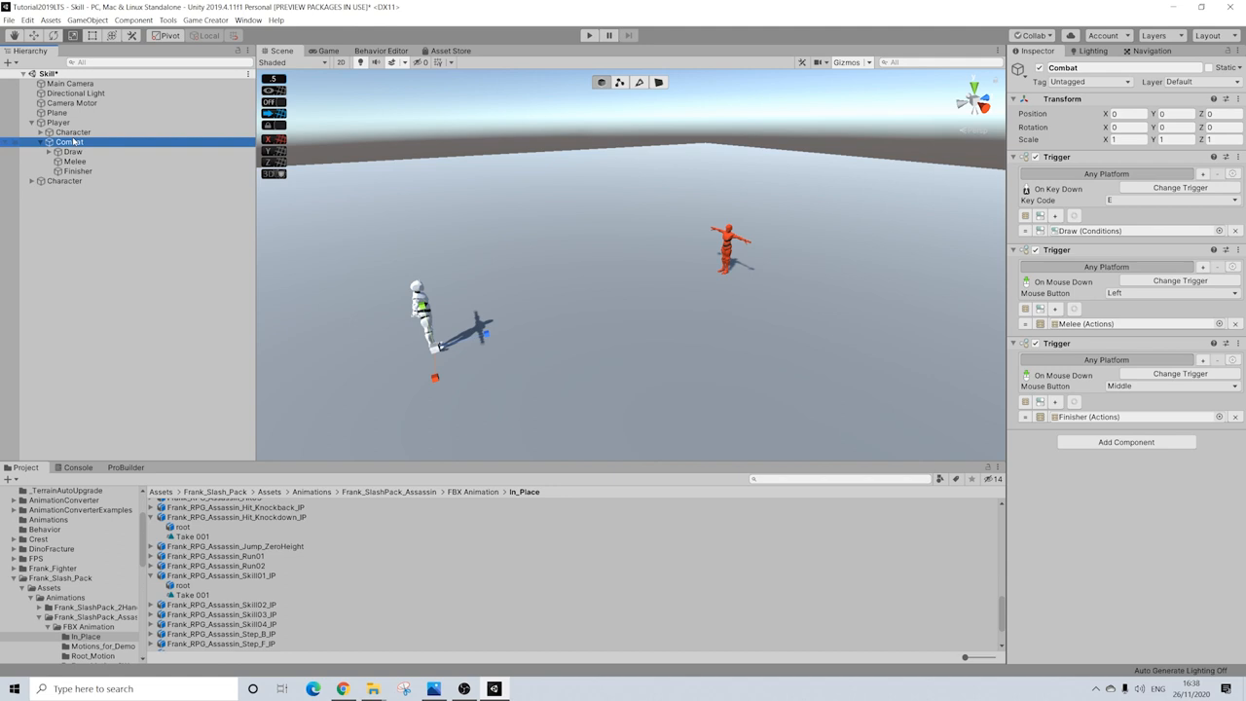
pyautogui.click(78, 171)
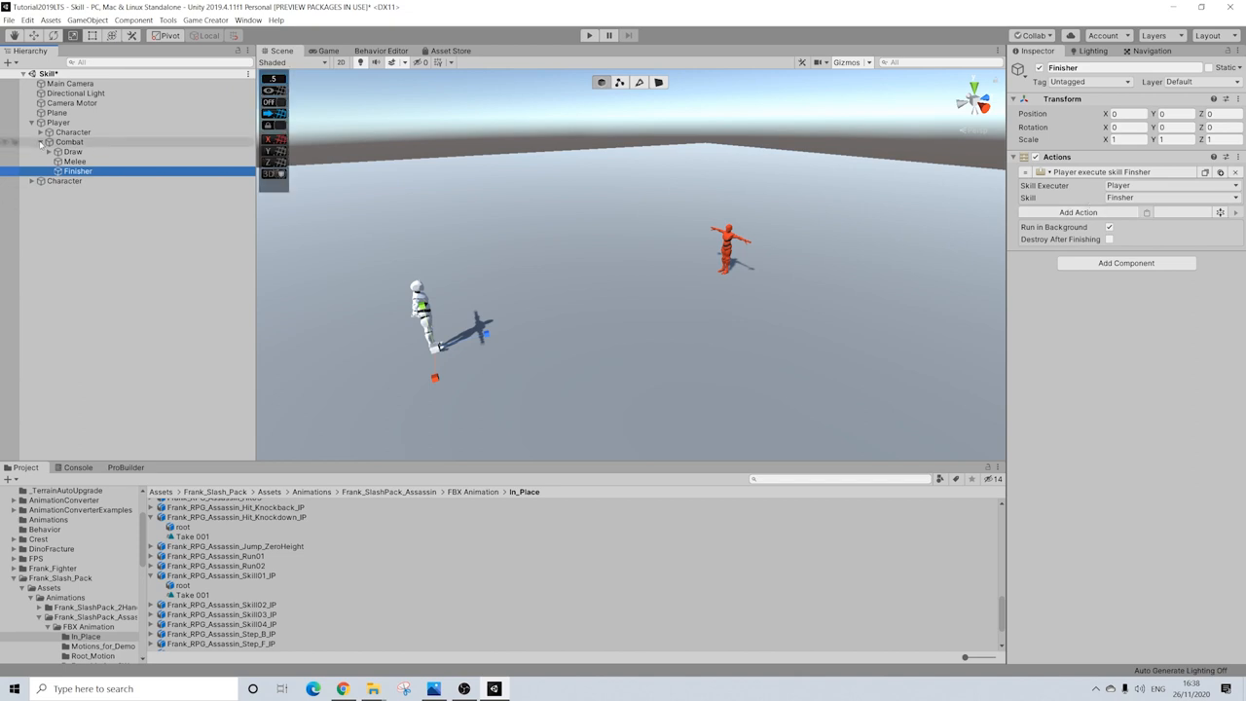
pyautogui.click(57, 122)
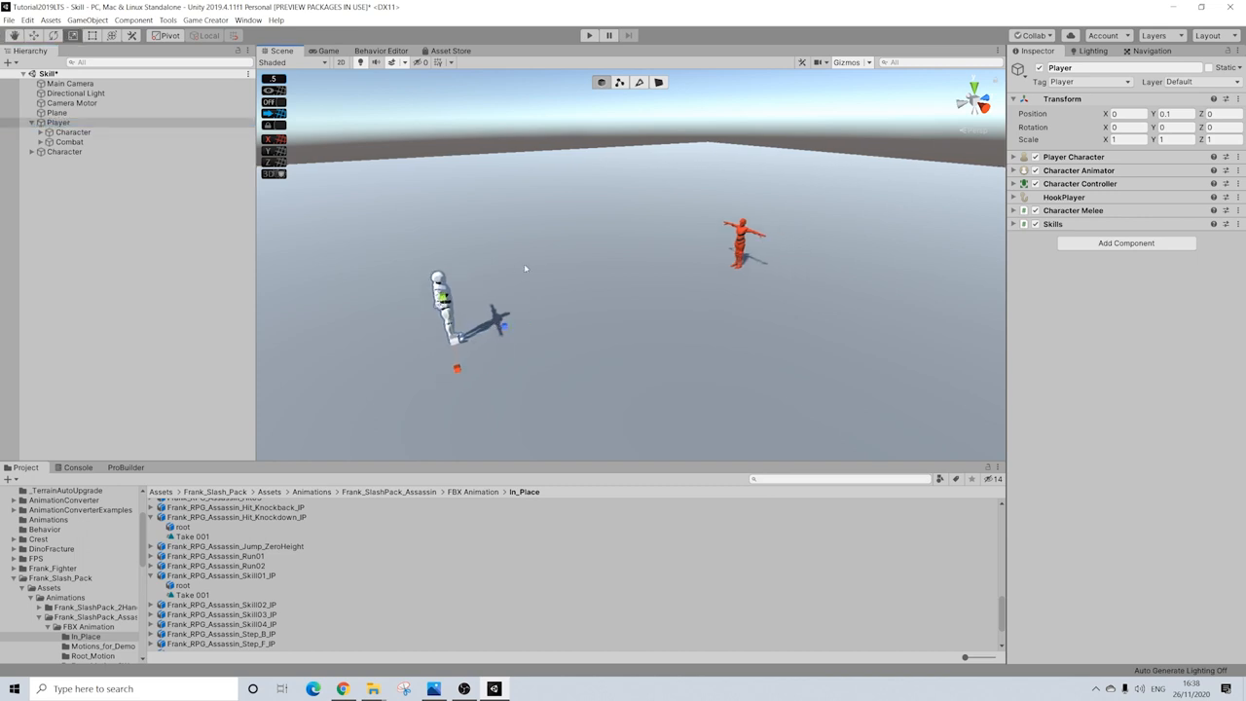
# Add a Trigger component to the enemy Character.
pyautogui.click(64, 152)
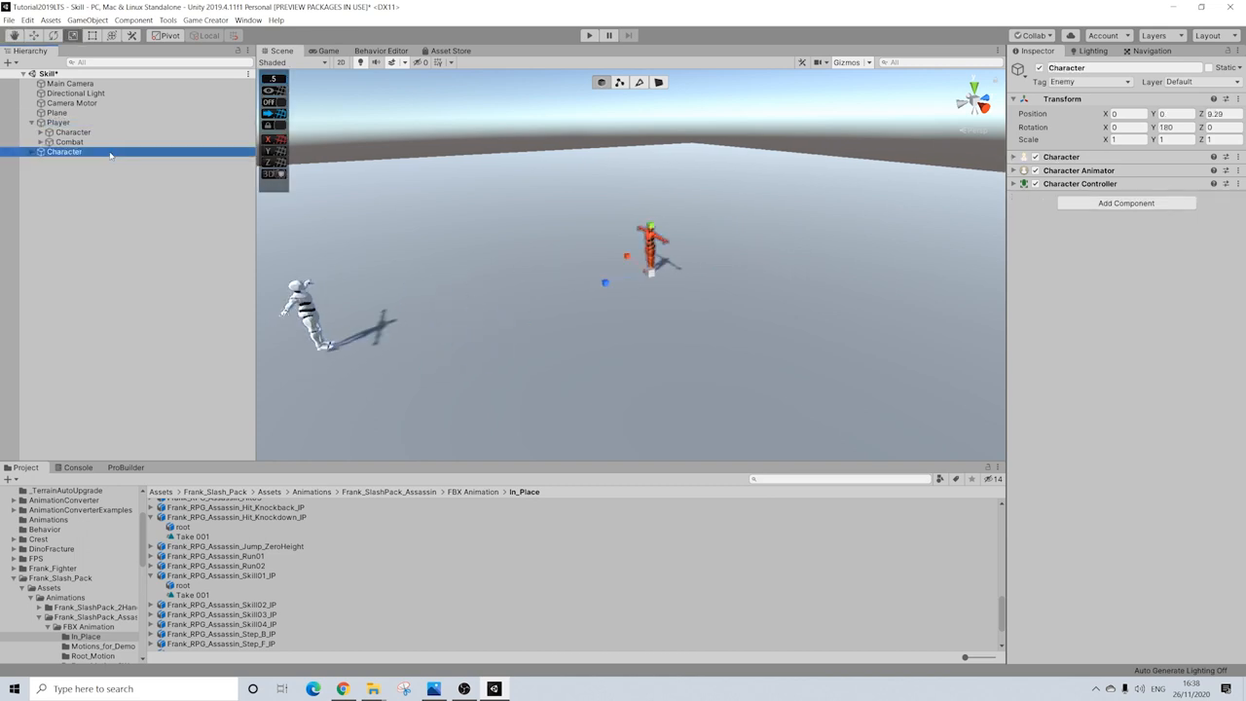
pyautogui.click(1126, 202)
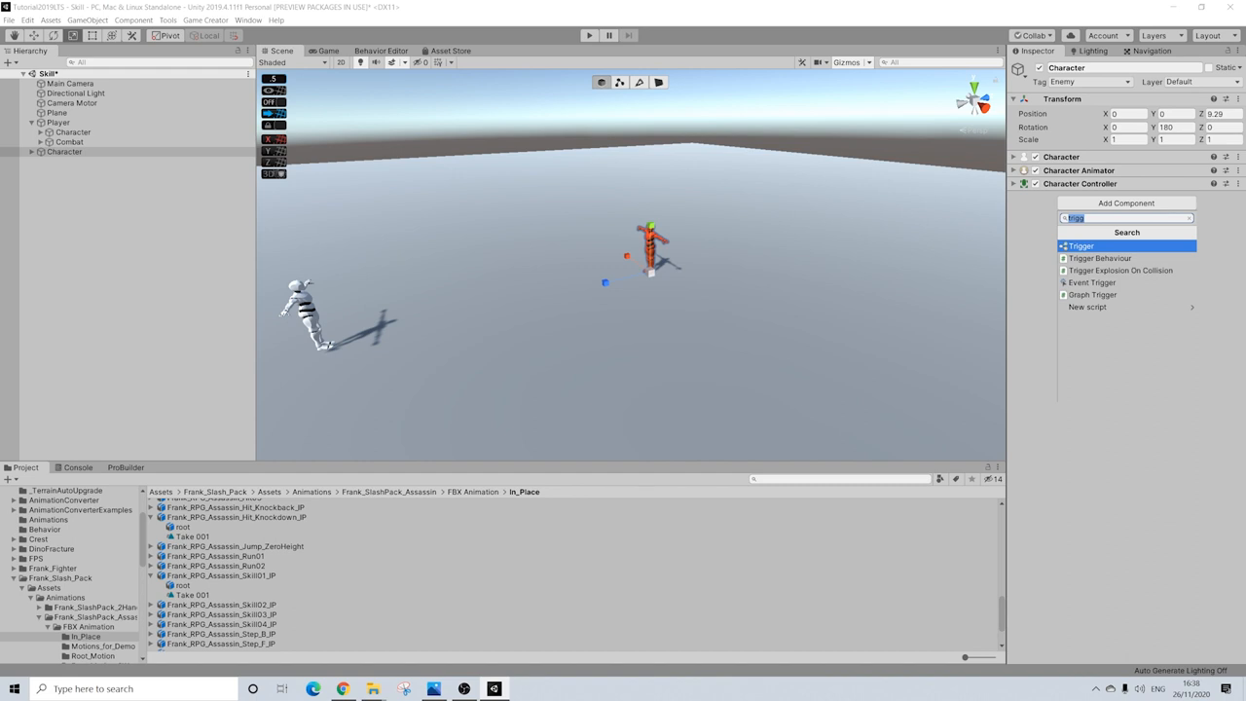
pyautogui.moveTo(701, 185)
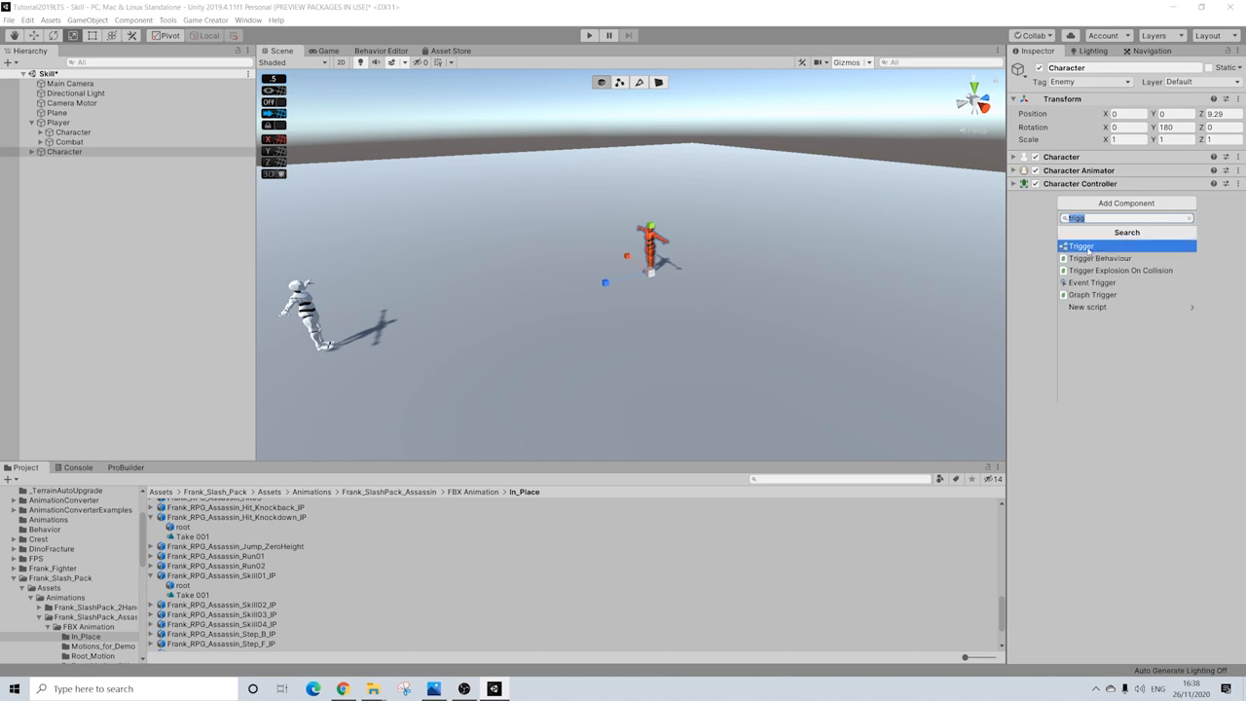
pyautogui.click(1081, 245)
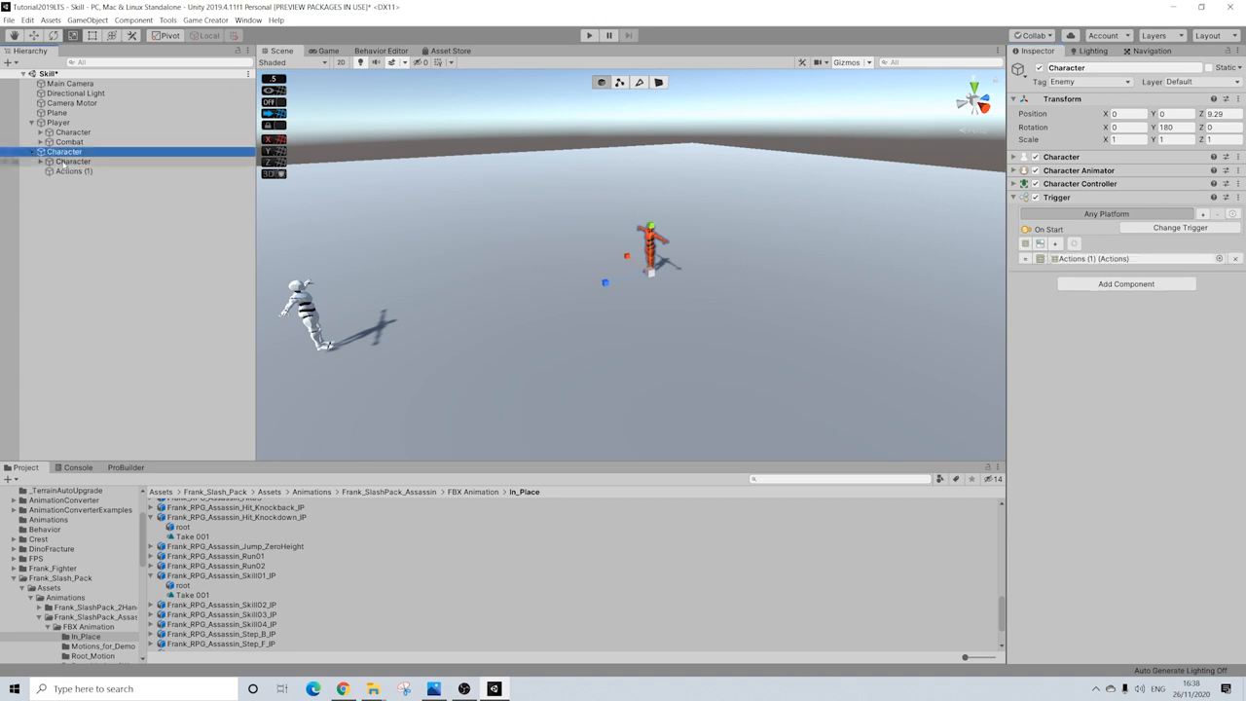
# In Actions (1), add a Draw Weapon action with Invoker drawing the SwordWeapon.
pyautogui.click(1078, 172)
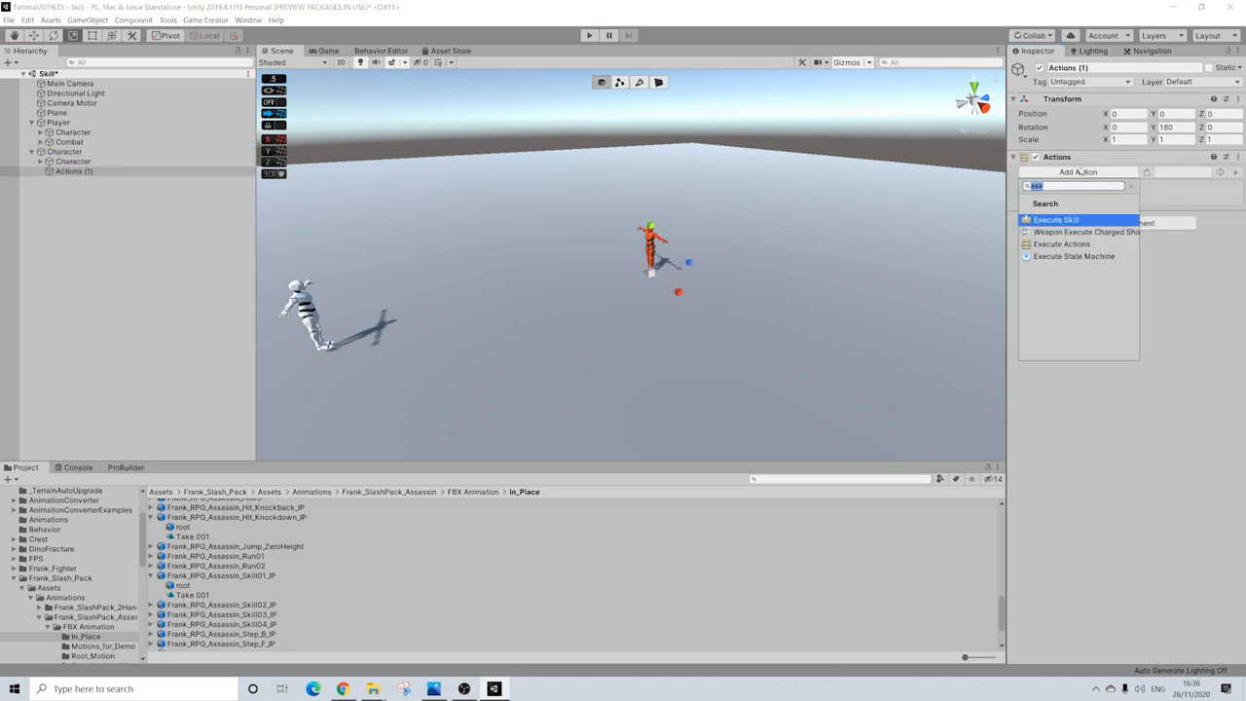
pyautogui.write('dra')
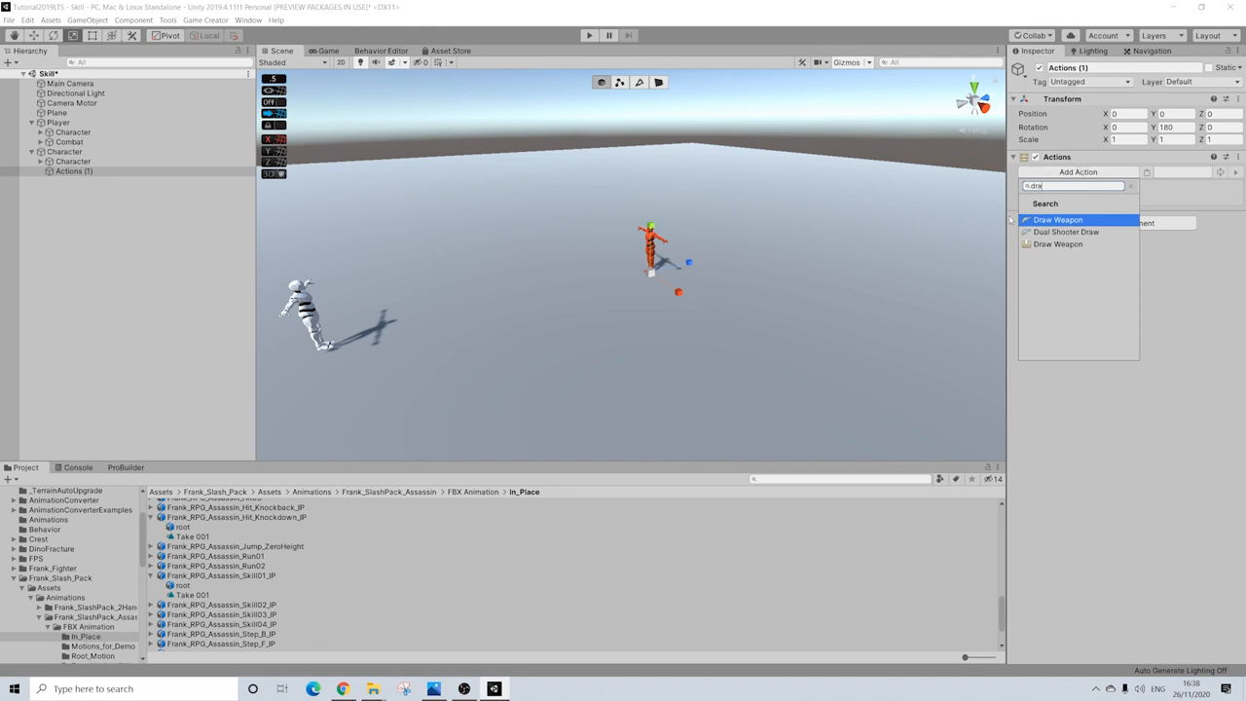
pyautogui.click(1057, 219)
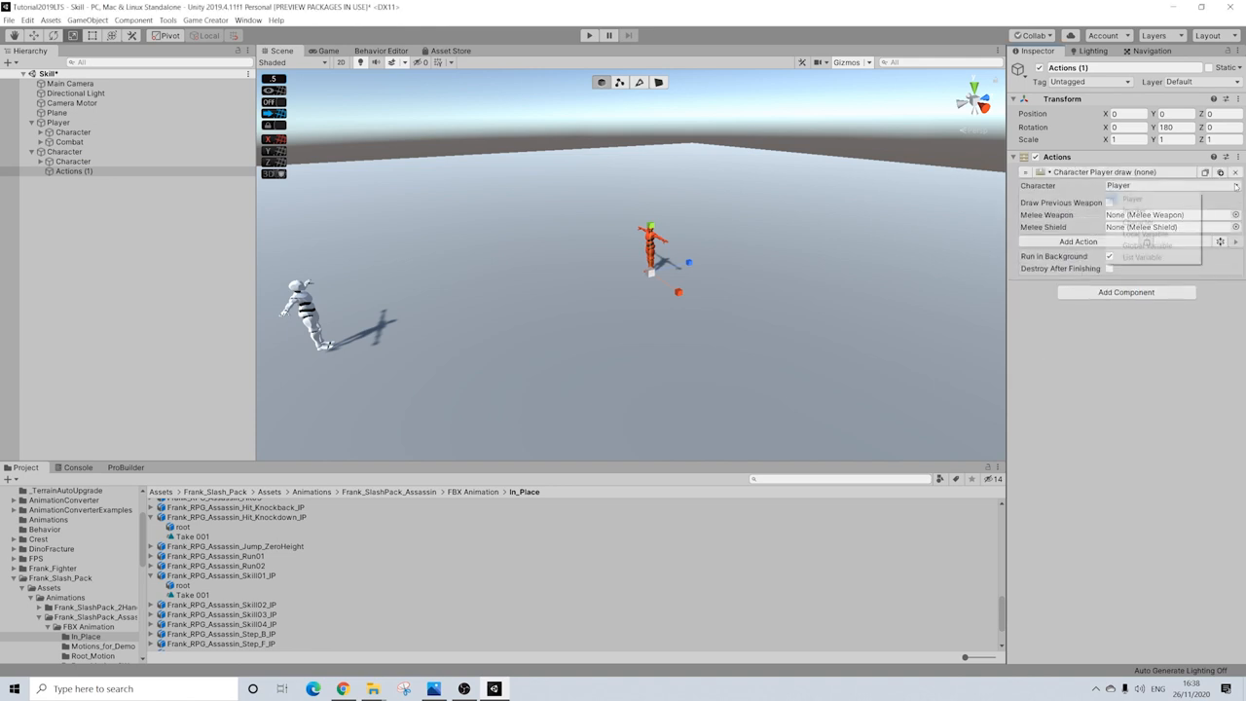
pyautogui.click(1235, 215)
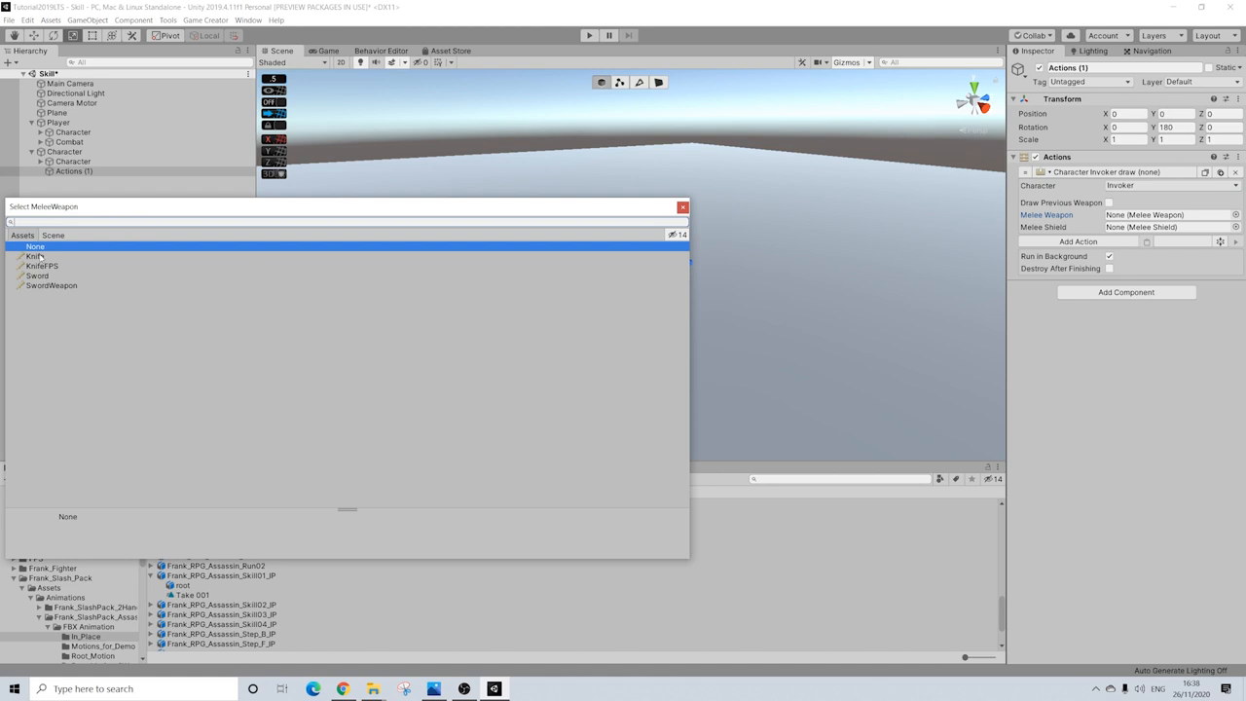
pyautogui.click(52, 286)
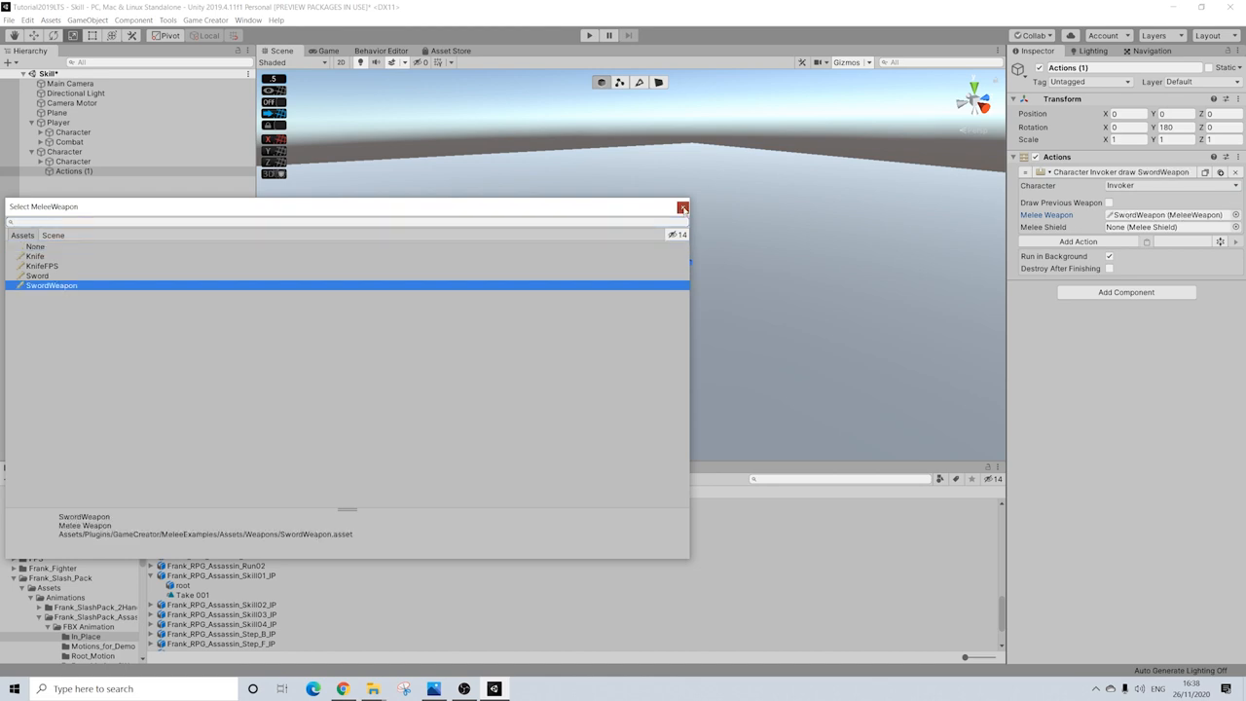
pyautogui.doubleClick(52, 285)
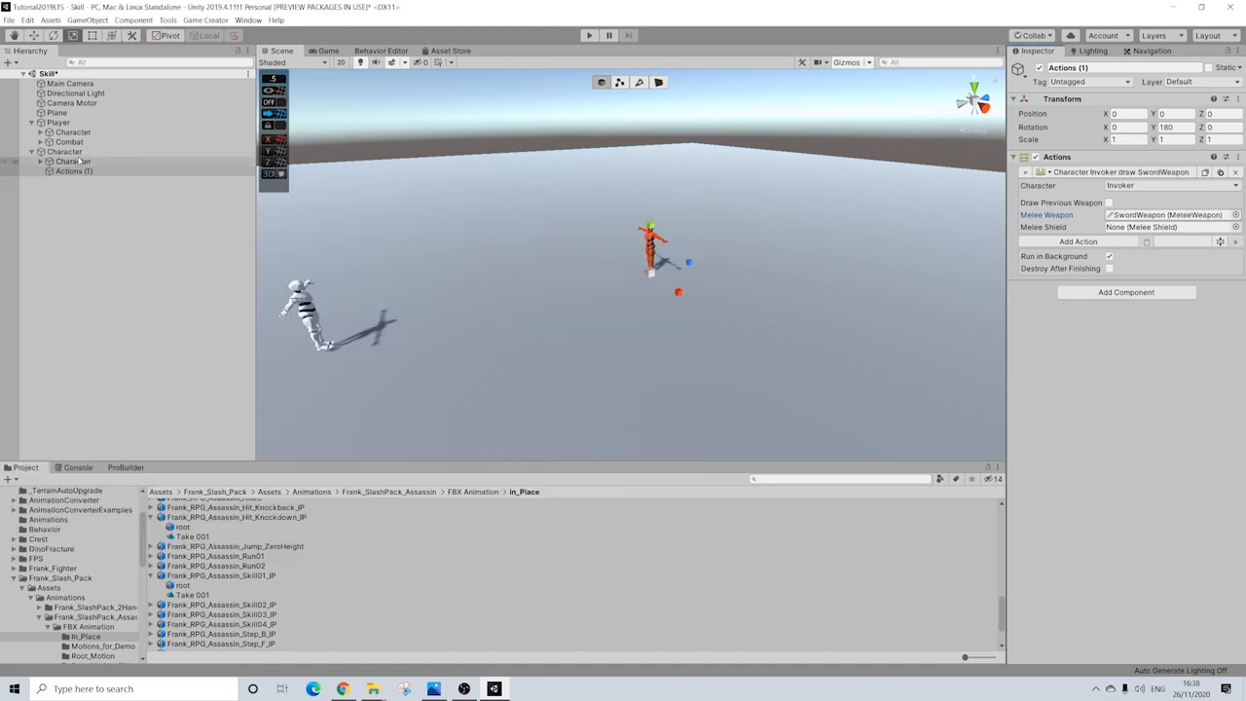
pyautogui.click(65, 151)
pyautogui.write('sta')
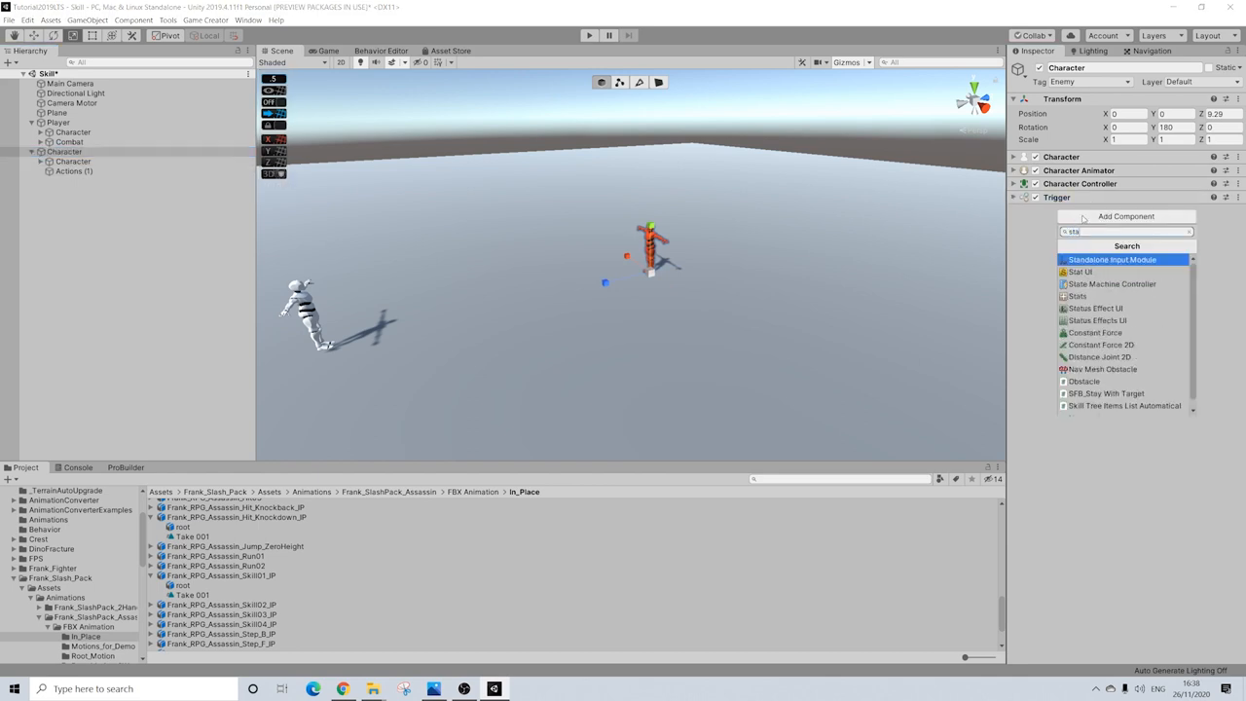
# Add the Stats component, then search 'char' to add Character Melee.
pyautogui.click(1078, 296)
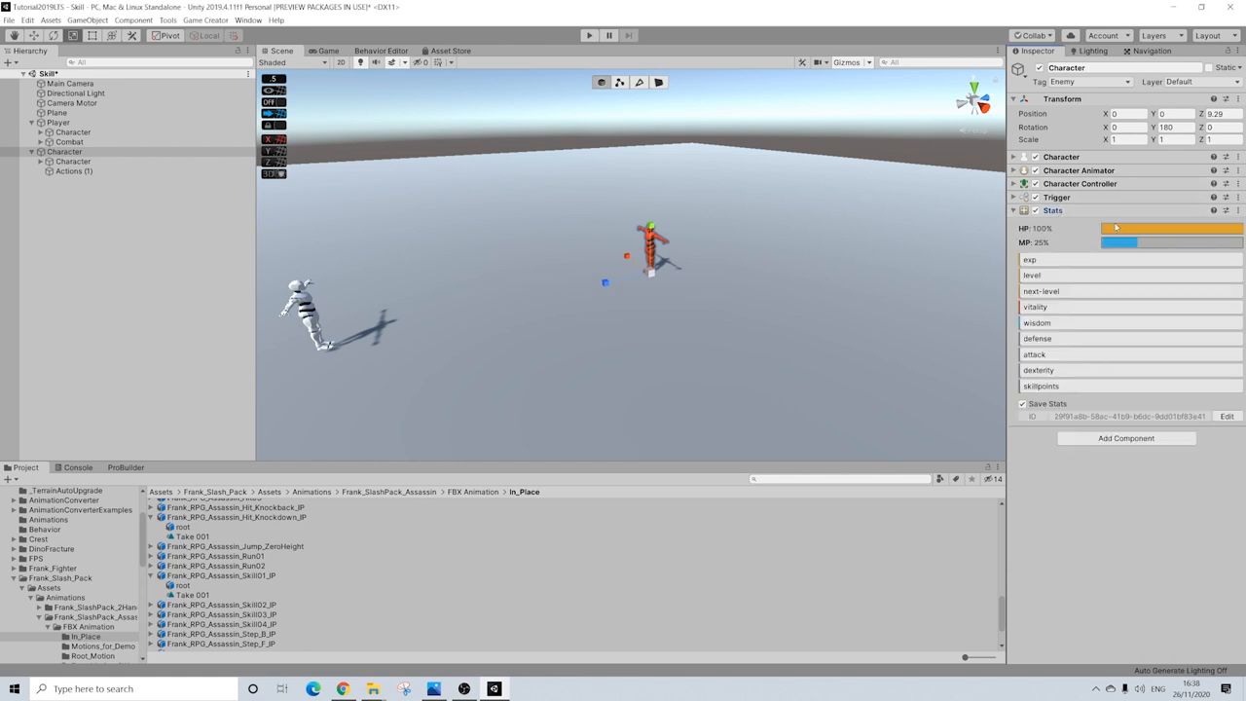
pyautogui.click(1125, 229)
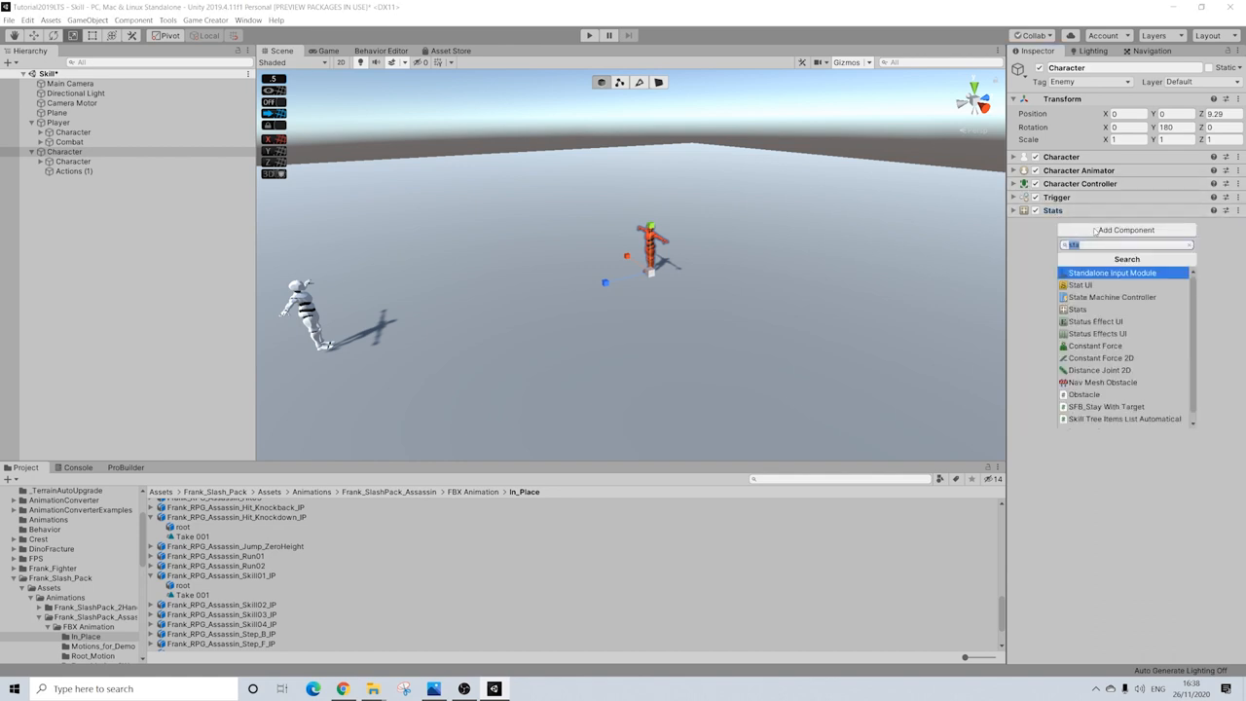
pyautogui.write('chara')
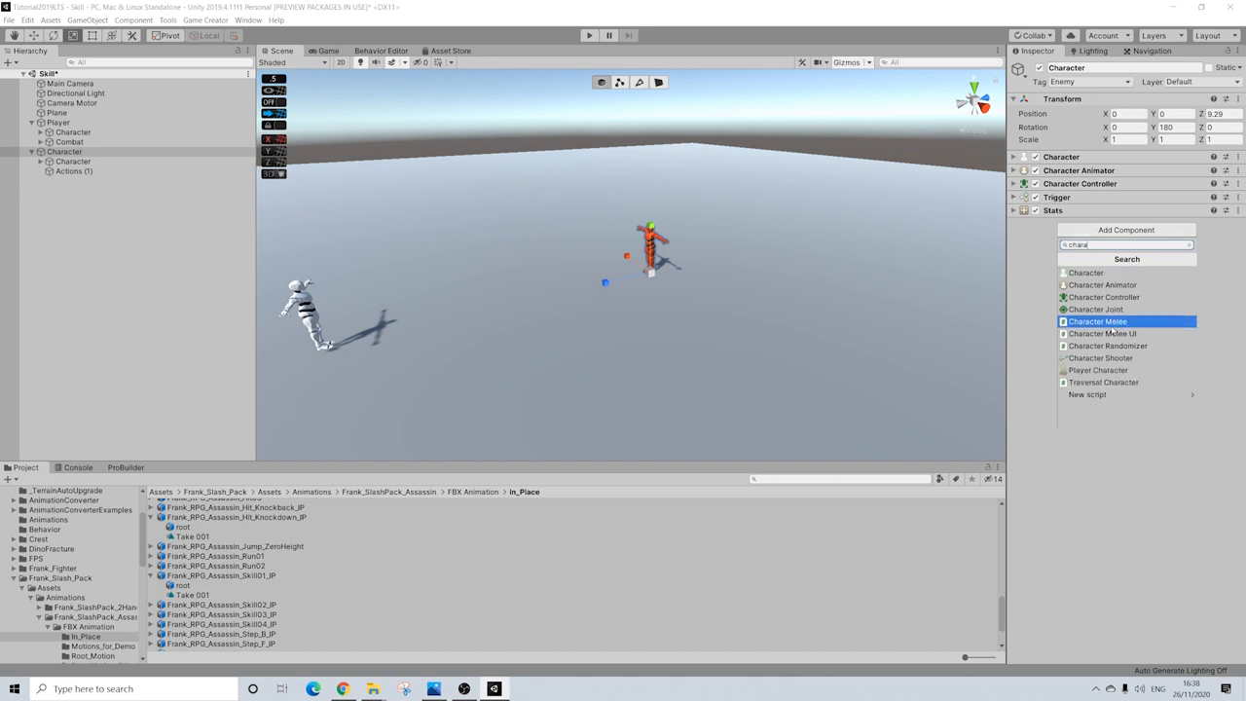
pyautogui.click(1097, 321)
pyautogui.write('trigg')
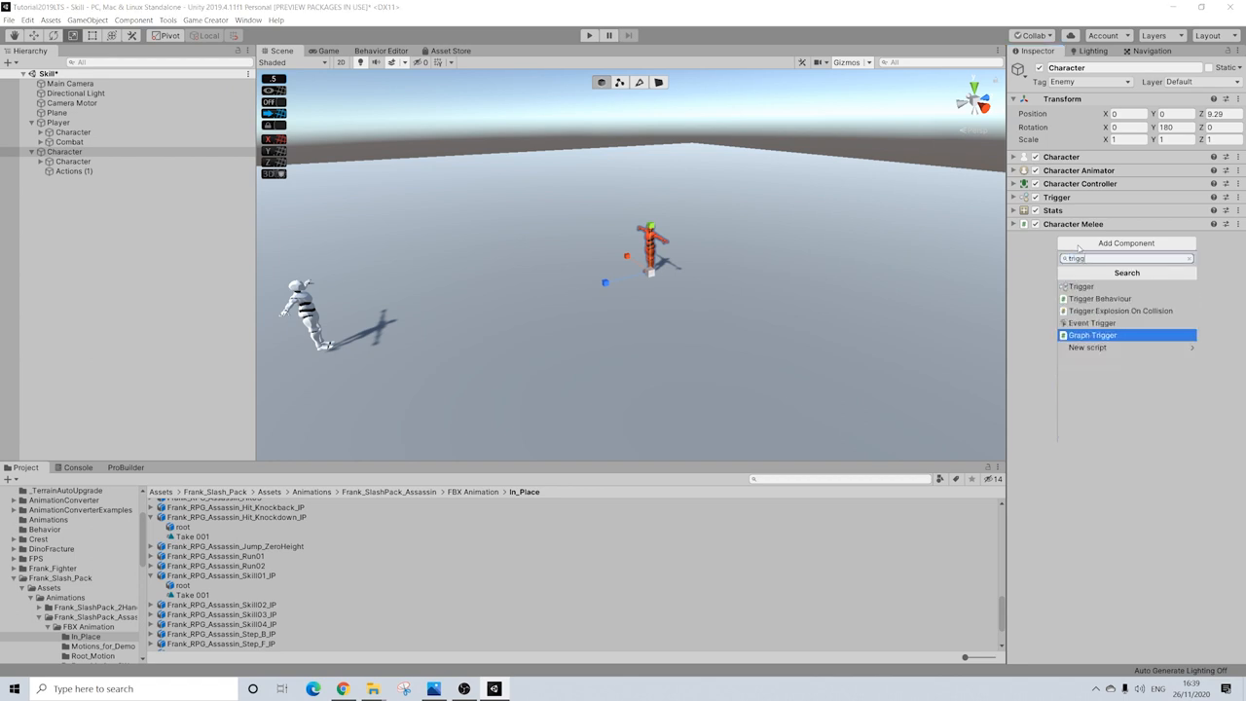
# Add a second Trigger component to the enemy and begin choosing its event.
pyautogui.click(1092, 335)
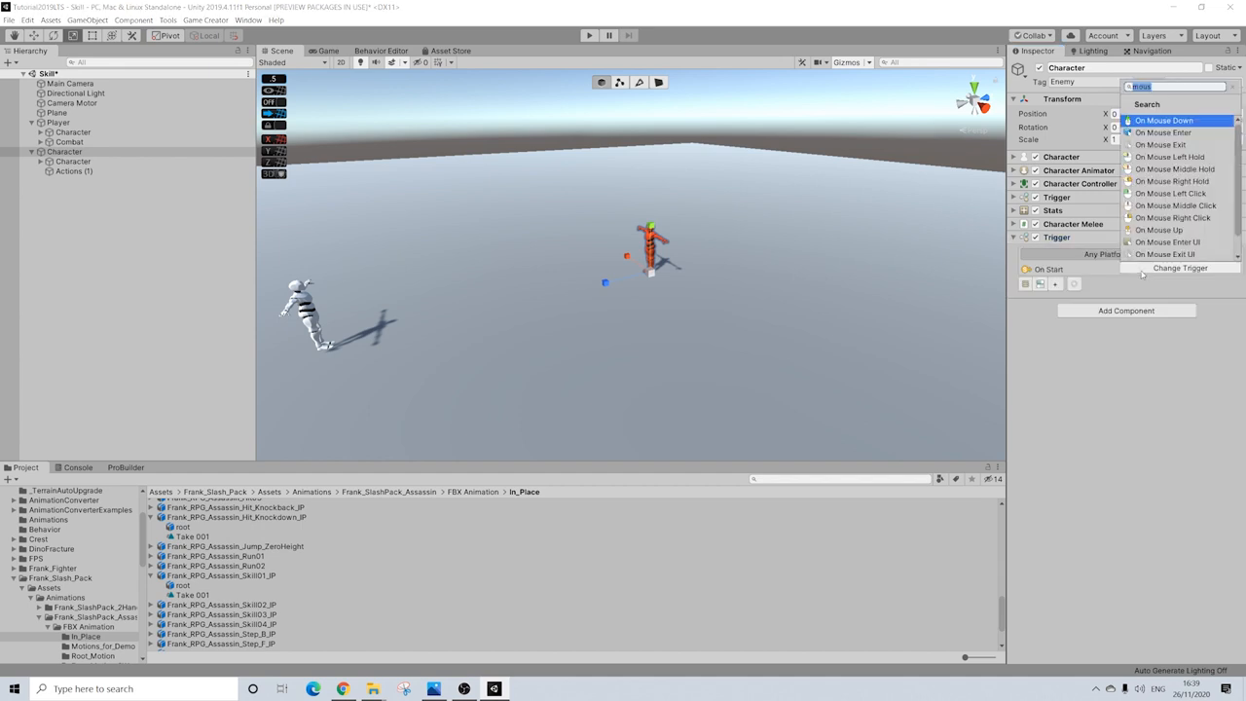
pyautogui.write('re')
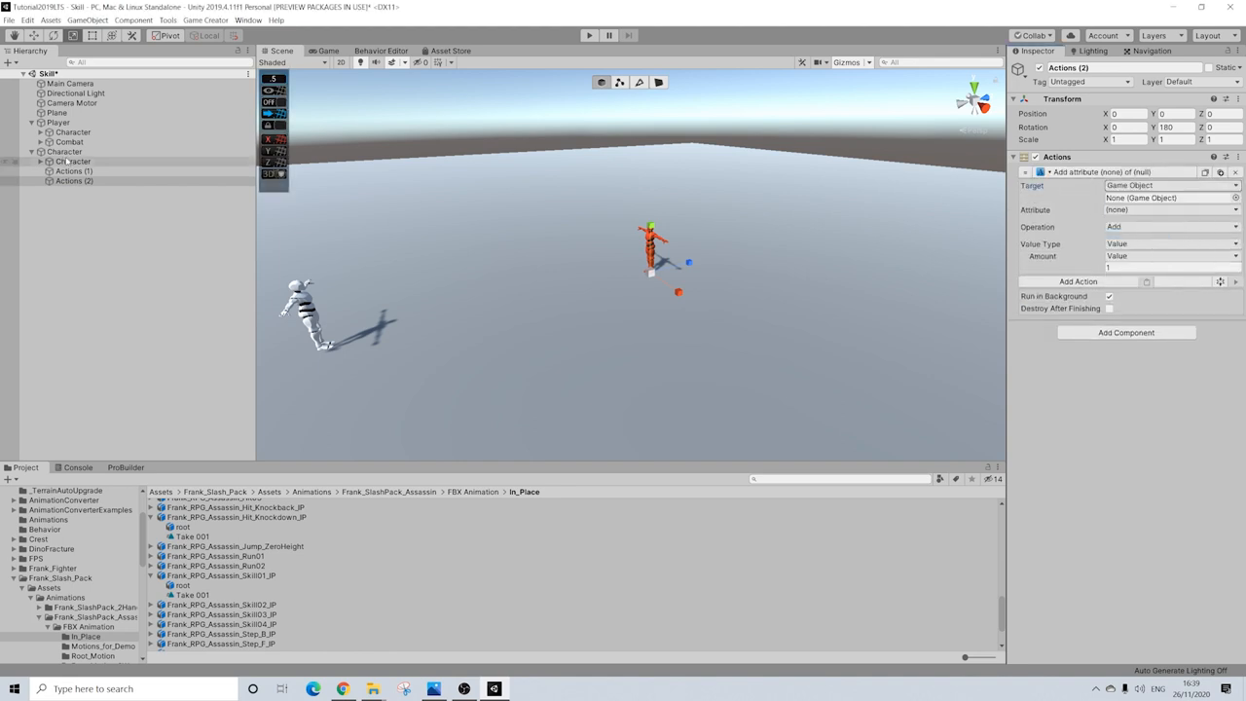
# Point Actions (2) at health, trying Add before keeping Subtract, then reselect Character.
pyautogui.click(1168, 210)
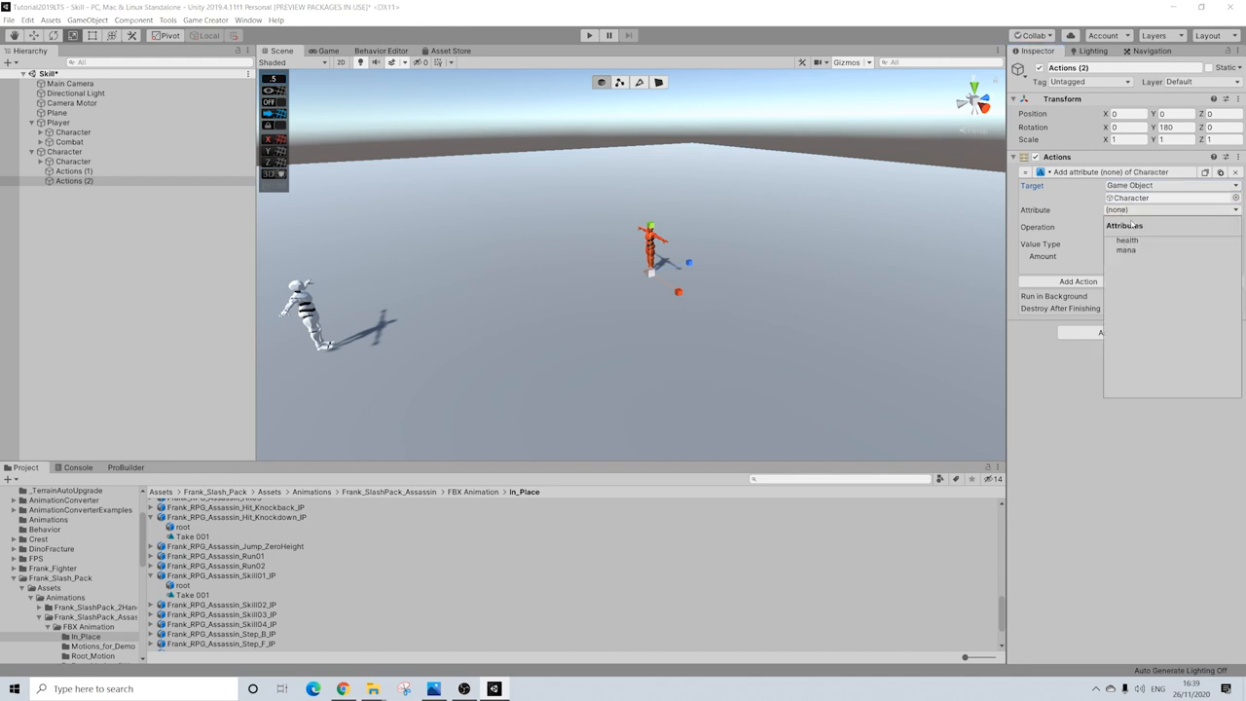
pyautogui.click(1127, 239)
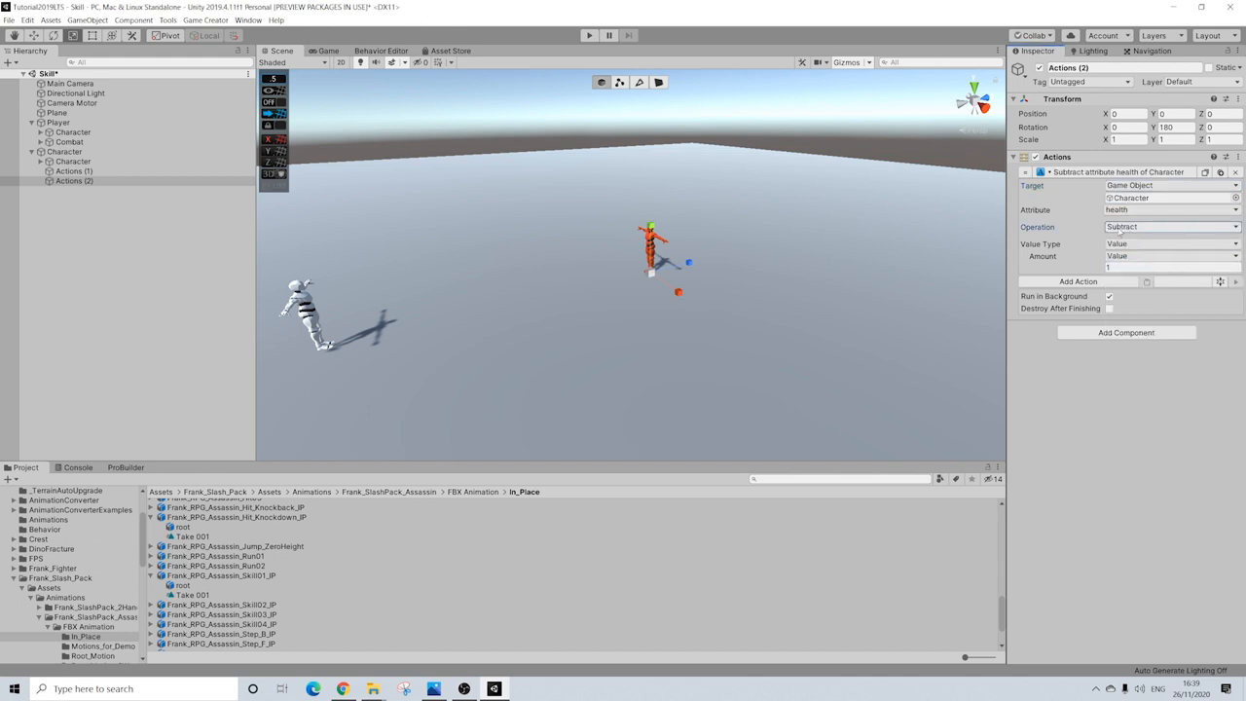
pyautogui.click(1168, 226)
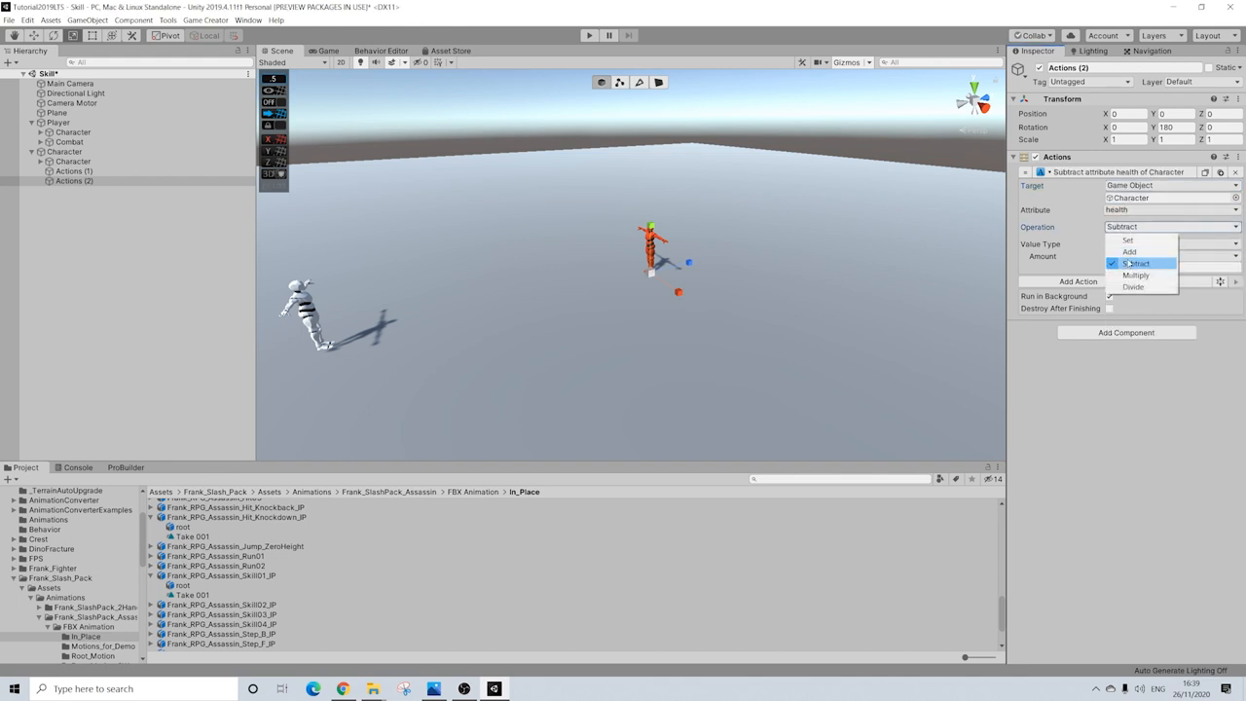
pyautogui.moveTo(1130, 251)
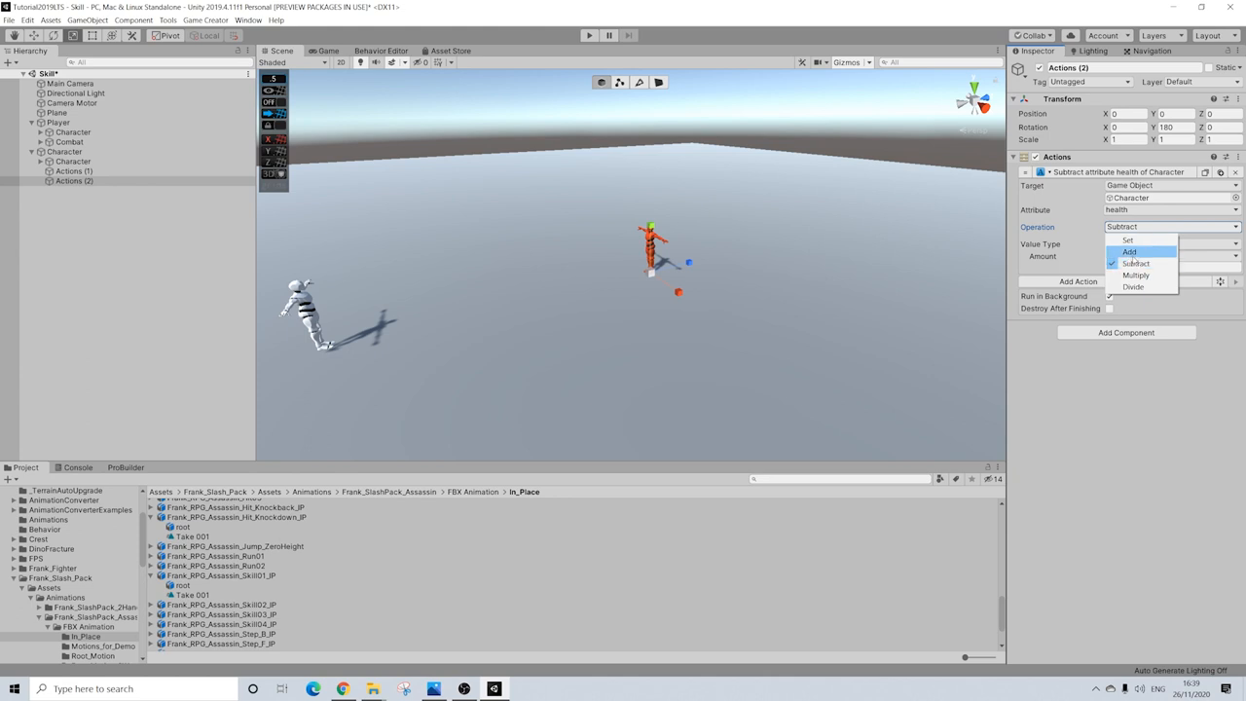
pyautogui.click(1129, 252)
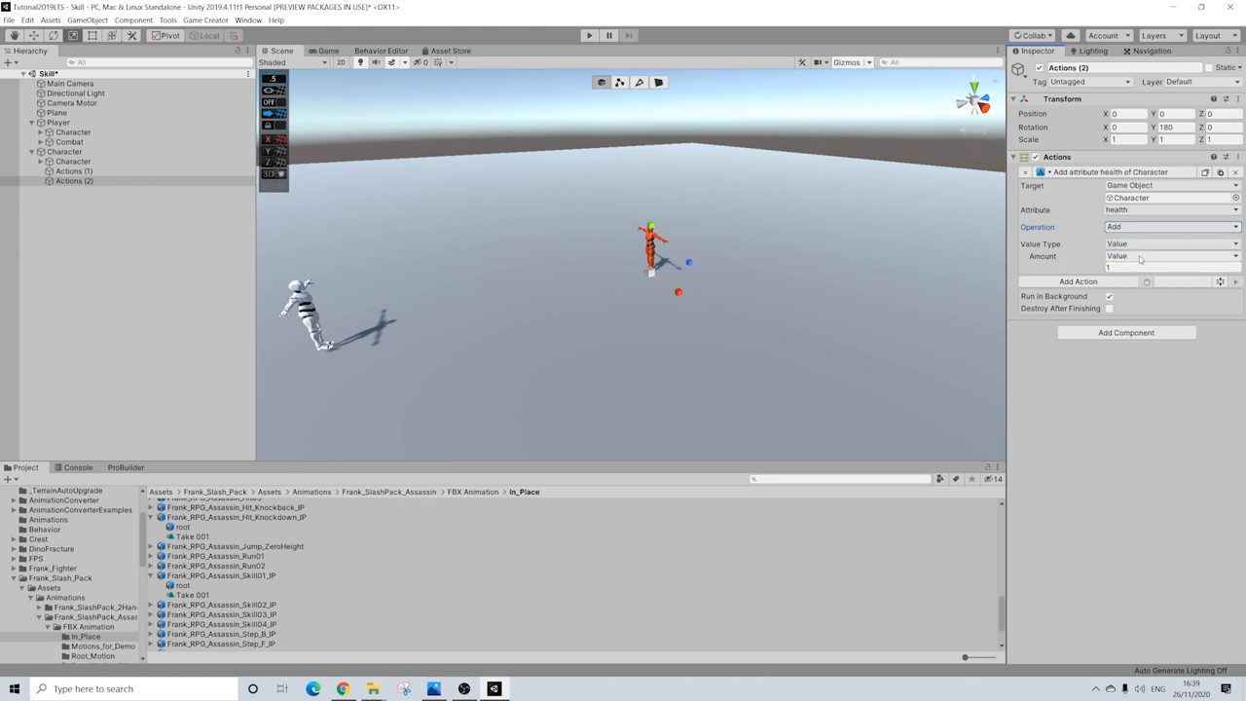
pyautogui.click(1170, 226)
pyautogui.write('0')
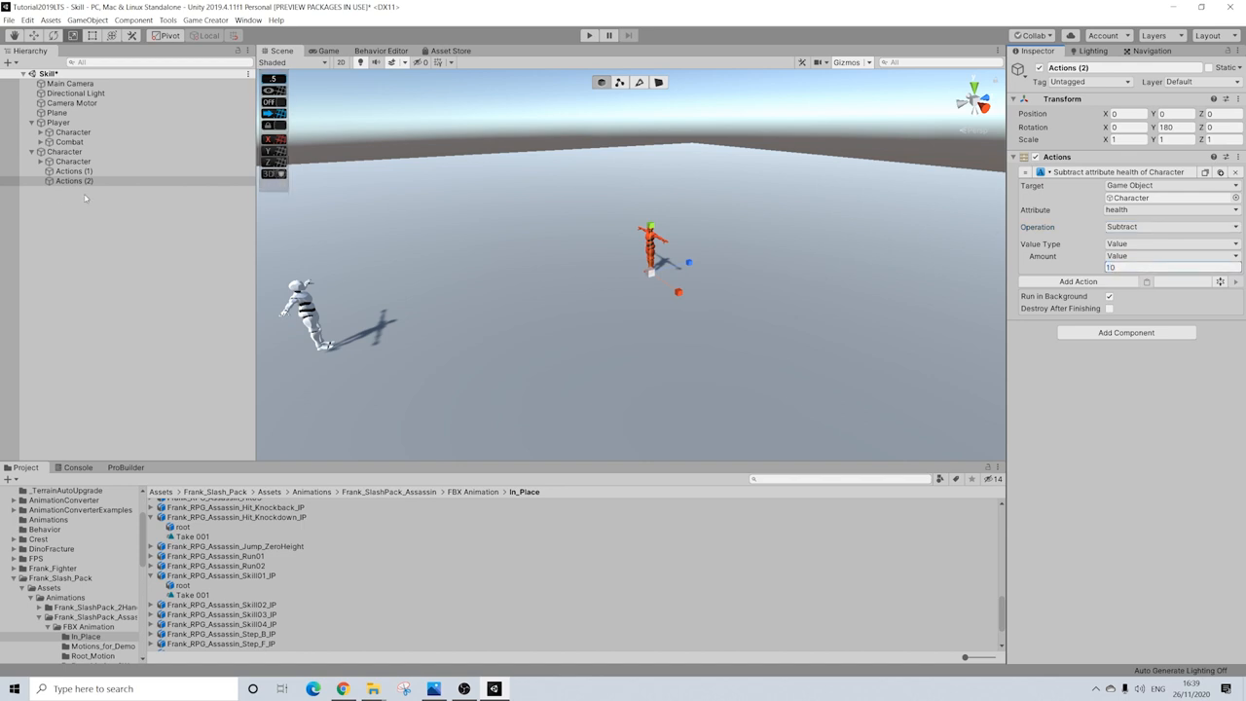
pyautogui.click(66, 152)
pyautogui.write('rec')
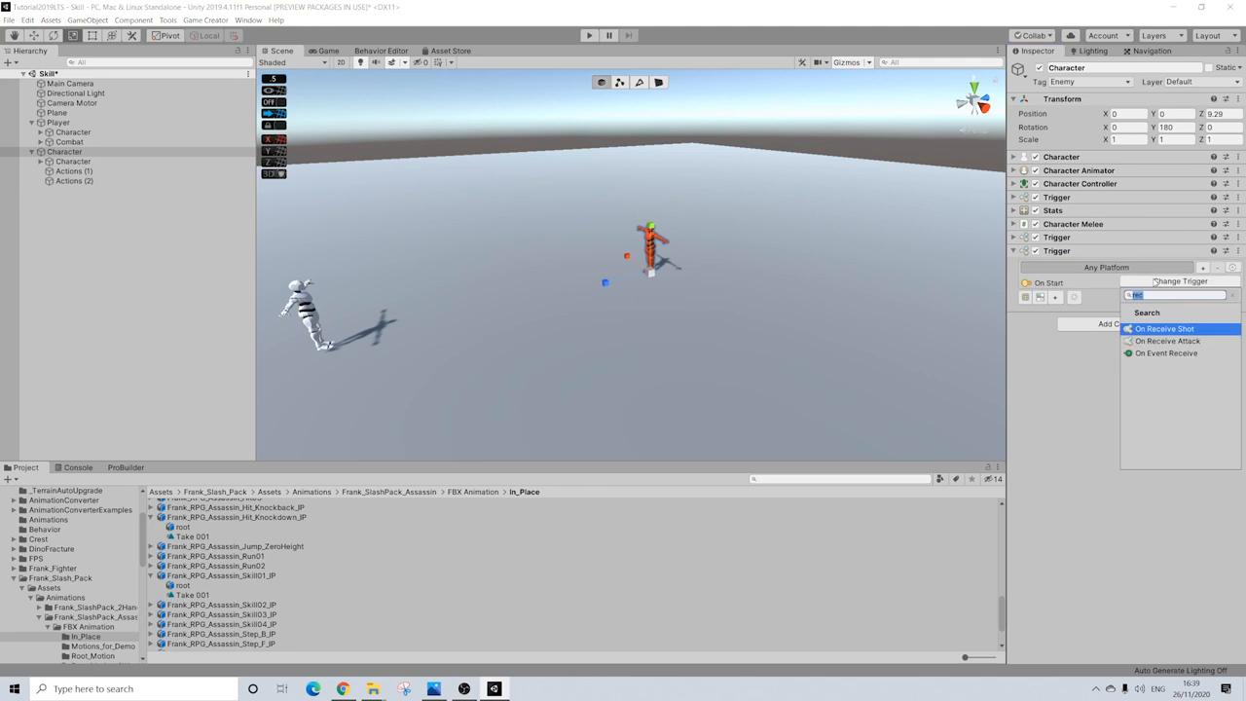
# Set the trigger to On Attr Change for invoker health On Decrease, then select Conditions.
pyautogui.click(1164, 328)
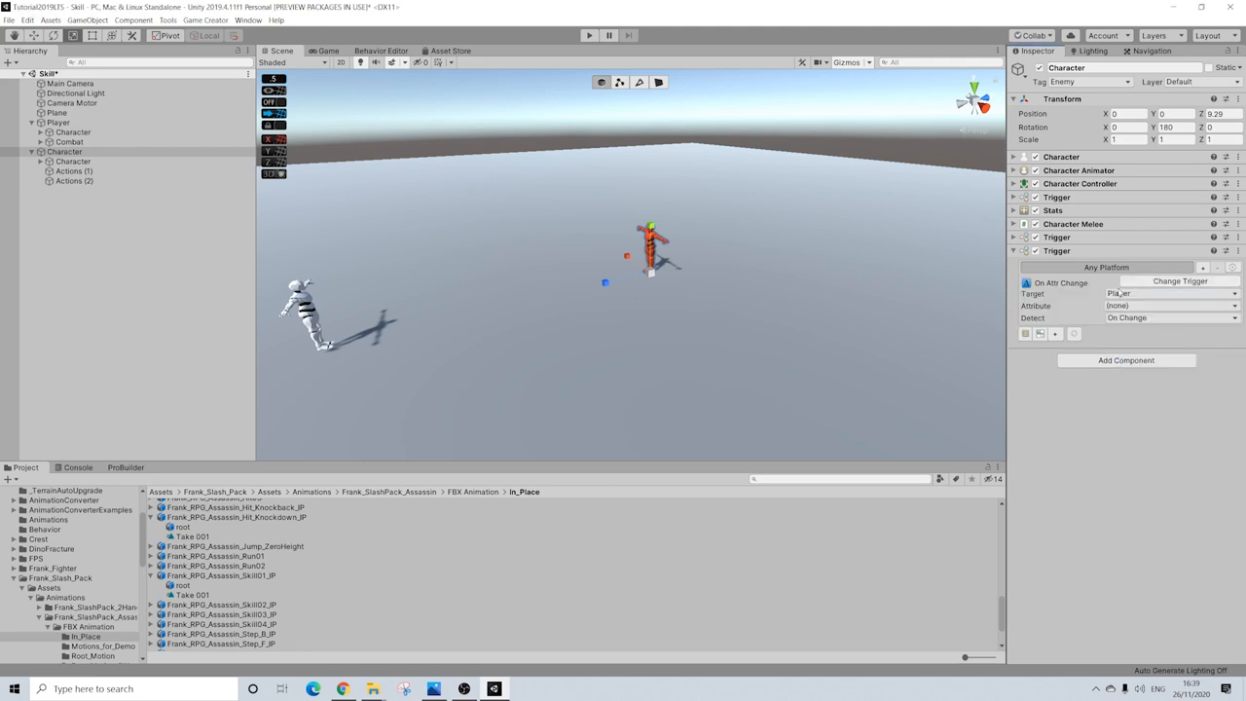
pyautogui.click(1168, 294)
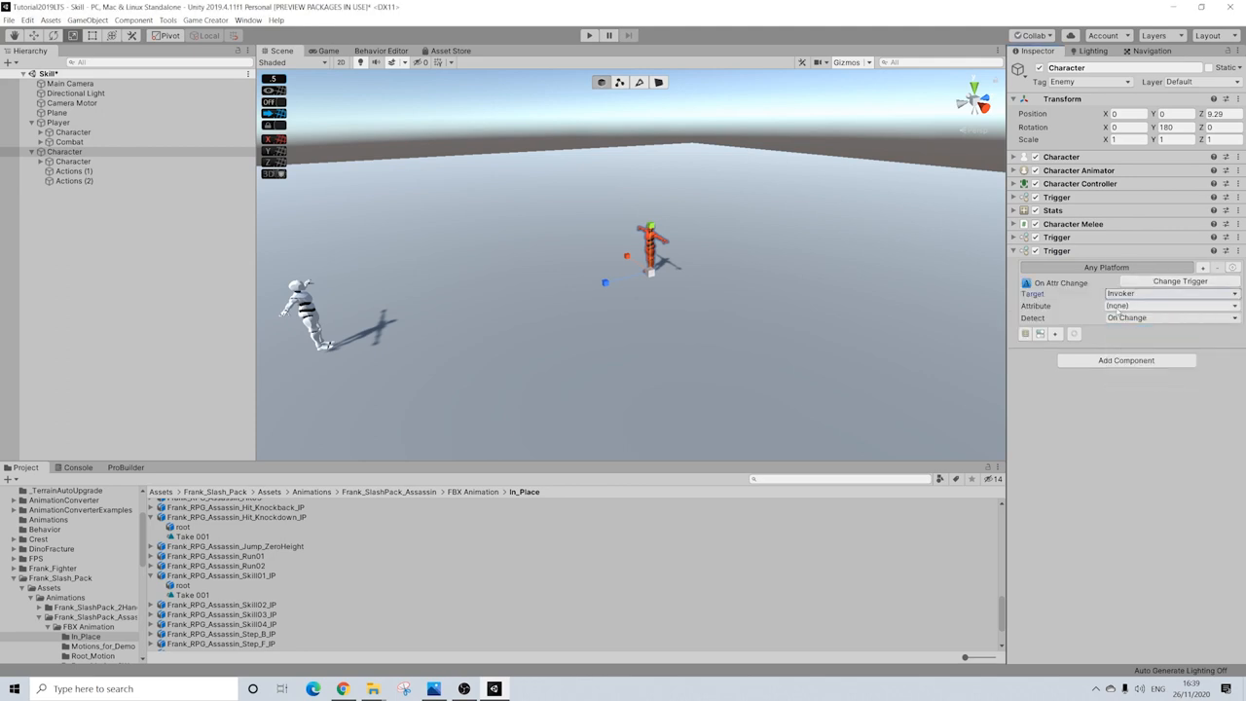
pyautogui.click(1168, 306)
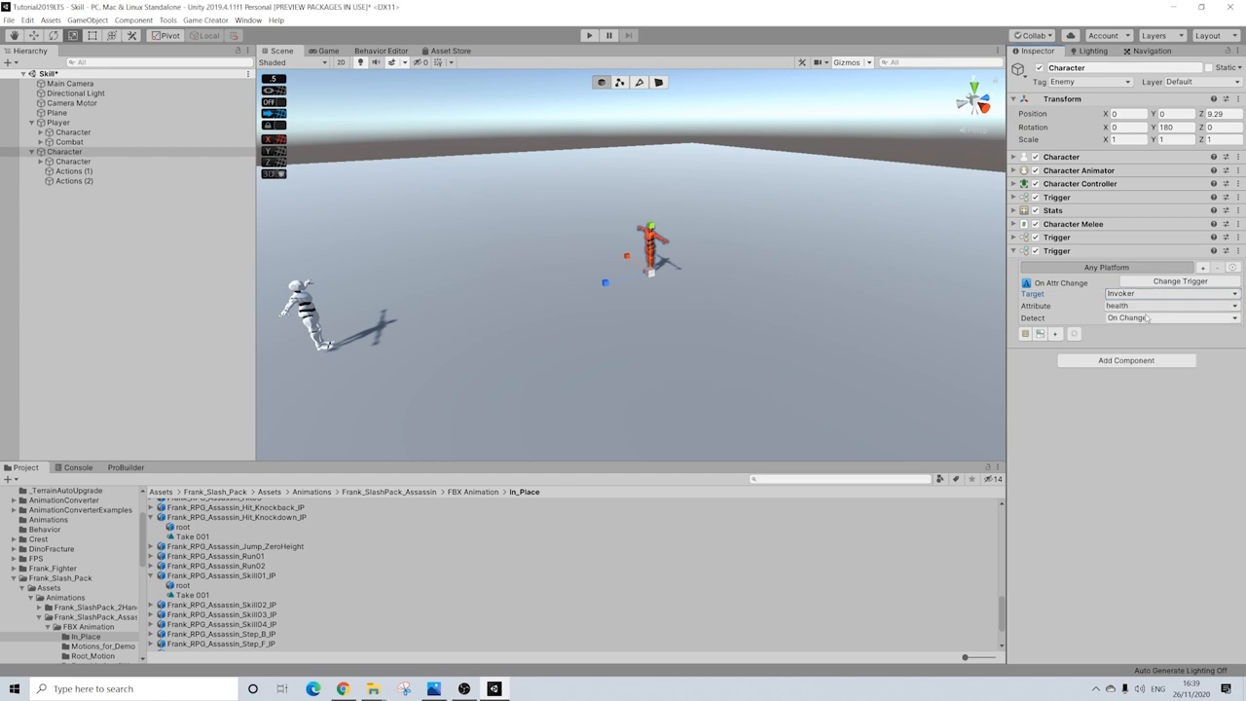
pyautogui.click(1168, 317)
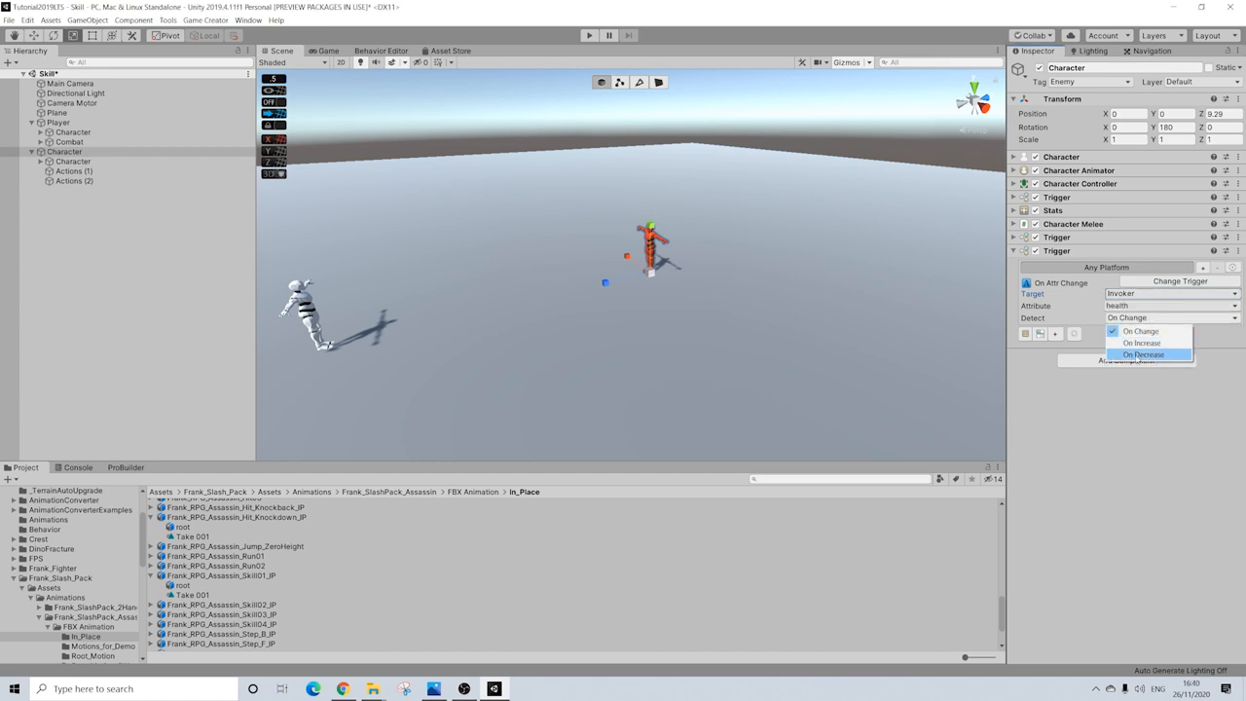
pyautogui.click(1143, 353)
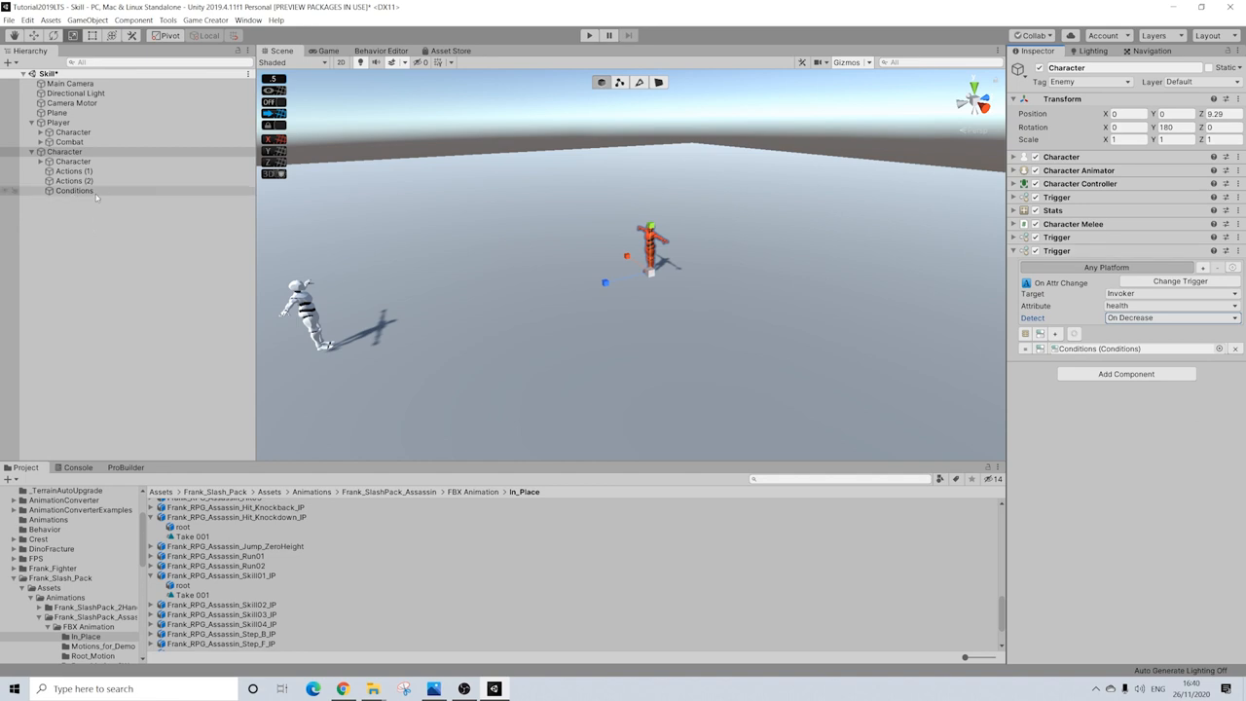
pyautogui.moveTo(94, 195)
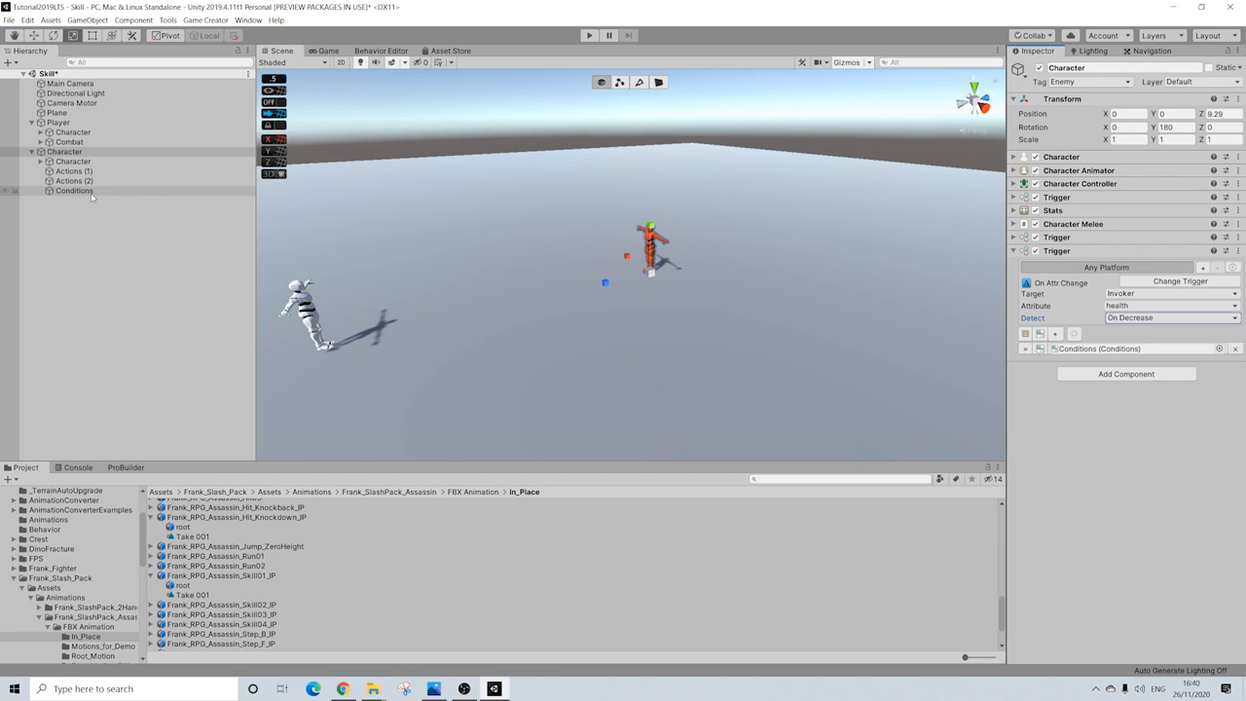
pyautogui.click(74, 190)
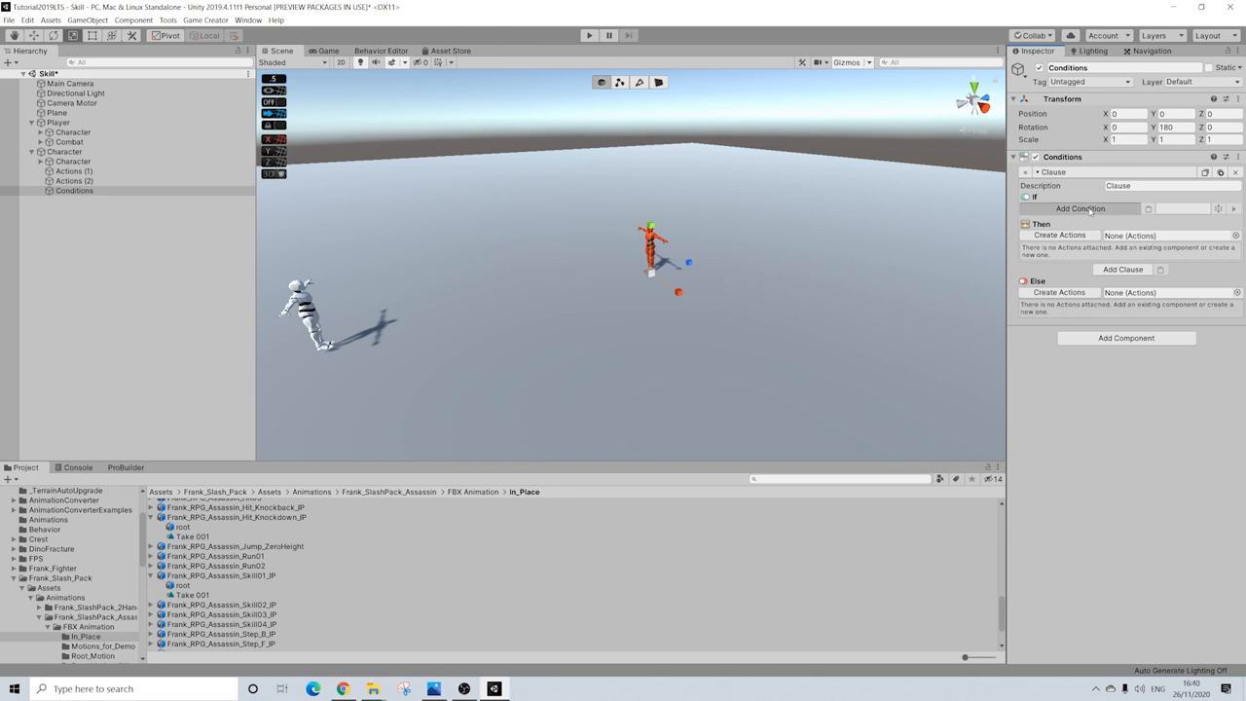
# Add an invoker Attribute check Is Less Or Equal 0 with Then/Else actions.
pyautogui.click(1080, 208)
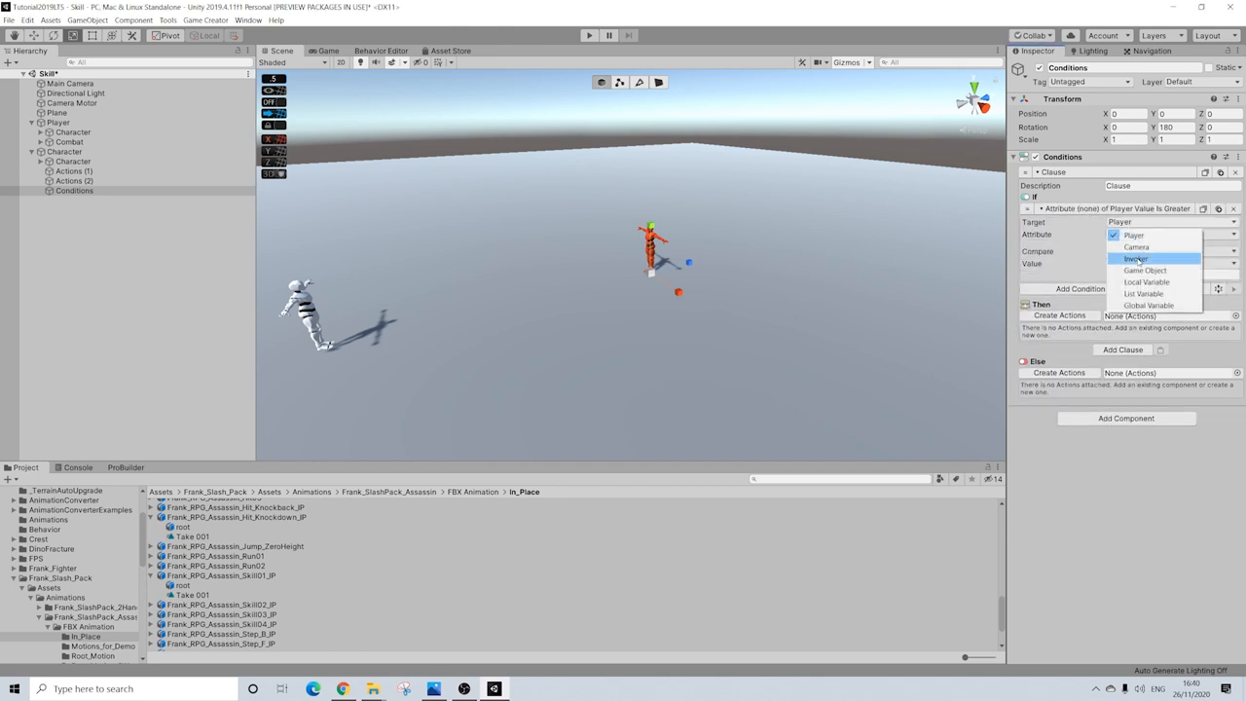
pyautogui.click(1136, 259)
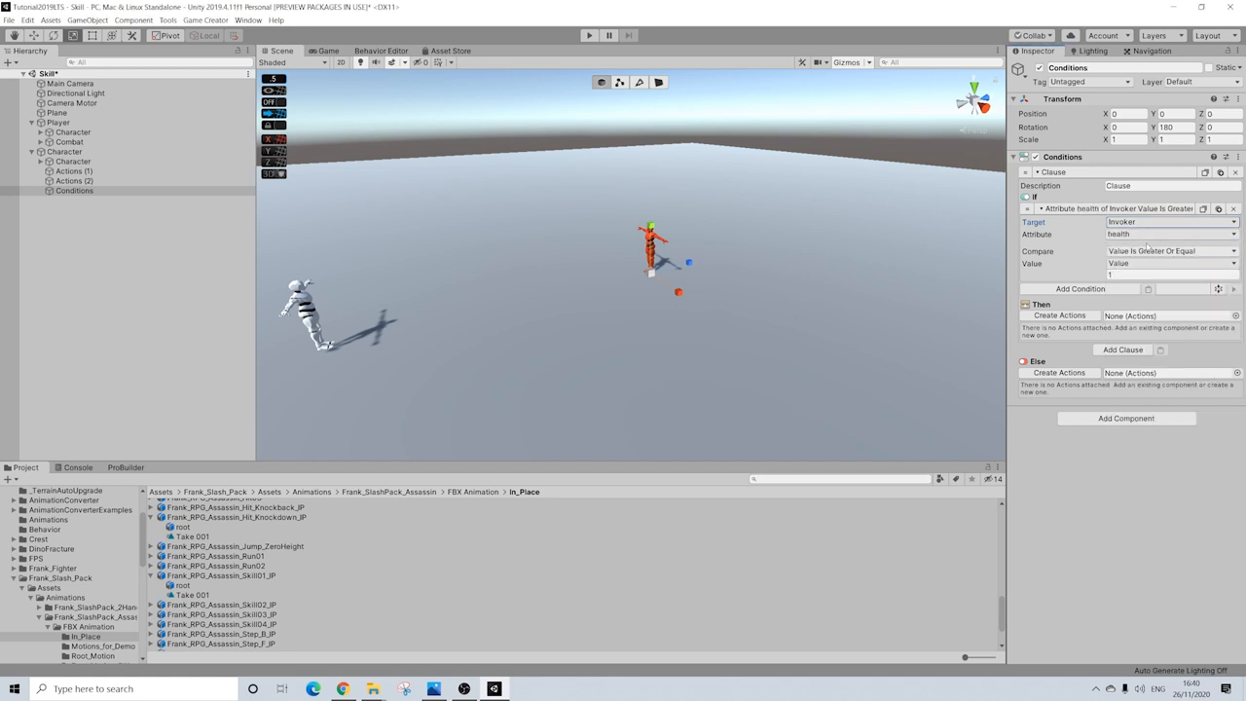
pyautogui.click(1169, 251)
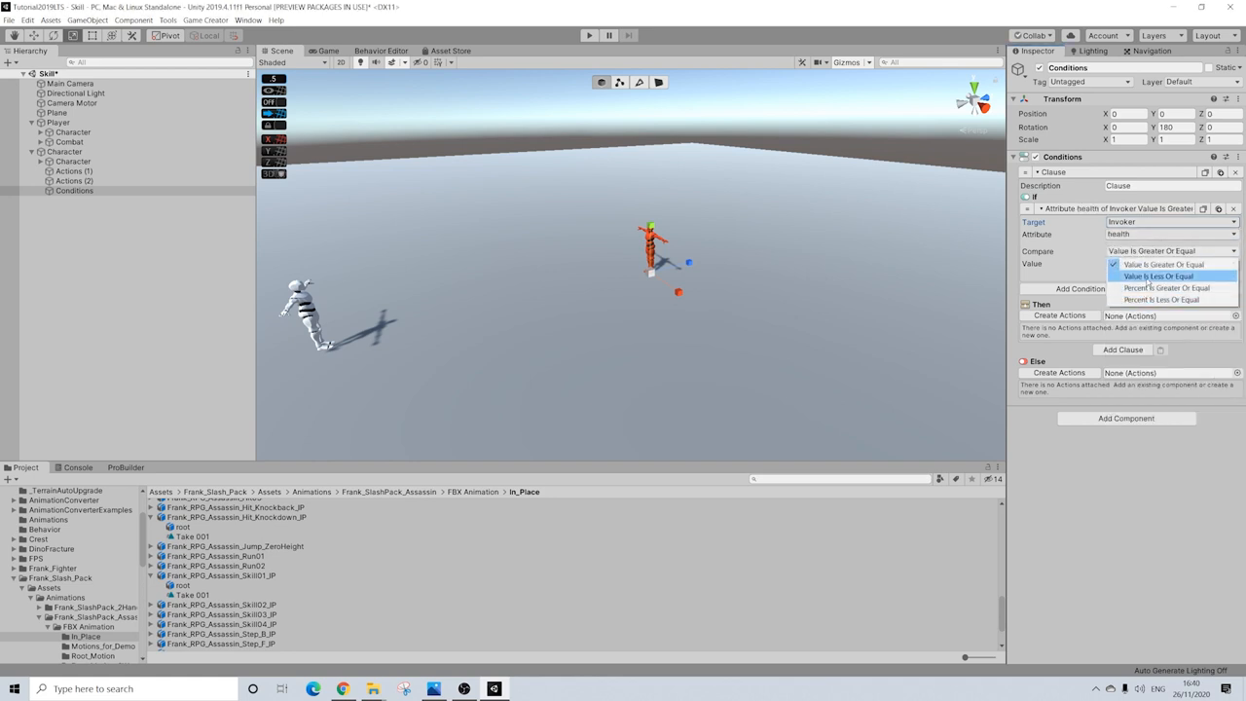
pyautogui.click(1159, 276)
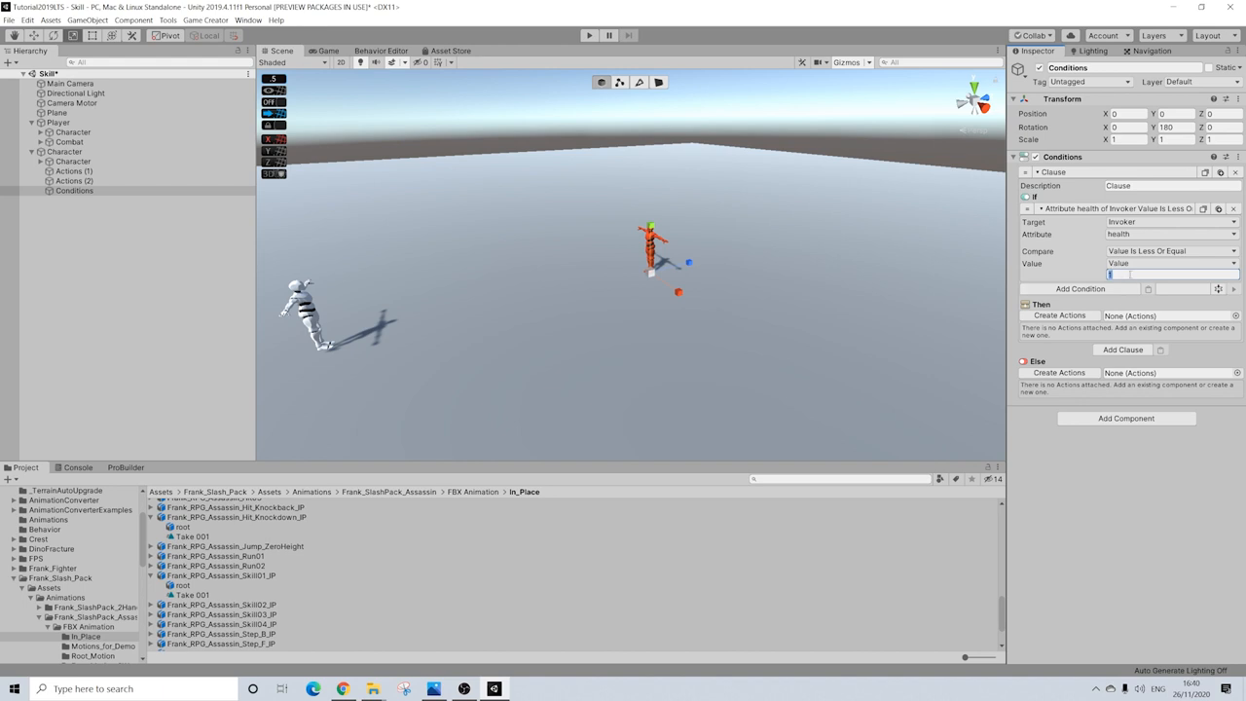
pyautogui.write('0')
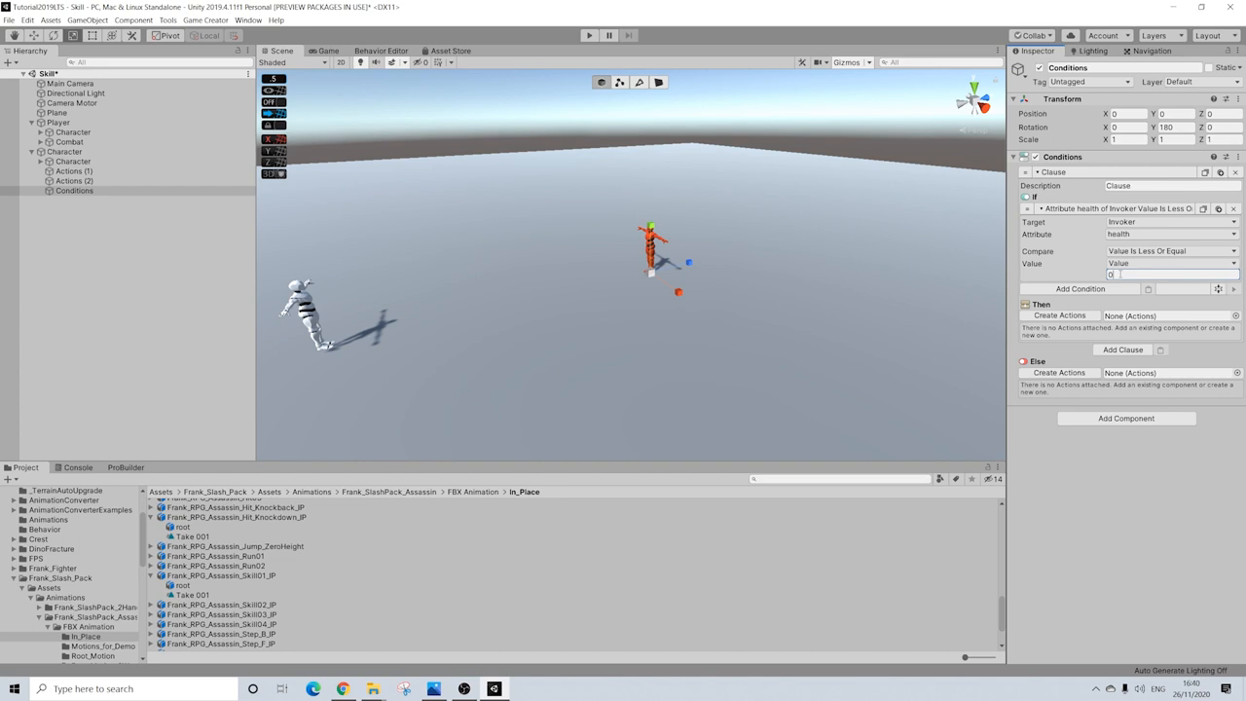
pyautogui.click(1060, 314)
pyautogui.write('call')
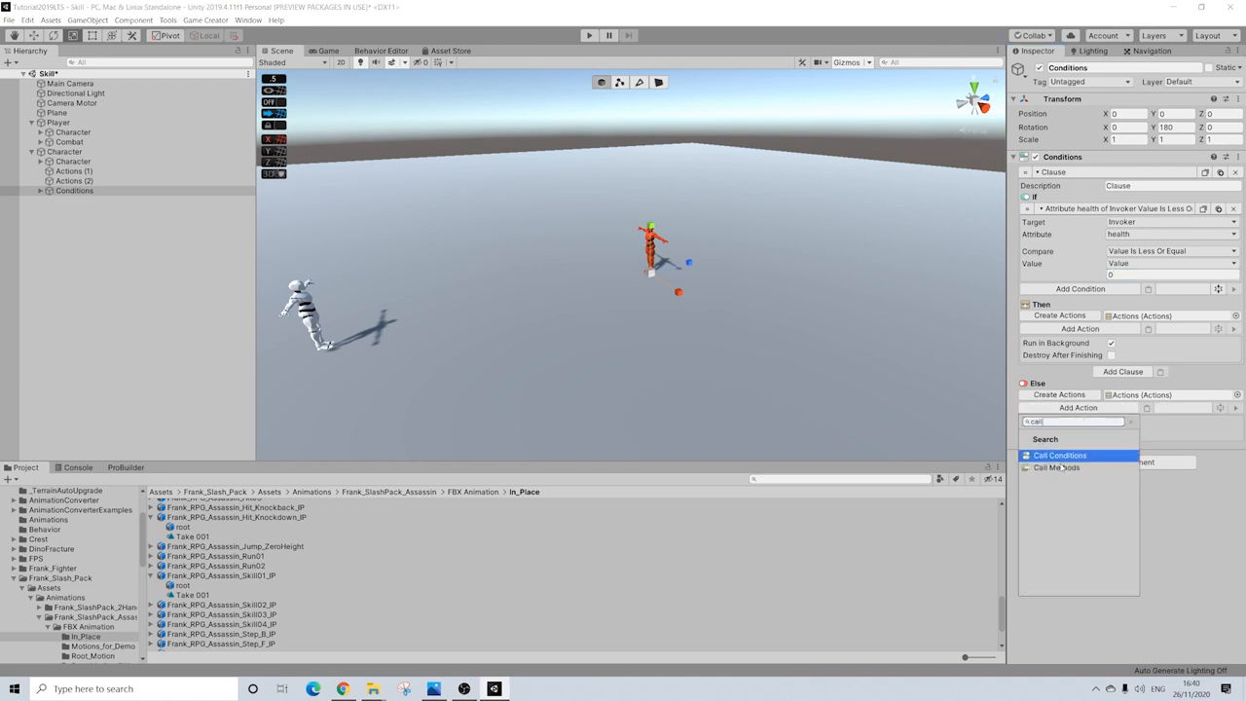
# Add a Call Conditions action and set Conditions (1)'s health threshold to 30.
pyautogui.click(1060, 455)
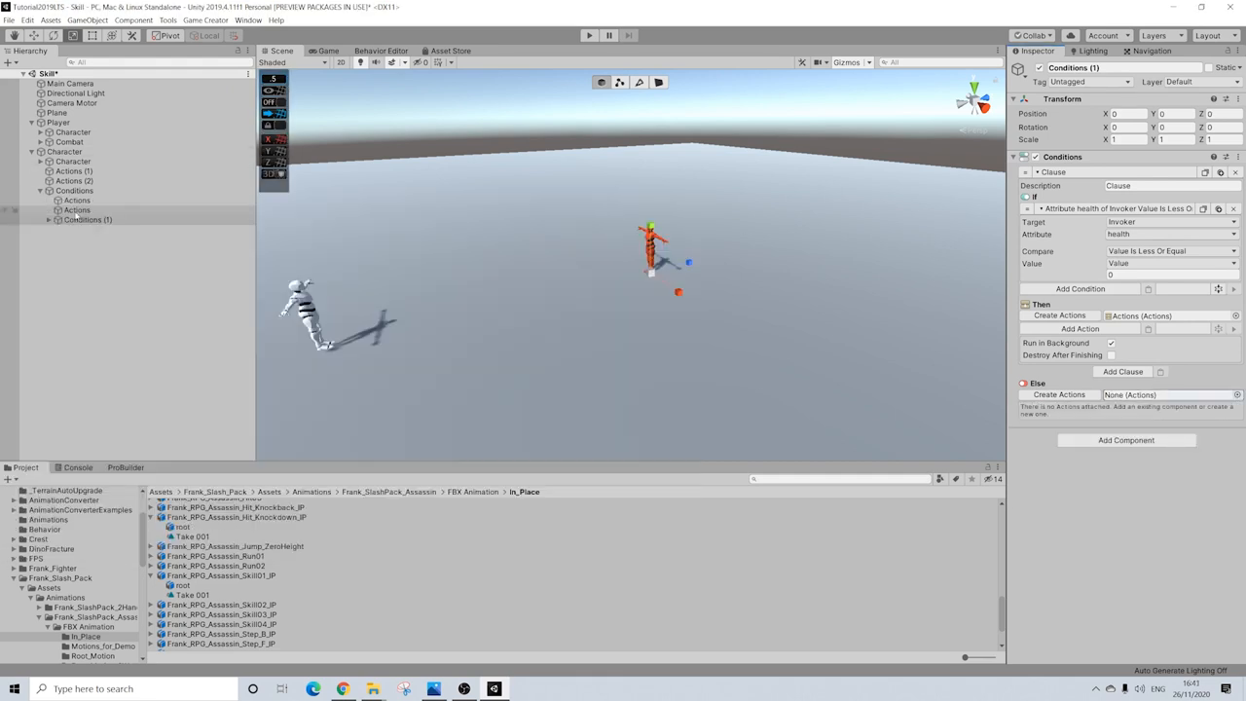
pyautogui.click(1059, 395)
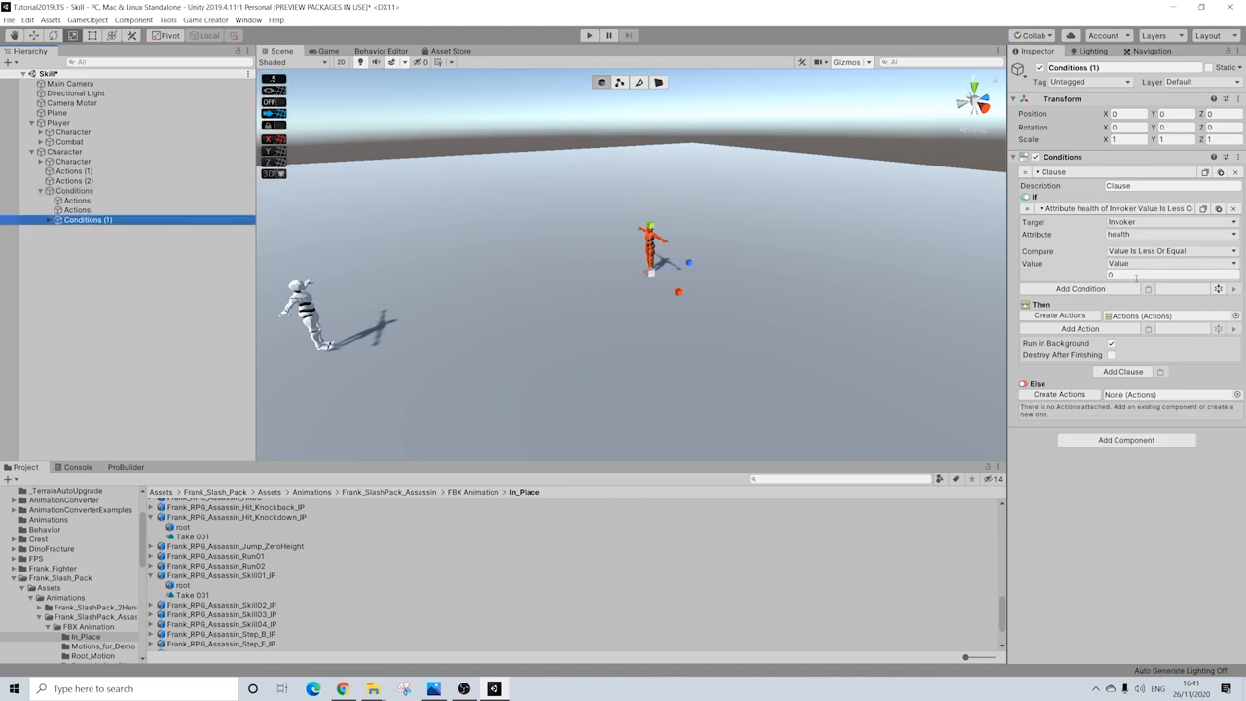
pyautogui.click(1164, 274)
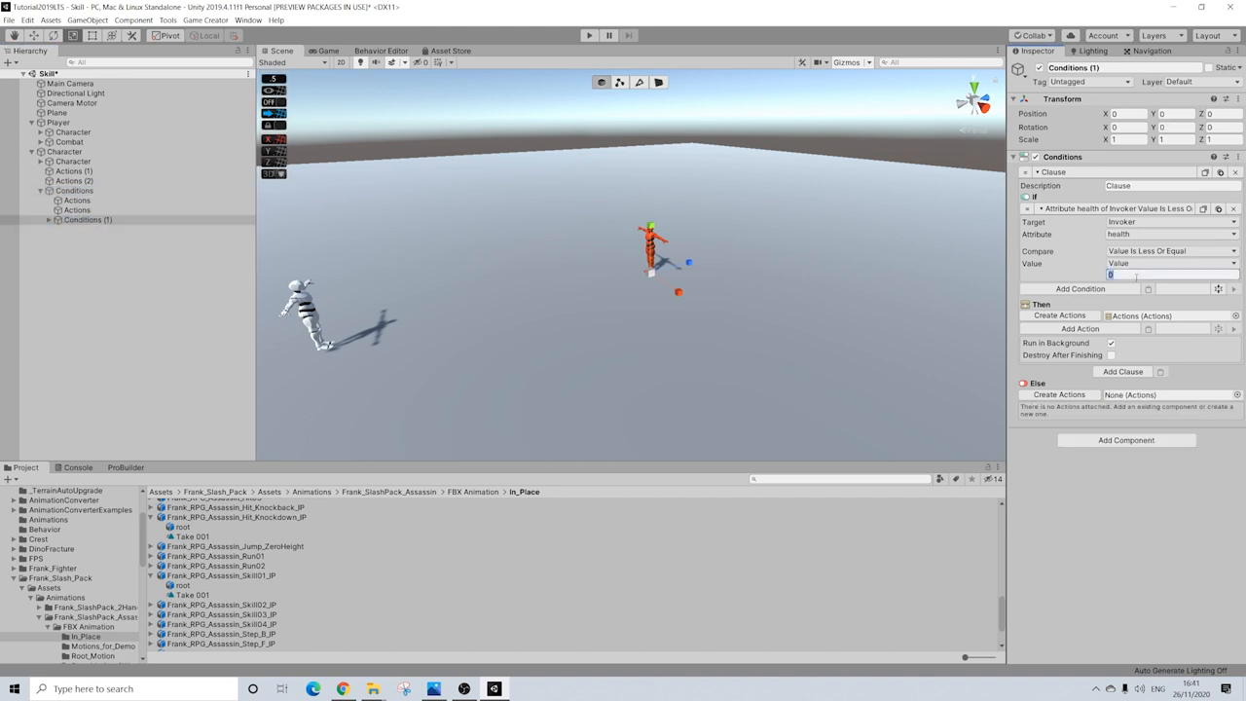
pyautogui.write('30')
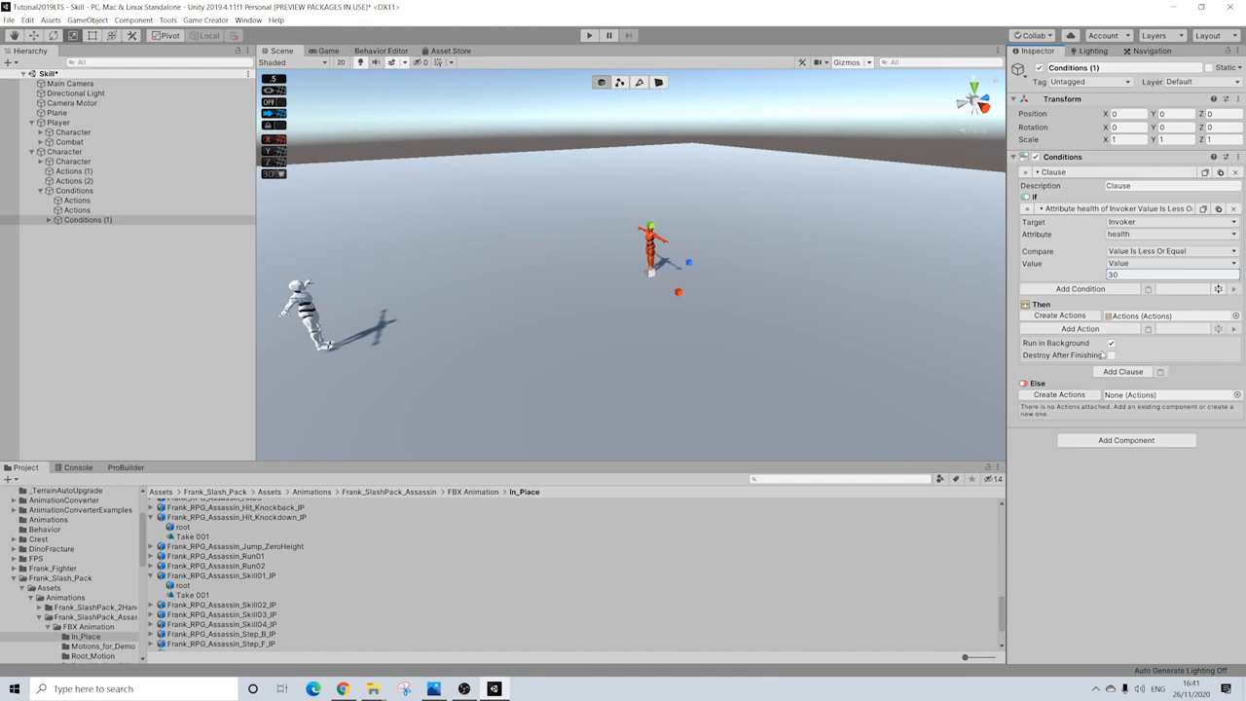
pyautogui.click(64, 151)
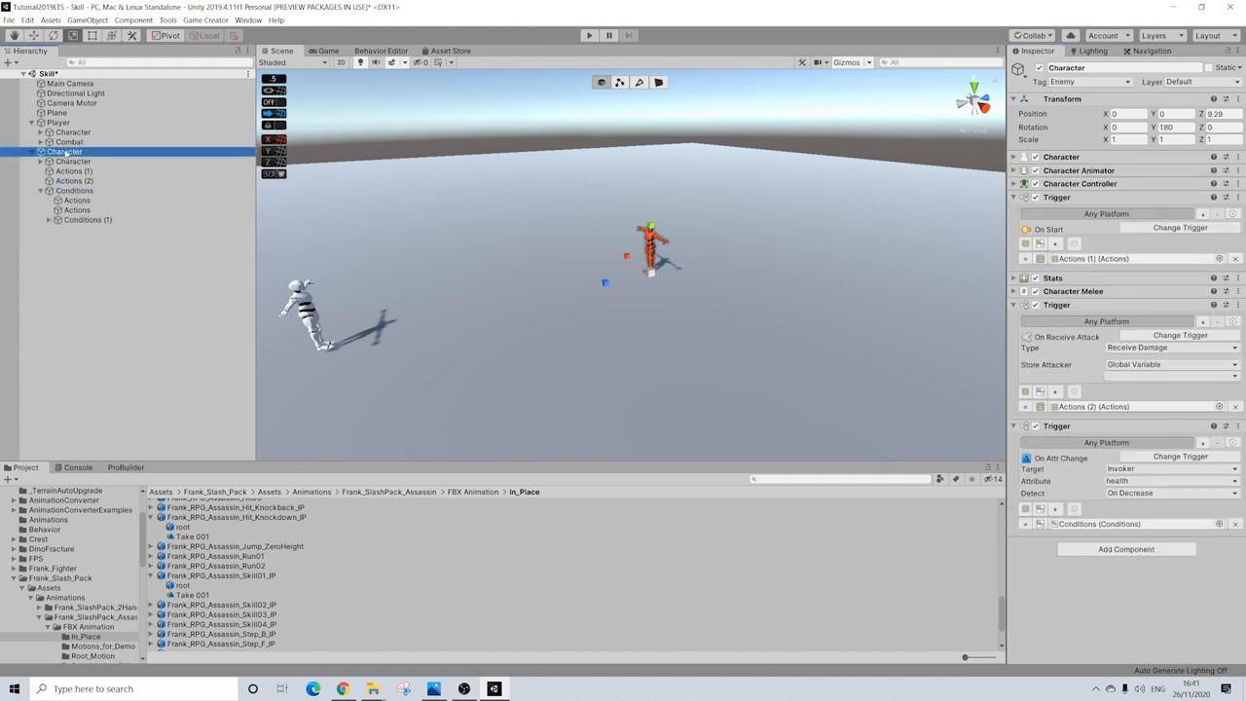
# Create a world-space Canvas under the enemy Character and zero its position.
pyautogui.rightClick(66, 152)
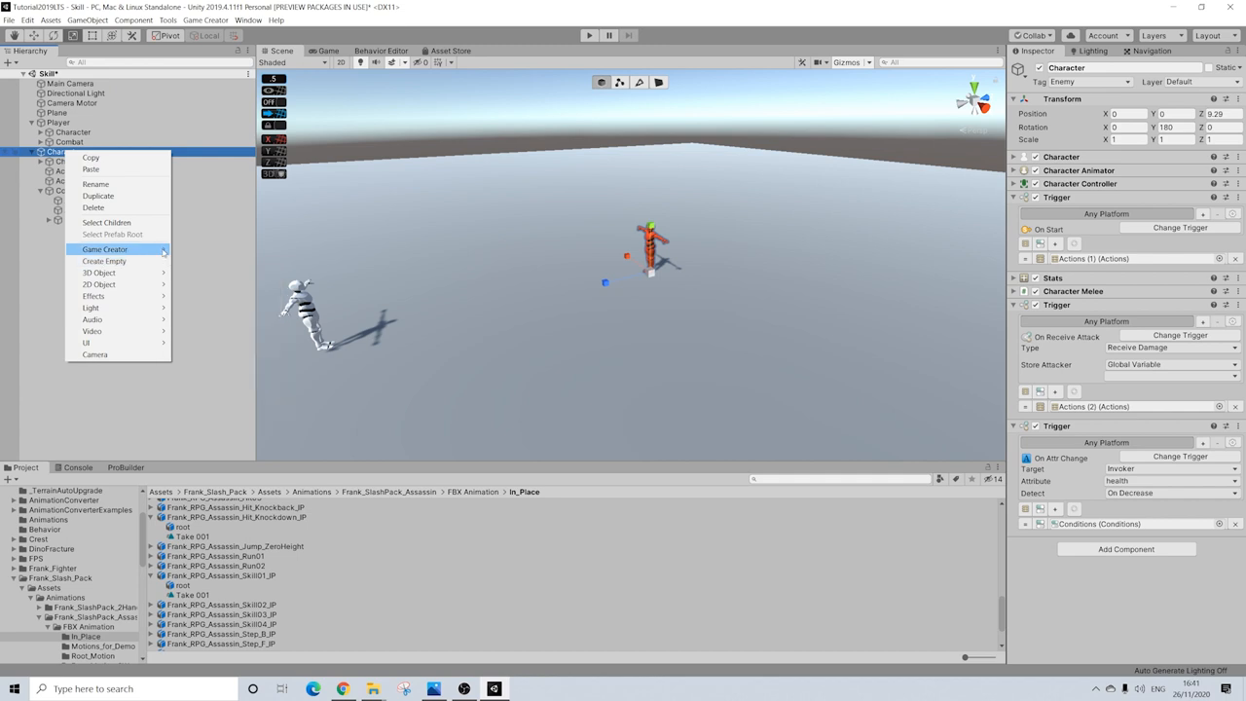
pyautogui.moveTo(87, 342)
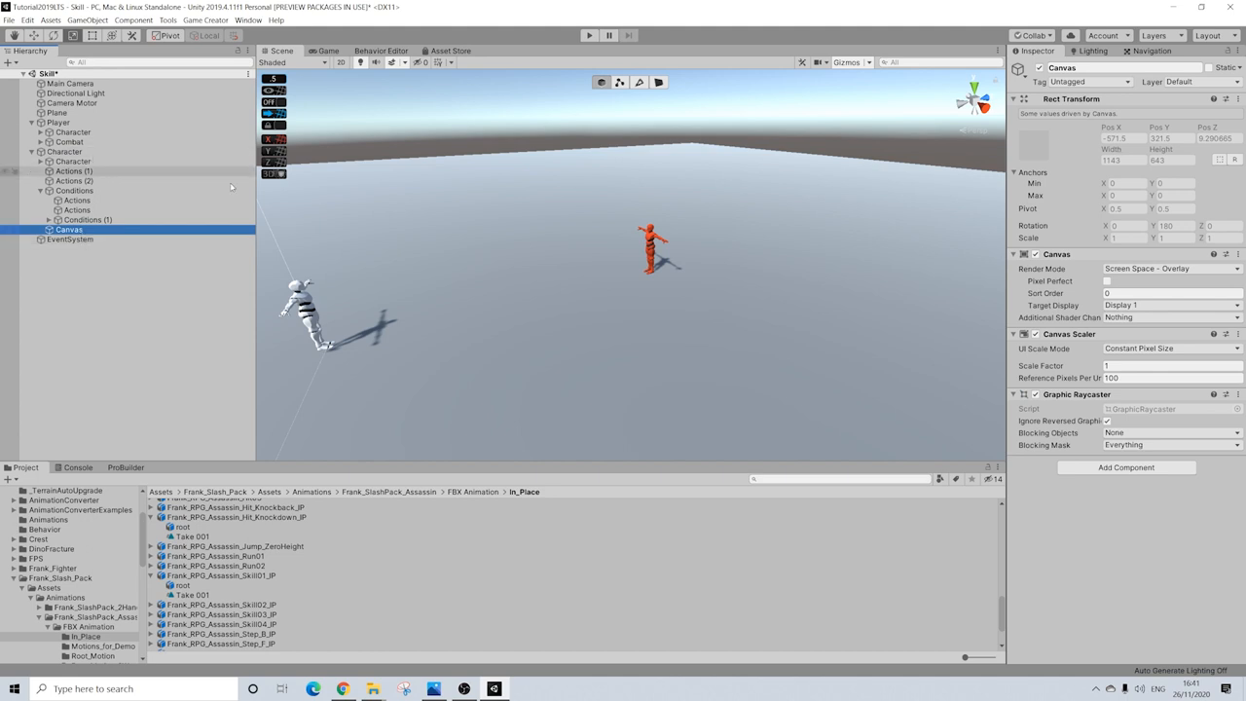
pyautogui.click(1168, 268)
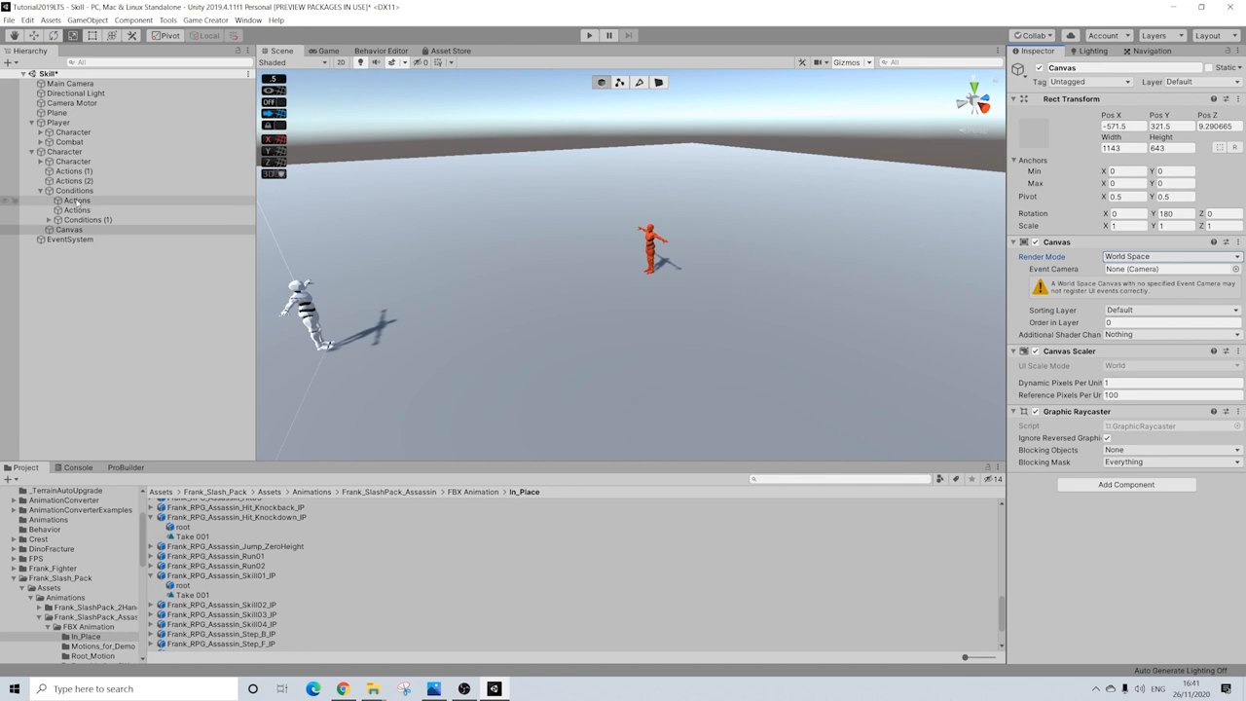
pyautogui.click(1119, 125)
pyautogui.write('0')
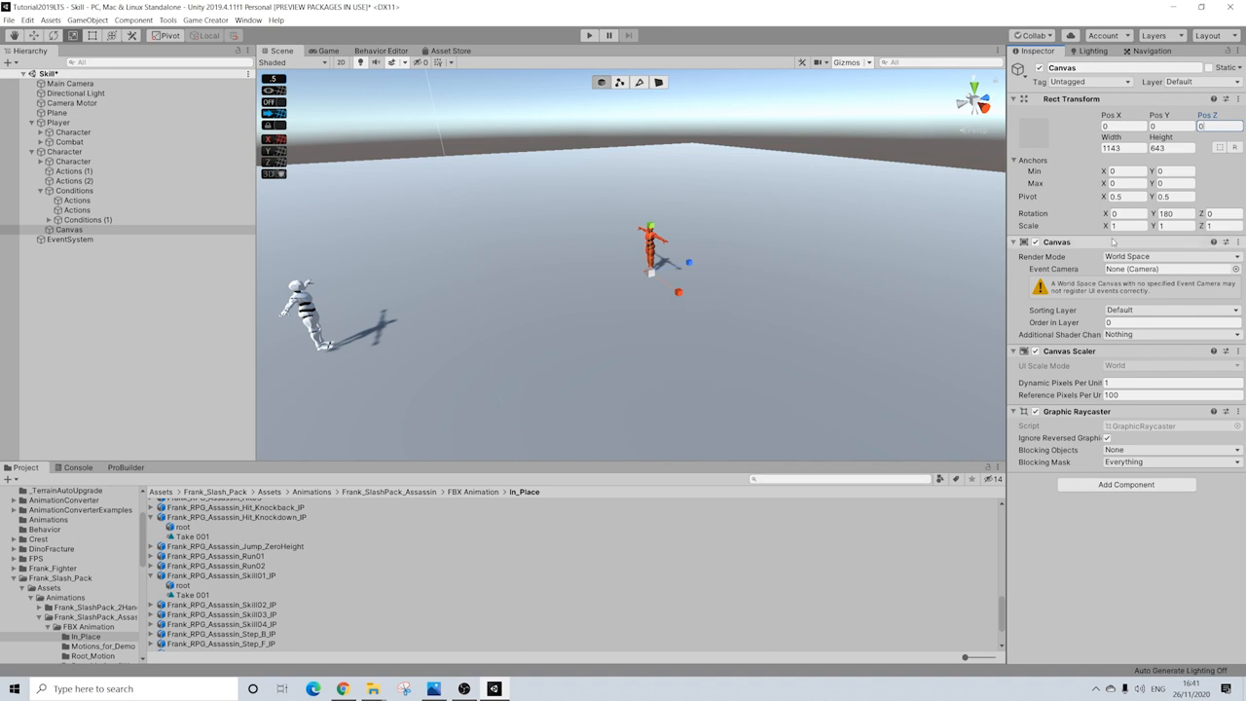
# Scale the Canvas to 0.01 and set its height to 50.
pyautogui.click(1120, 225)
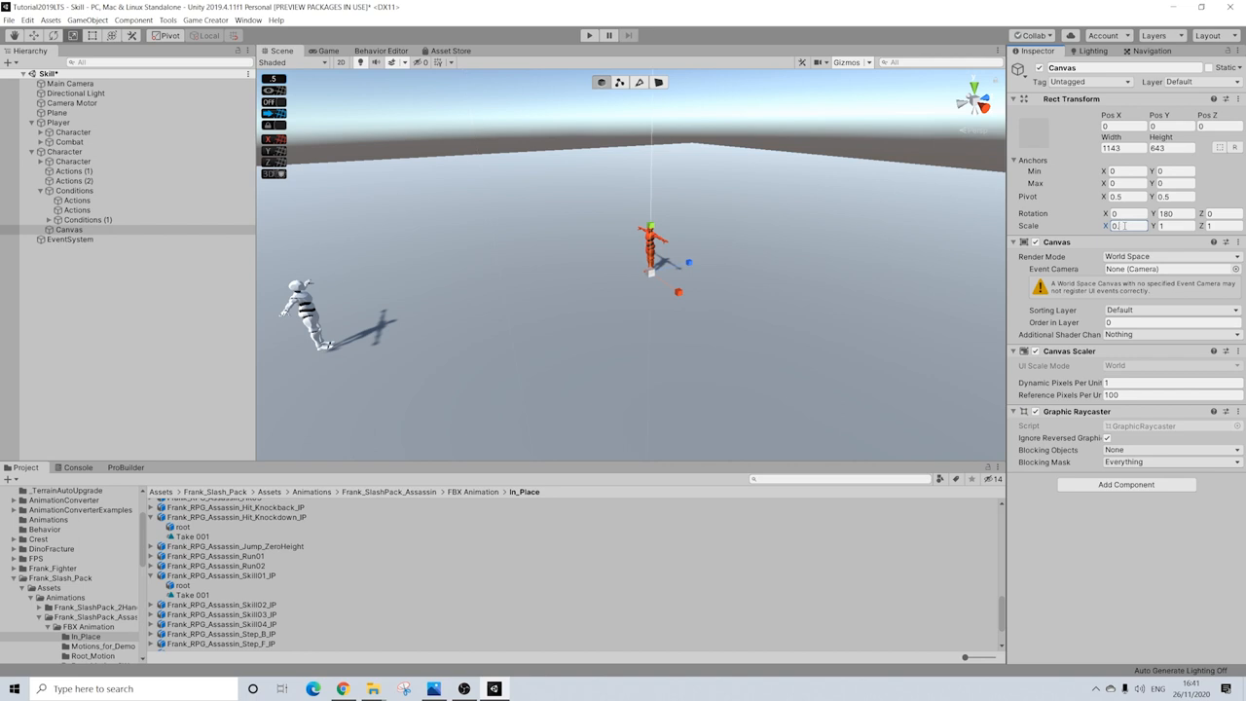
pyautogui.write('0.0')
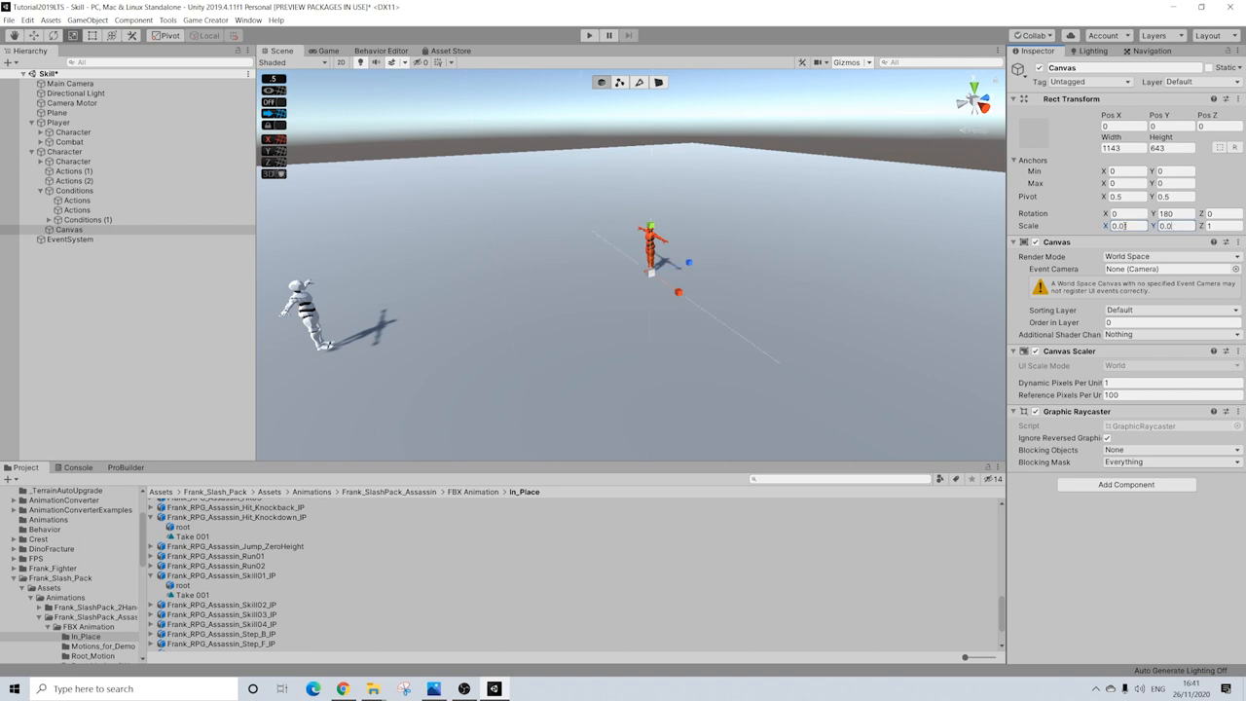
pyautogui.write('0.00')
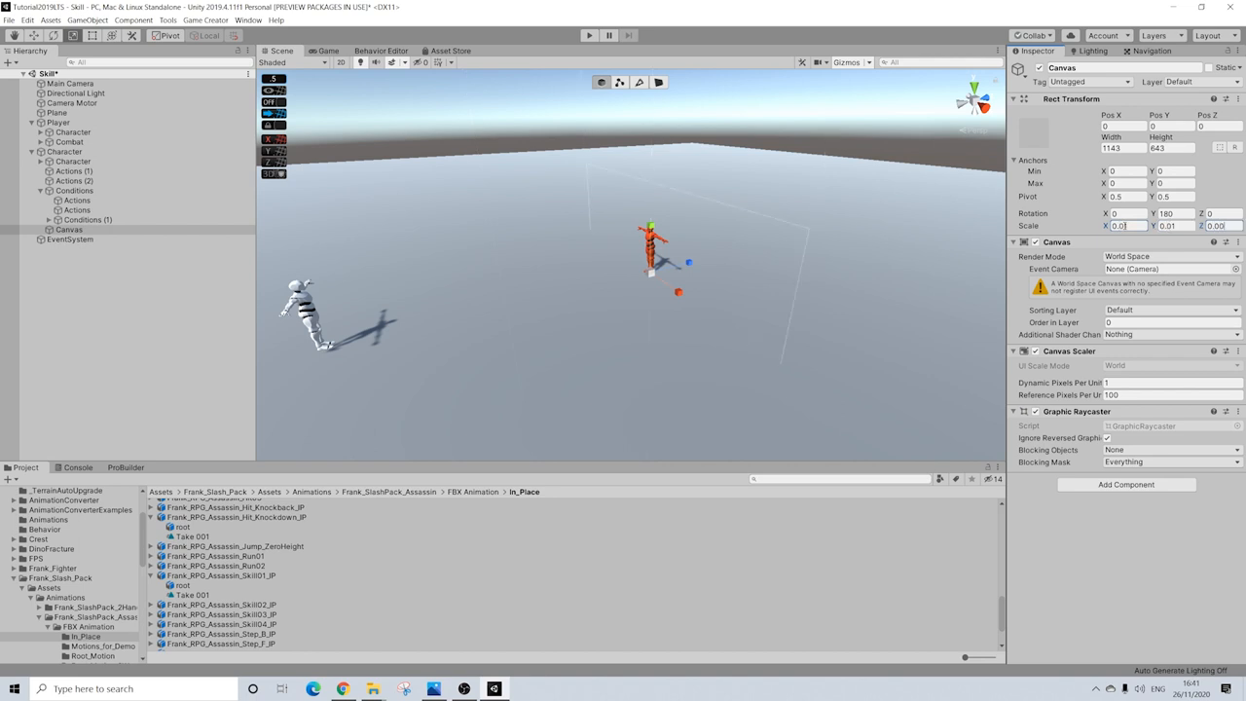
pyautogui.write('0.01')
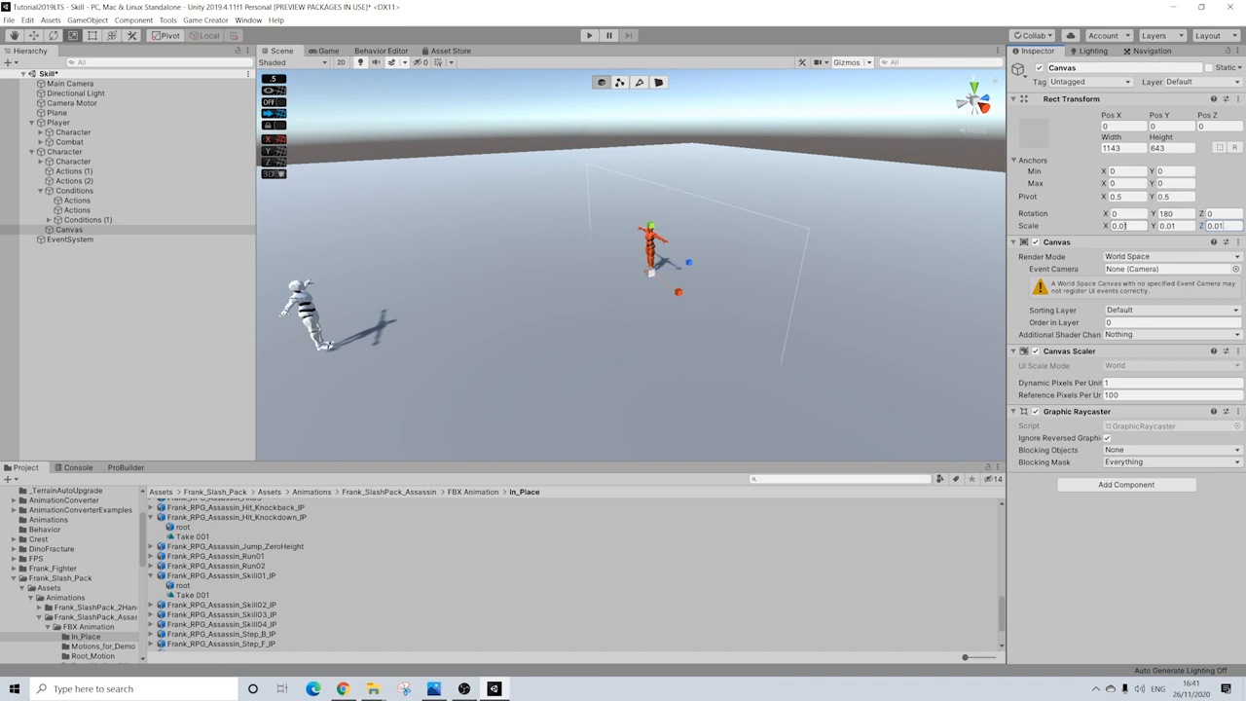
pyautogui.click(1173, 127)
pyautogui.write('200')
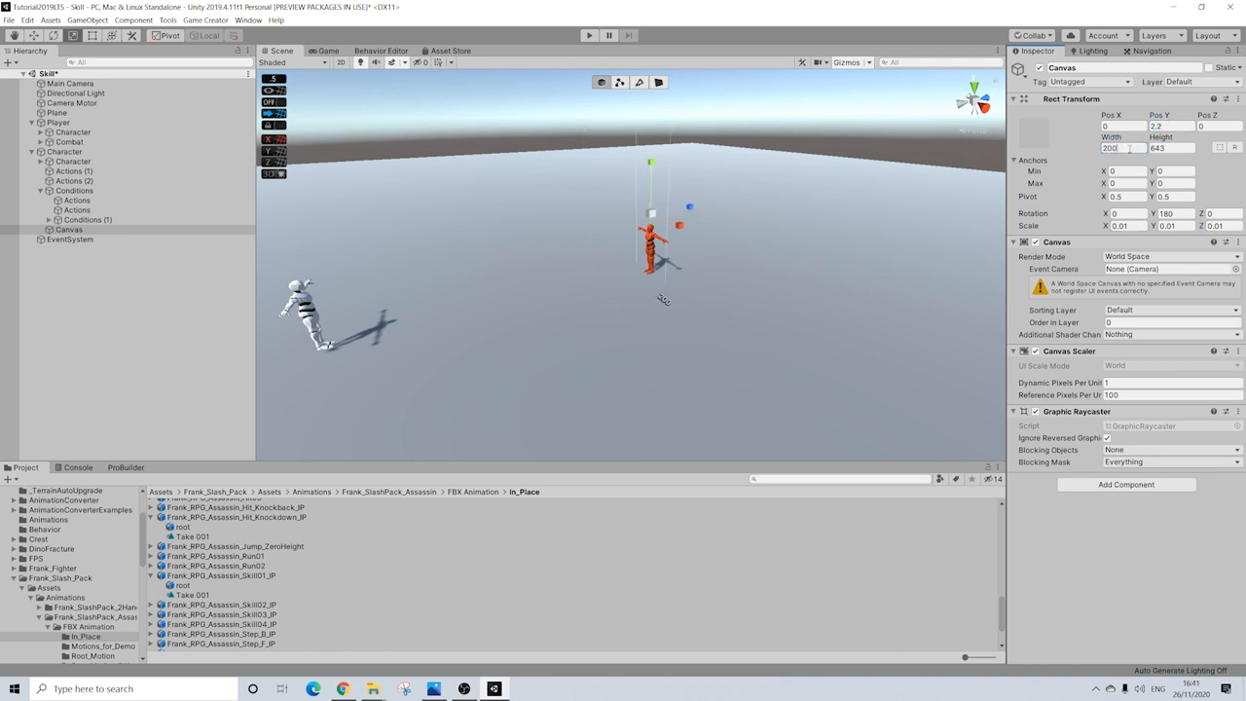
pyautogui.click(1169, 148)
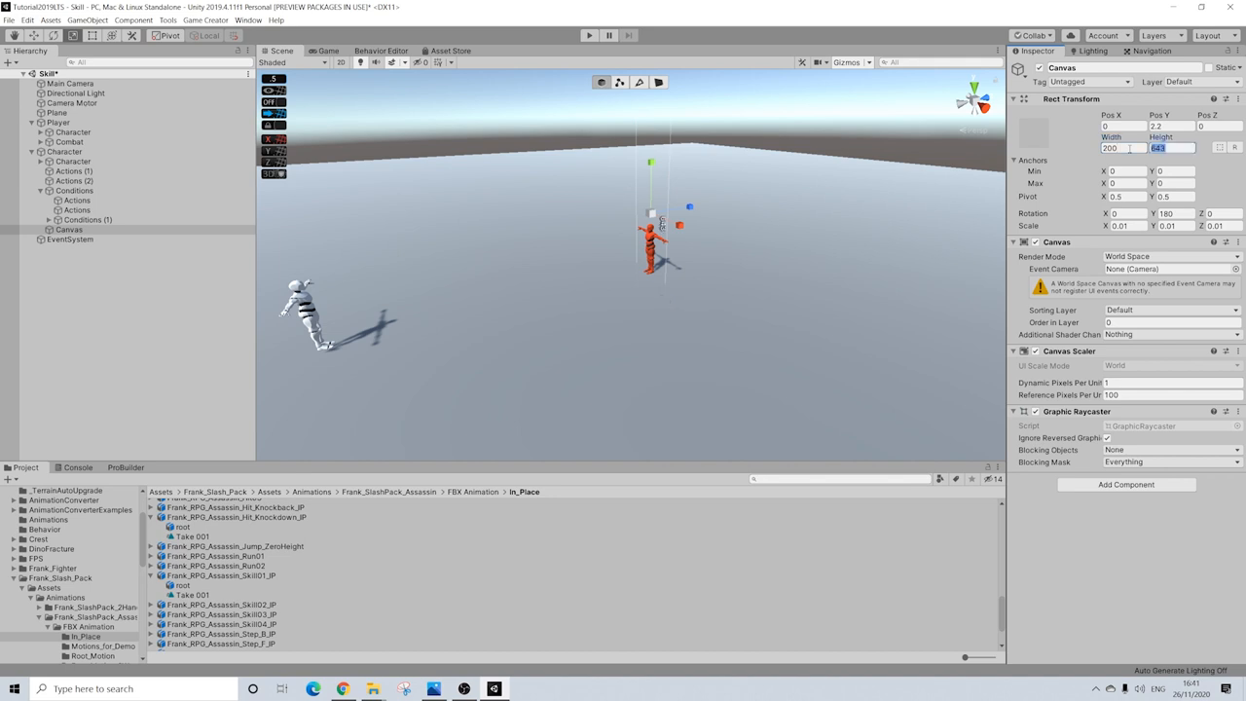
pyautogui.write('50')
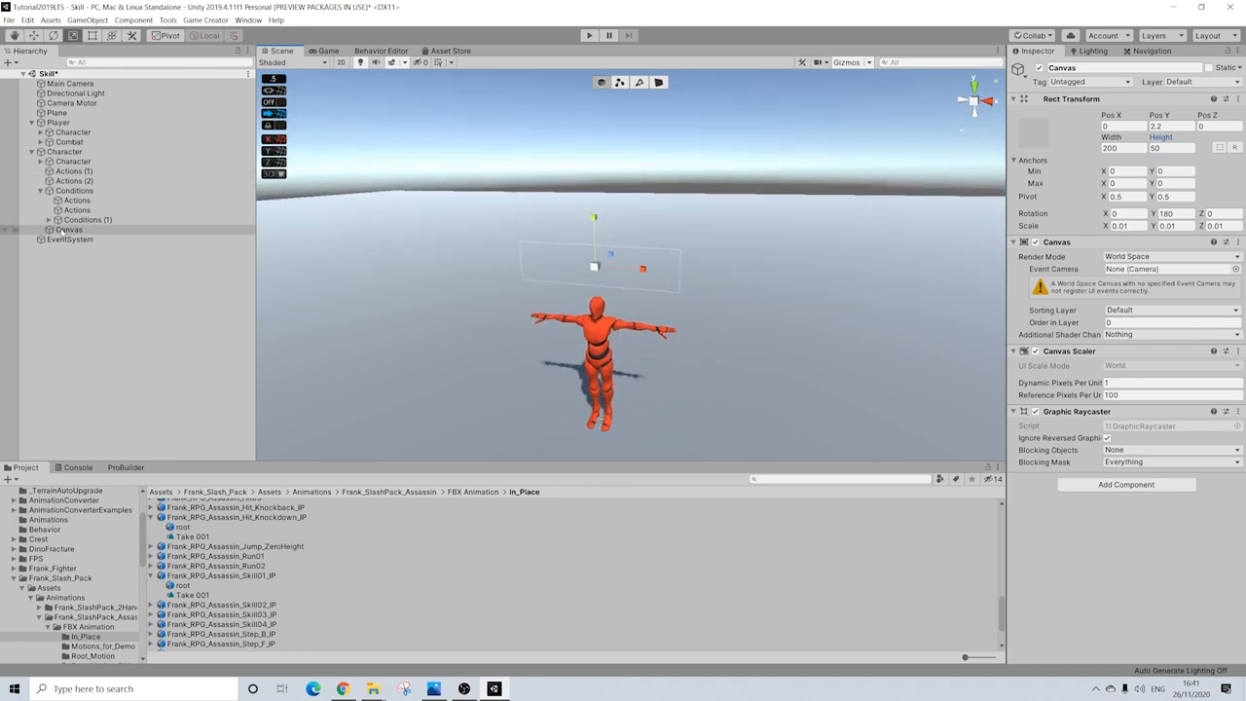
# Rename the Canvas object to FinisherCanvas.
pyautogui.rightClick(68, 230)
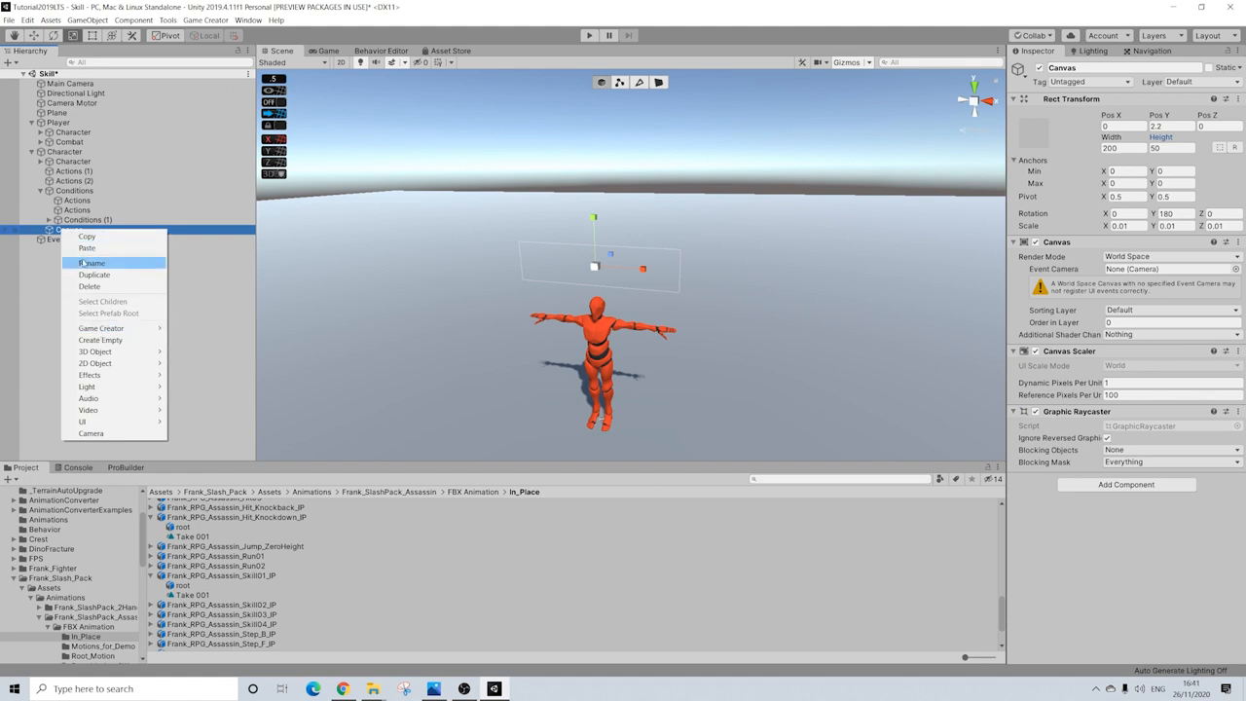
pyautogui.click(92, 263)
pyautogui.write('Finisher')
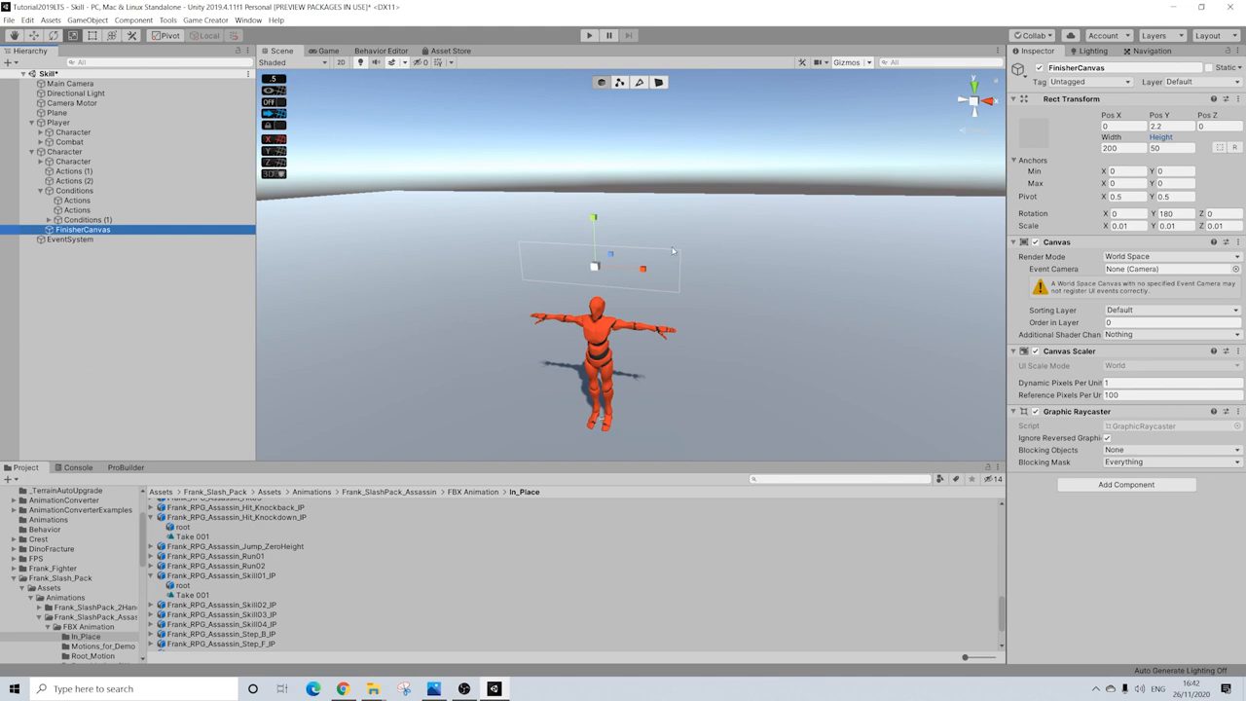
pyautogui.rightClick(82, 229)
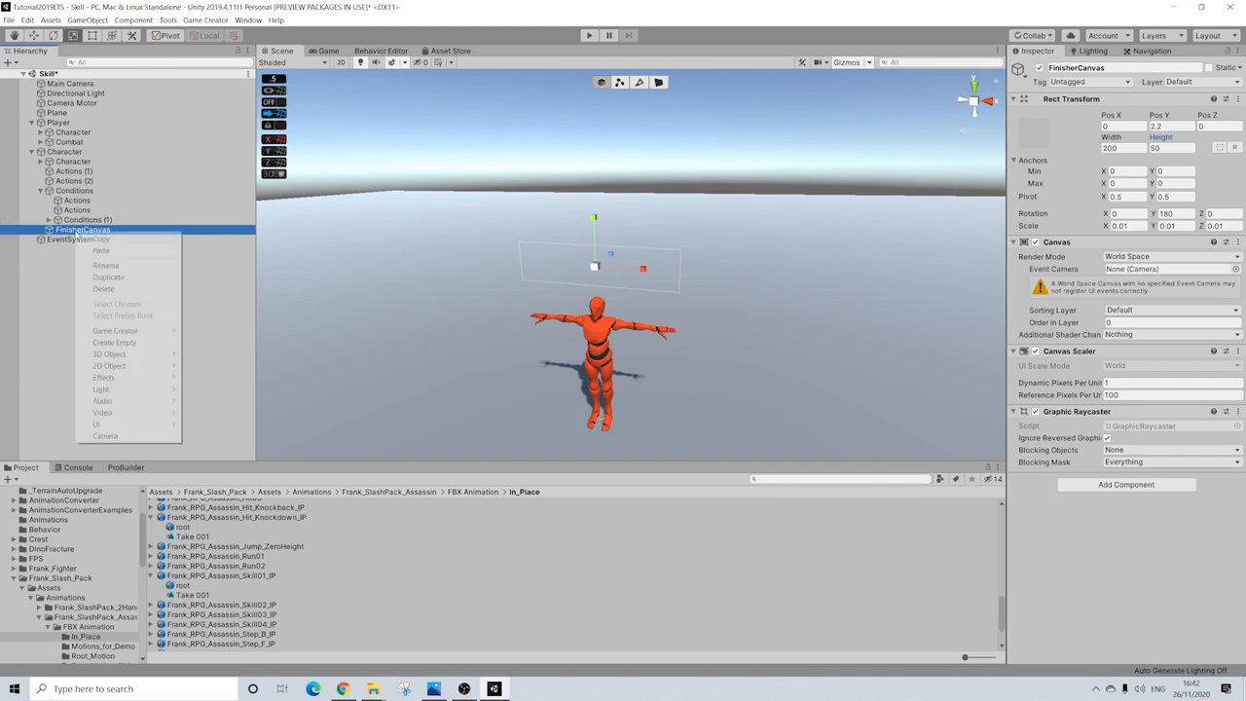
pyautogui.moveTo(114, 342)
pyautogui.write('Press Middle Mouse to Perform F')
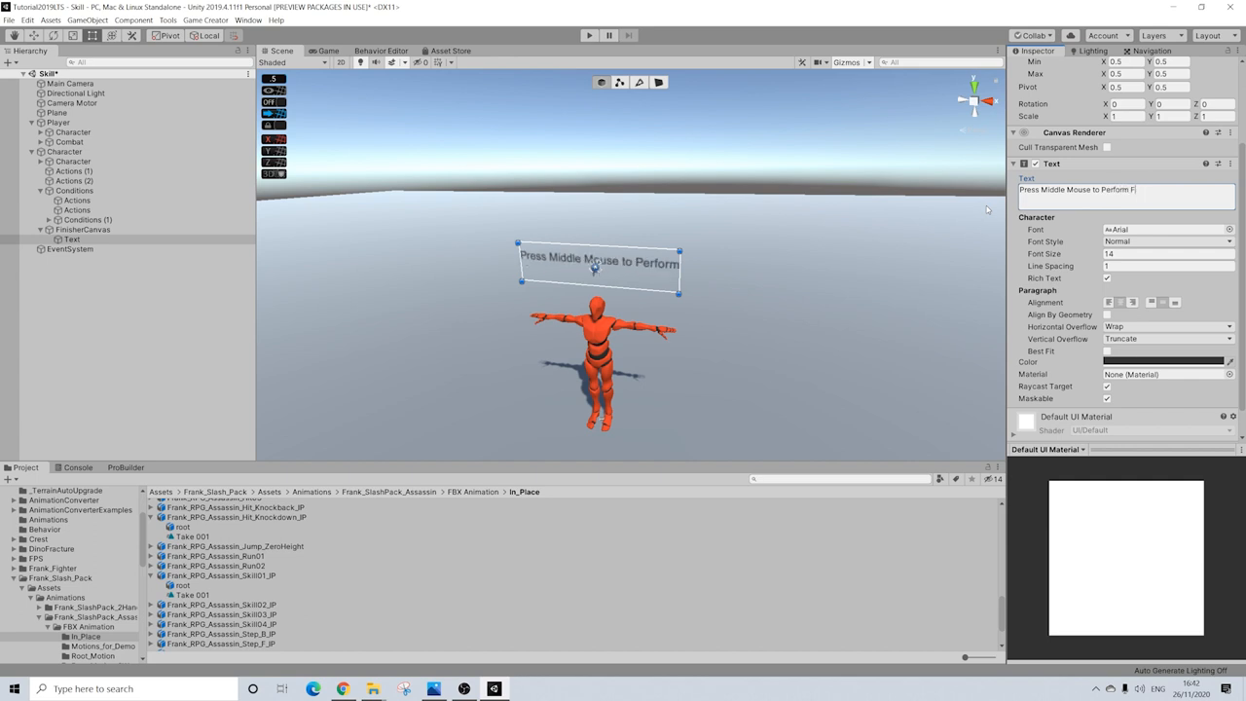
# Correct the prompt to 'Press Middle Mouse for Finisher' and set font size 13.
pyautogui.press('Backspace')
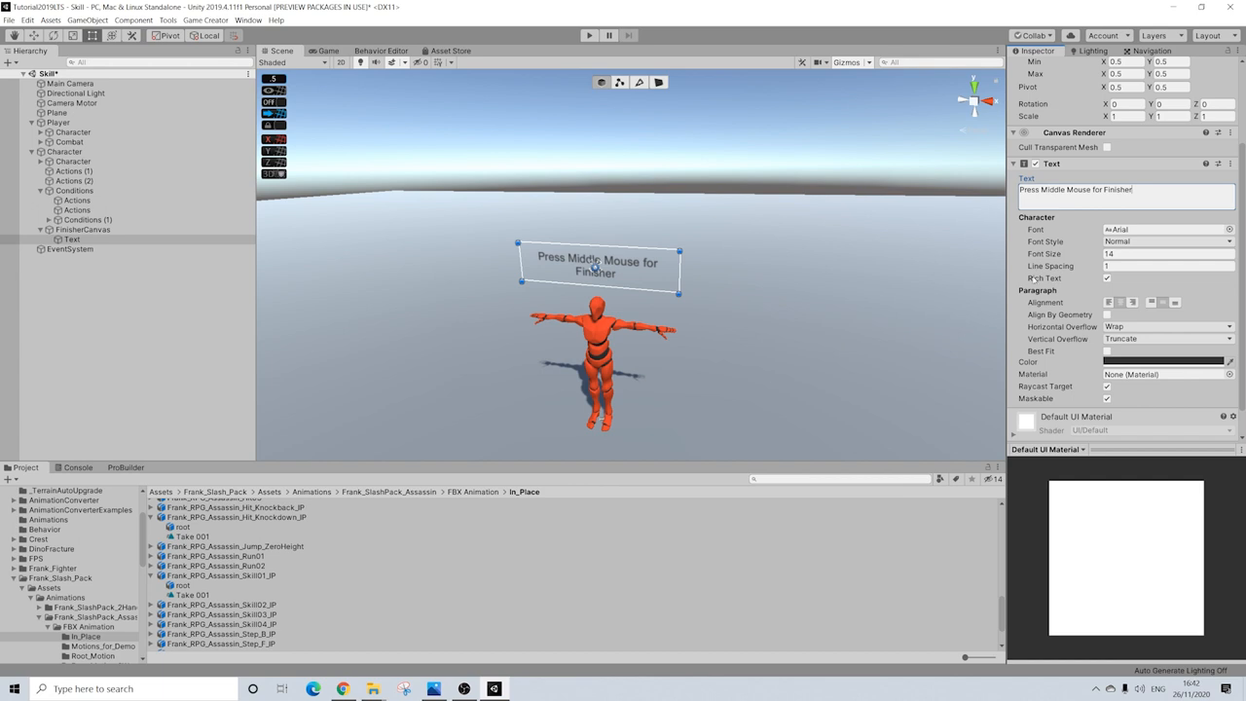
pyautogui.click(1149, 253)
pyautogui.write('13')
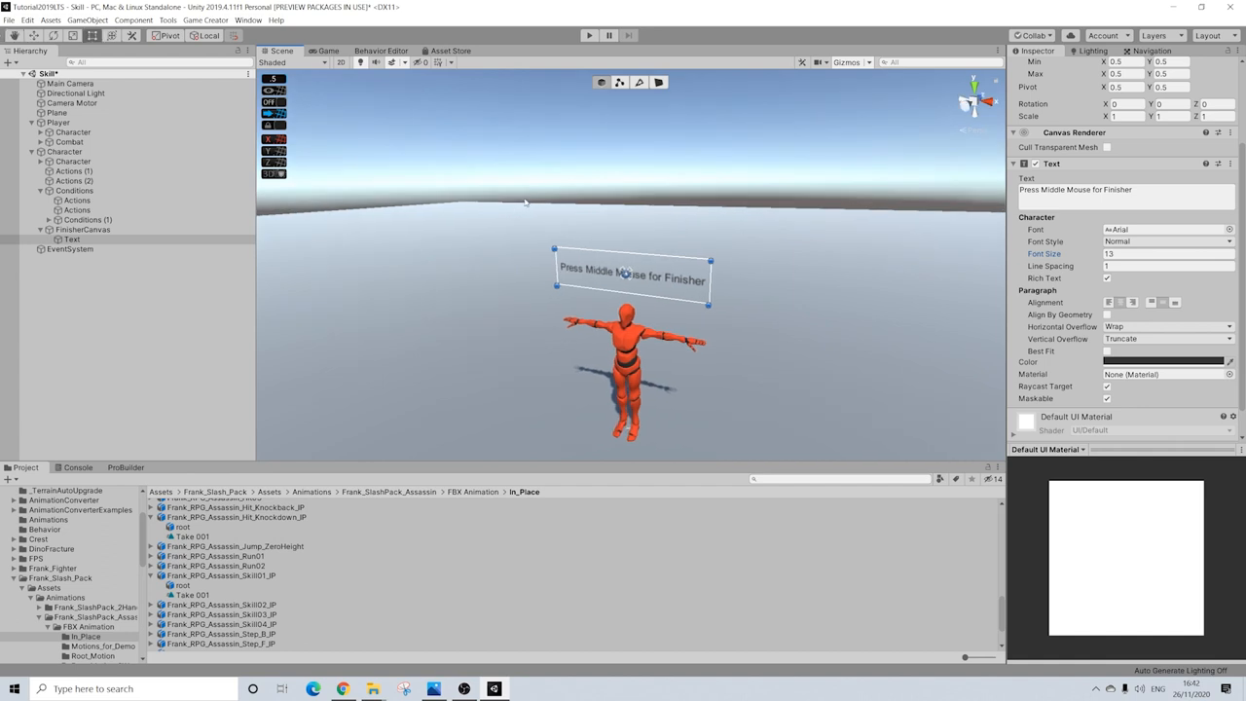
pyautogui.moveTo(543, 227)
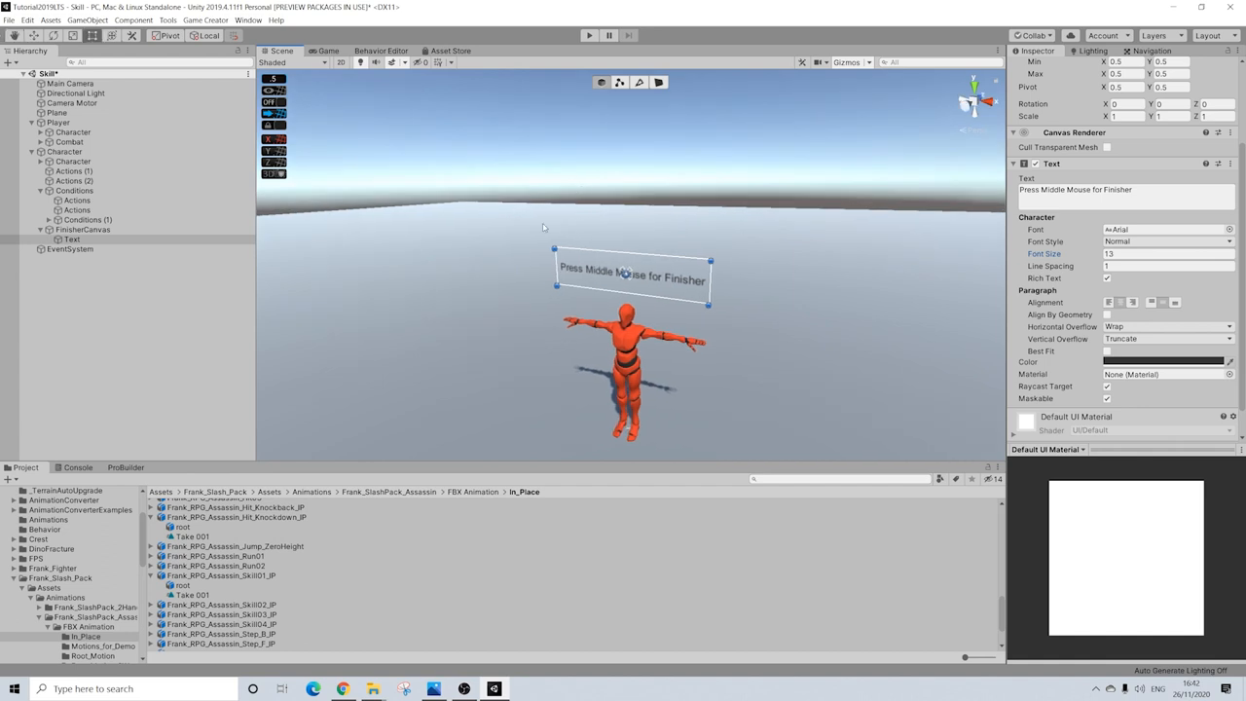
# Duplicate the prompt Text, make the copy red reading 'Middle Mouse', and blank those words in the original.
pyautogui.rightClick(72, 239)
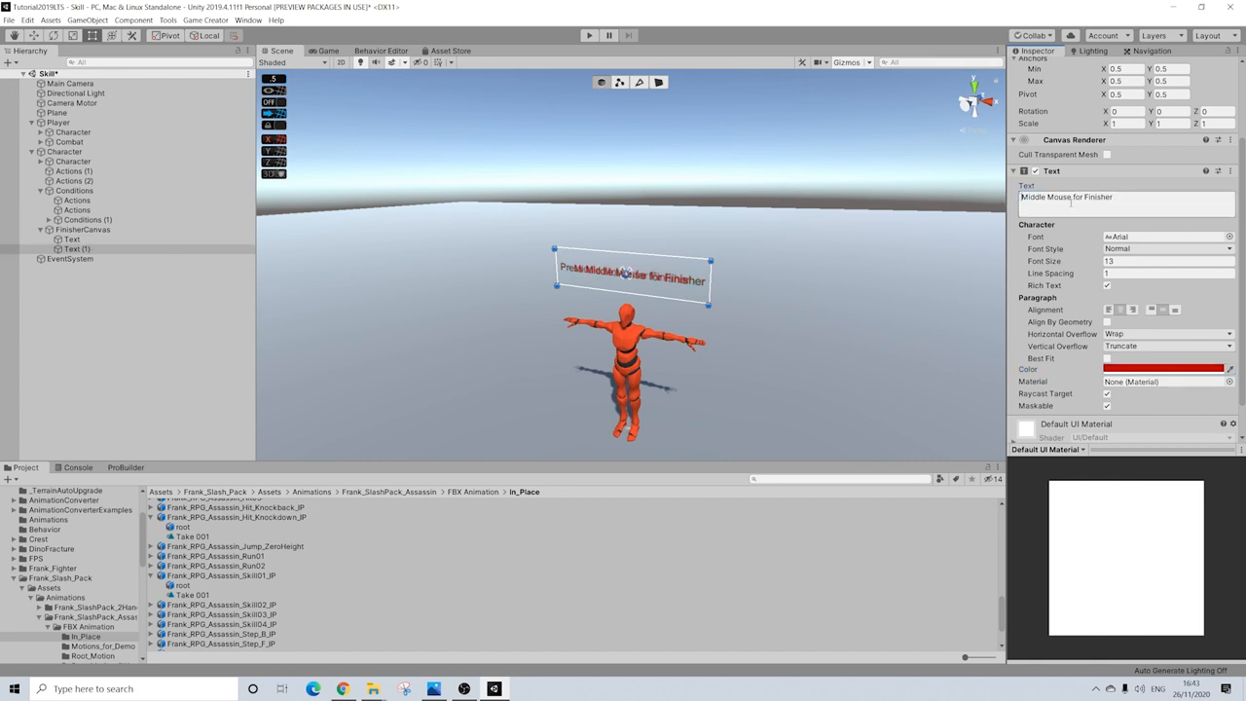
pyautogui.doubleClick(1090, 197)
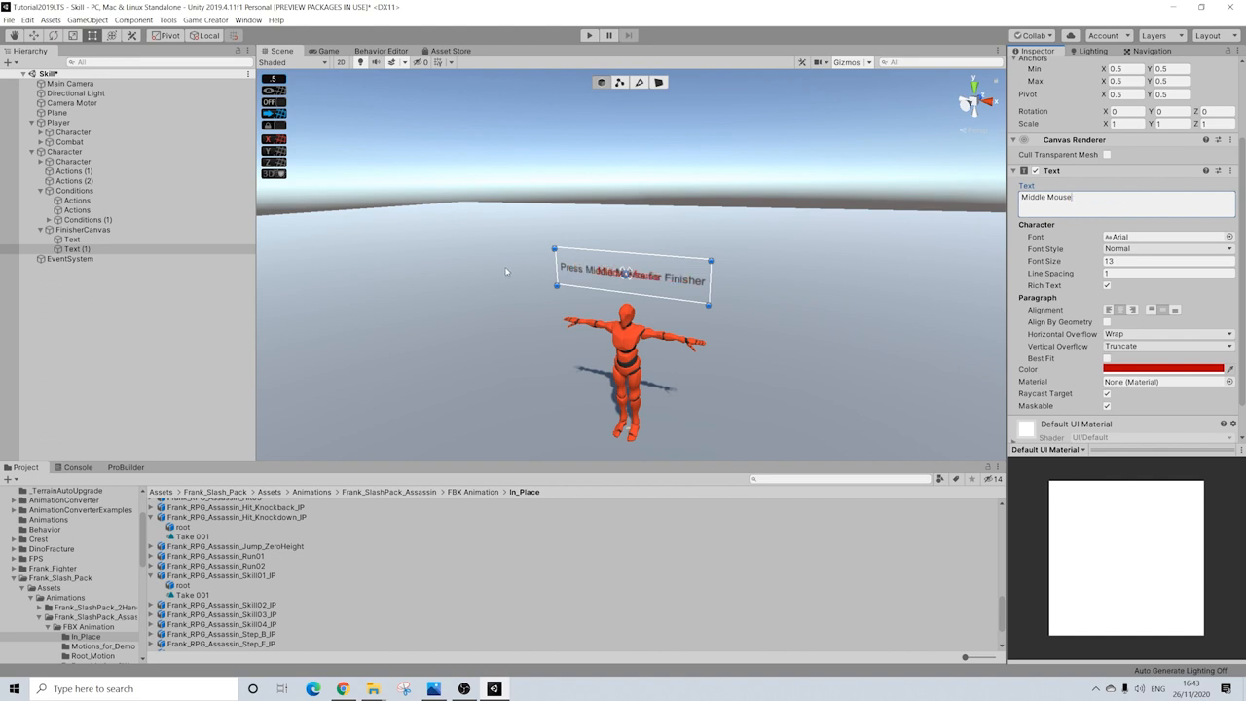
pyautogui.click(73, 238)
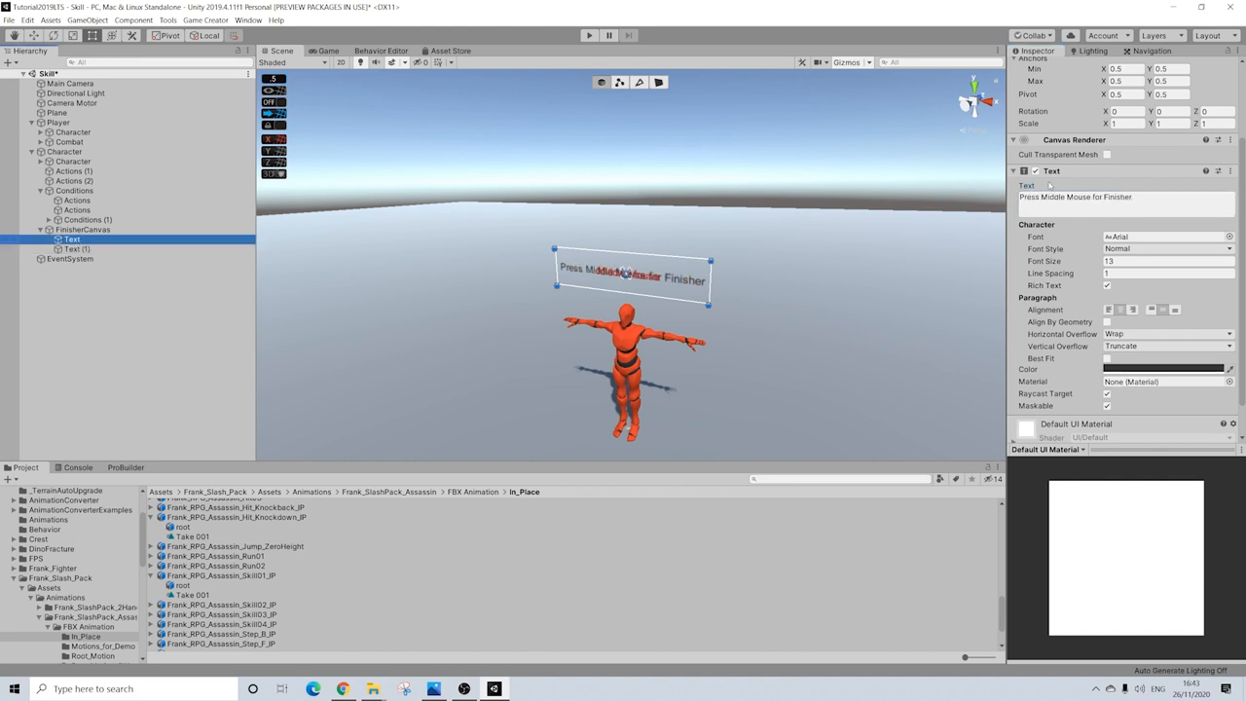
pyautogui.doubleClick(1062, 197)
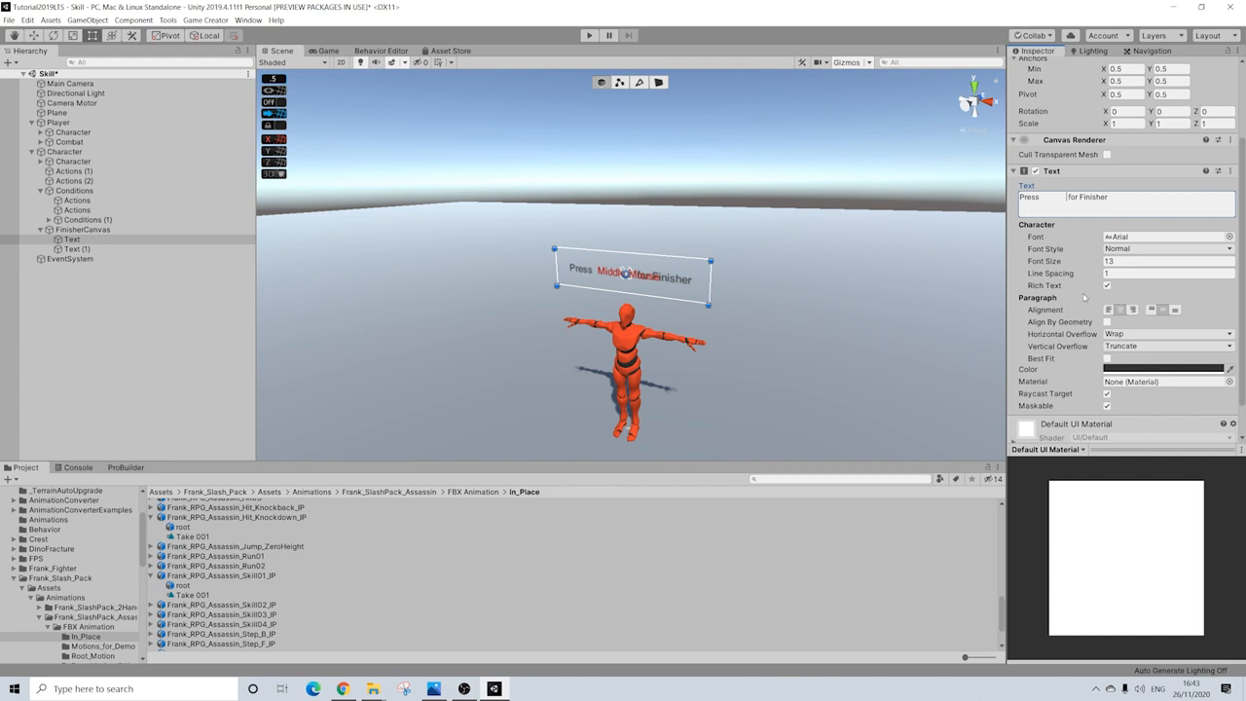
pyautogui.click(77, 249)
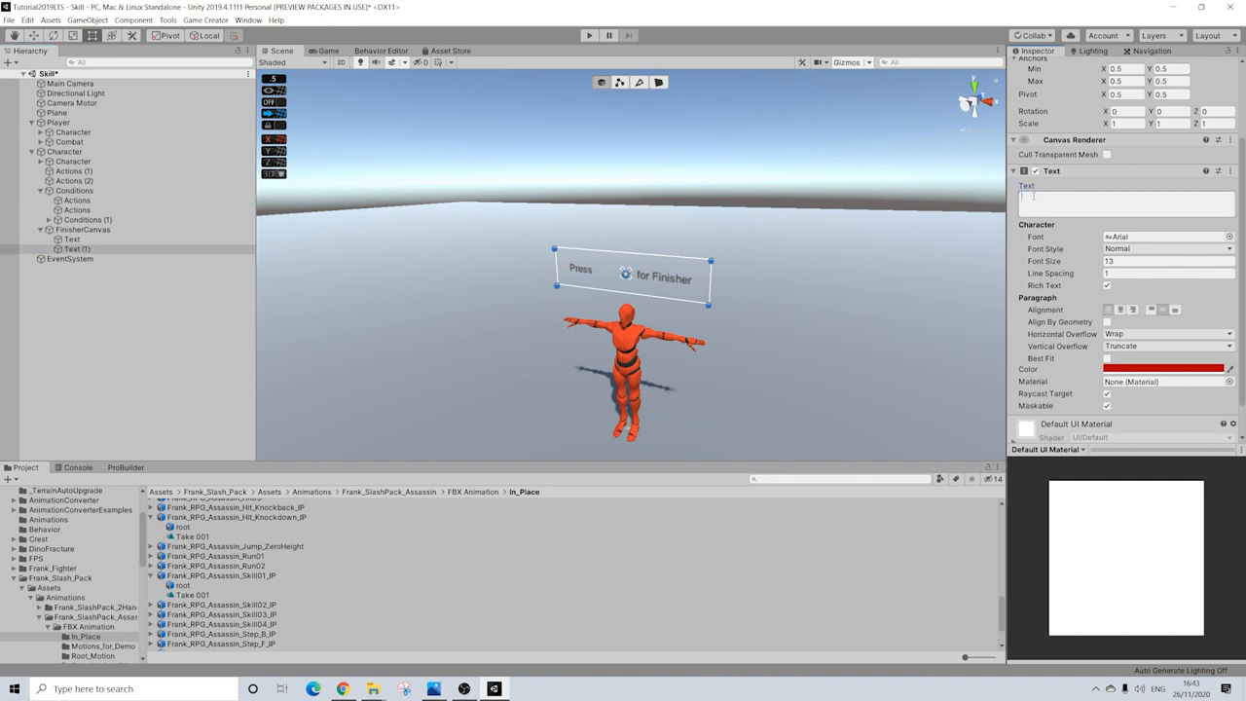
pyautogui.write('Middle Mouse')
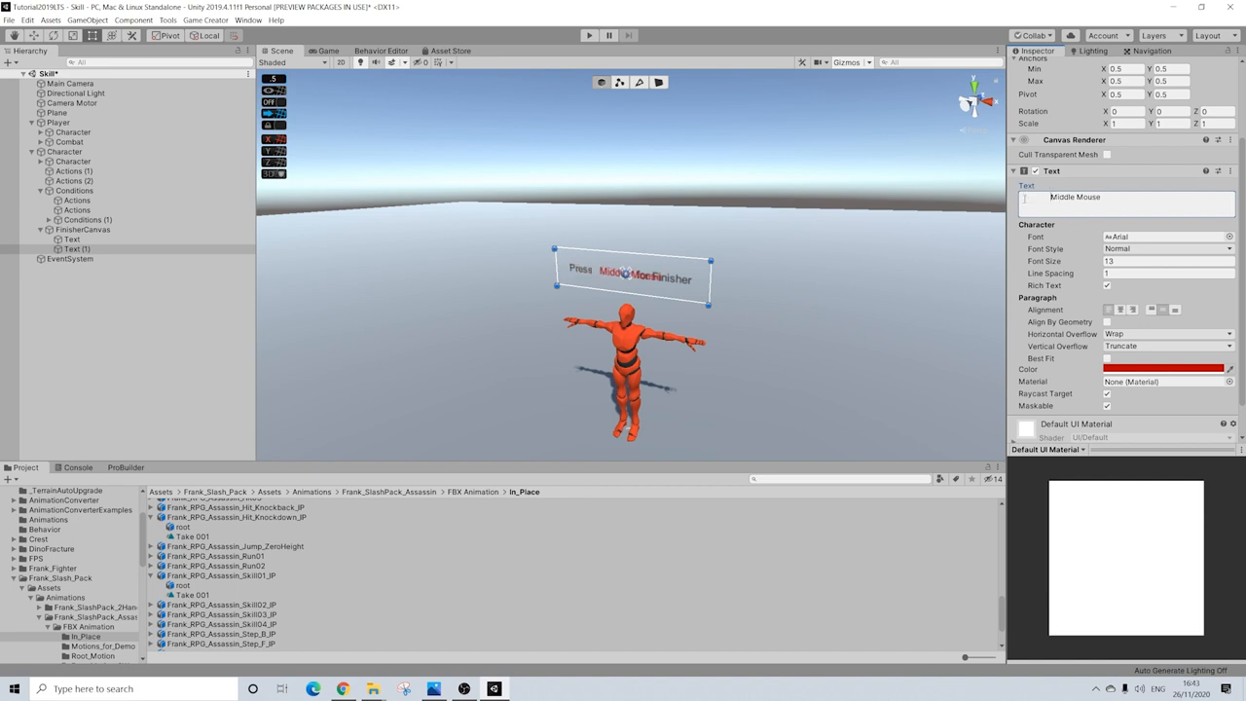
pyautogui.click(72, 239)
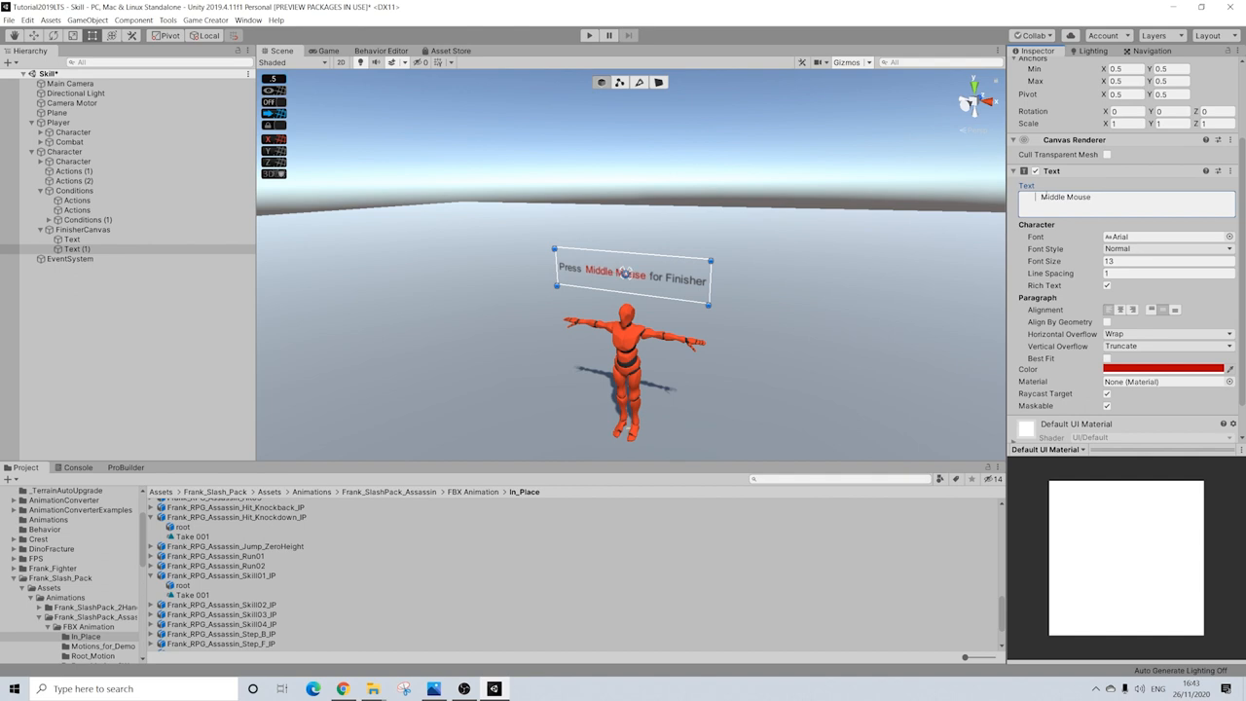
pyautogui.moveTo(723, 281)
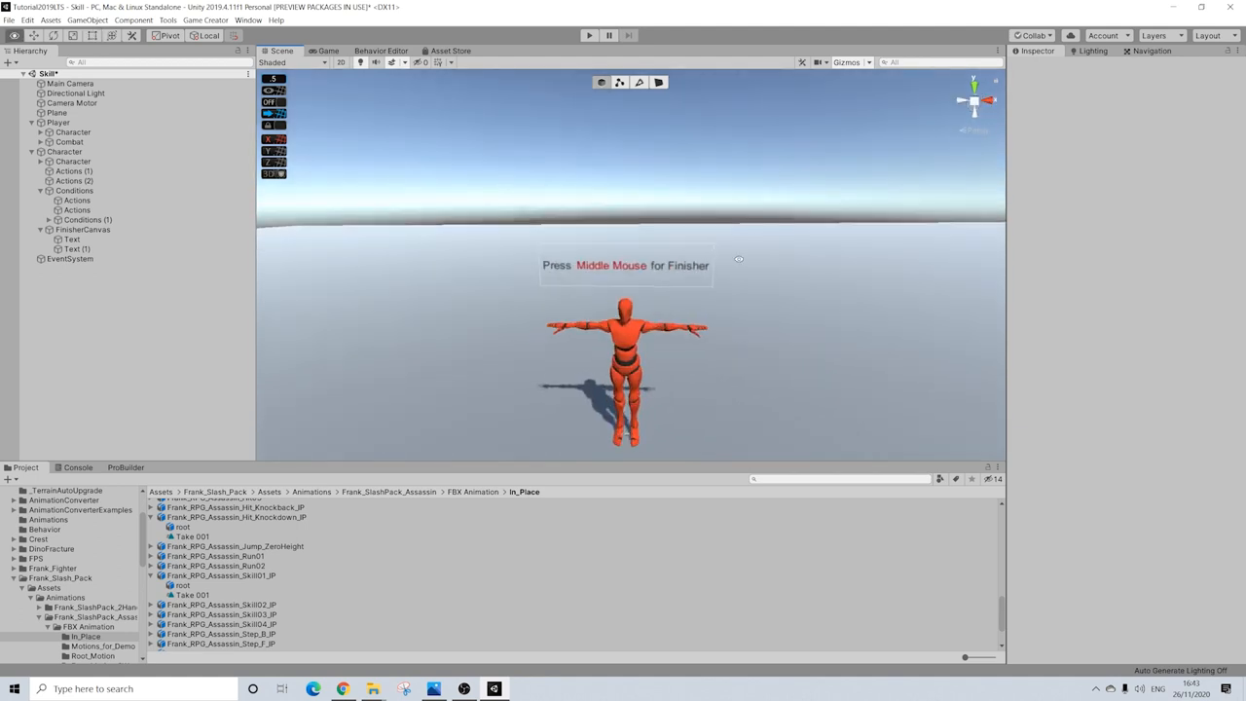
# Deactivate FinisherCanvas and give Conditions a Set Active (off) action for it.
pyautogui.click(84, 229)
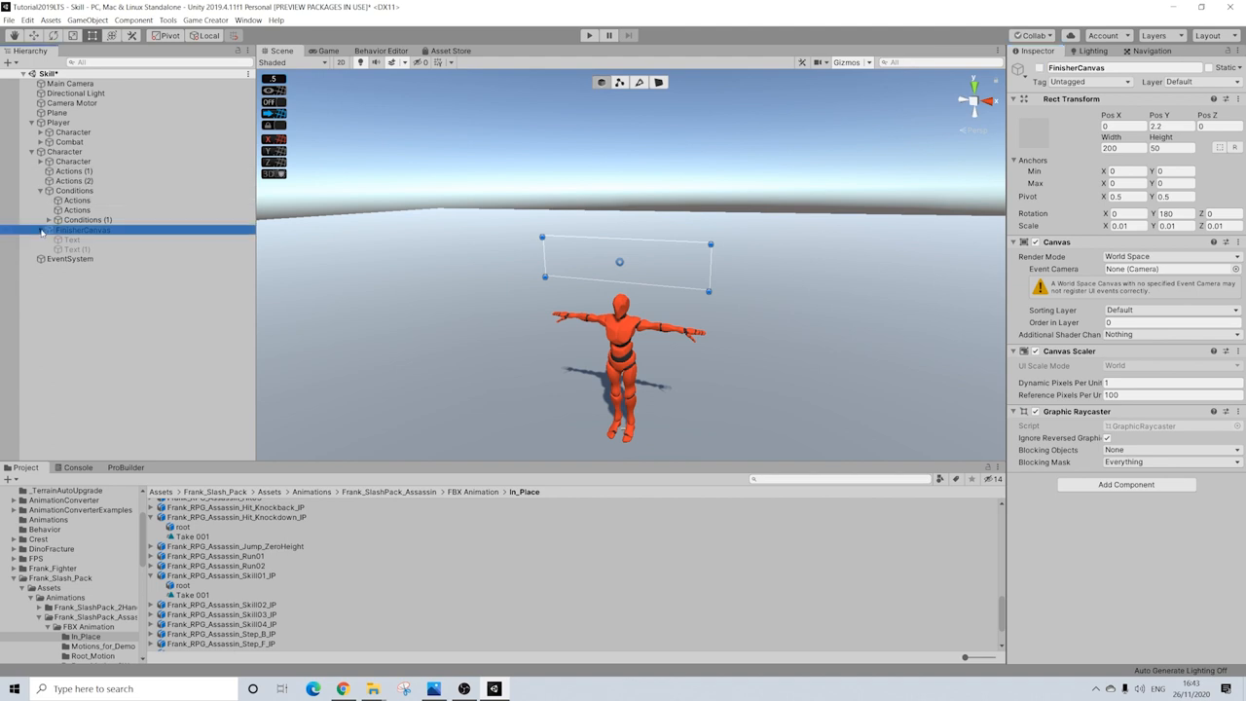
pyautogui.click(74, 190)
pyautogui.write('set')
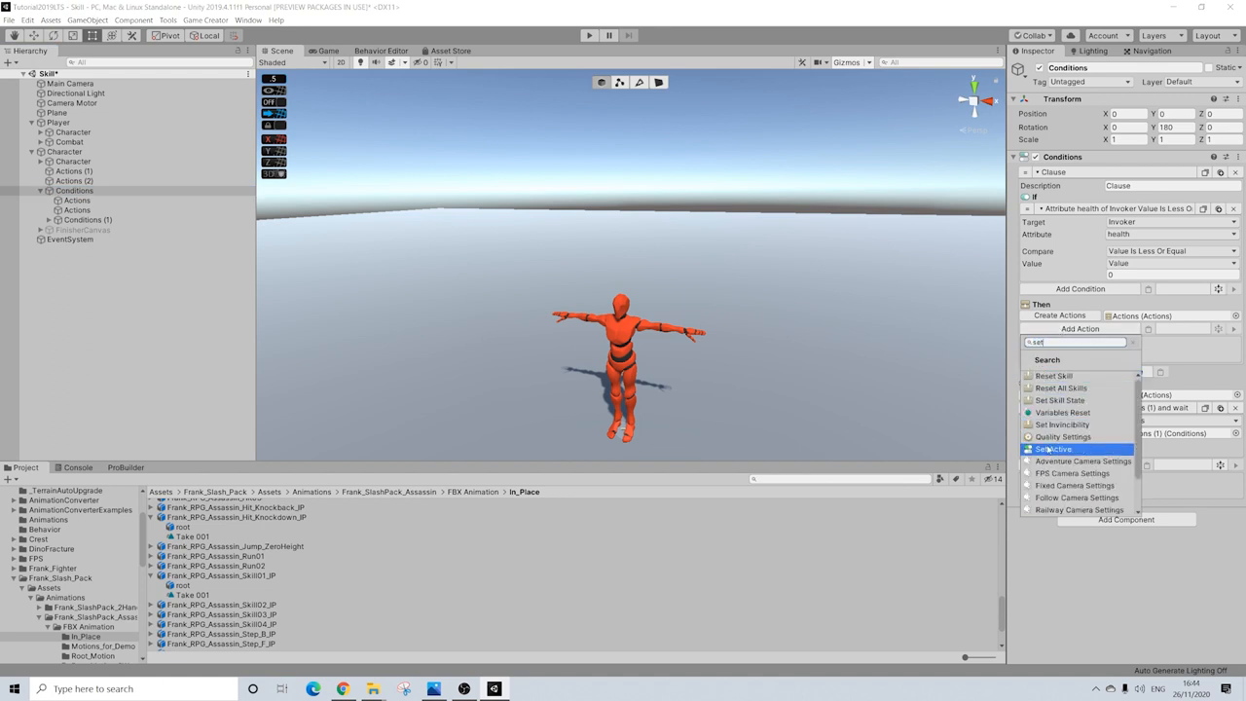
pyautogui.click(1054, 449)
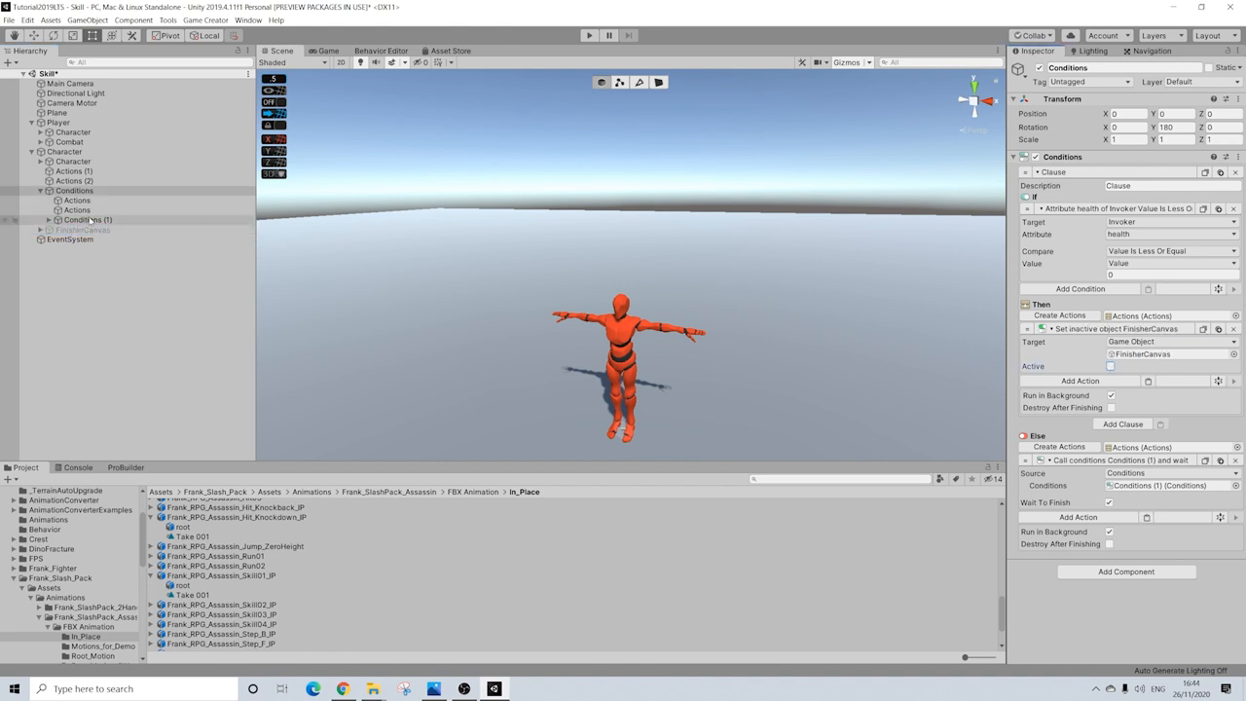
# Set the Conditions (1) health threshold to 30 and add Set Active (on) for FinisherCanvas.
pyautogui.click(89, 219)
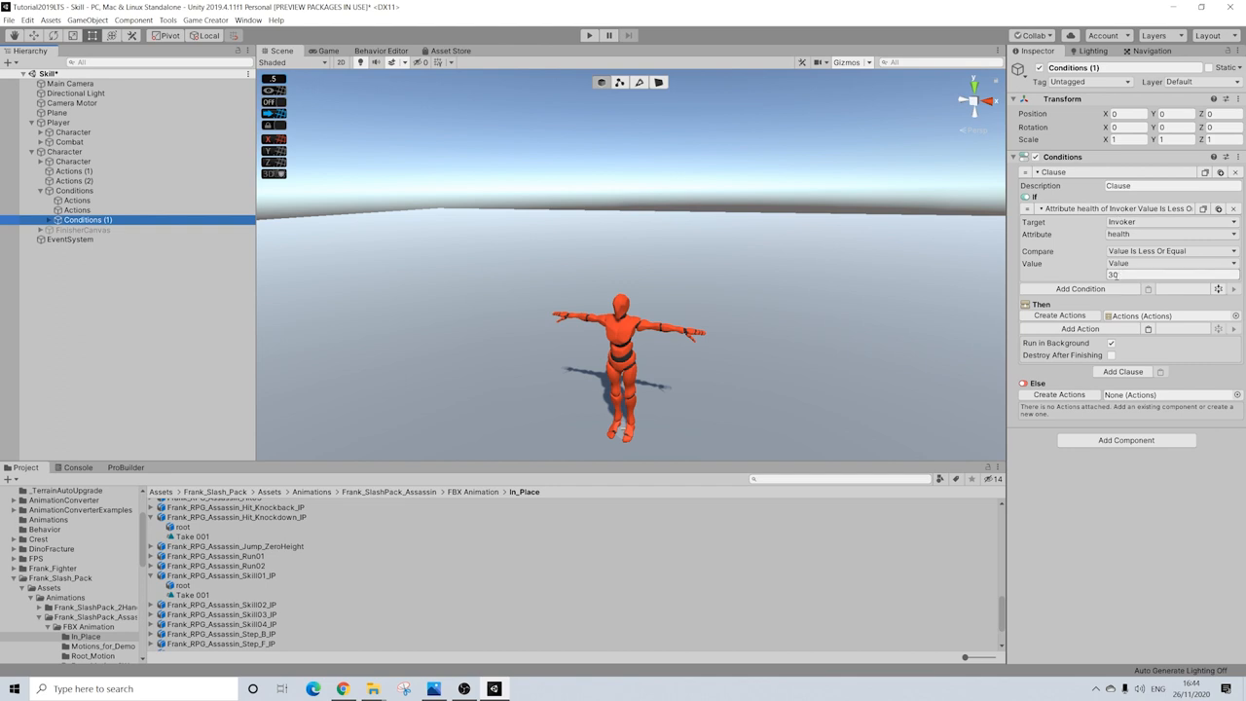
pyautogui.click(1060, 316)
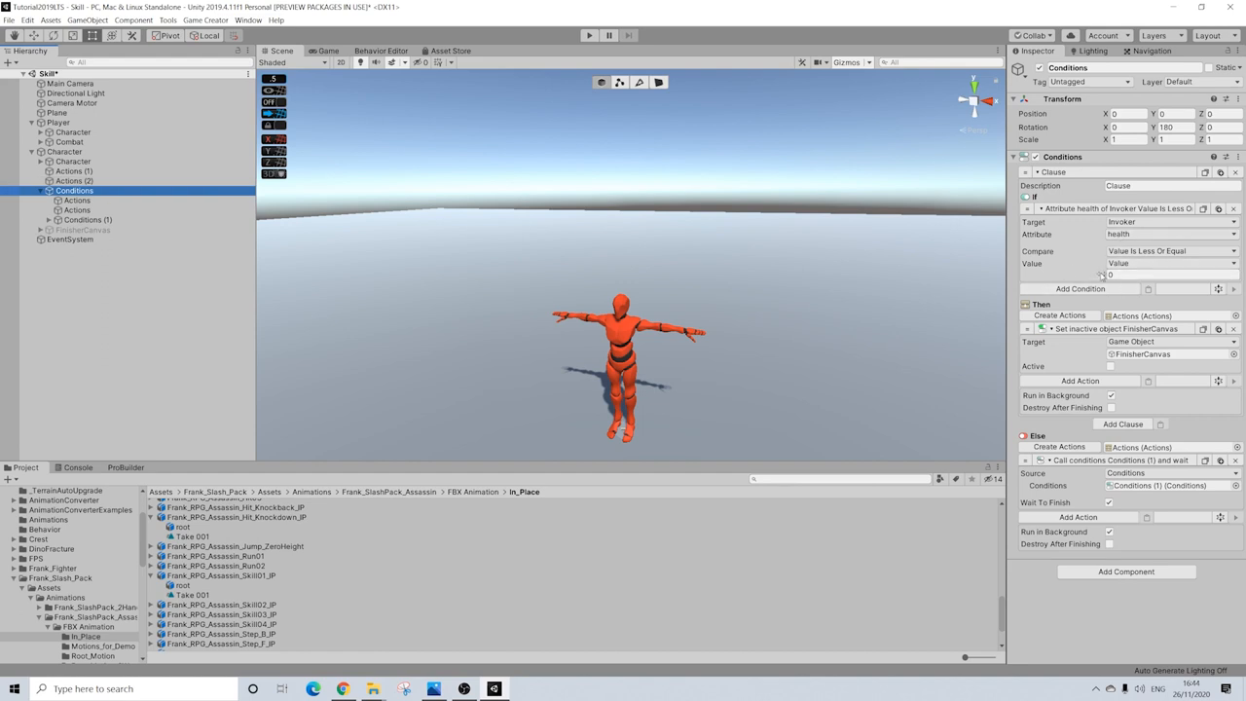
pyautogui.click(89, 219)
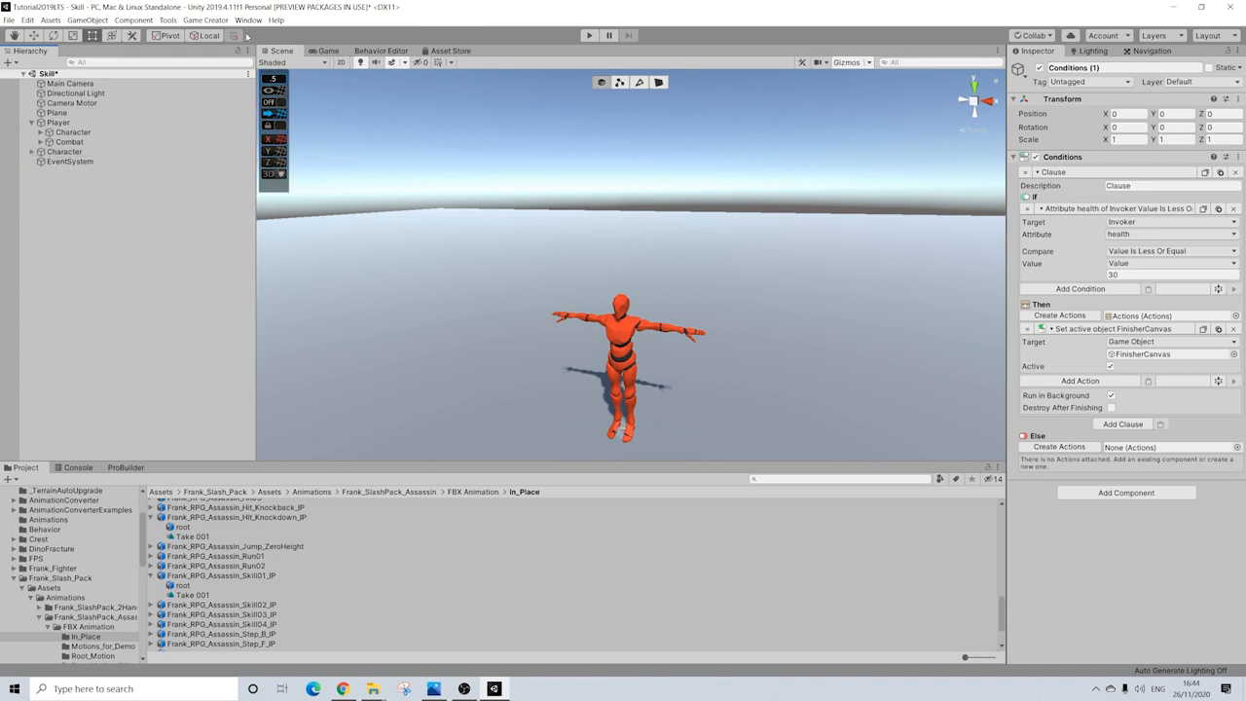
# In Game Creator skill preferences, give Finsher Execution Time 5, Unlocked, and no skill points.
pyautogui.click(205, 20)
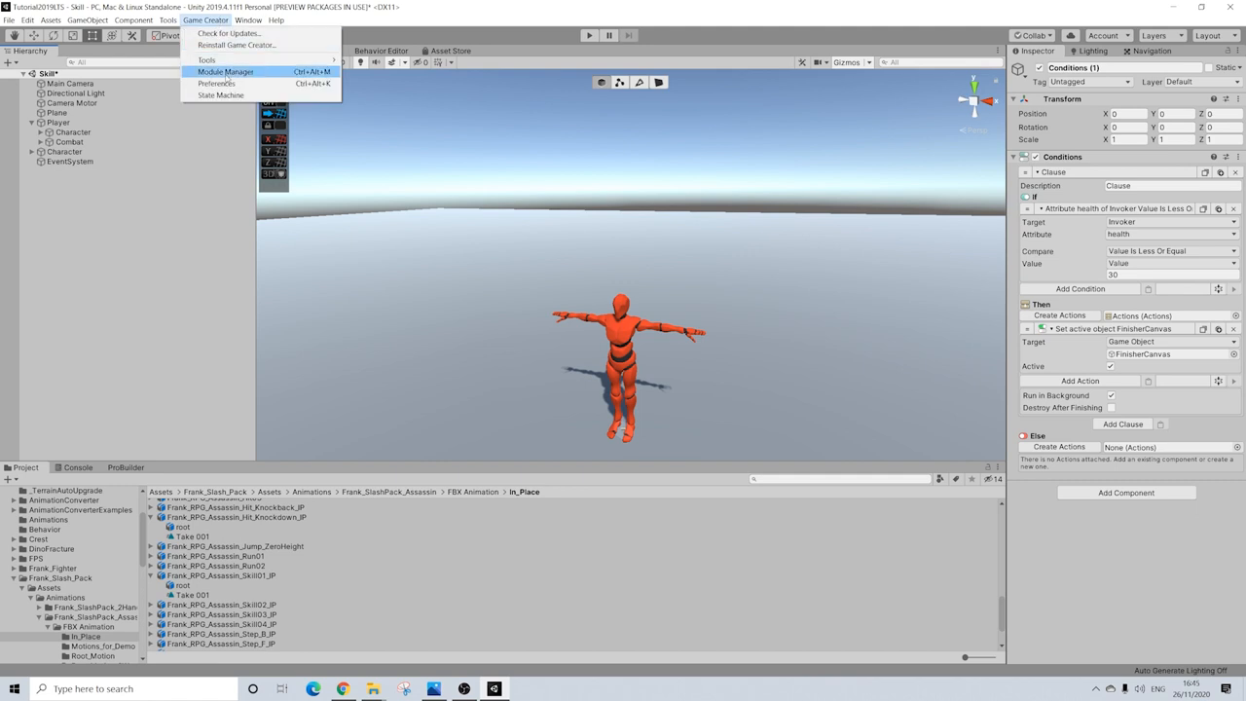
pyautogui.click(225, 71)
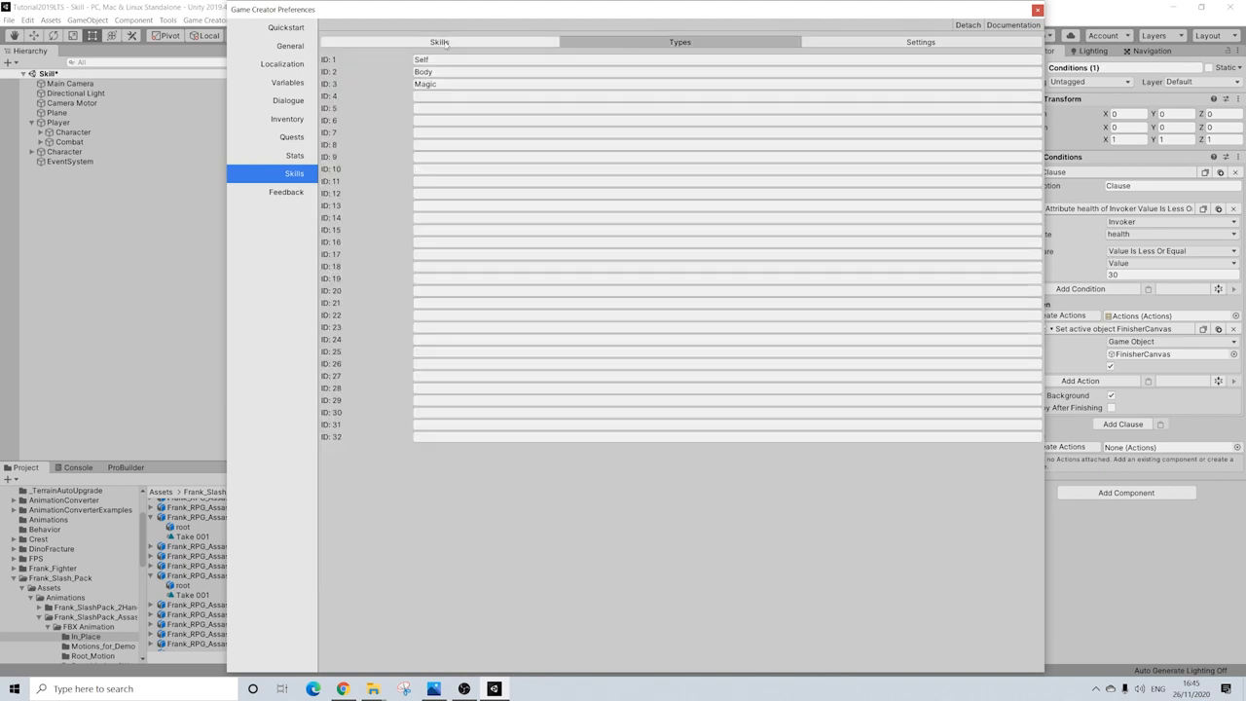
pyautogui.click(438, 59)
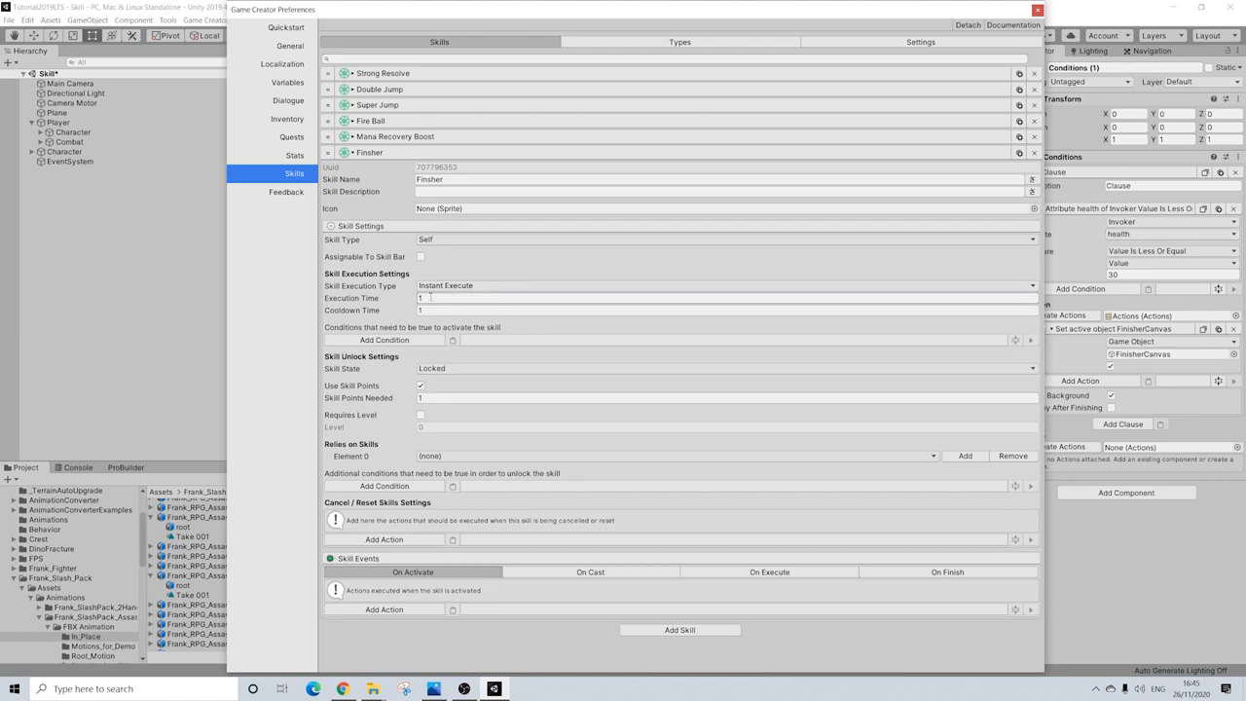
pyautogui.write('5')
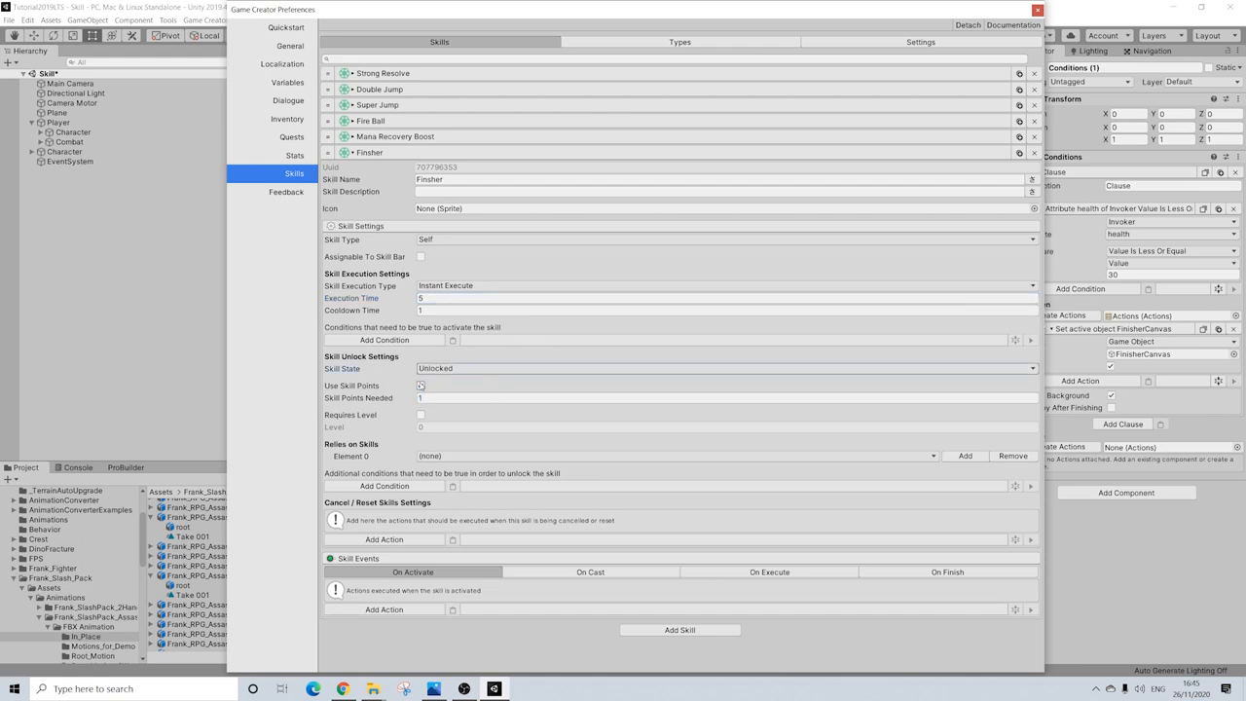
pyautogui.click(421, 386)
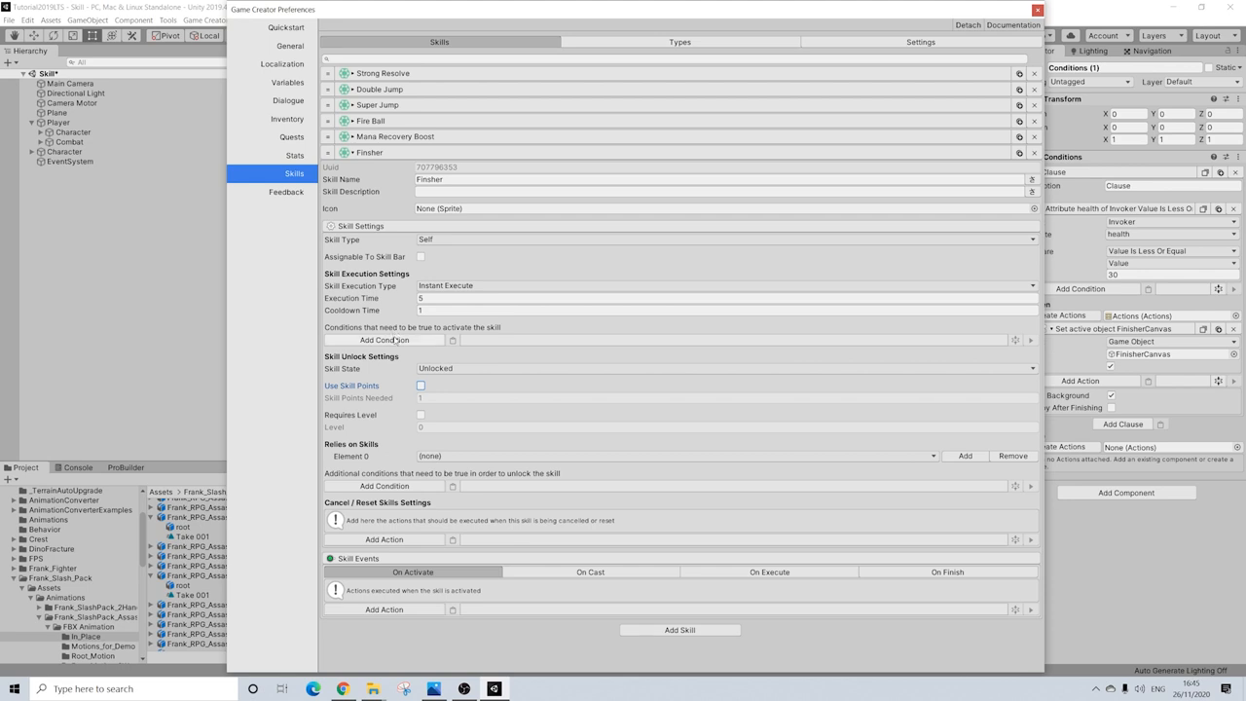
# Add a health attribute condition 'Is Less Or Equal 30', then close Game Creator Preferences.
pyautogui.click(383, 340)
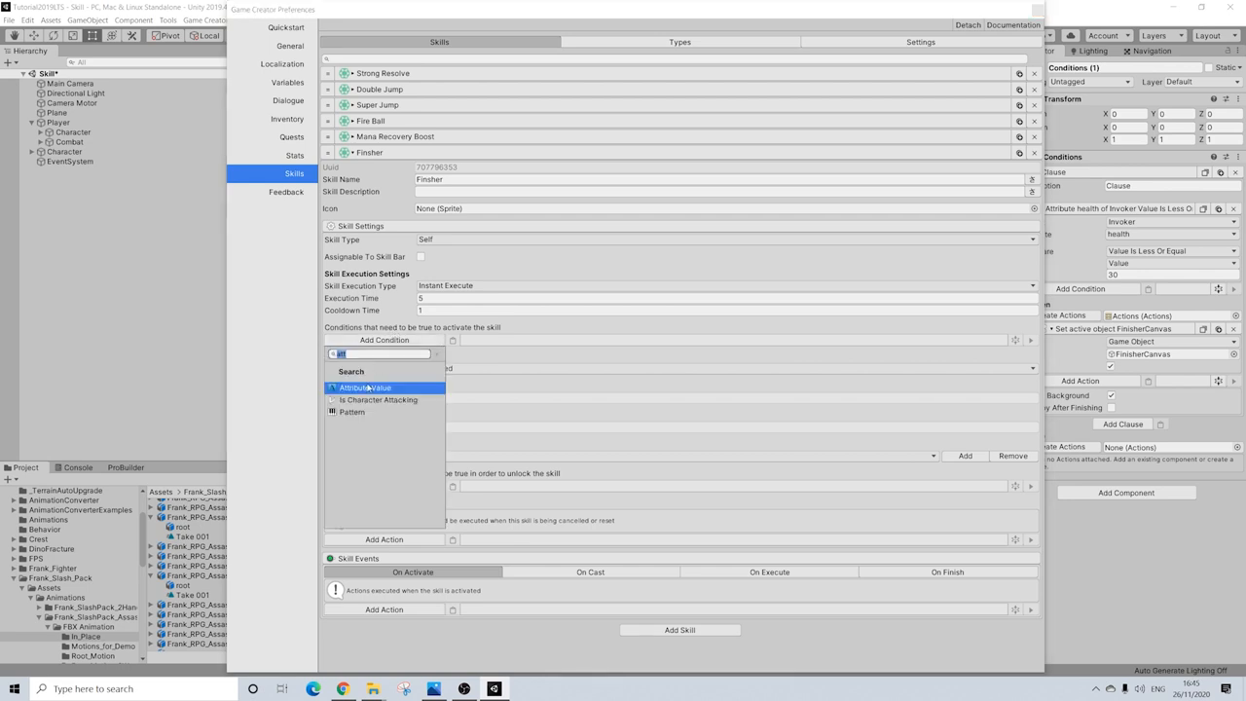
pyautogui.click(366, 387)
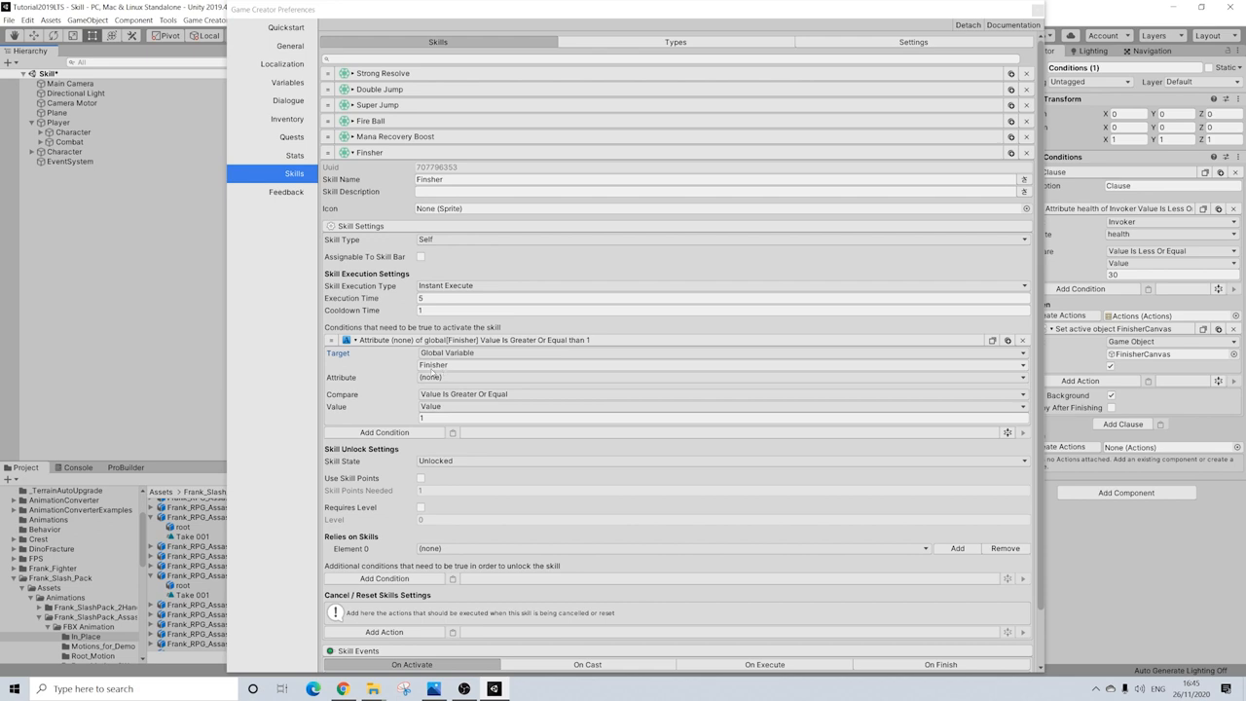
pyautogui.click(721, 377)
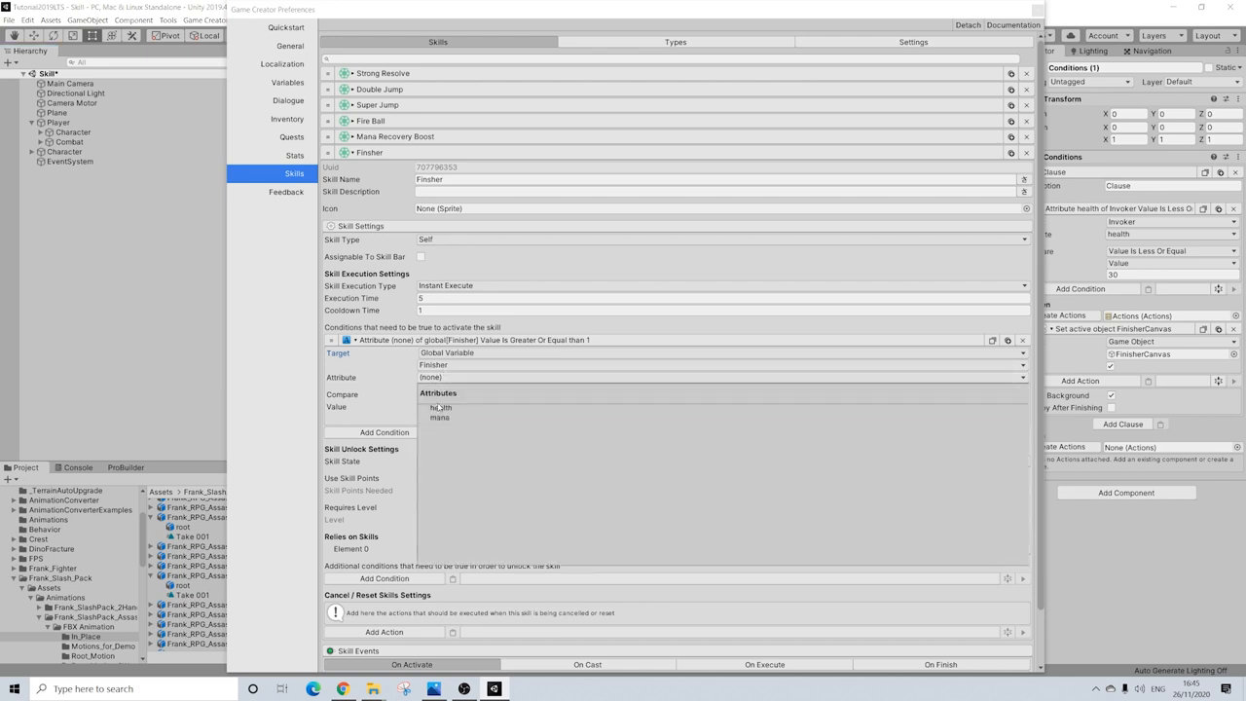
pyautogui.click(441, 407)
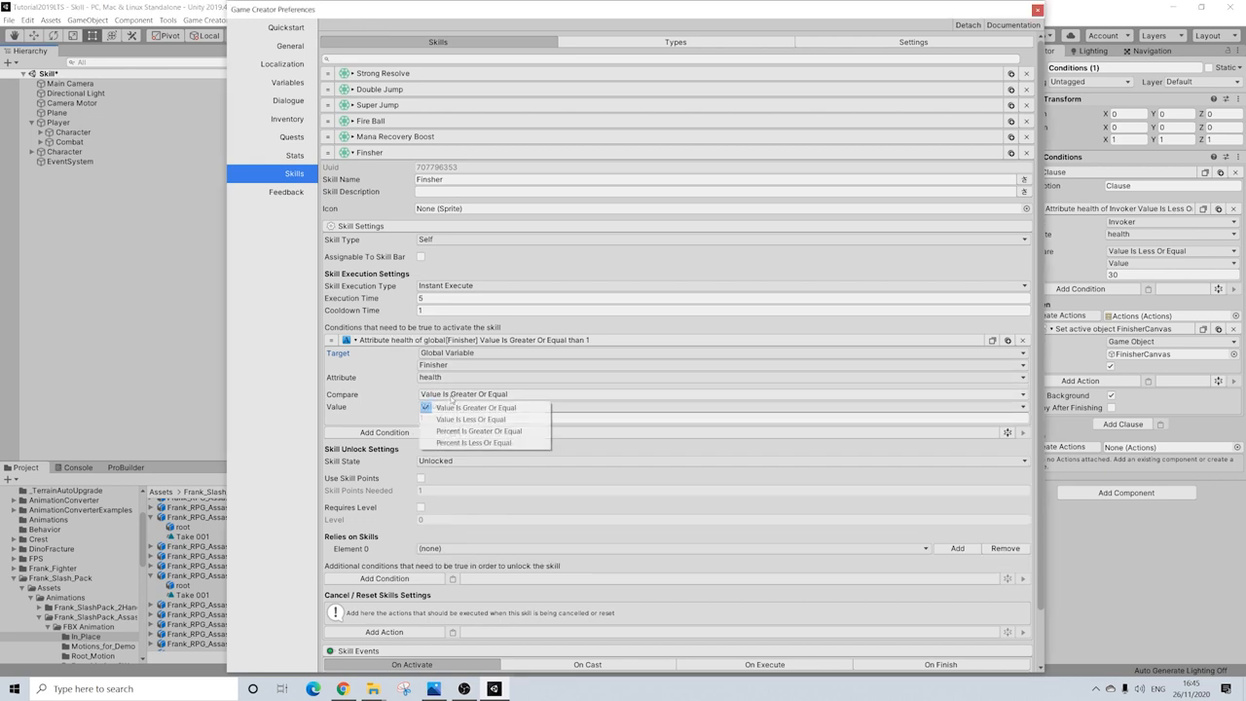
pyautogui.click(470, 419)
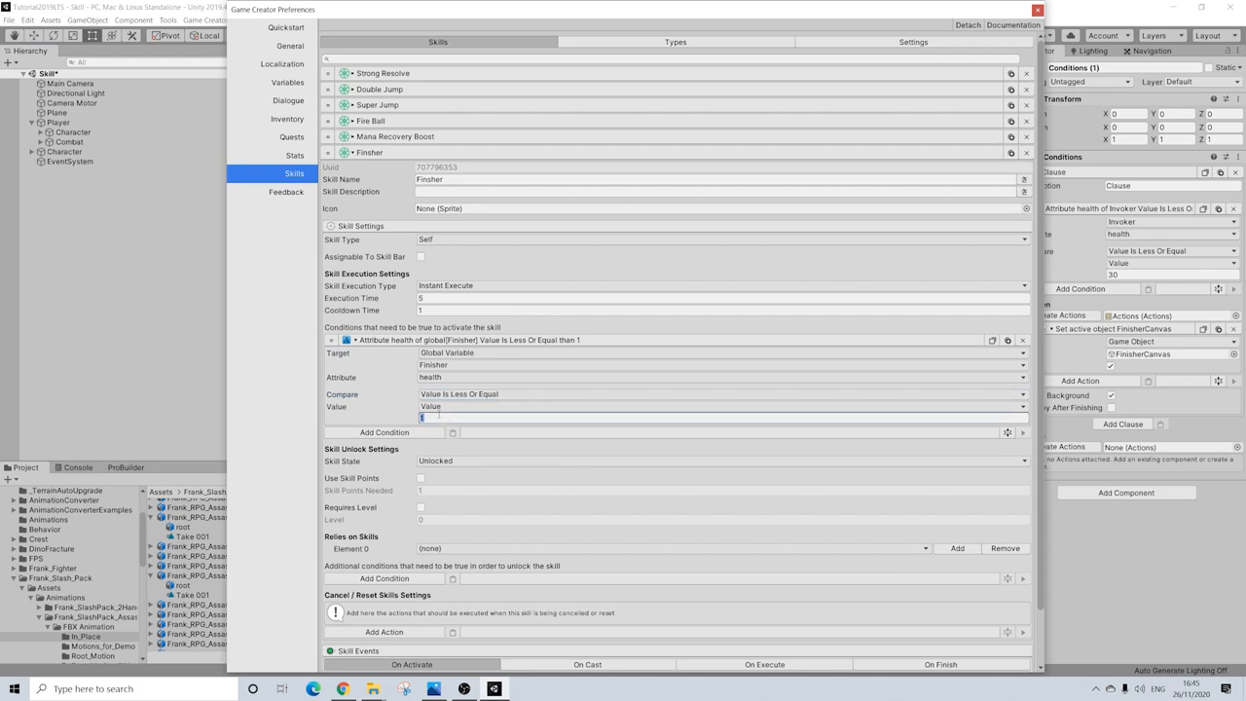
pyautogui.write('30')
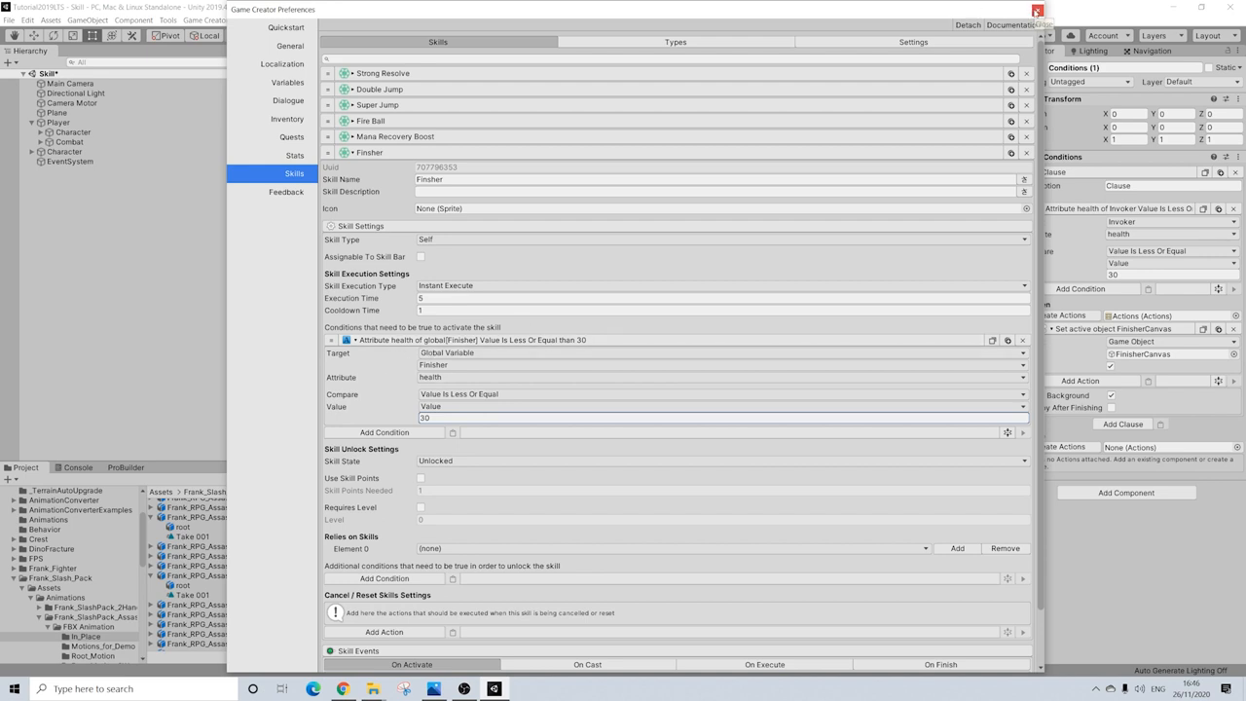
pyautogui.click(1037, 11)
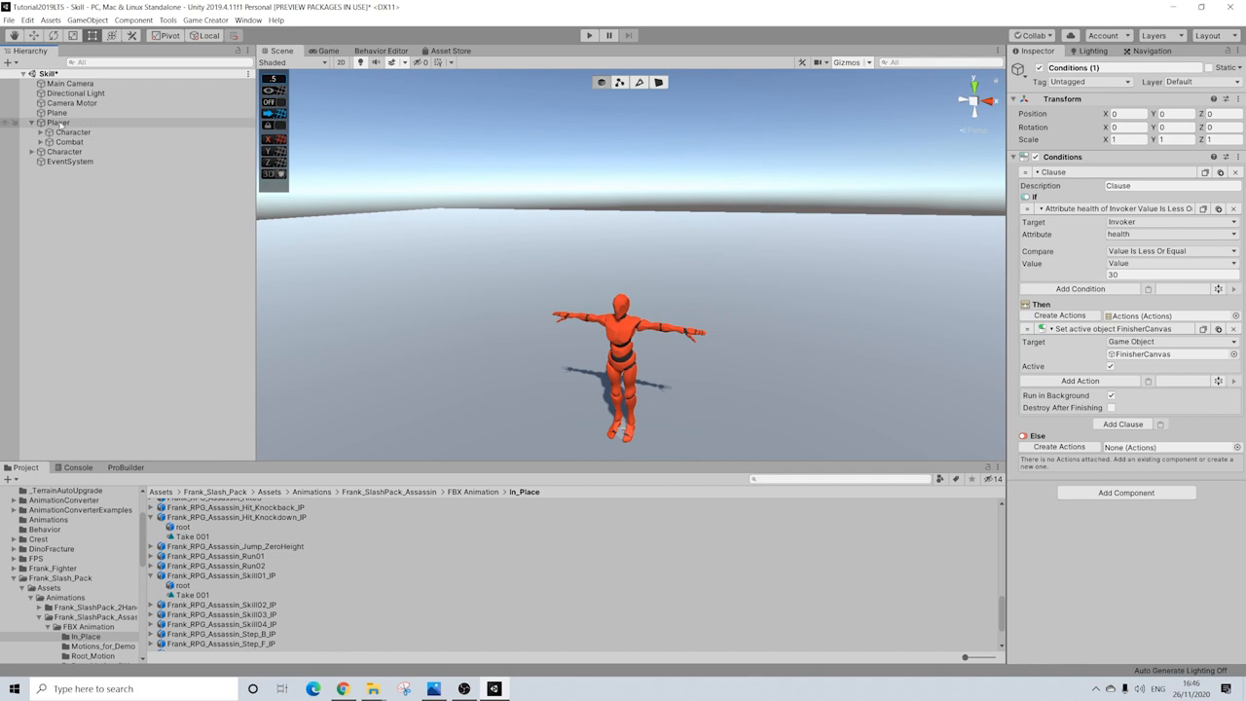
# Add 'Get nearest object with tag' to Melee: tag Enemy, radius 1, stored in Finisher.
pyautogui.click(69, 141)
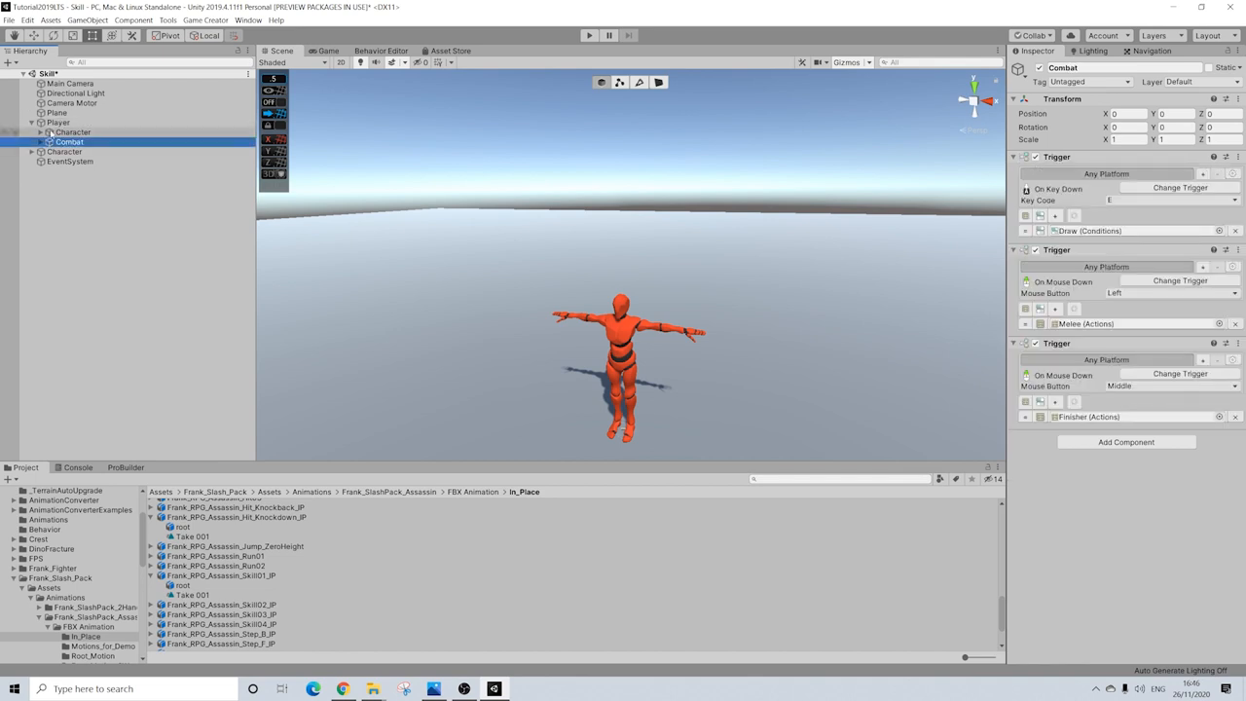
pyautogui.click(74, 132)
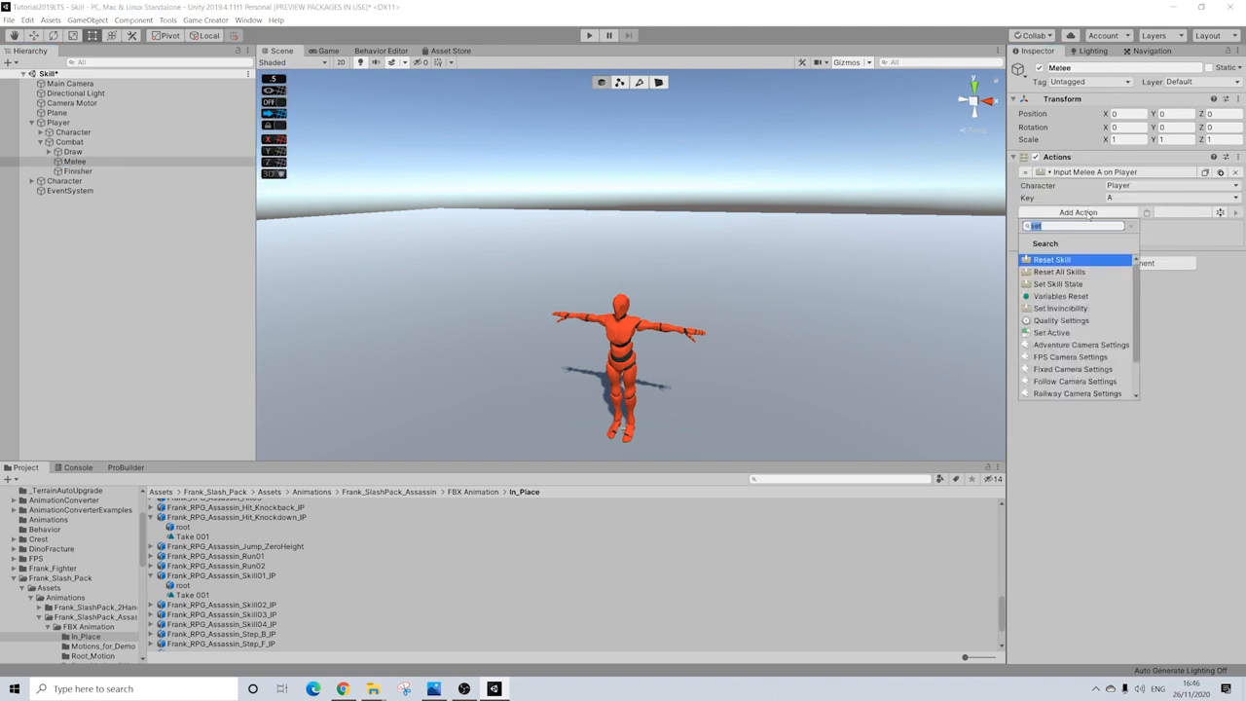
pyautogui.write('gat')
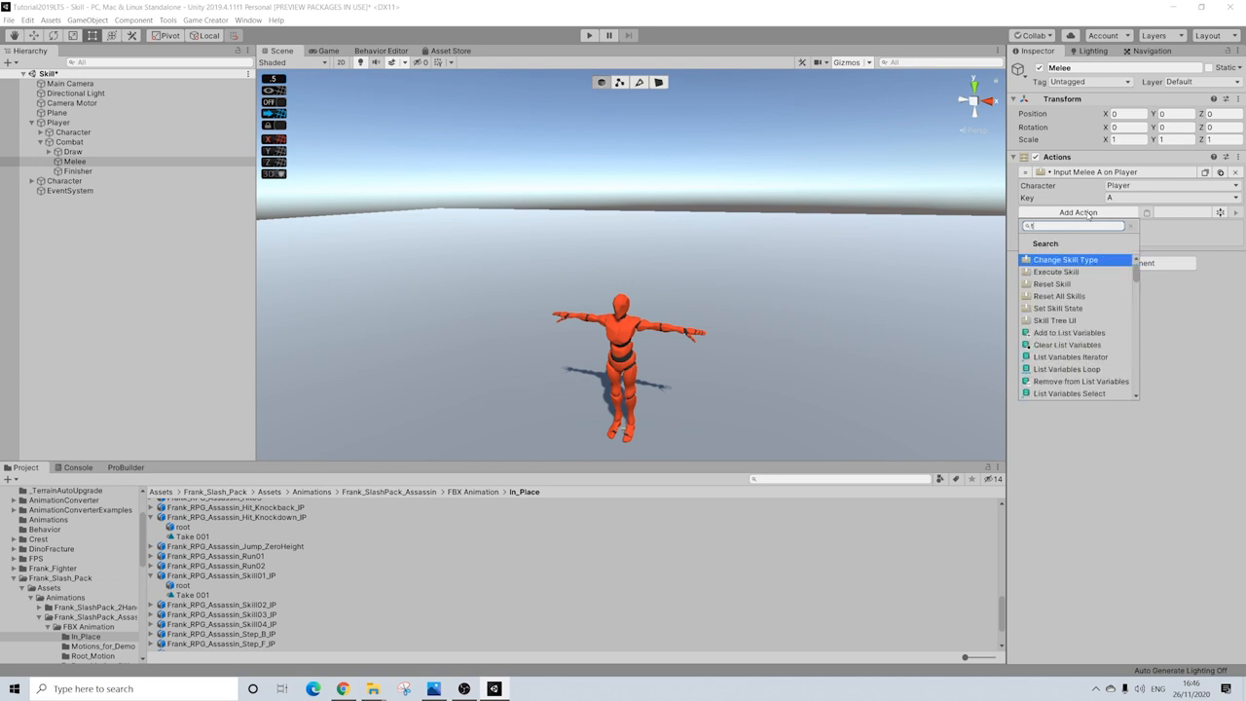
pyautogui.click(1081, 213)
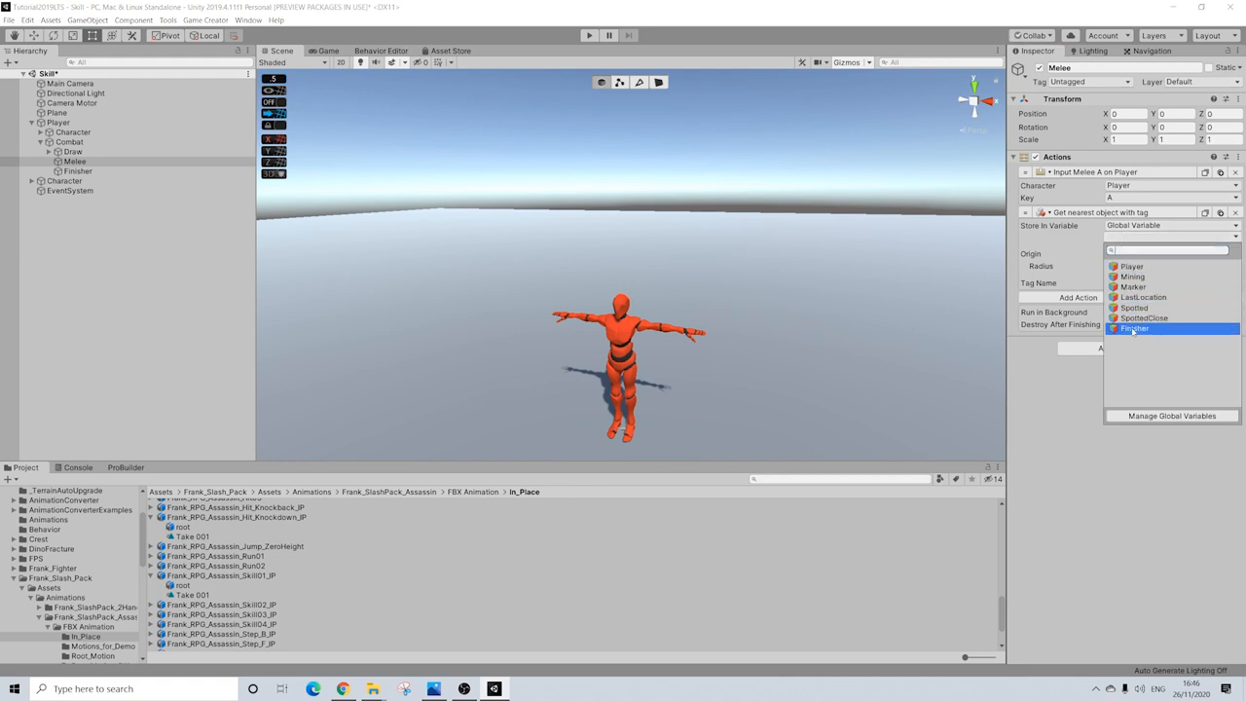
pyautogui.click(1134, 329)
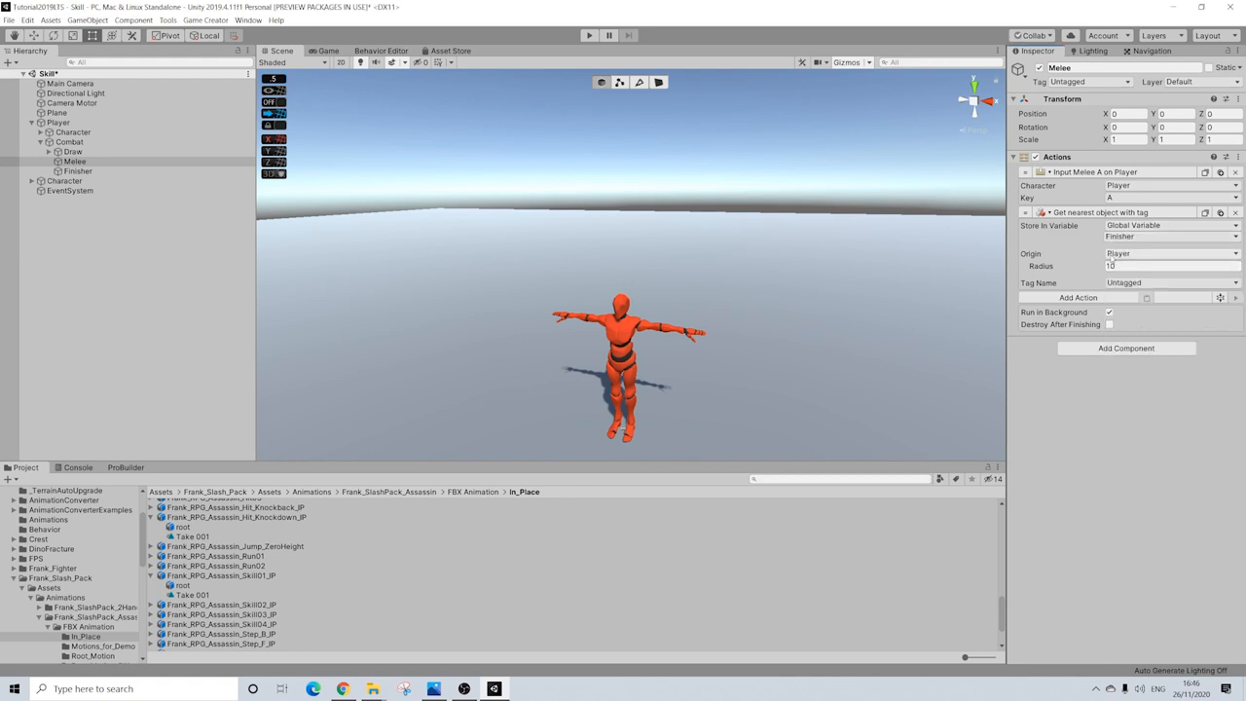
pyautogui.click(1169, 266)
pyautogui.write('1')
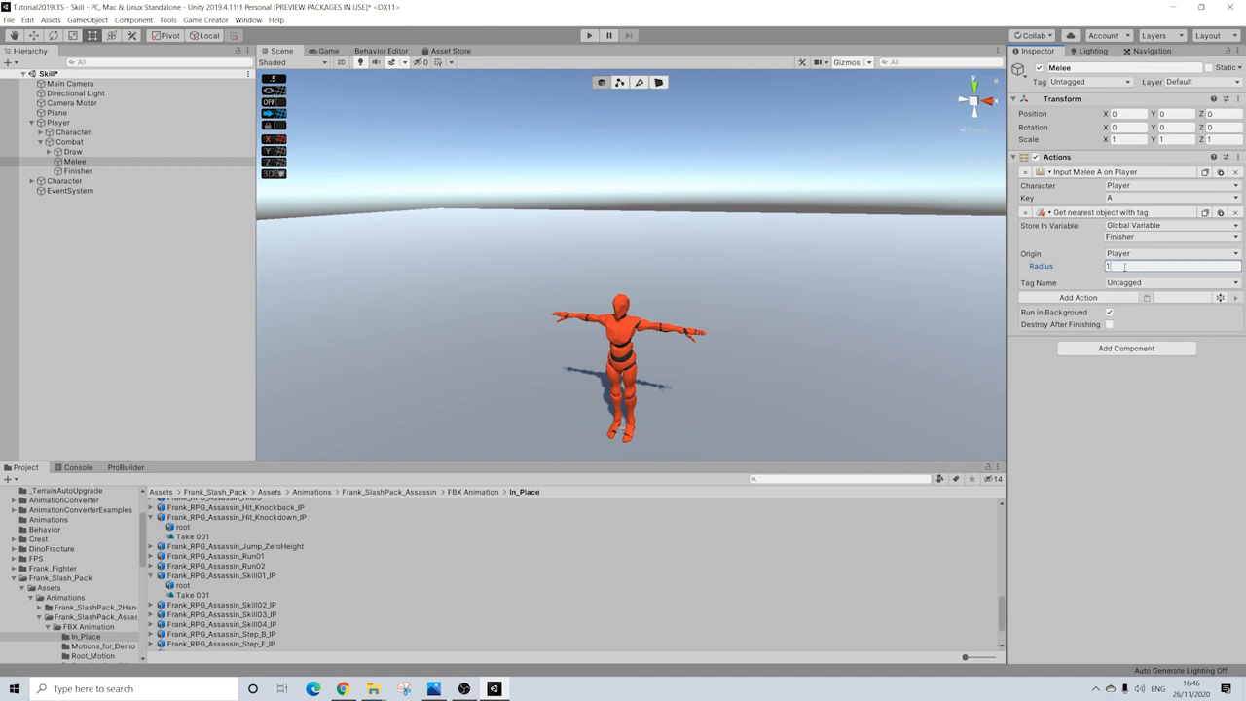
pyautogui.click(1171, 282)
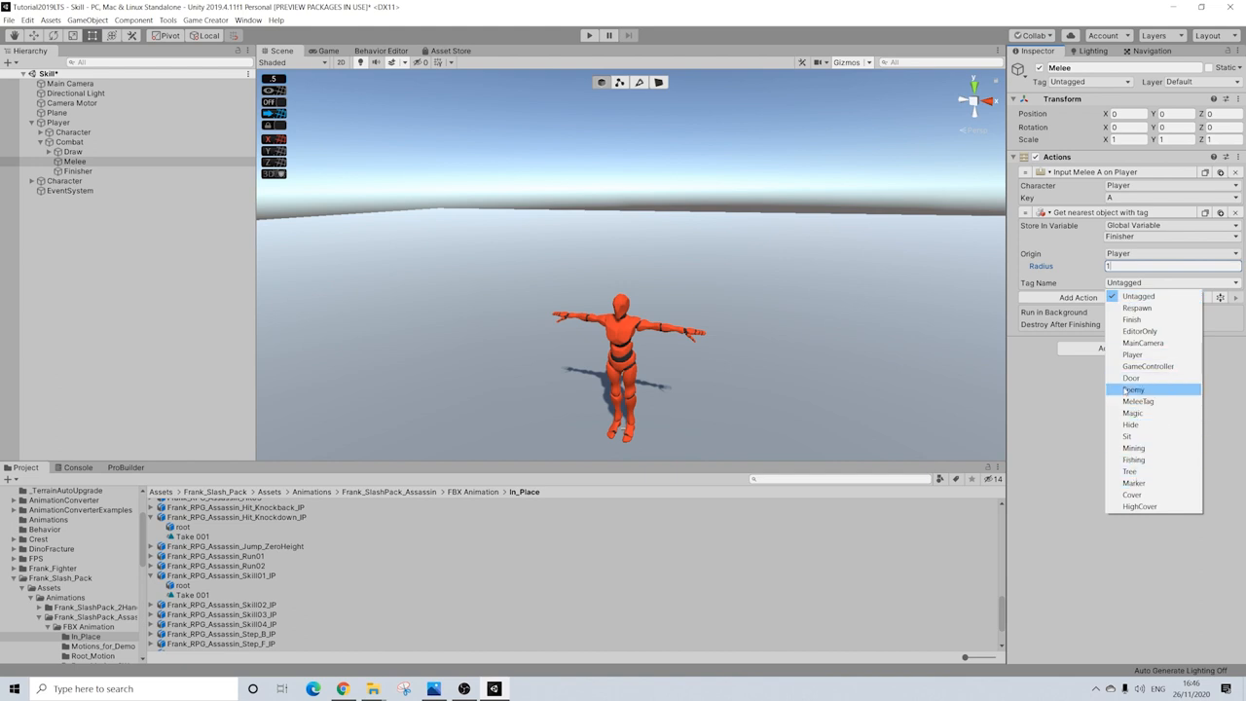
pyautogui.click(1133, 390)
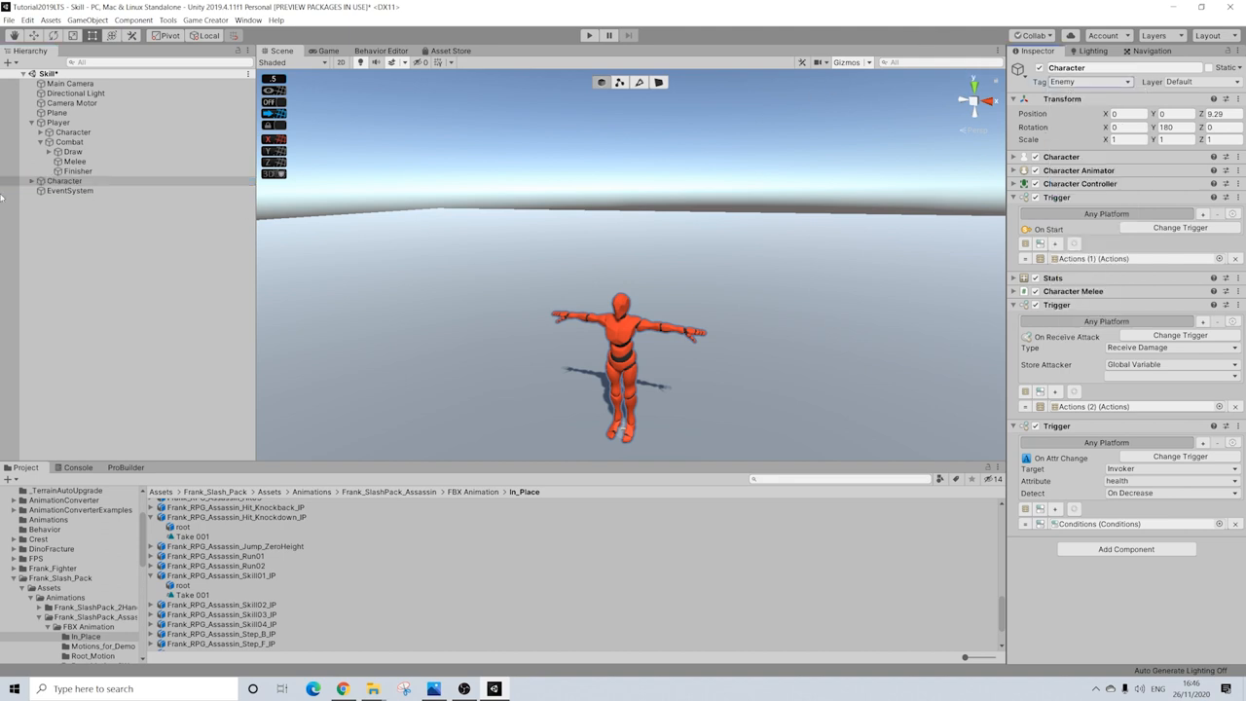
# Move the nearest-Enemy search above 'Input Melee A on Player' in the Melee actions.
pyautogui.click(69, 142)
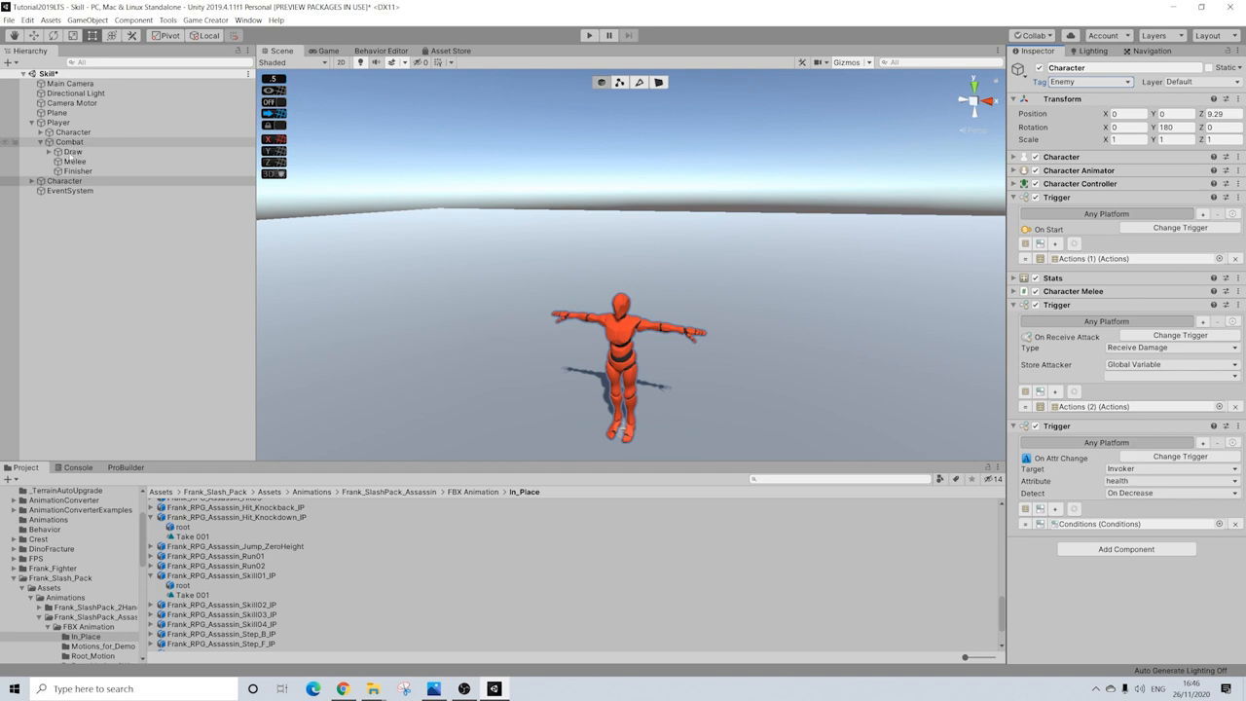
pyautogui.click(74, 160)
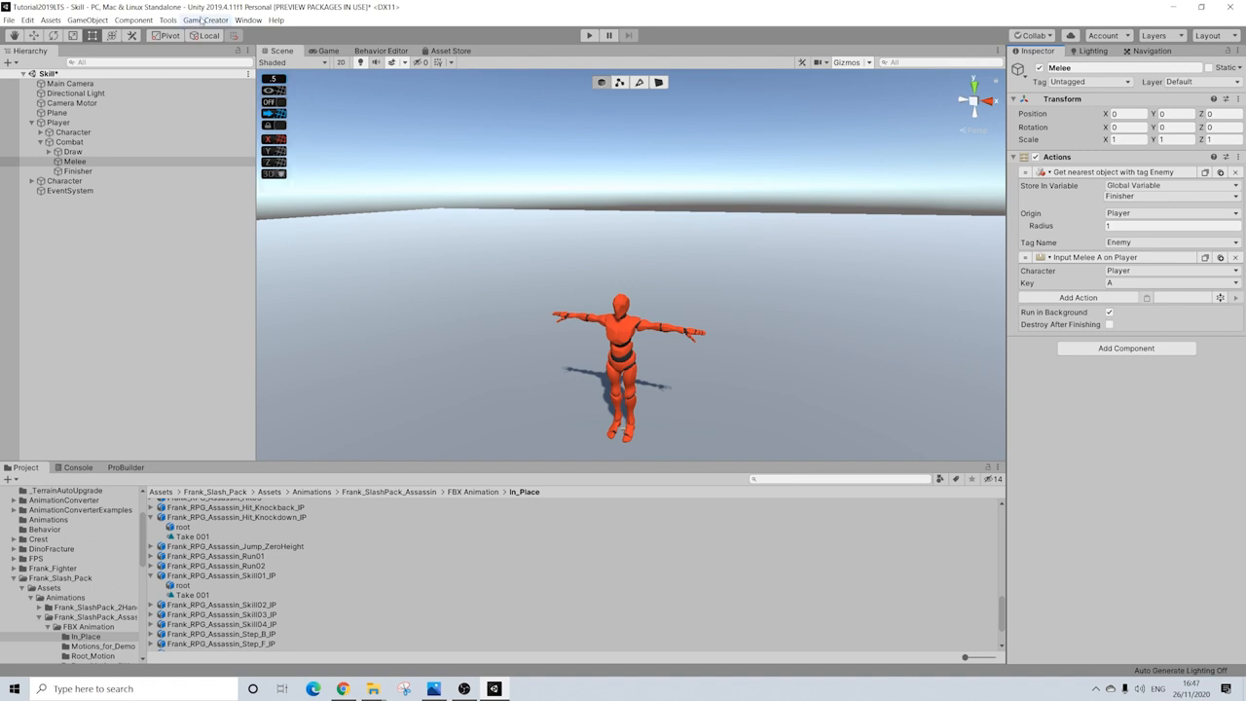
# Reopen Game Creator Preferences, expand Finsher, and view its On Execute skill events.
pyautogui.click(205, 20)
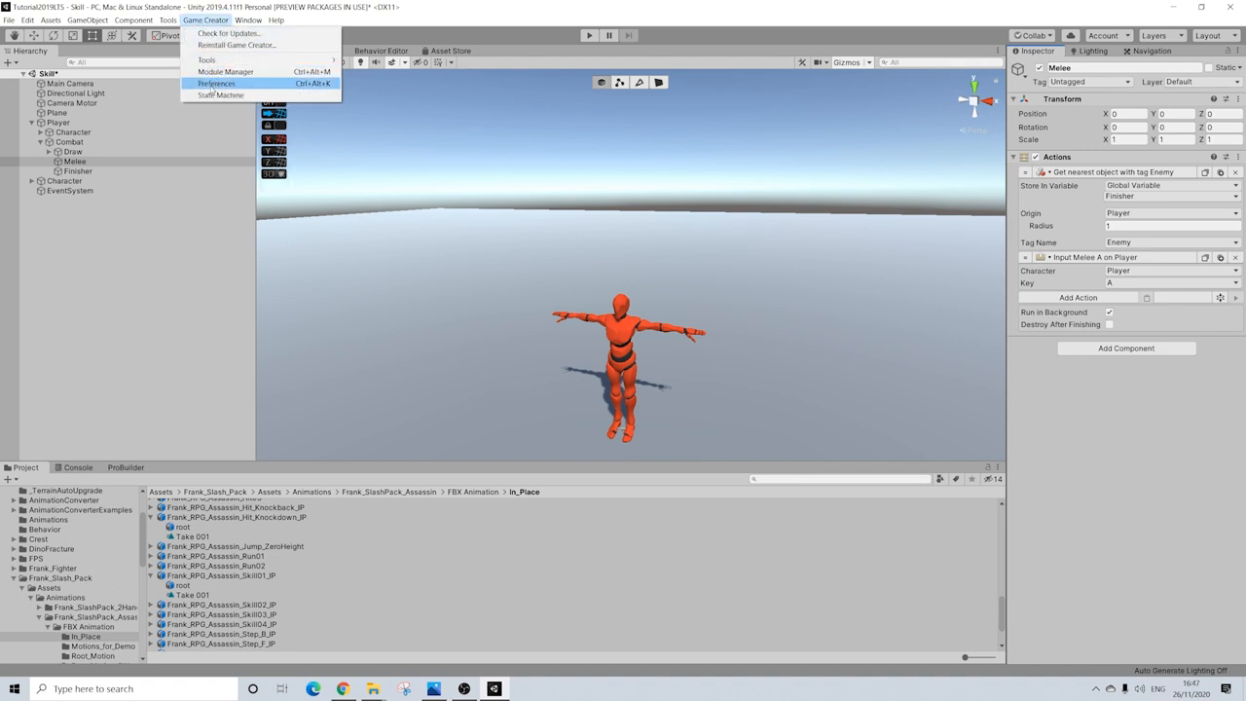
pyautogui.click(217, 83)
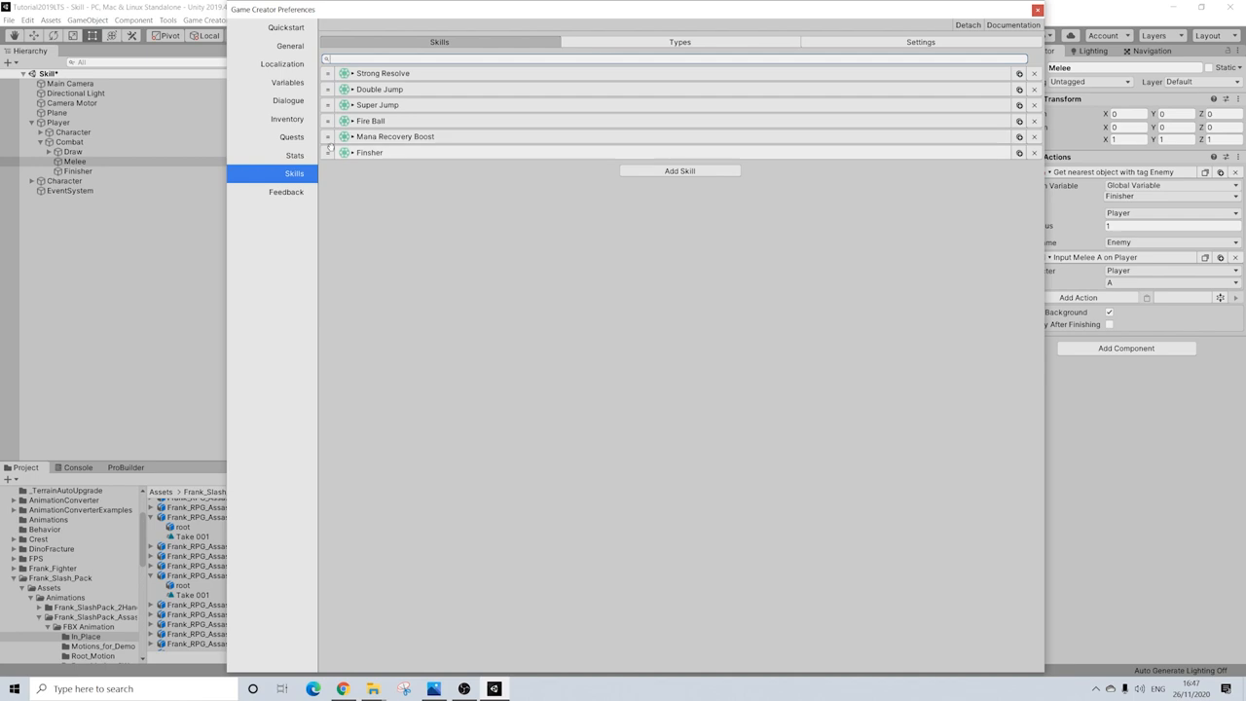
pyautogui.click(370, 152)
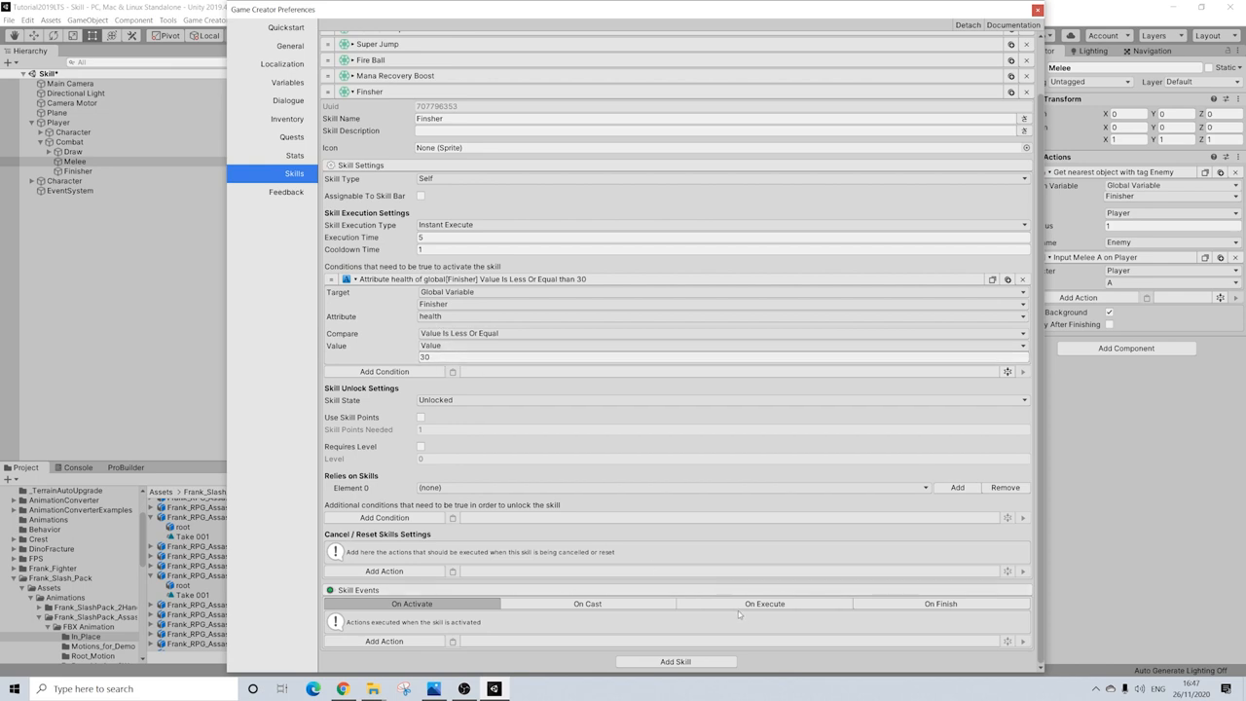
pyautogui.click(765, 603)
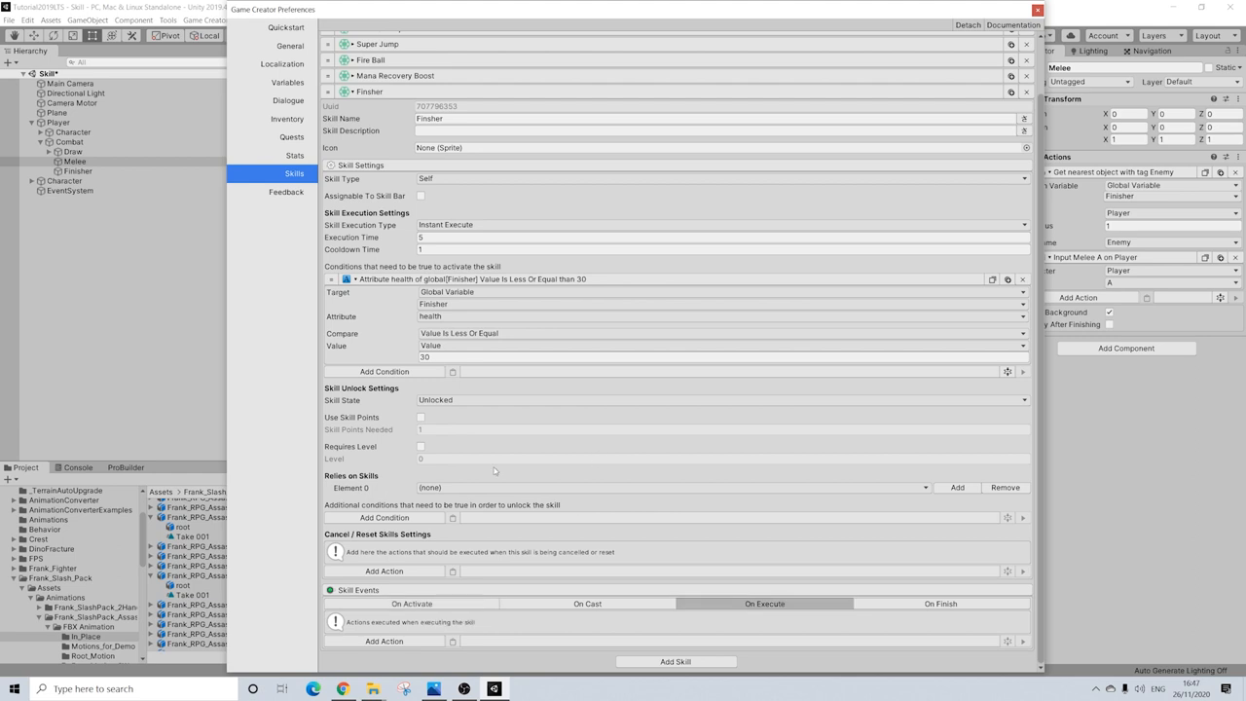
pyautogui.moveTo(524, 459)
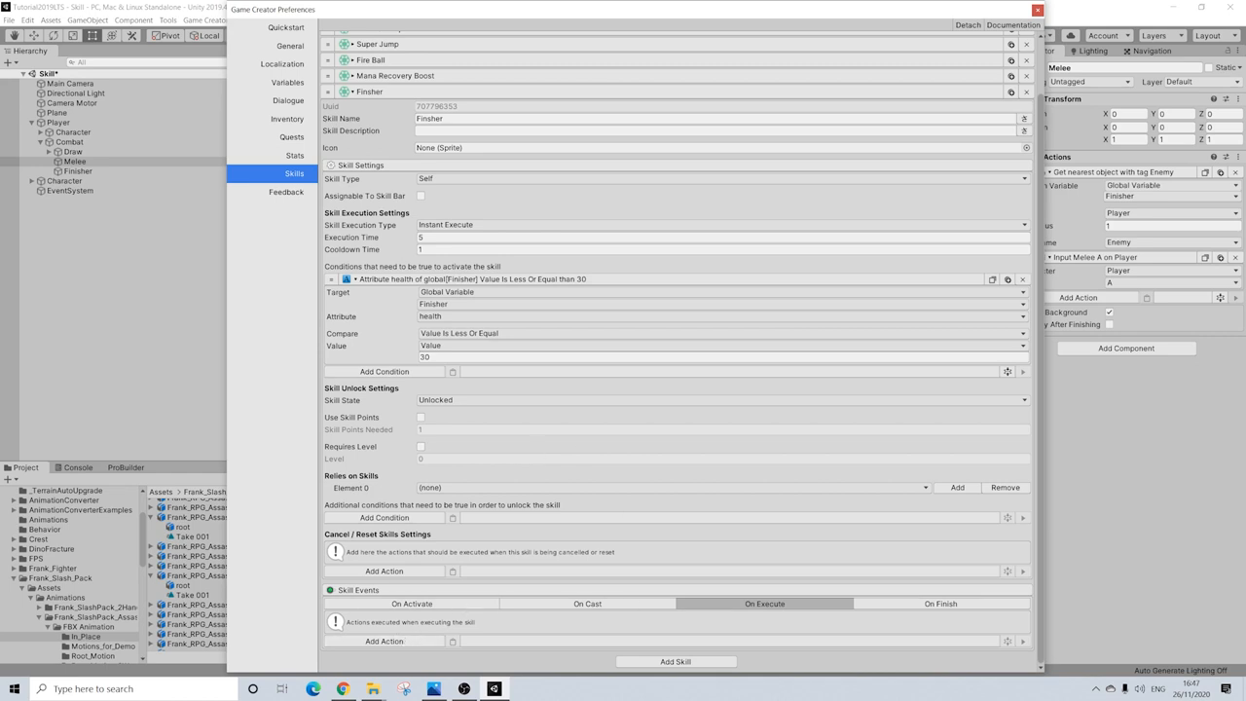
pyautogui.moveTo(470, 634)
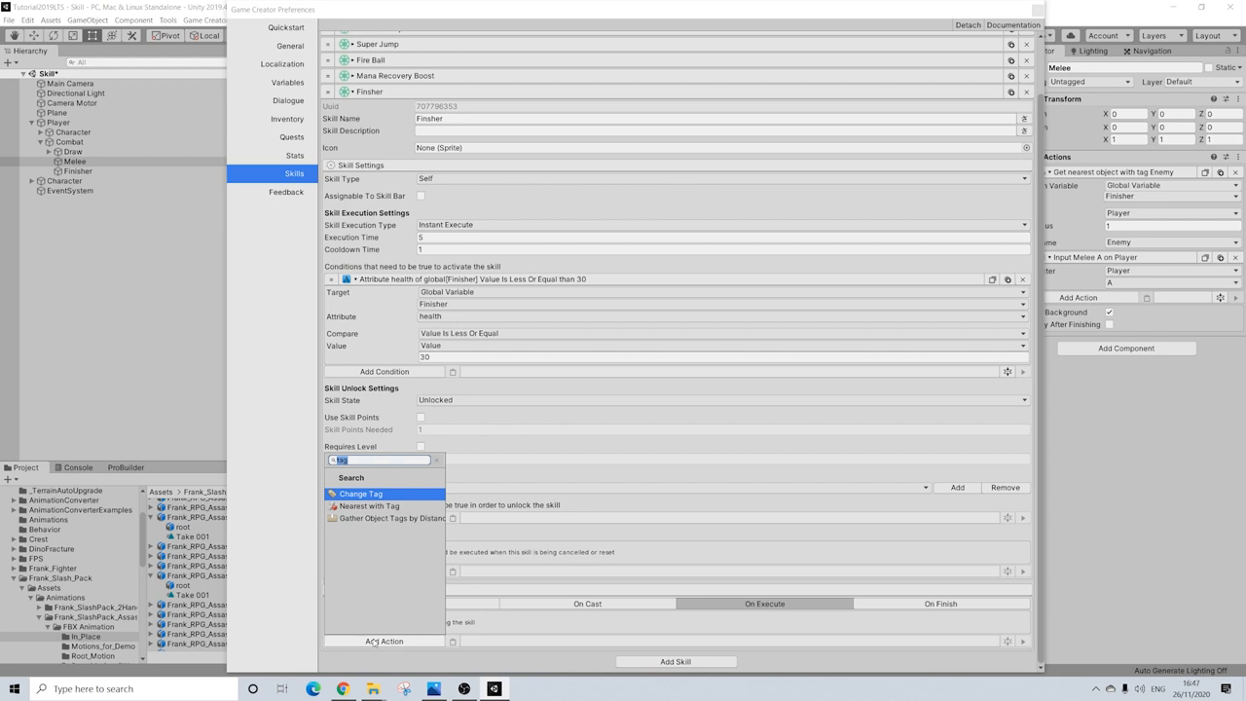
# Add a Change FOV action setting the camera Field Of View to 40.
pyautogui.write('camer')
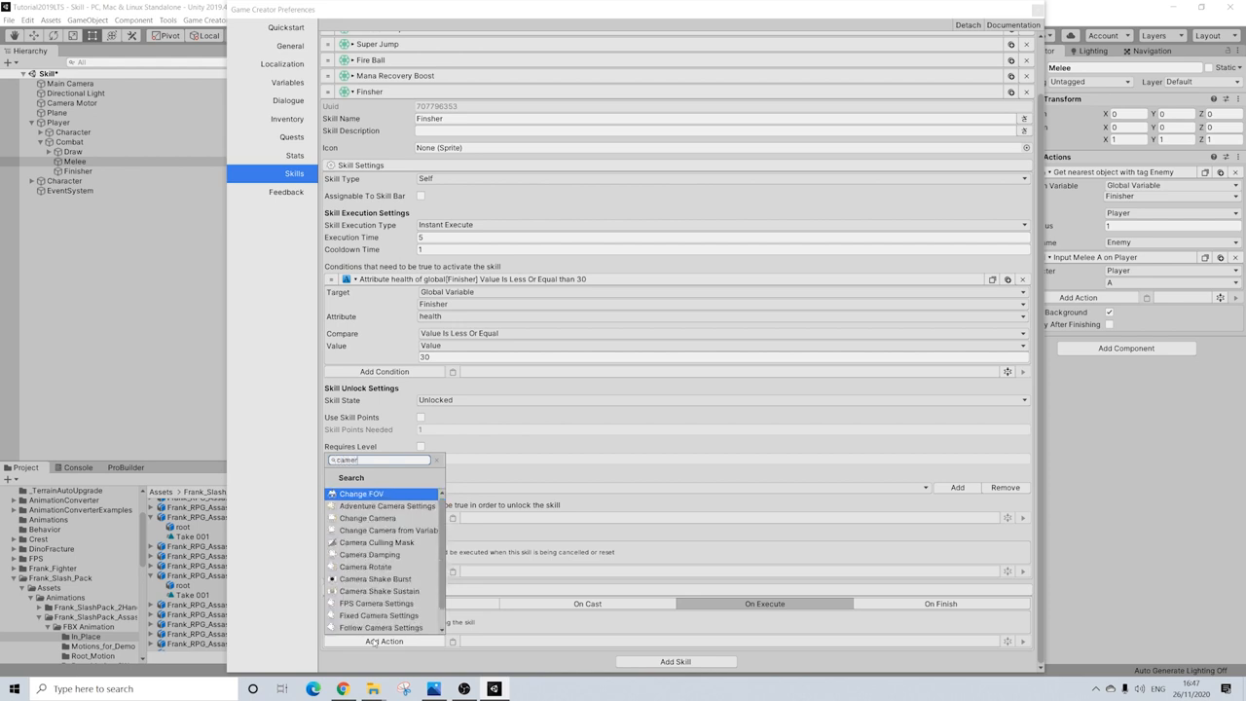
pyautogui.click(361, 493)
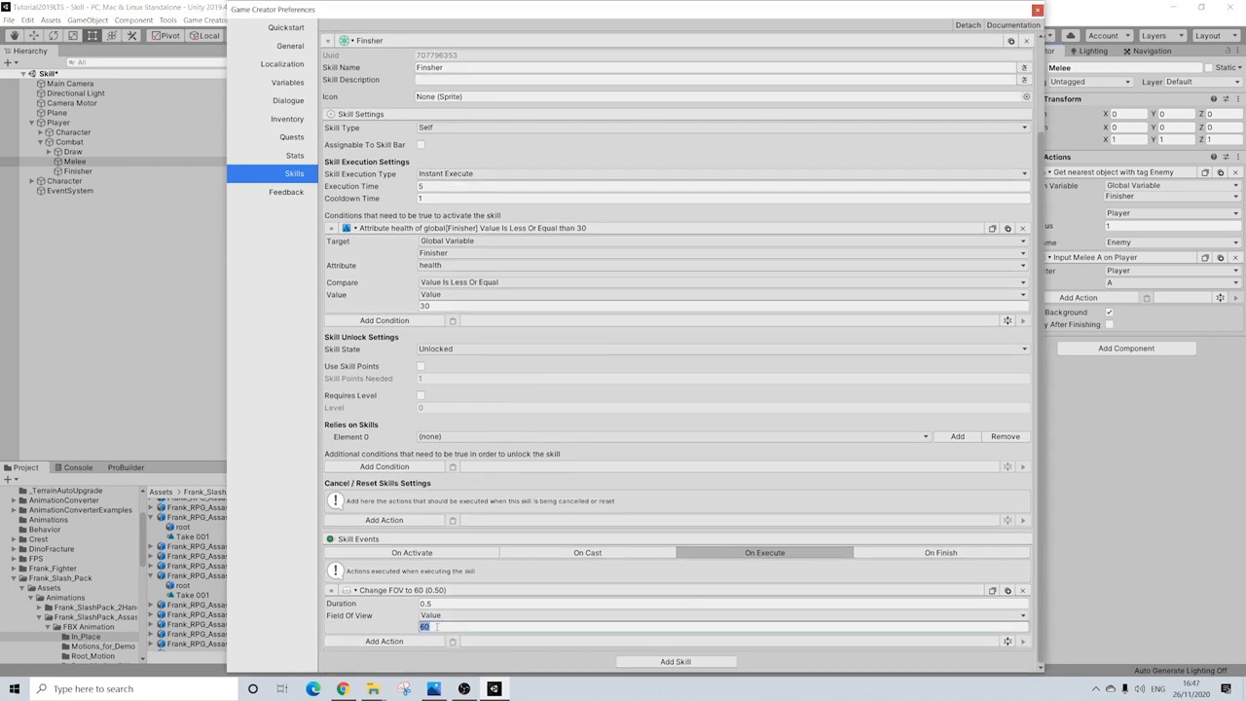
pyautogui.write('40')
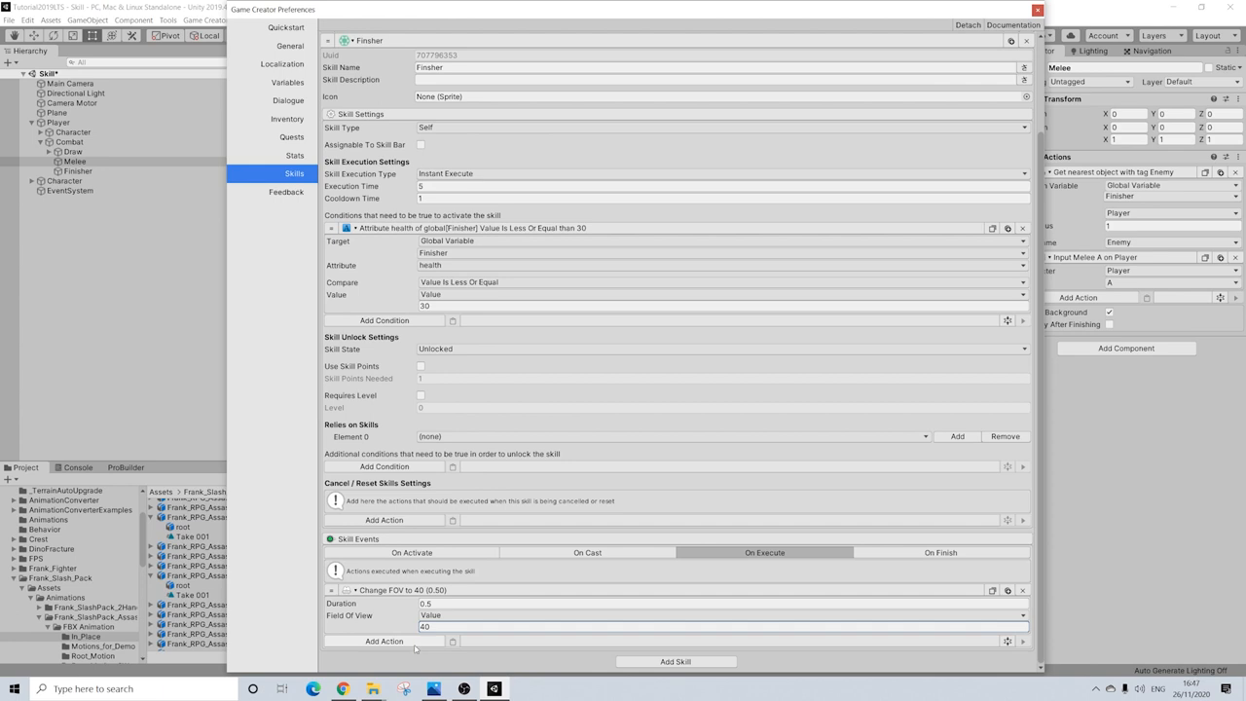
# Add a Time Scale action with Time Scale 0.1.
pyautogui.click(384, 641)
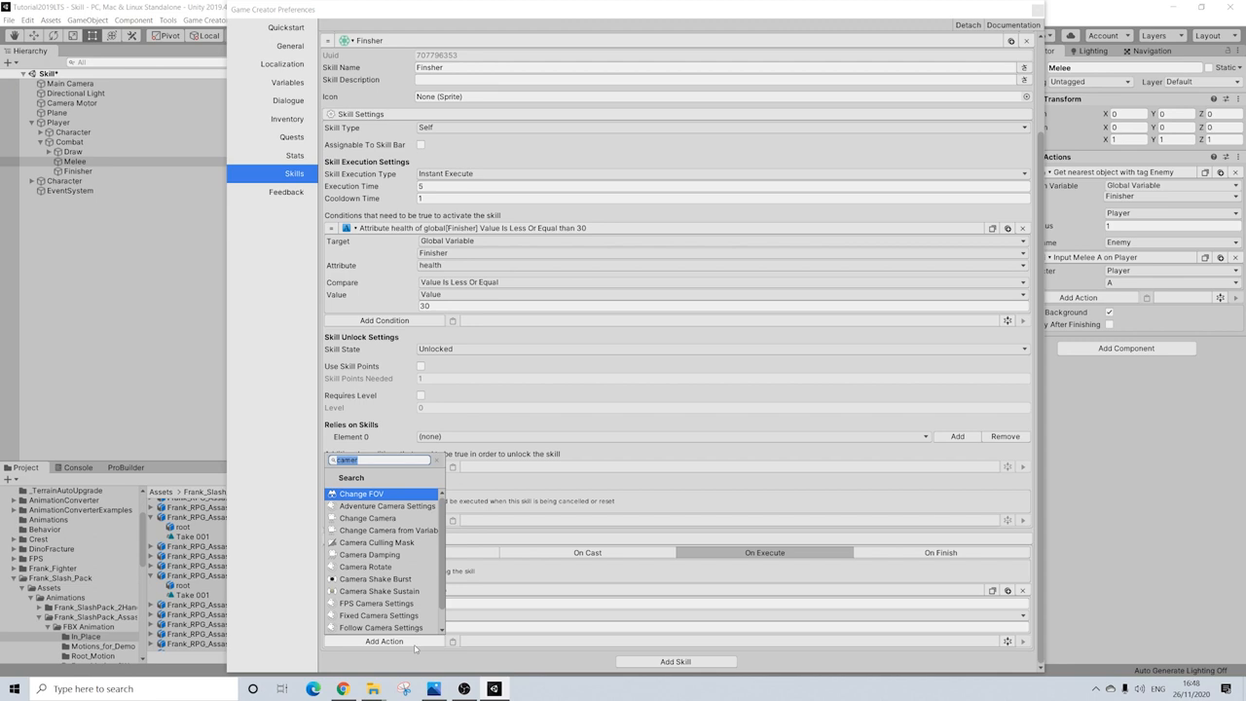
pyautogui.click(361, 494)
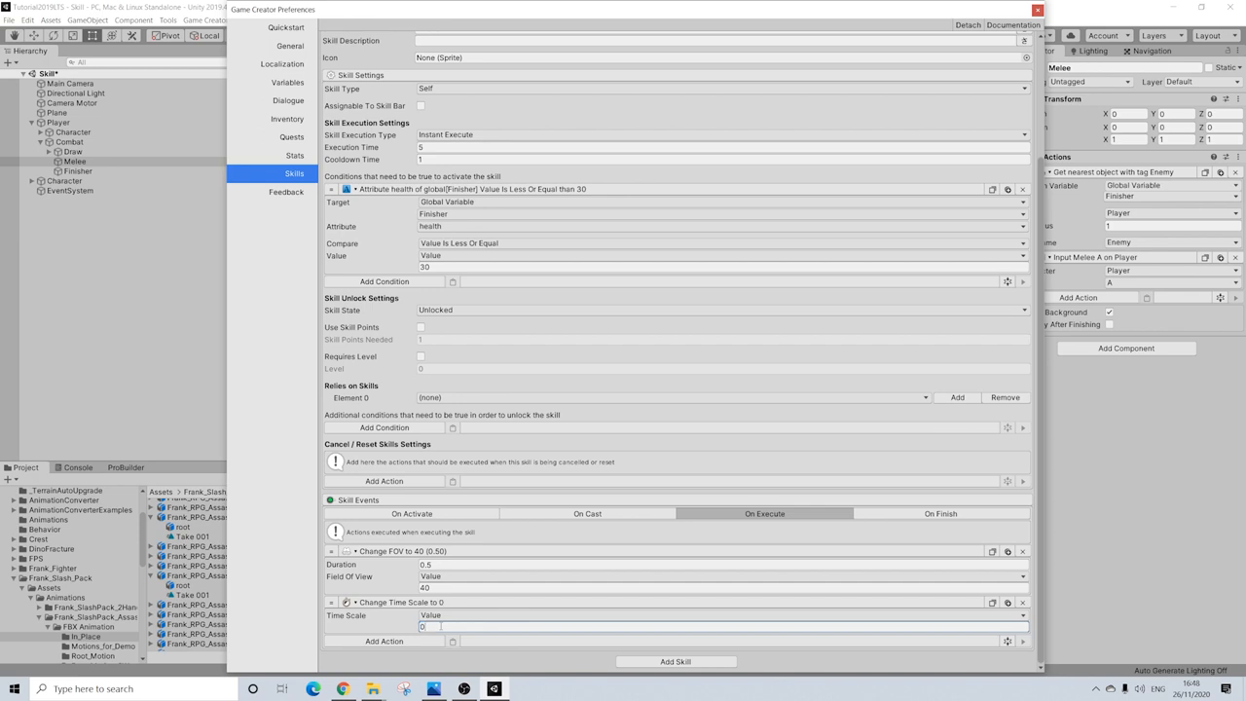
pyautogui.write('0.1')
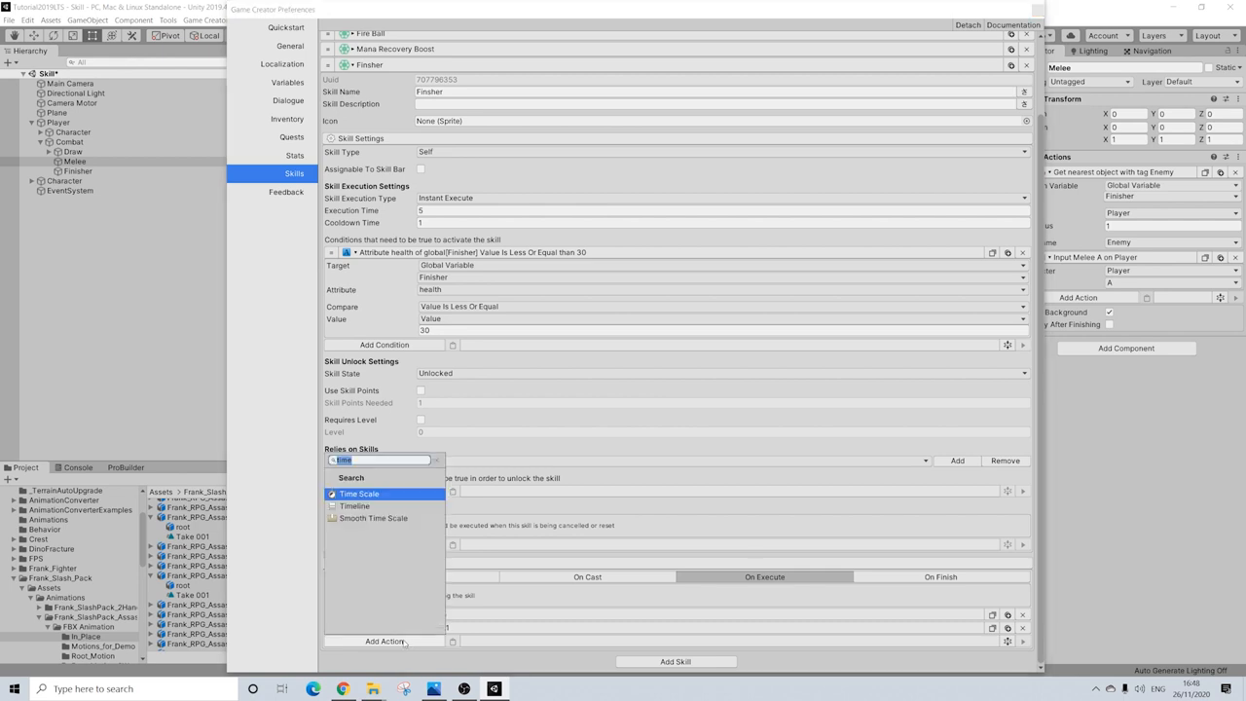
# Add a Player IsControllable change, a 0.01-second Wait, and a Player Character Gesture.
pyautogui.write('pro')
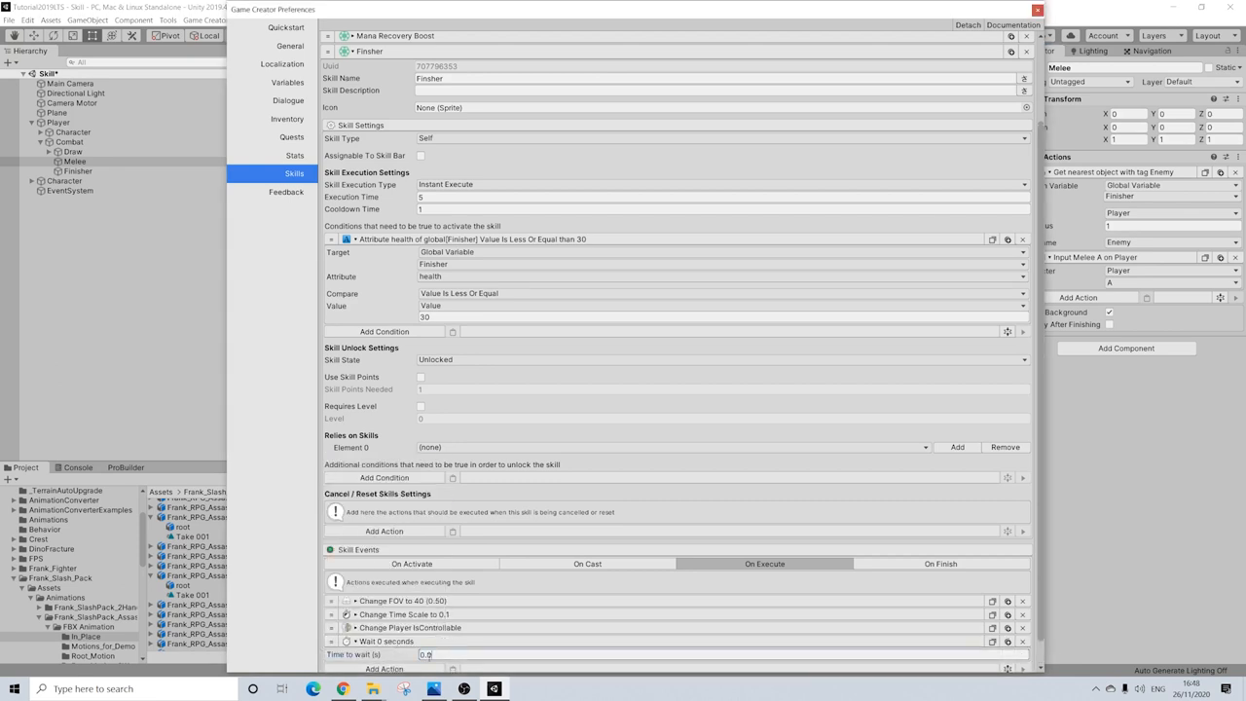
pyautogui.write('0.01')
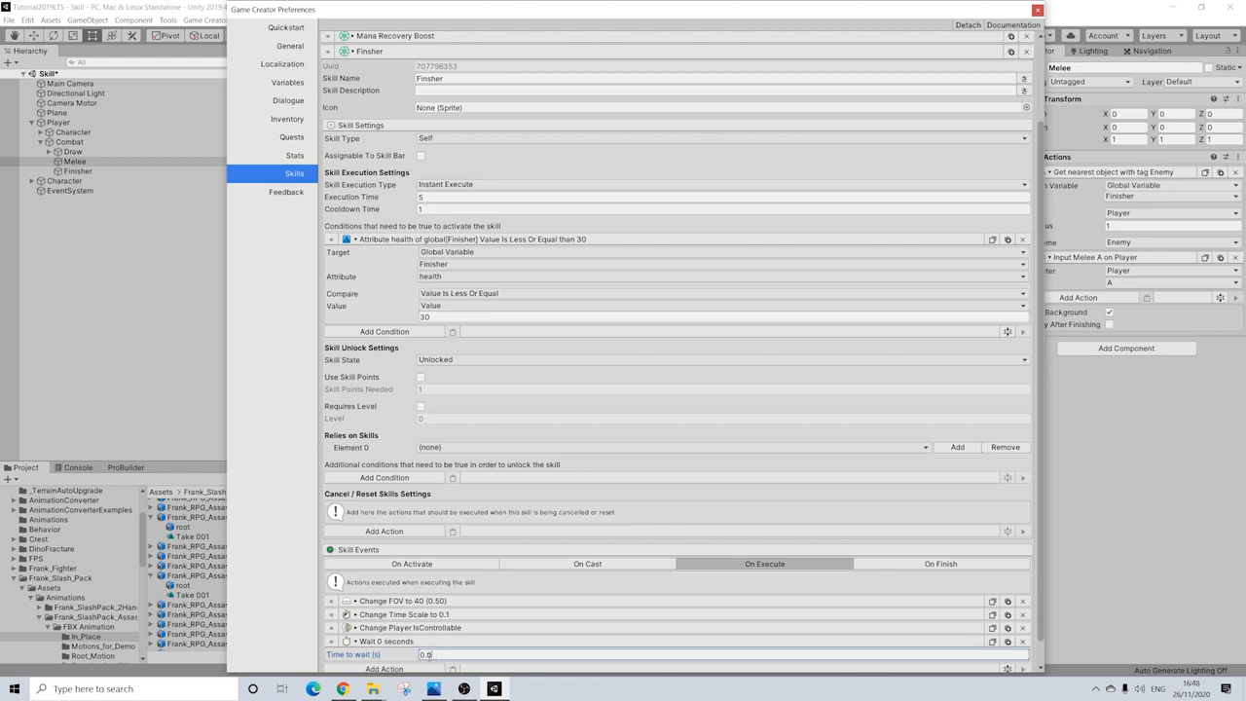
pyautogui.write('0.01')
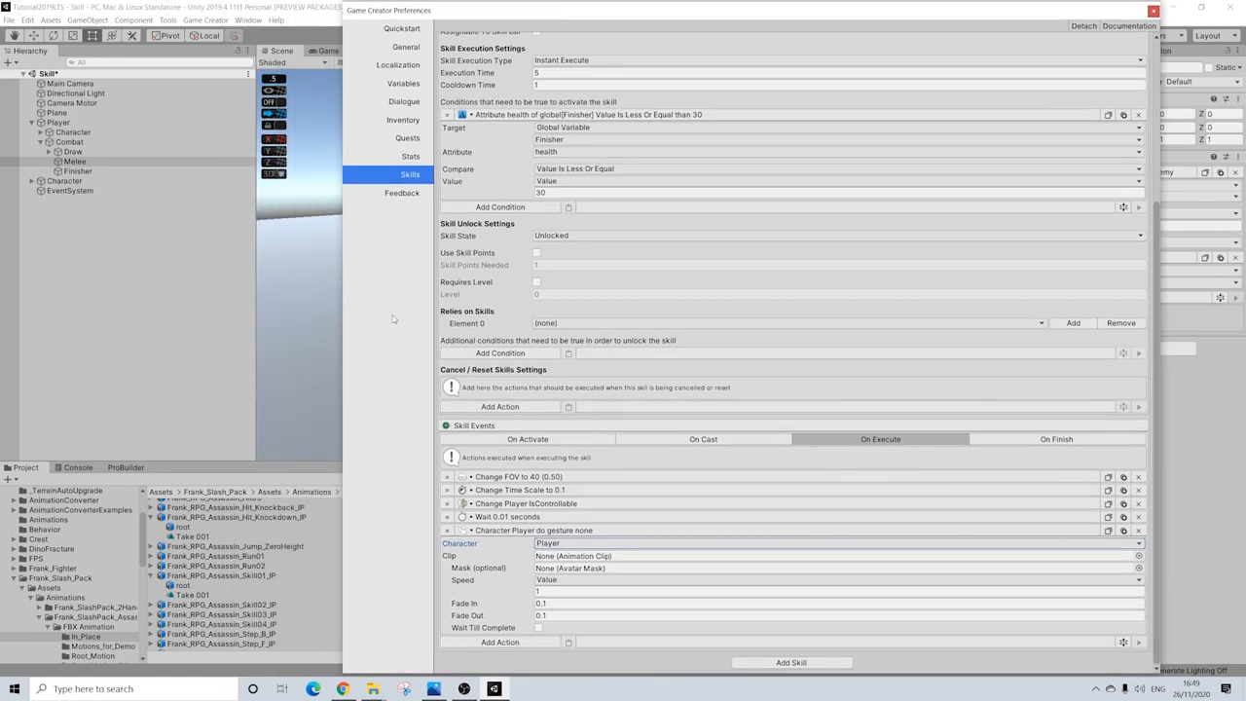
# Set the Player gesture clip to Take 001 and add a wait step with 0.3.
pyautogui.click(838, 556)
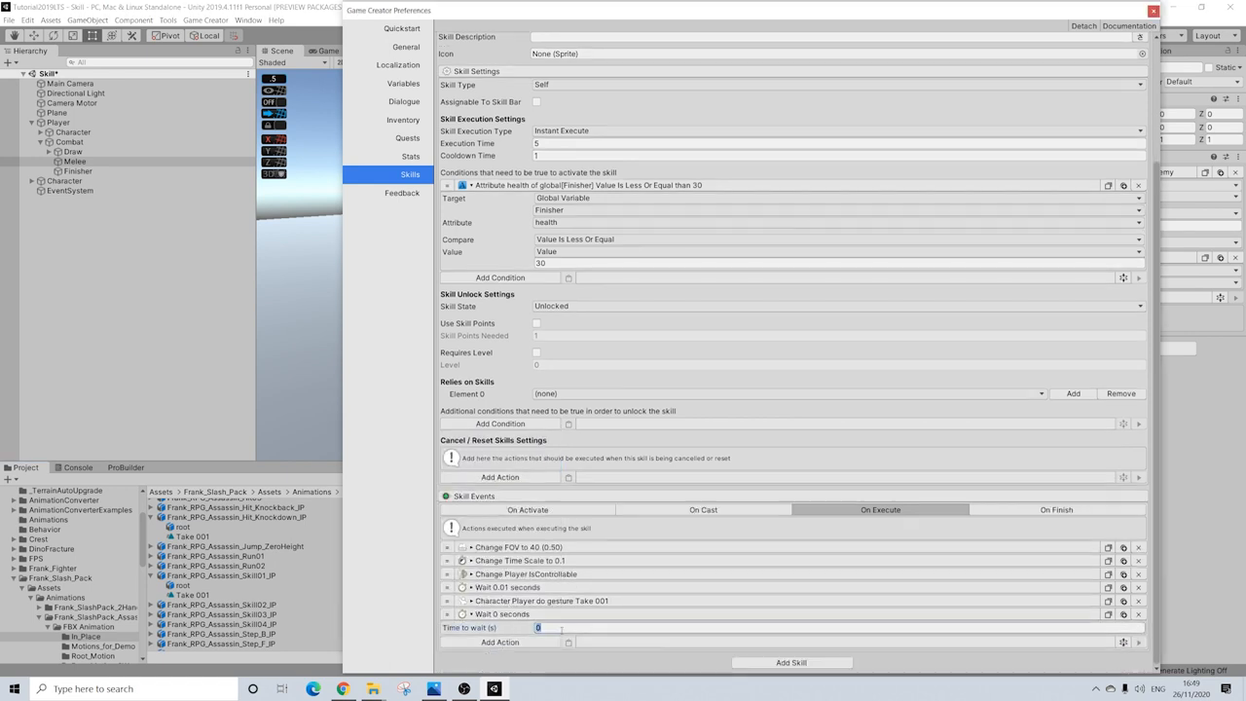
pyautogui.write('0.3')
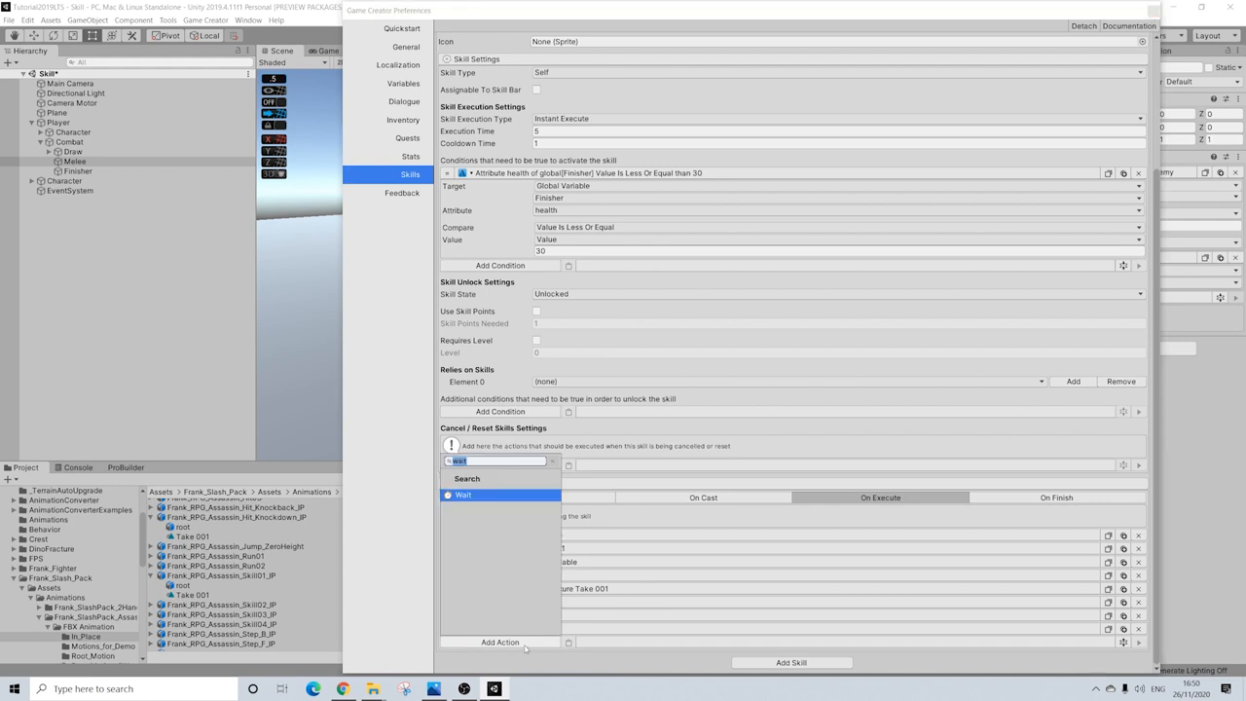
# Add a Change State action playing Take 001 on global Finisher's Layer 2.
pyautogui.write('state')
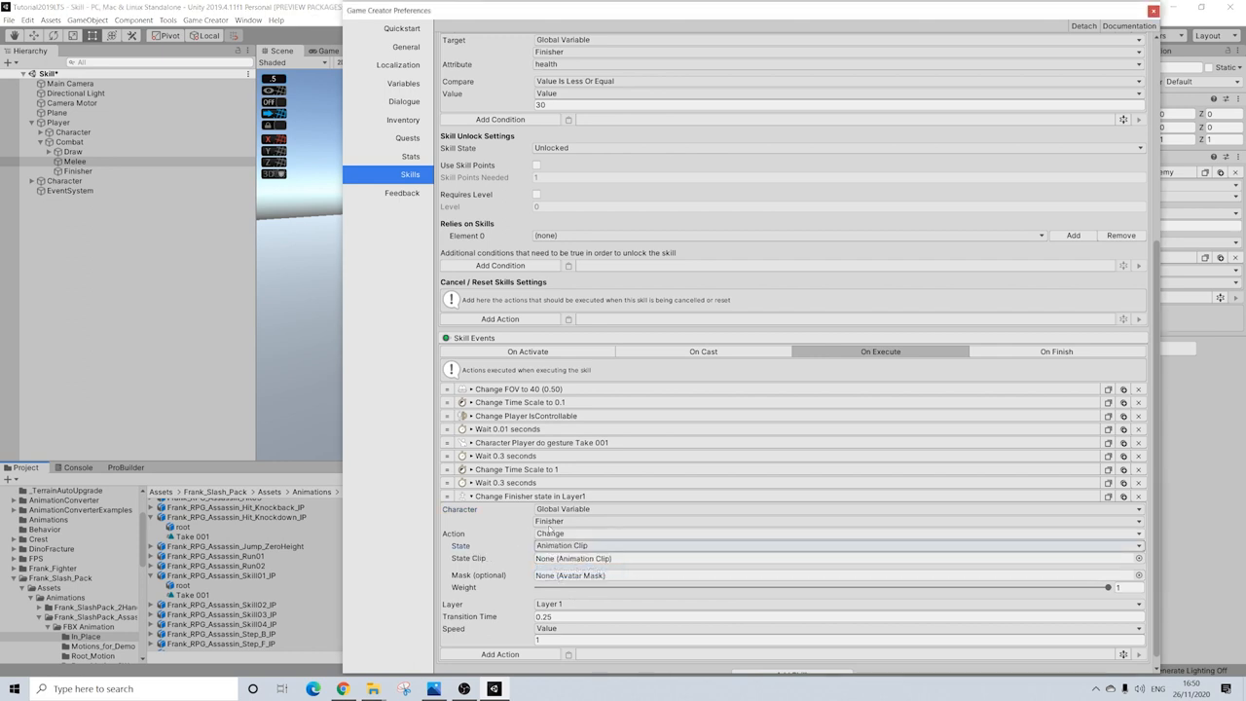
pyautogui.click(188, 535)
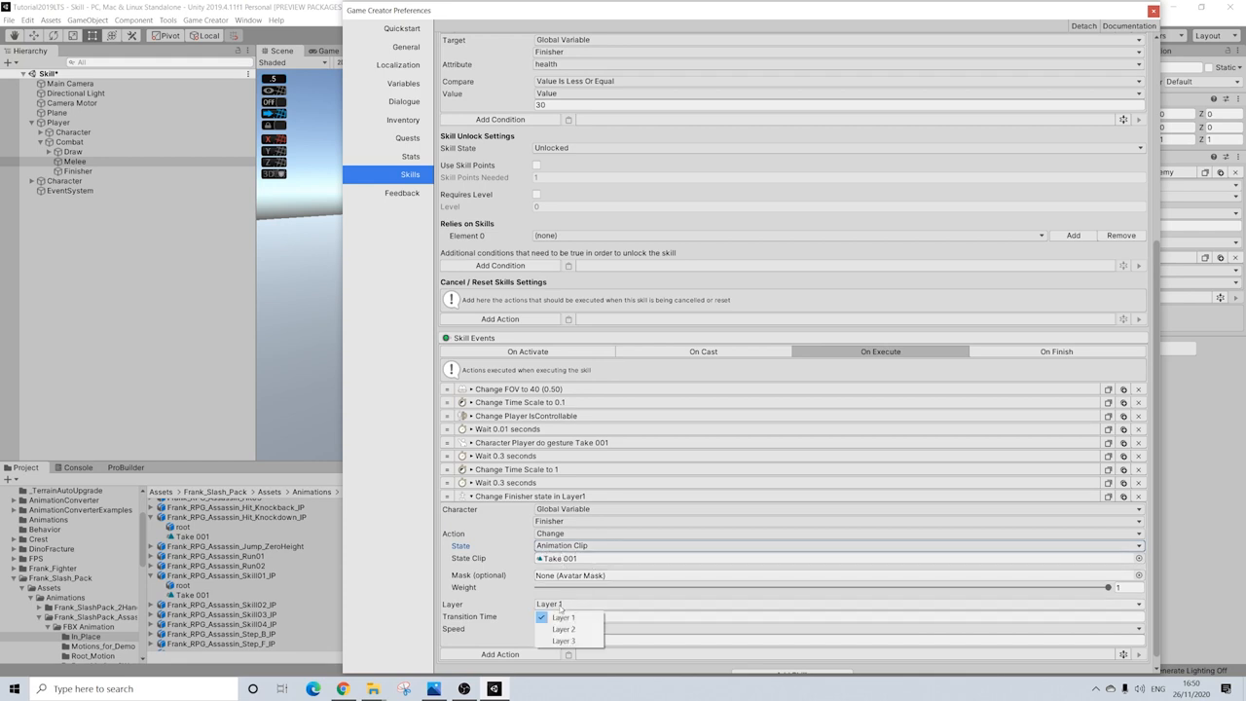
pyautogui.click(564, 629)
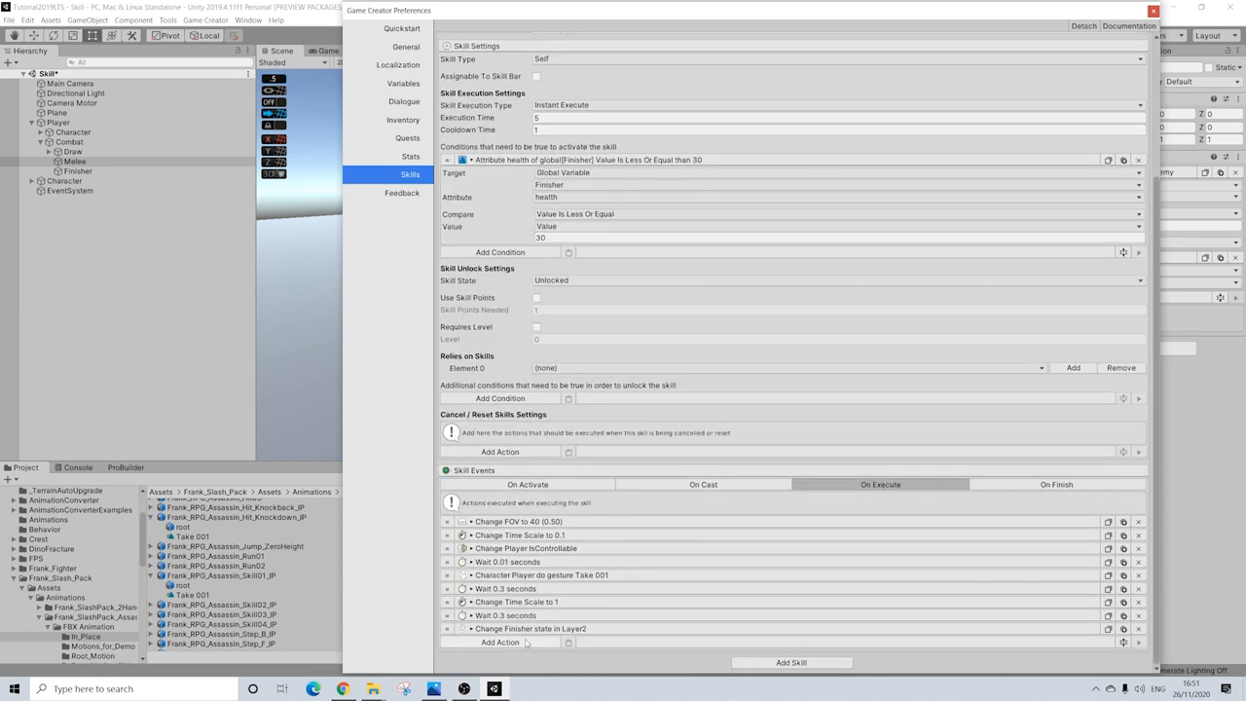
# Wait 1.2 seconds, make Player controllable, release its target, then add an attribute change.
pyautogui.click(500, 451)
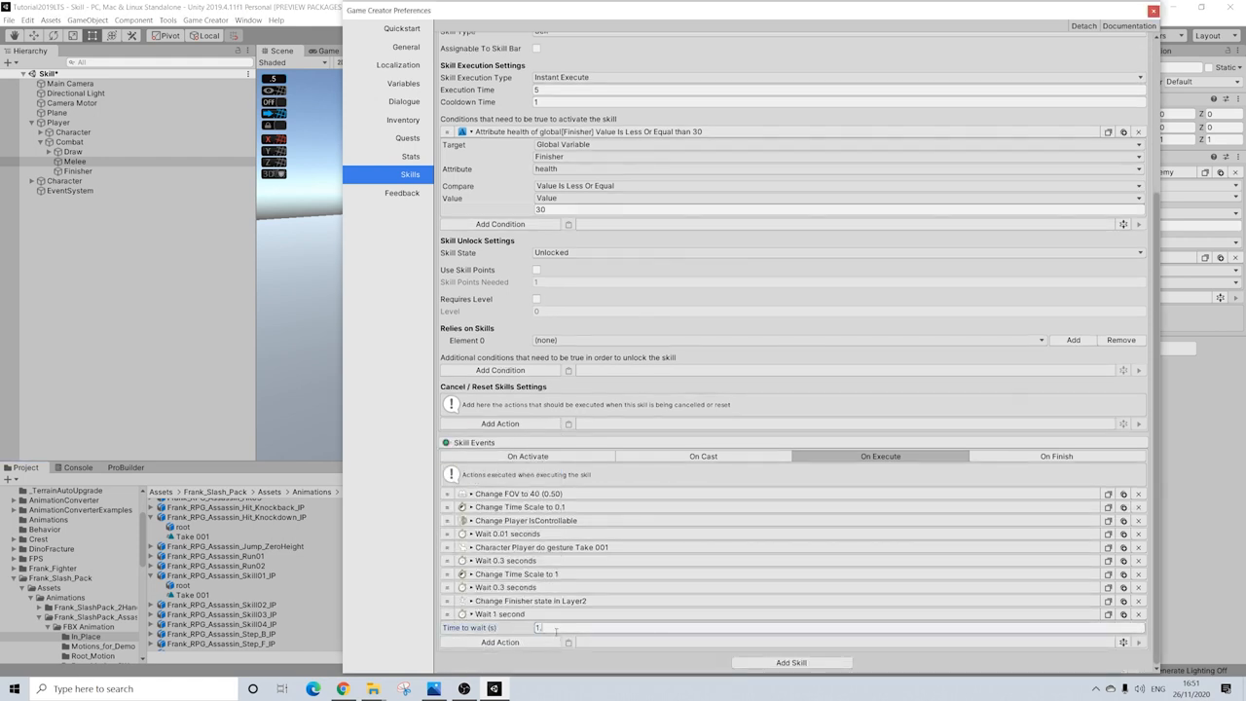
pyautogui.write('1.2')
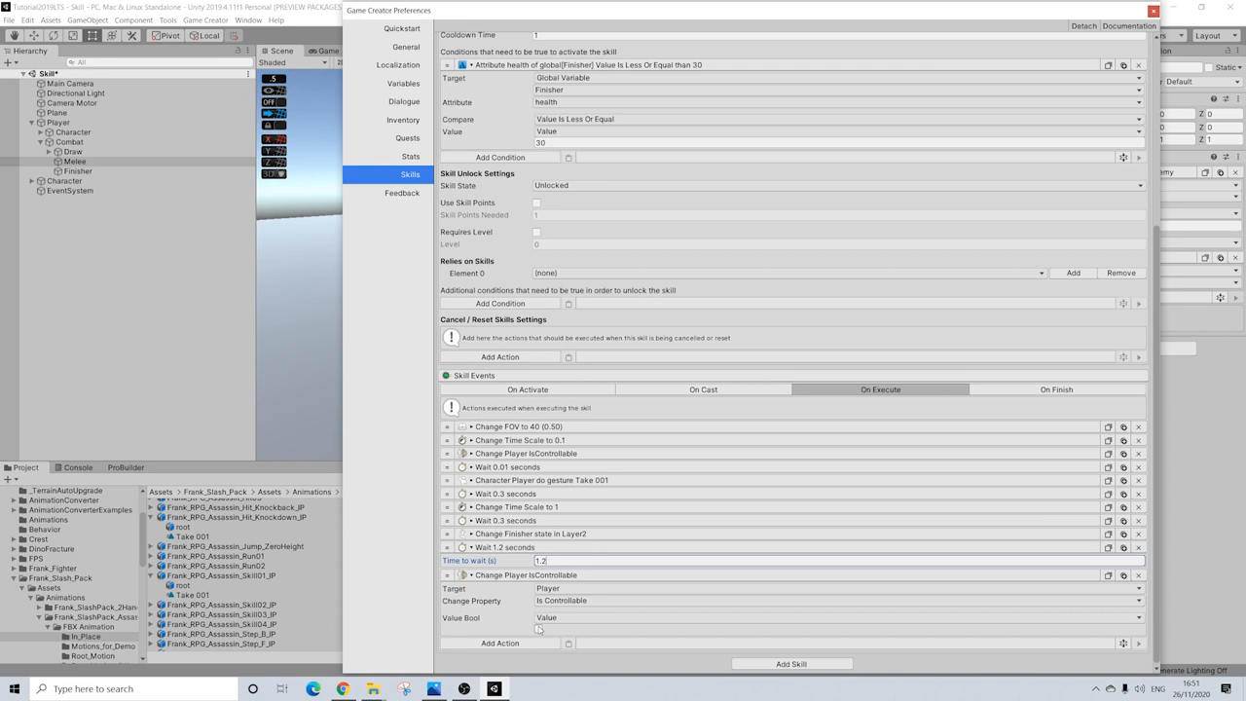
pyautogui.click(539, 629)
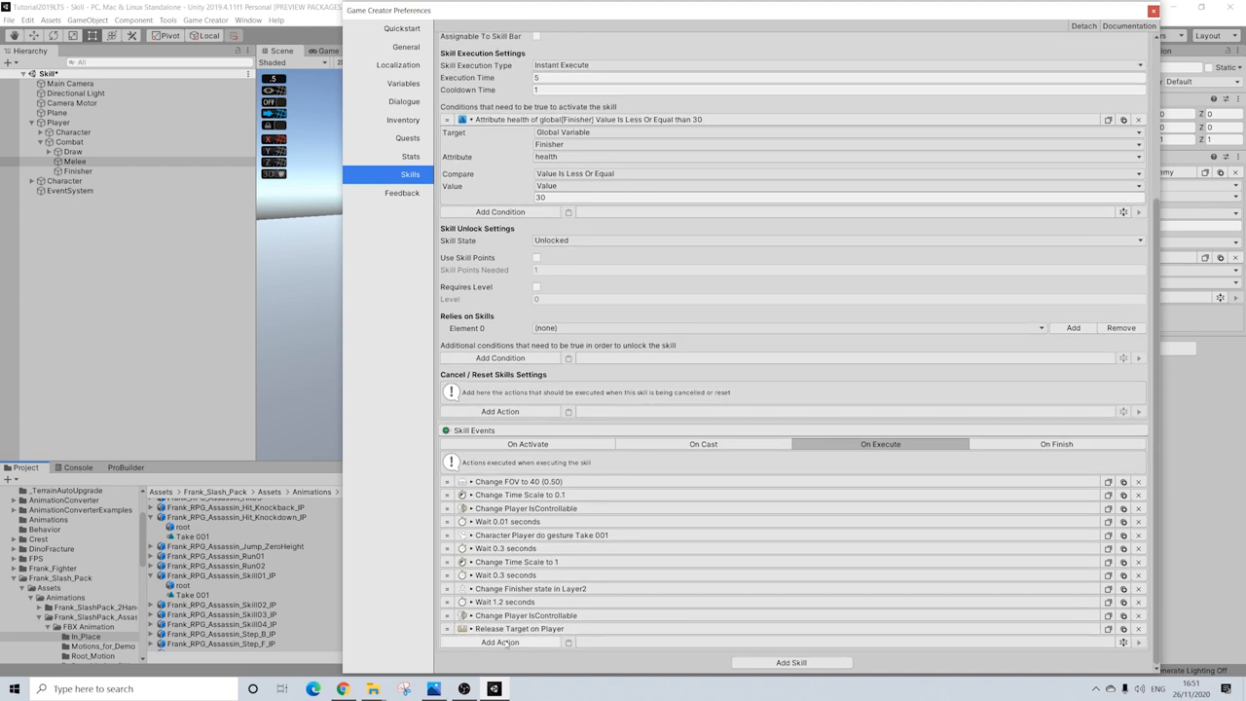
pyautogui.moveTo(504, 644)
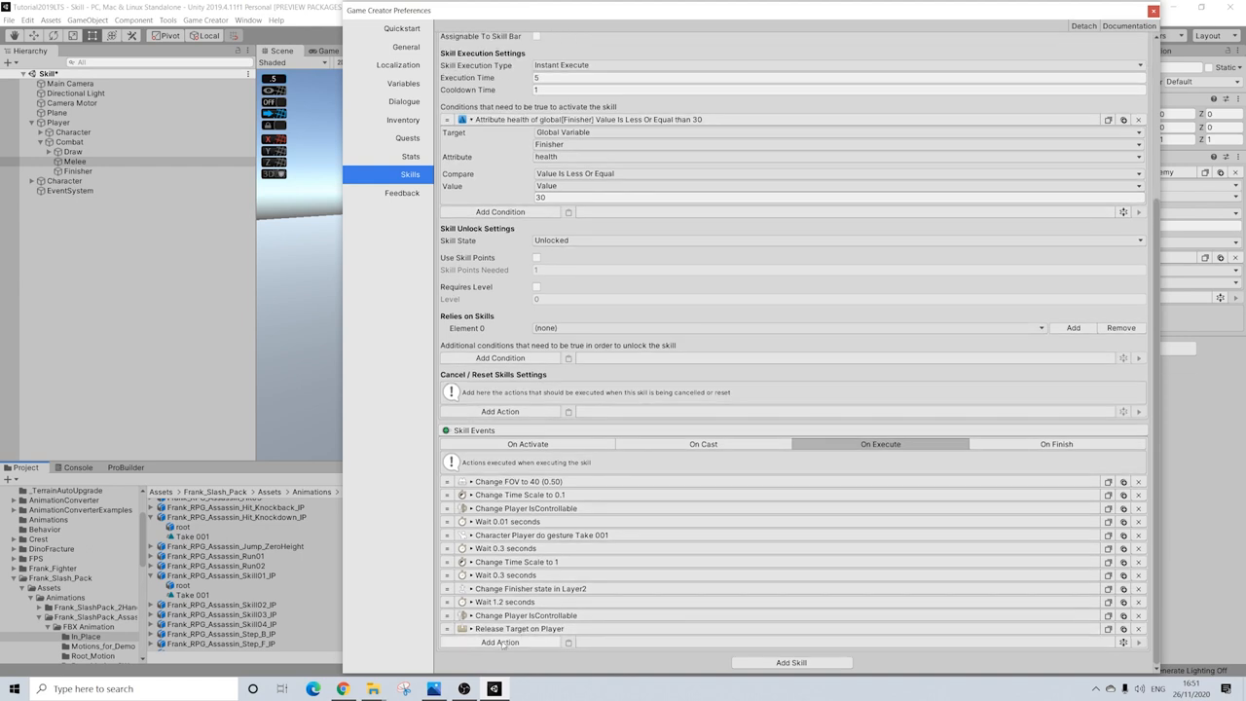
pyautogui.click(500, 642)
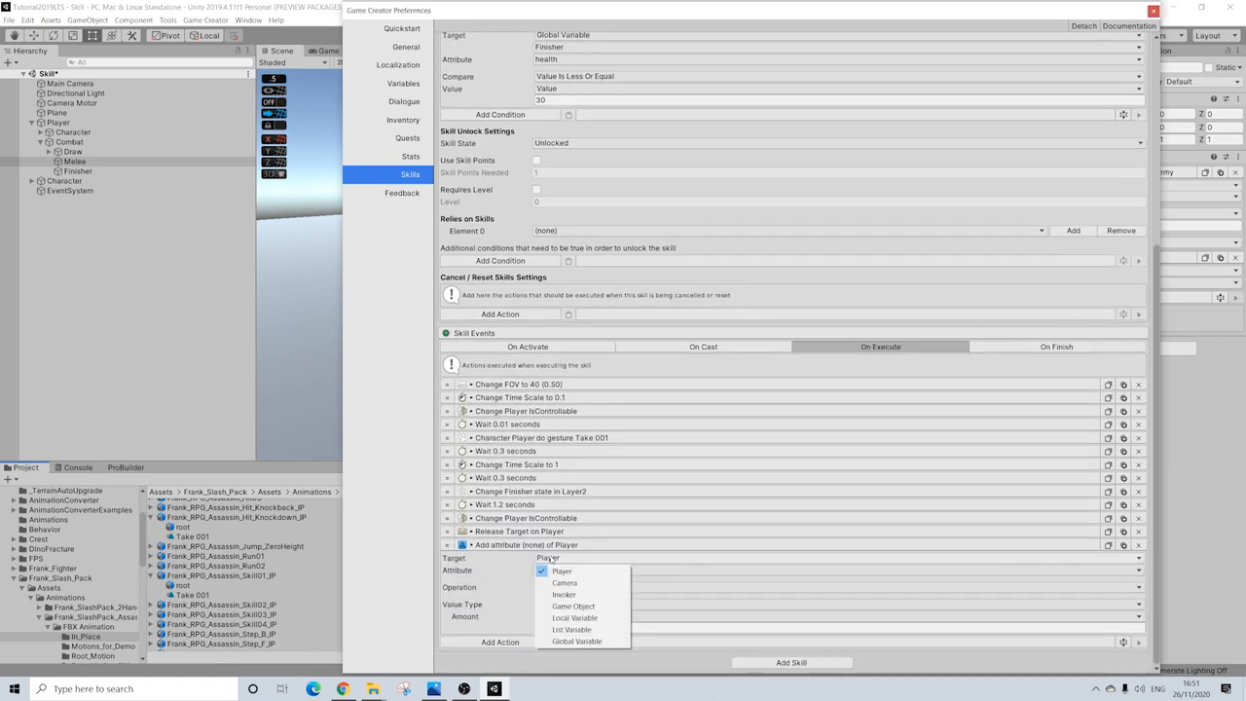
# Set global Finisher's attribute to 0, restore FOV to 60, and close Preferences.
pyautogui.click(576, 641)
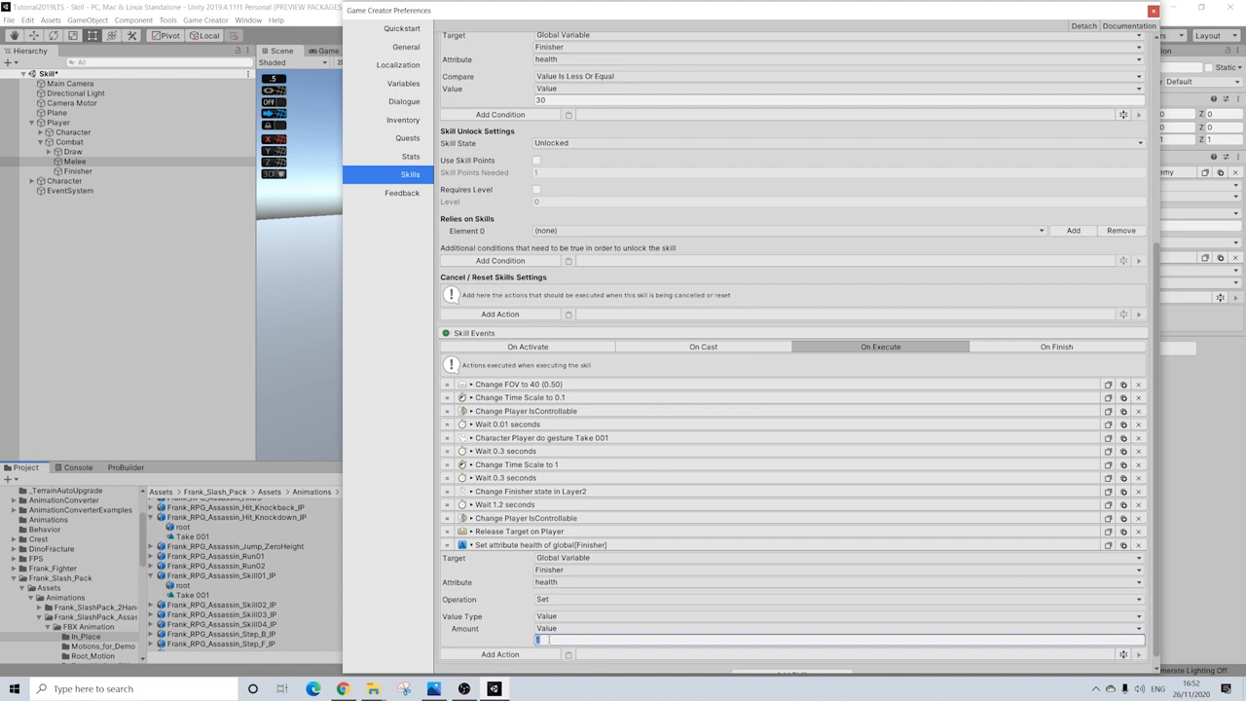
pyautogui.write('0')
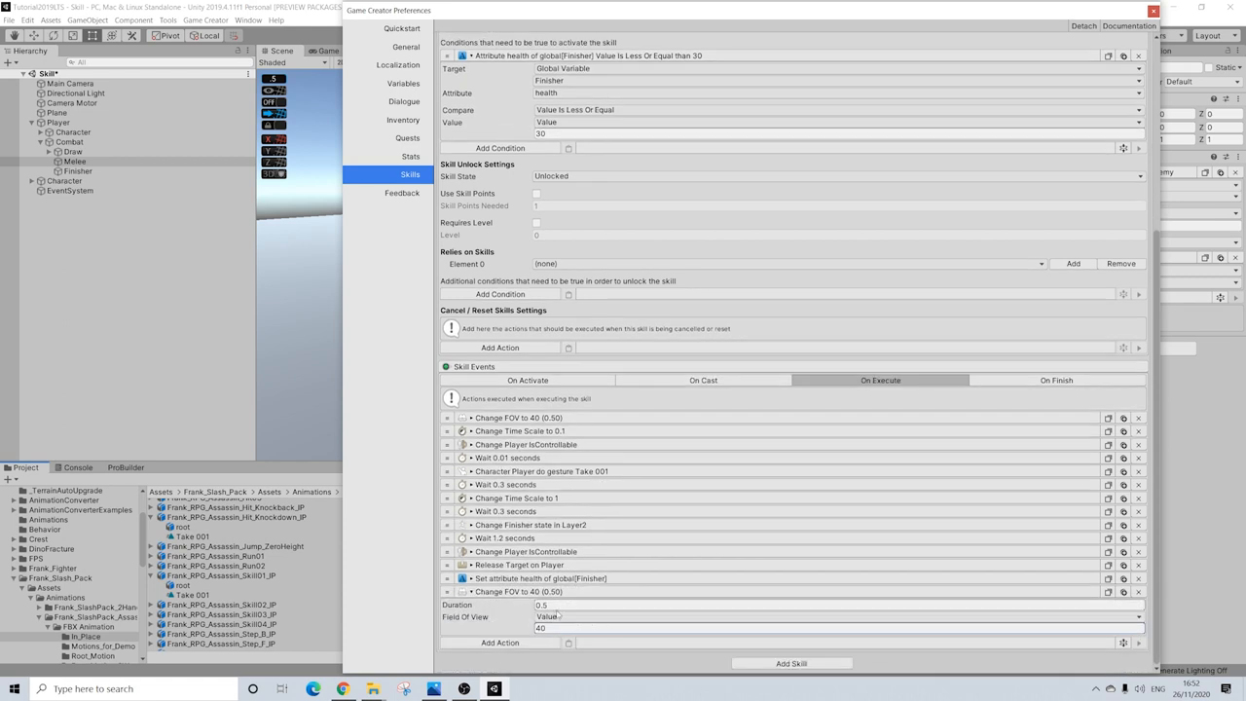
pyautogui.write('60')
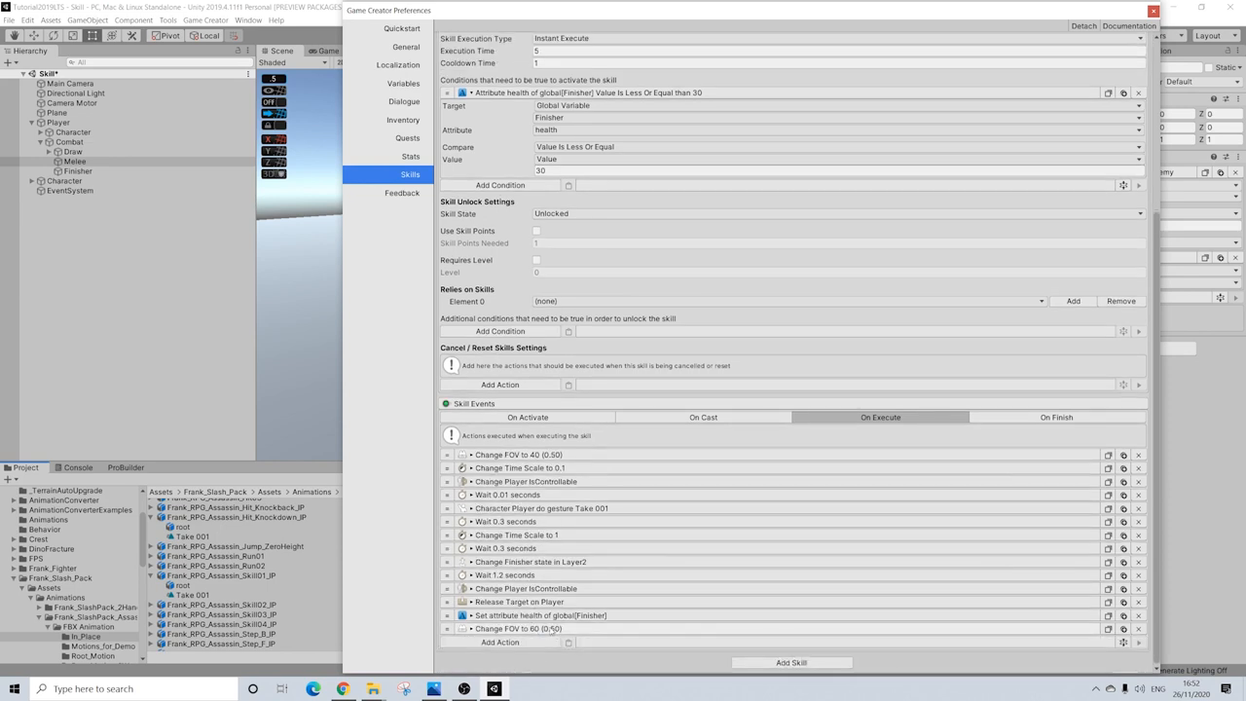
pyautogui.click(470, 628)
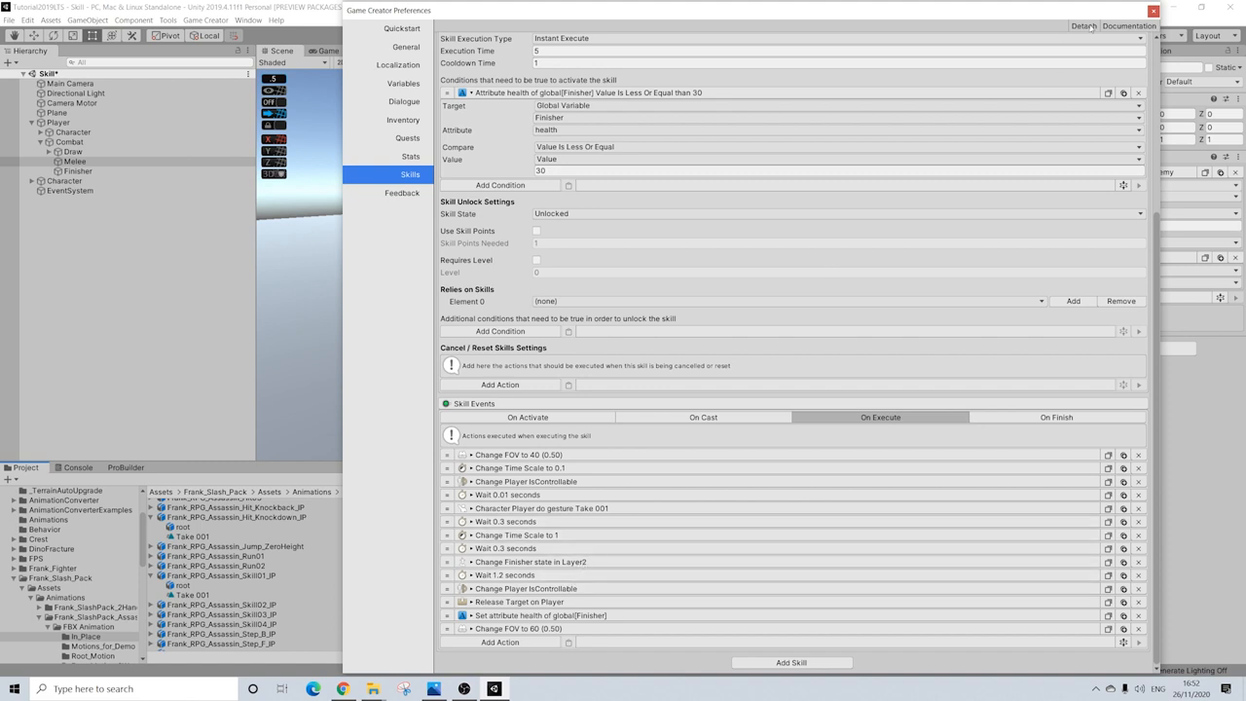
pyautogui.click(1153, 9)
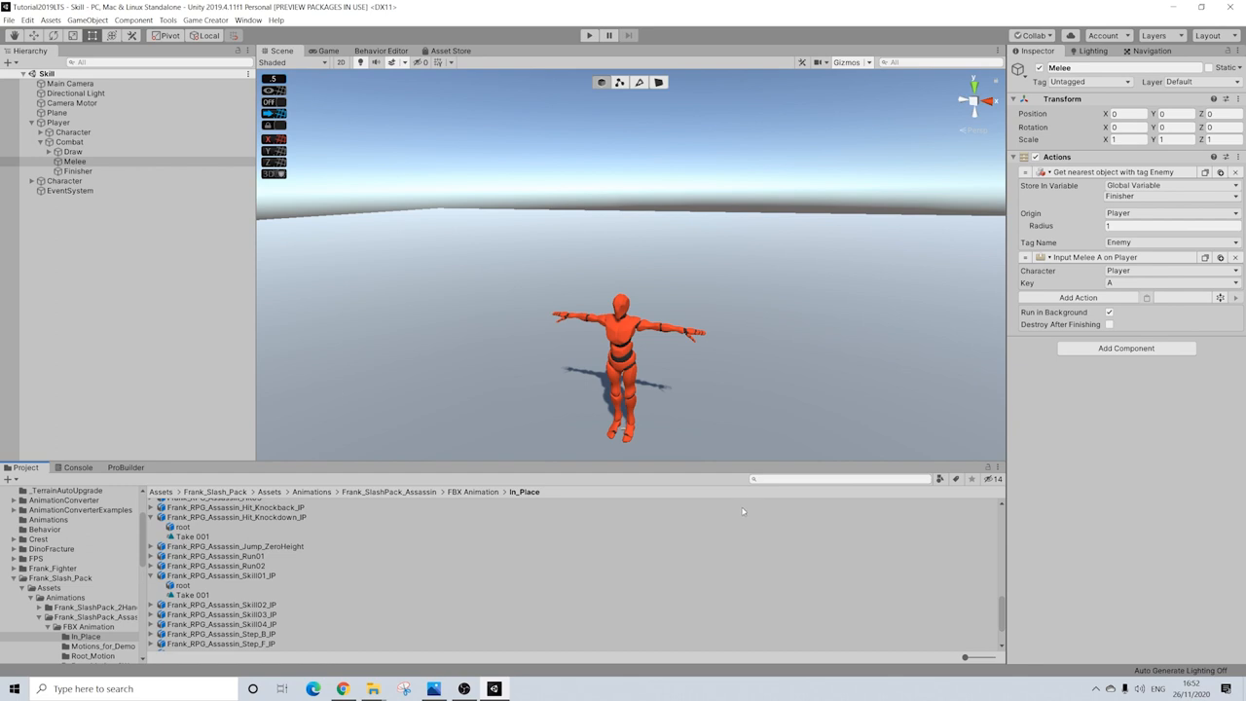
# Search 'sword' in the Project window and select the SwordWeapon asset.
pyautogui.write('swordwea')
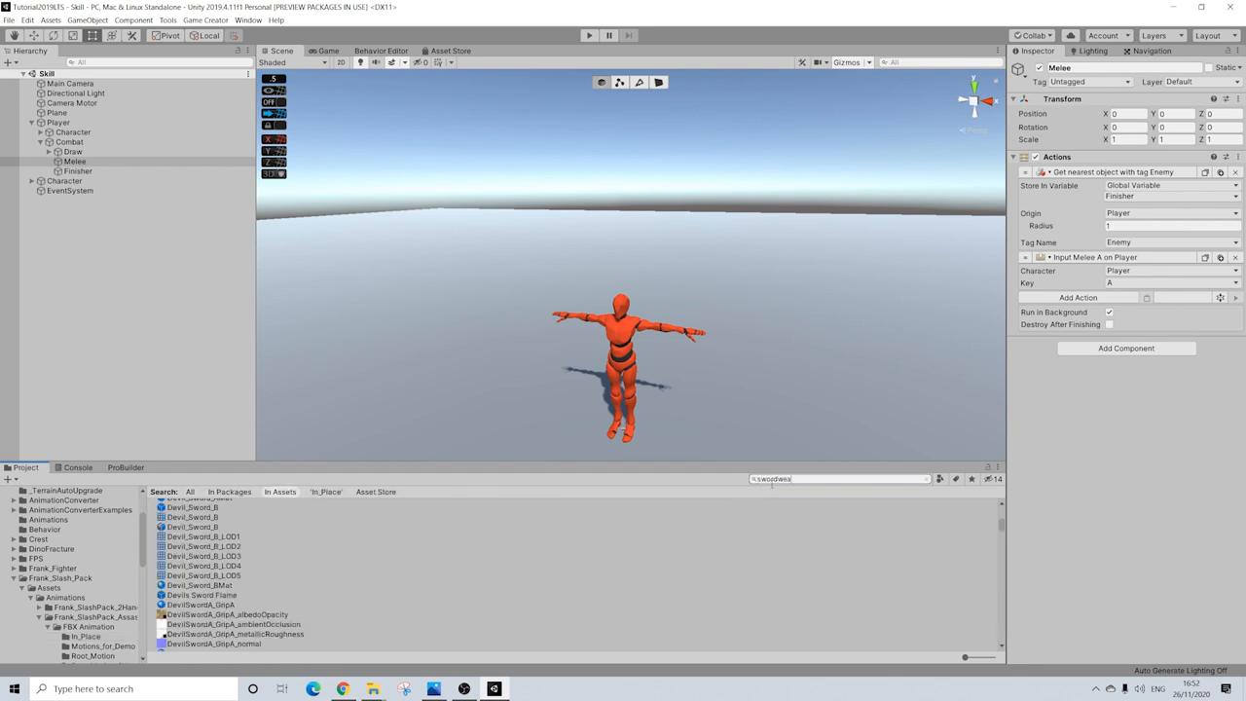
pyautogui.click(192, 513)
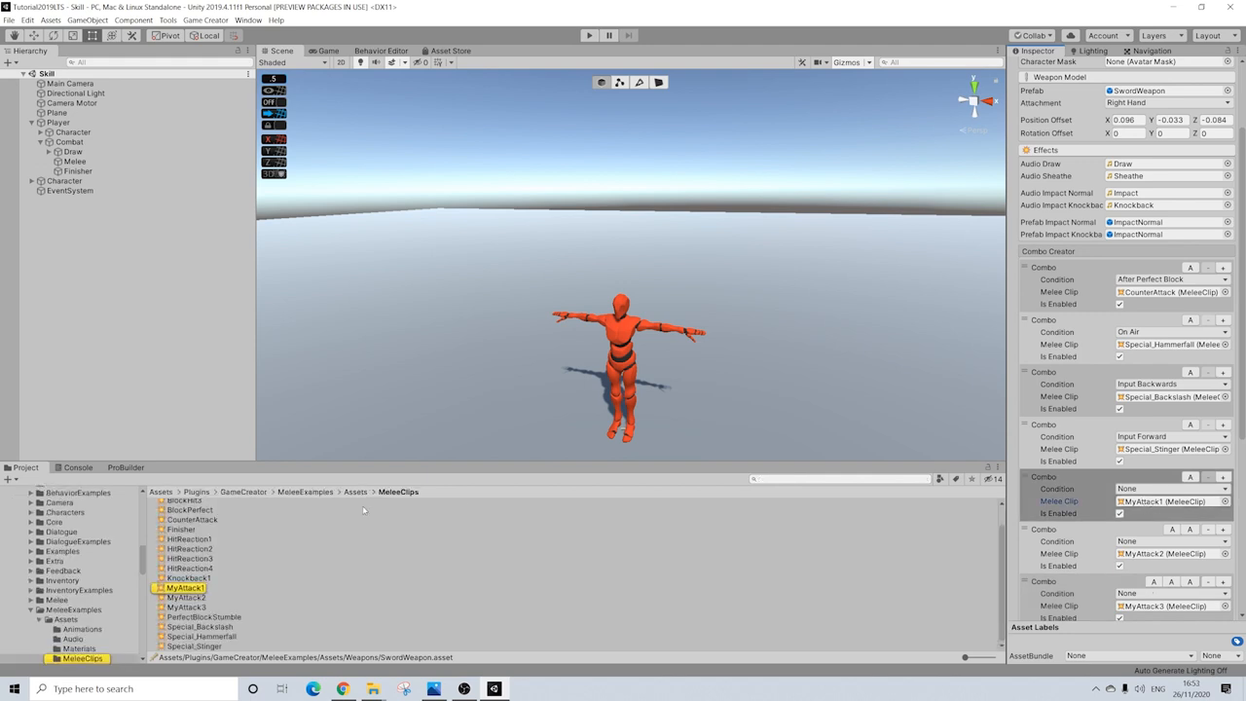
# Compare the MyAttack1 and MyAttack2 melee clips, ending on MyAttack1's settings.
pyautogui.click(186, 587)
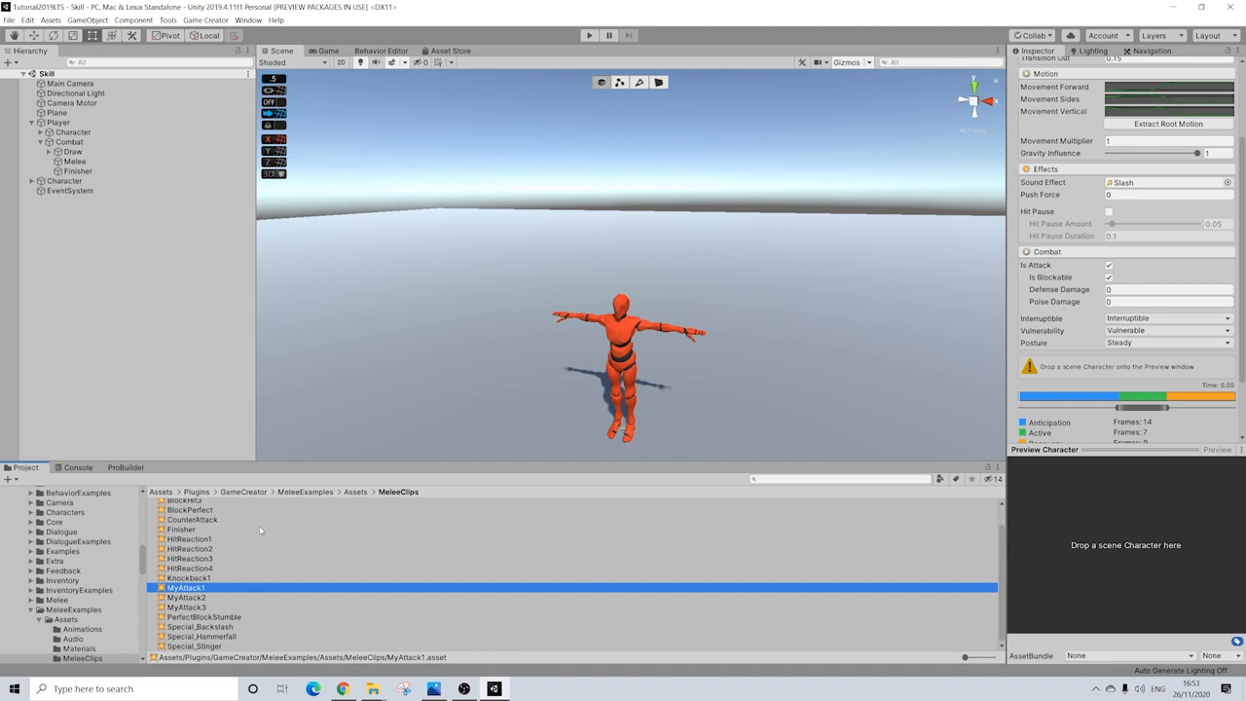
pyautogui.click(186, 597)
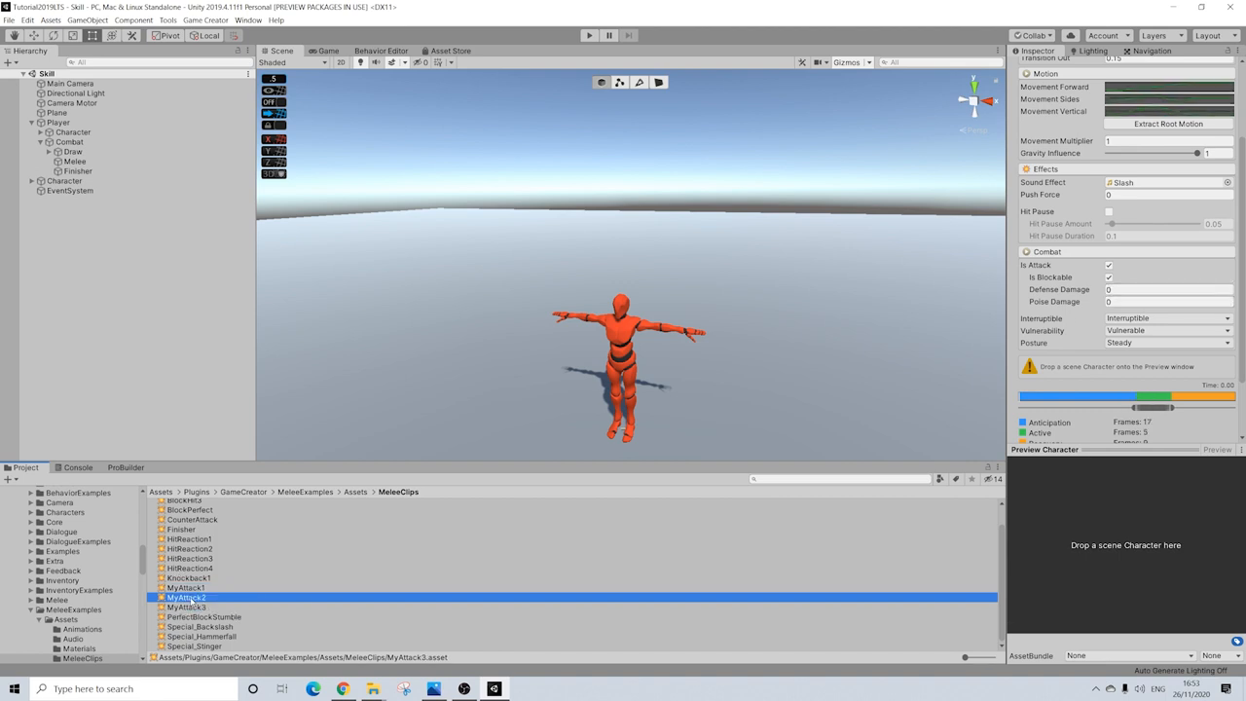
pyautogui.click(186, 588)
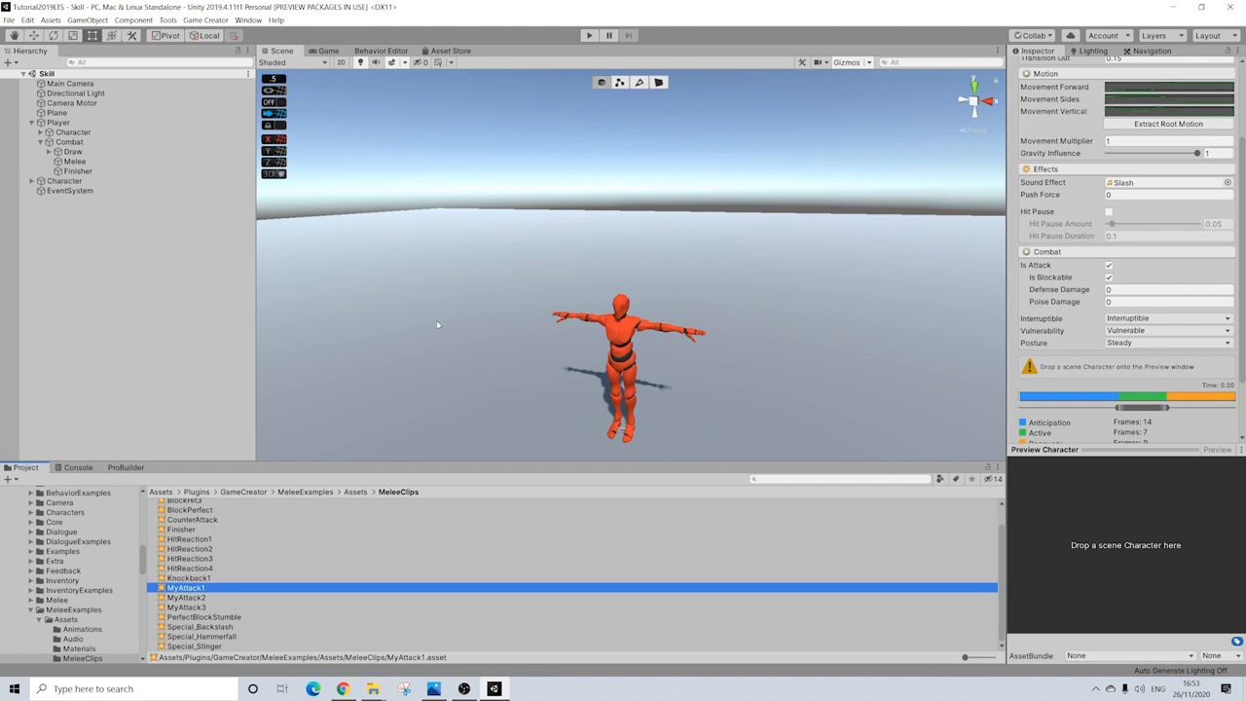
pyautogui.moveTo(892, 176)
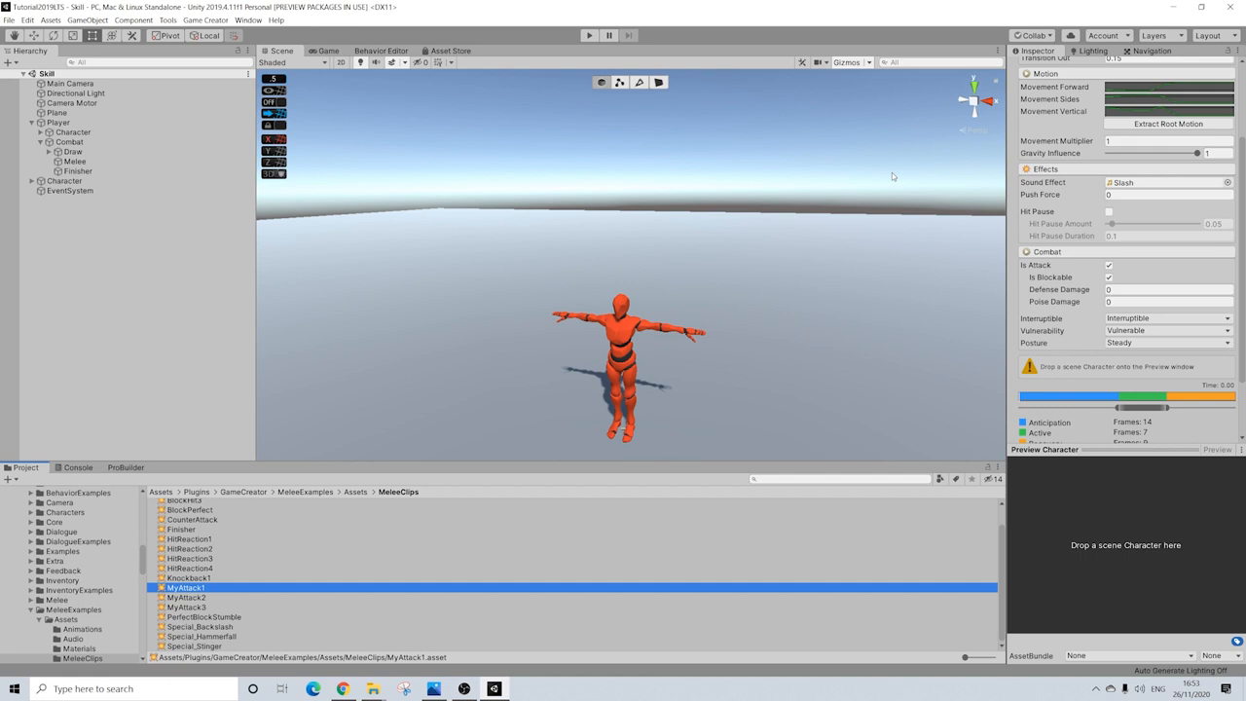
pyautogui.moveTo(731, 277)
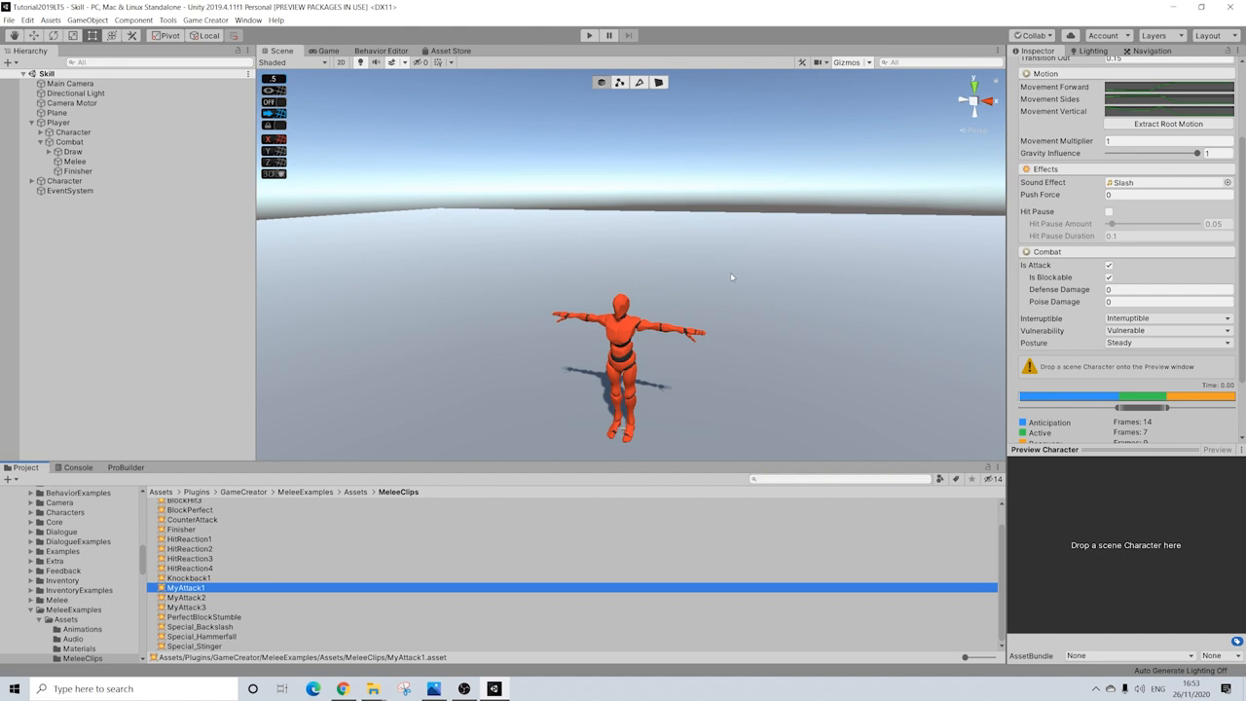
pyautogui.click(1168, 289)
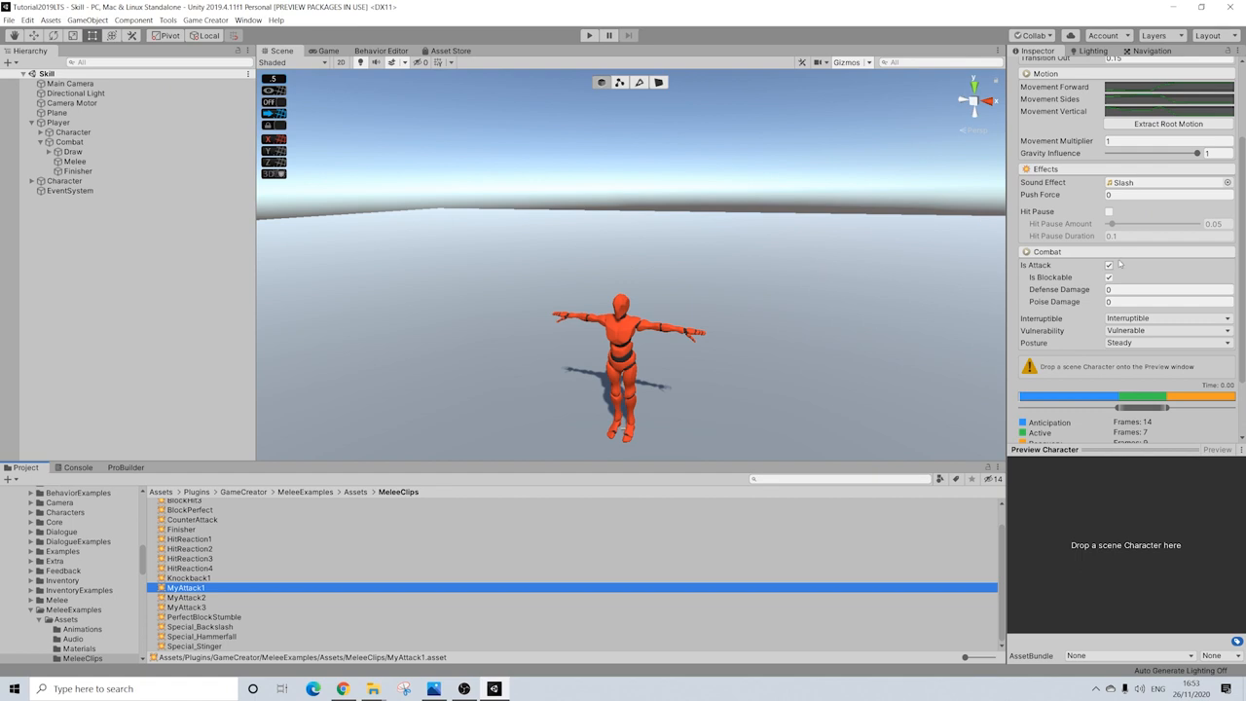
pyautogui.click(185, 587)
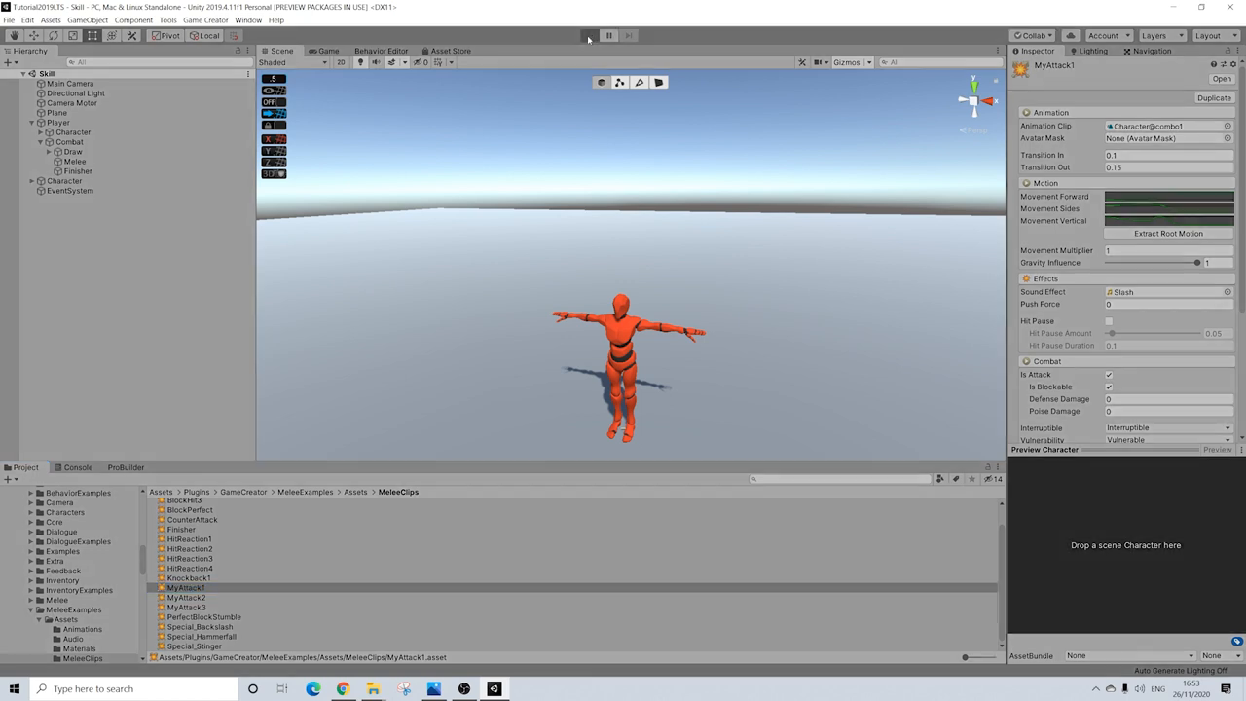
# Play-test attacking the enemy and middle-clicking the finisher prompt, then stop play mode.
pyautogui.click(589, 36)
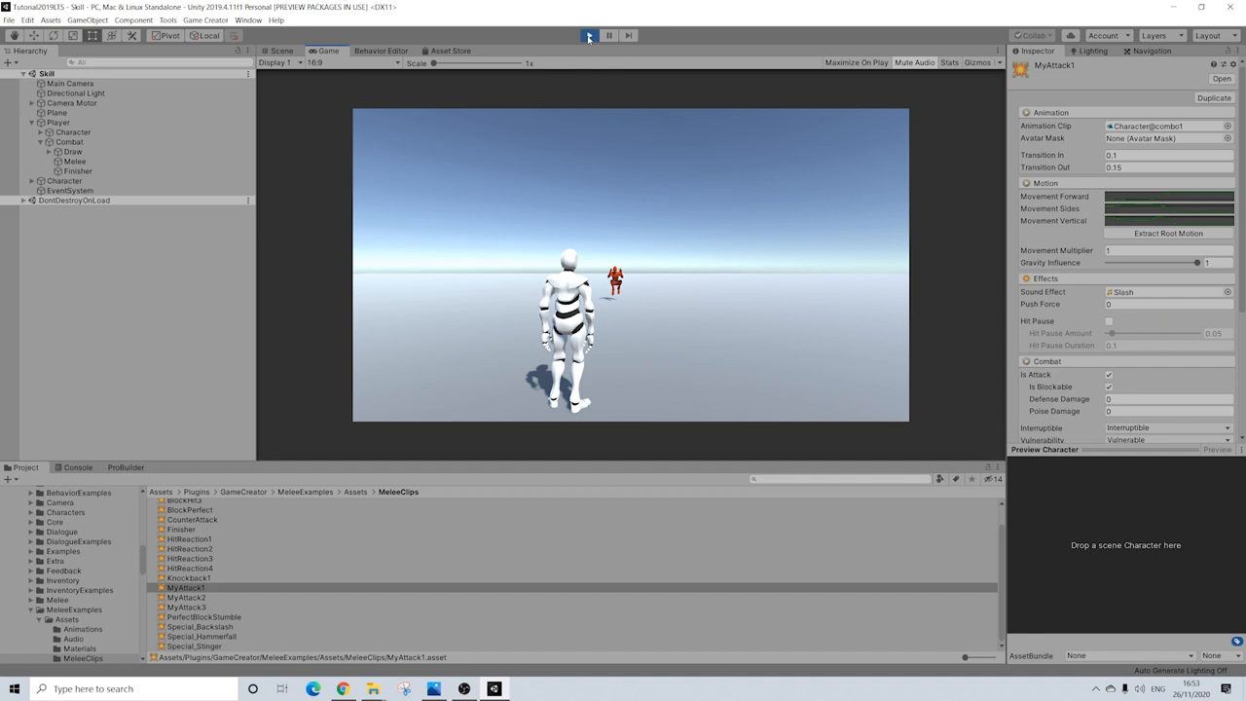
pyautogui.click(588, 35)
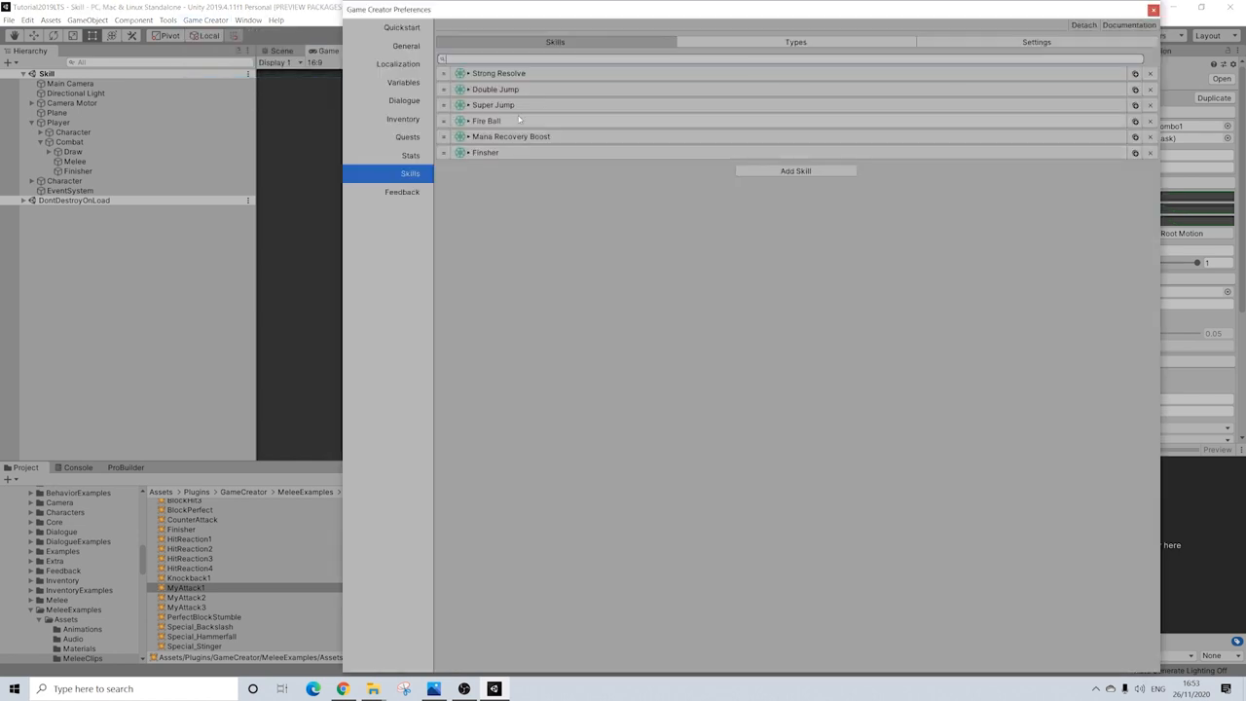
pyautogui.click(403, 82)
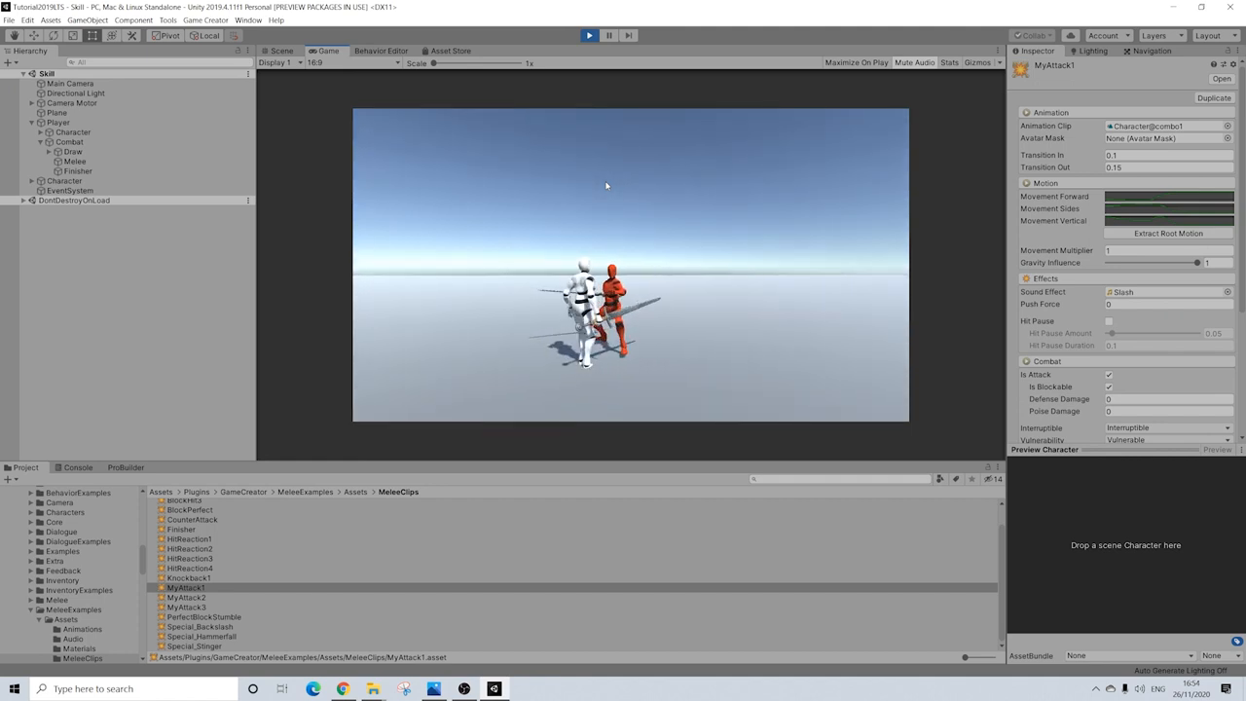
pyautogui.click(75, 162)
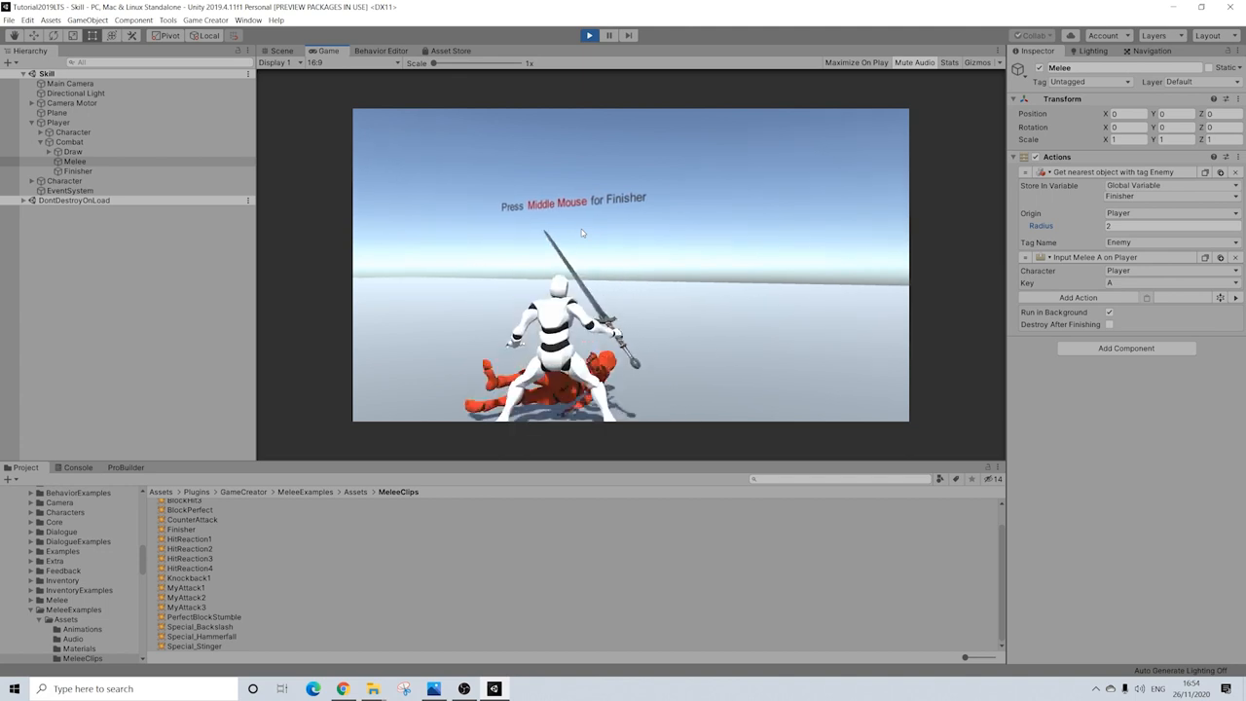
pyautogui.middleClick(585, 233)
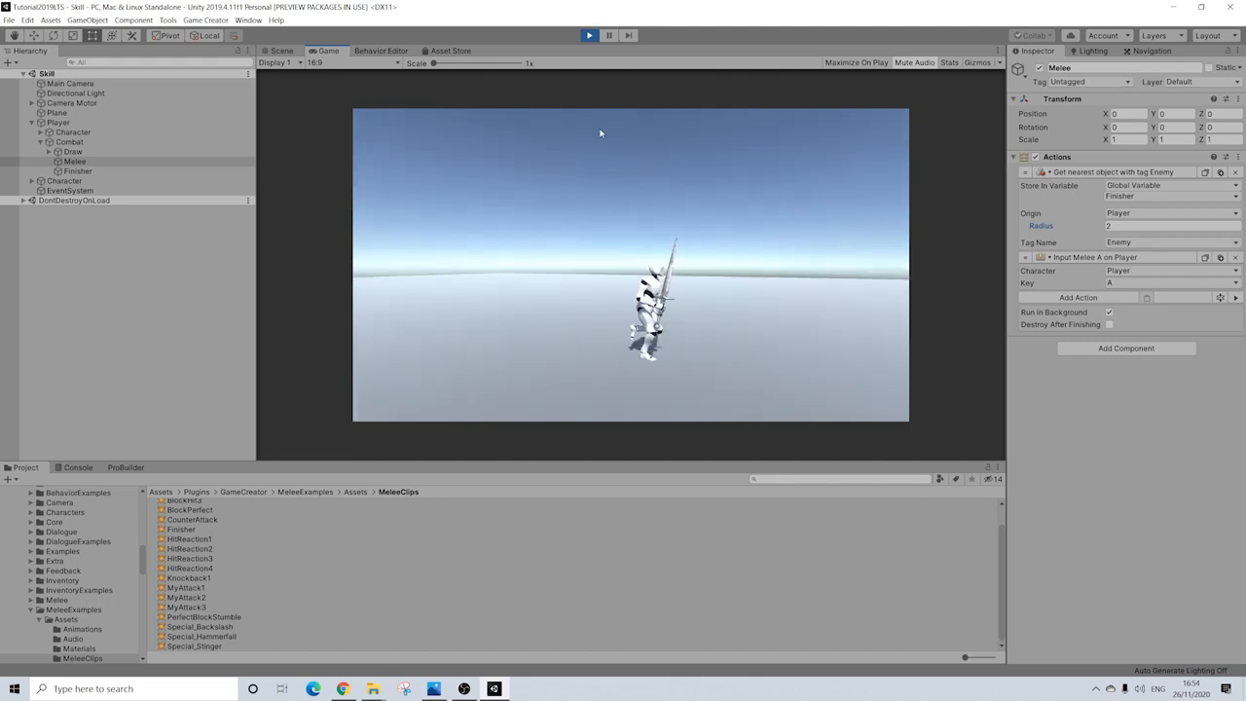
pyautogui.click(589, 36)
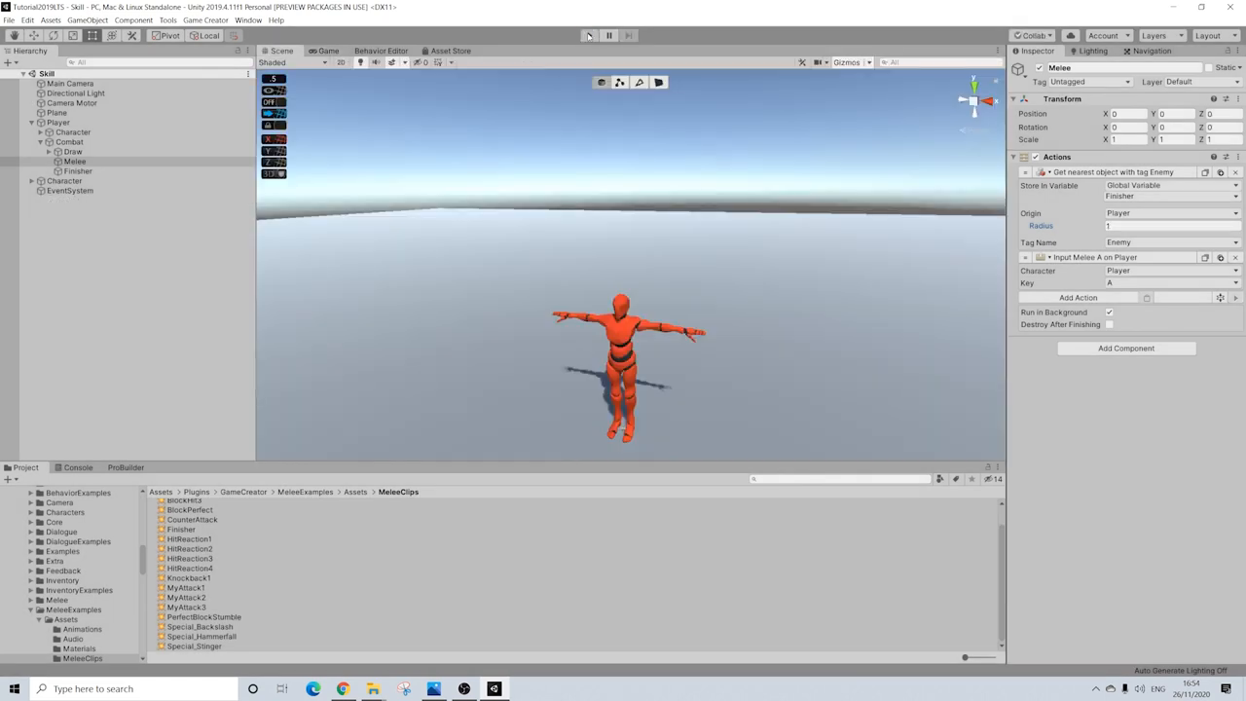
pyautogui.moveTo(589, 35)
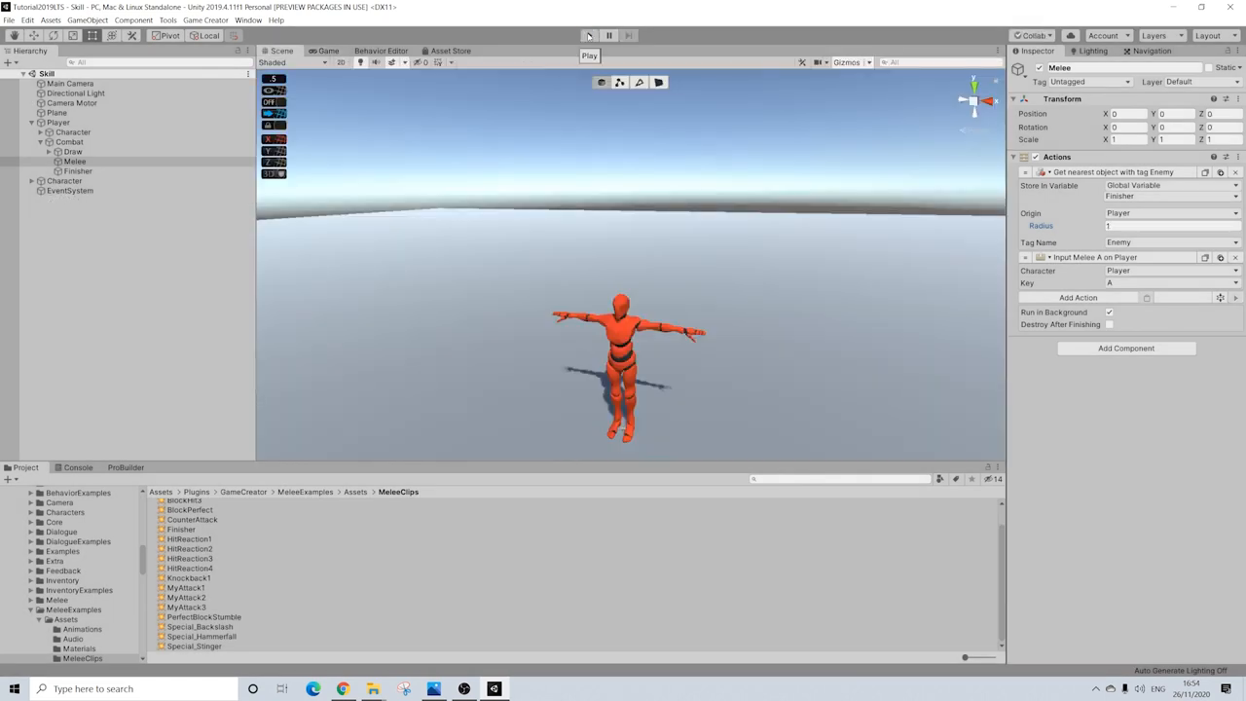
# Check the Finisher global variable, then bring up the Finisher skill's settings.
pyautogui.click(205, 20)
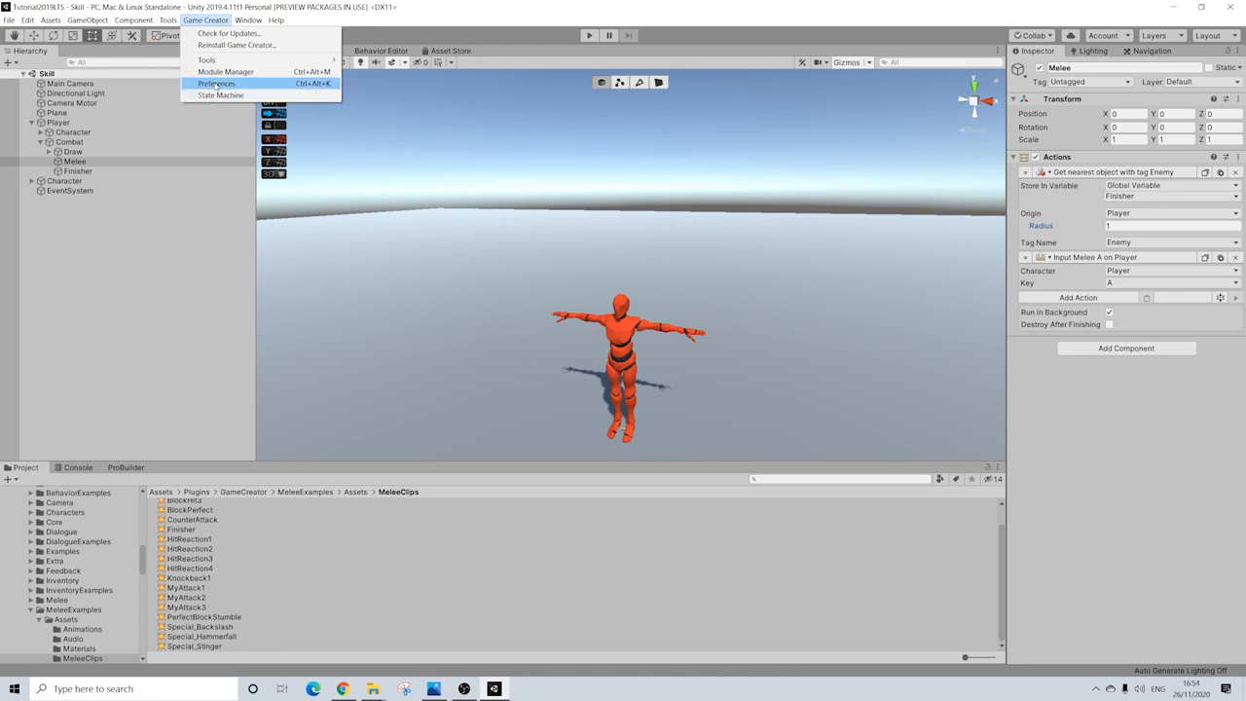
pyautogui.click(216, 82)
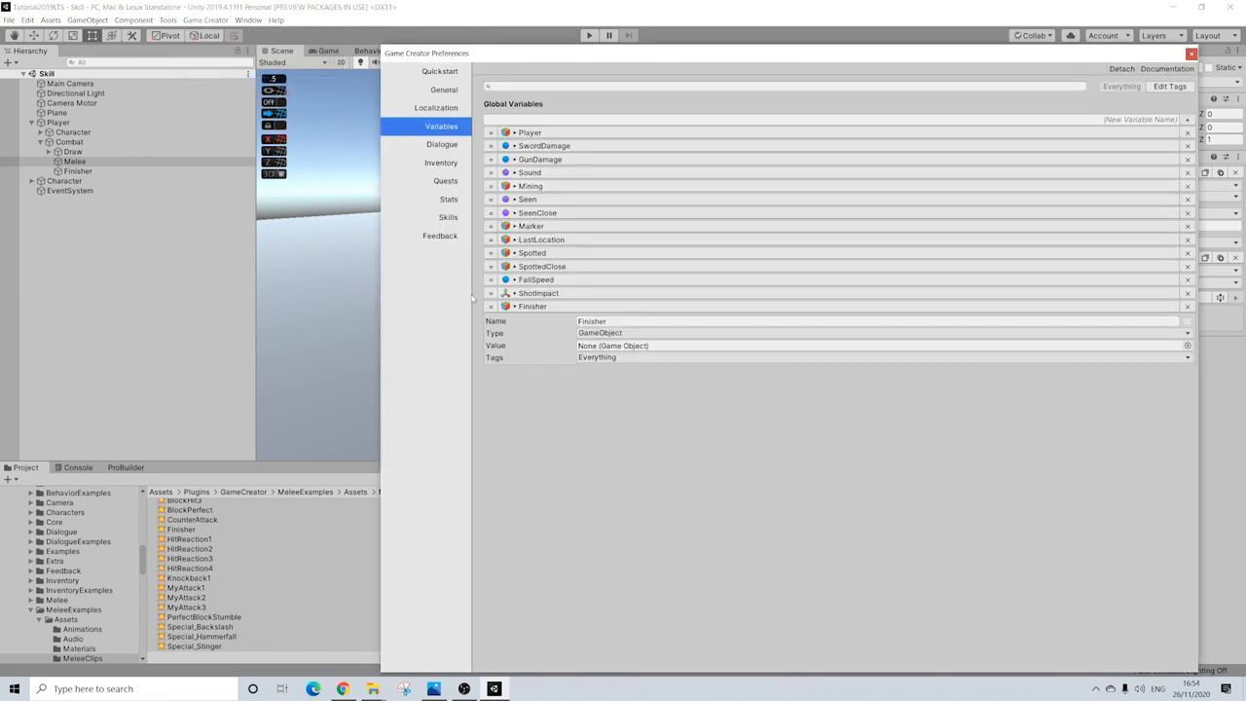
pyautogui.click(448, 217)
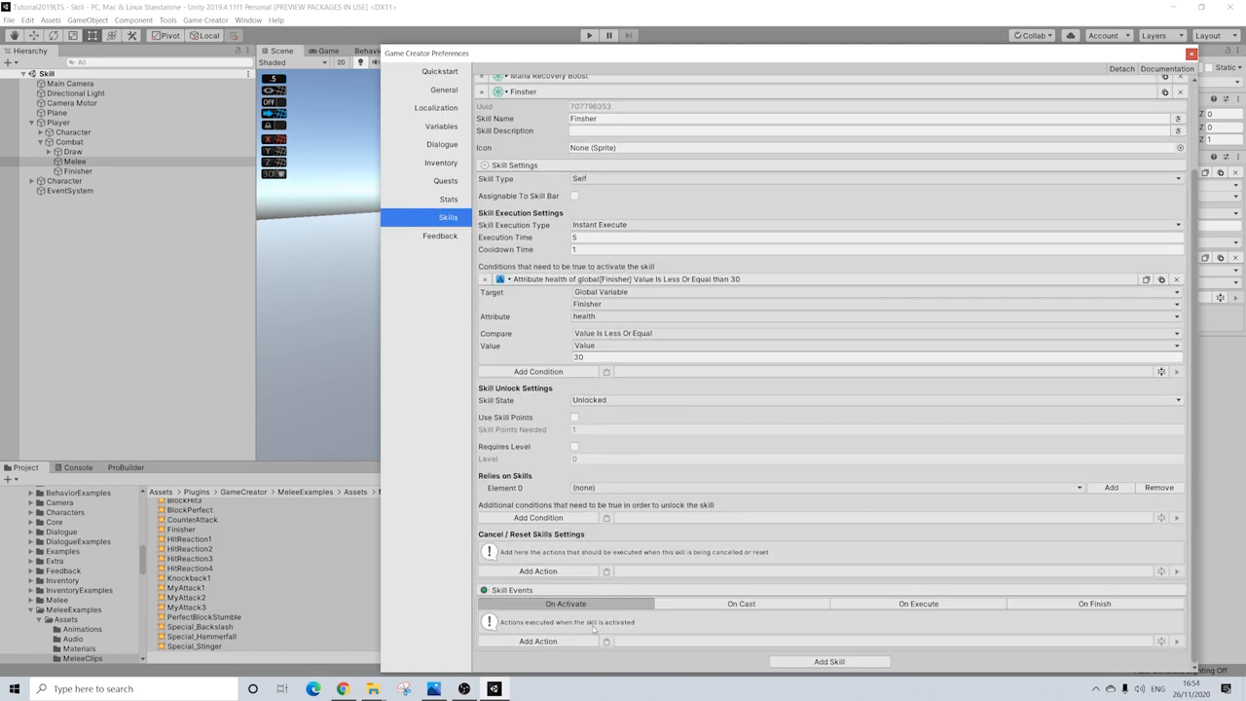
# Add a Move Character action moving Player to global Finisher with stop threshold 1.
pyautogui.click(917, 604)
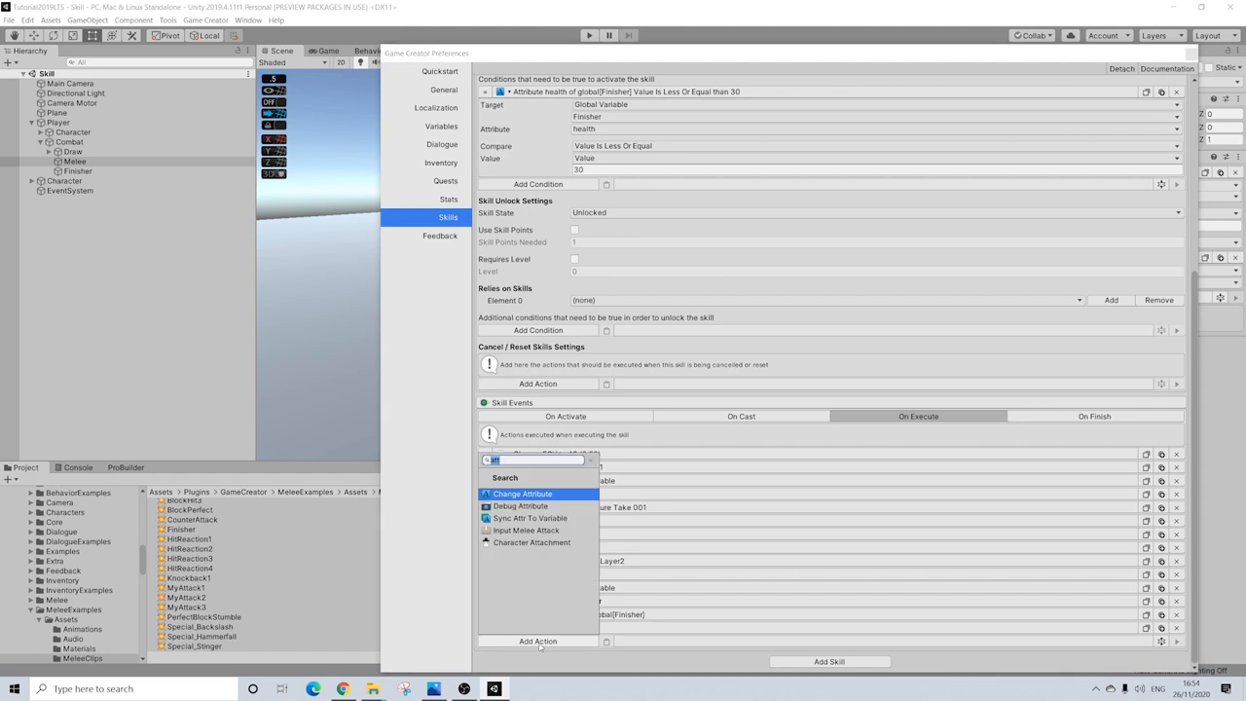
pyautogui.write('move')
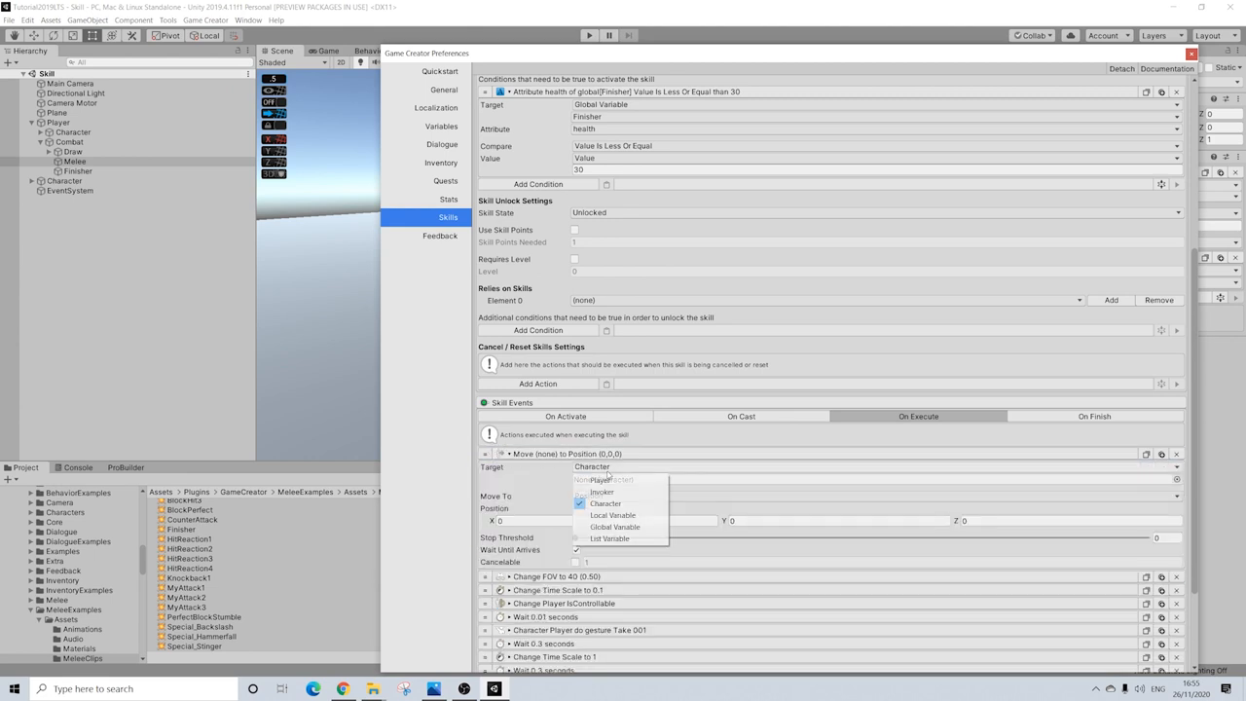
pyautogui.click(601, 490)
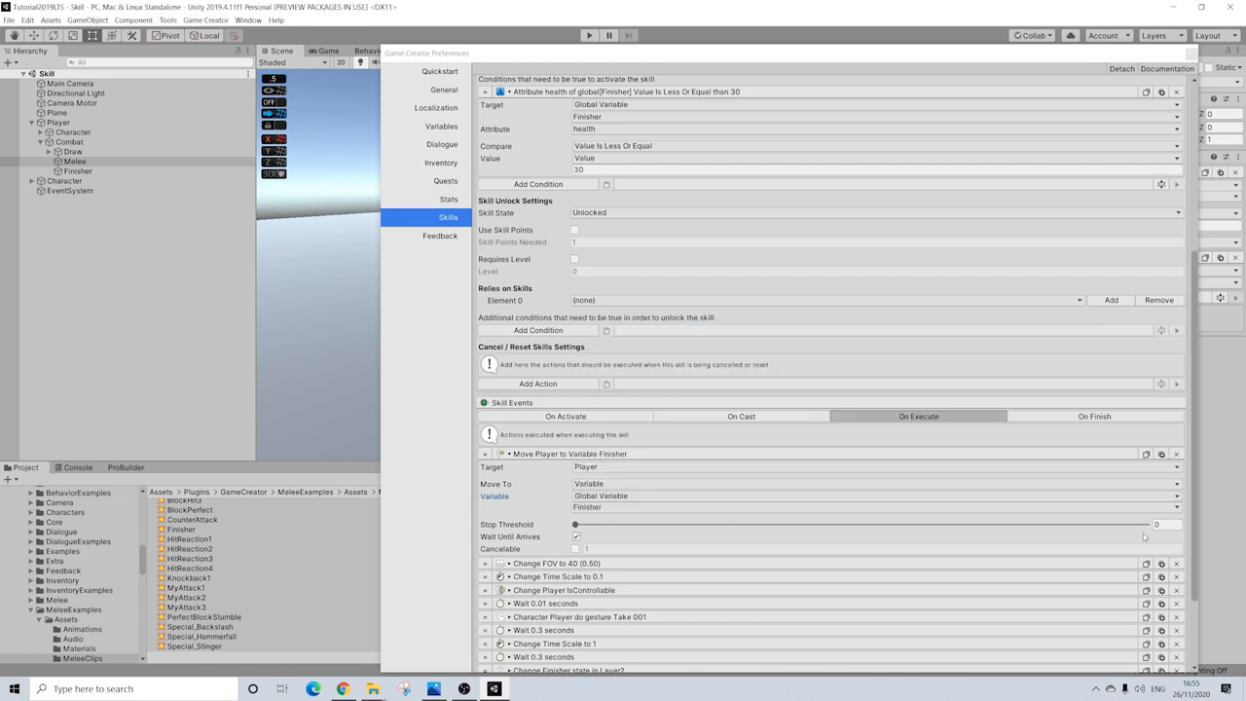
pyautogui.click(1166, 524)
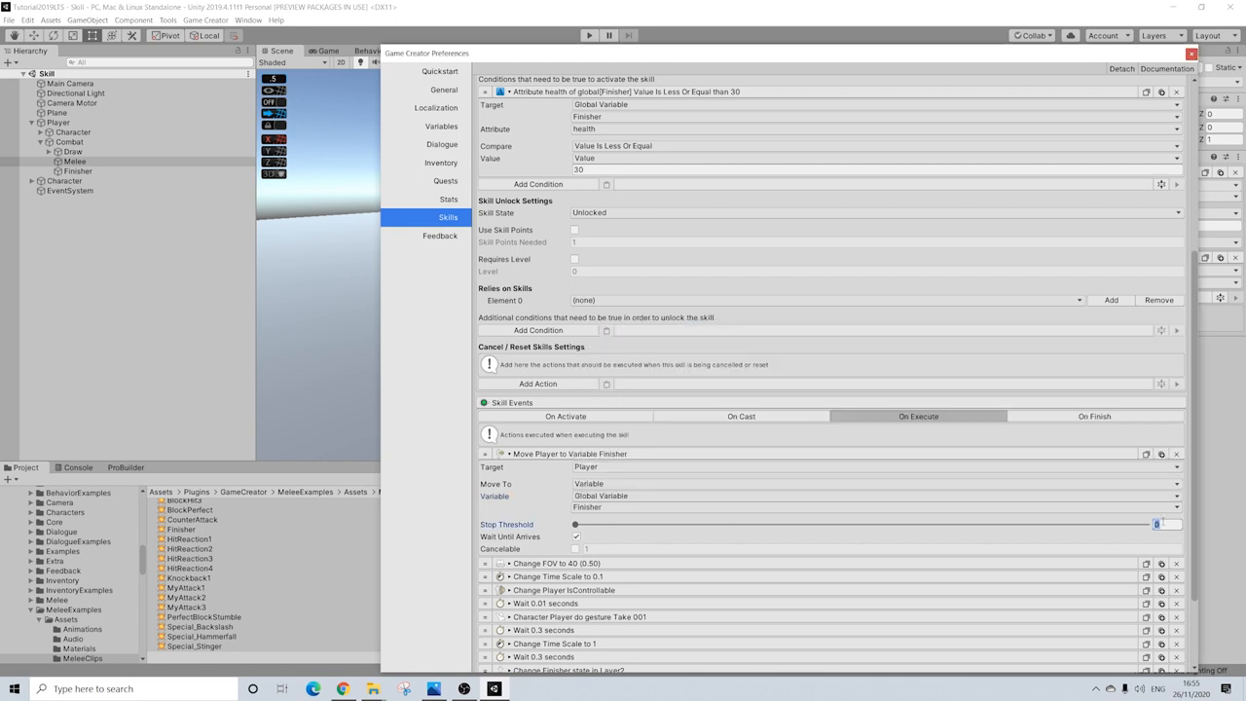
pyautogui.moveTo(575, 524); pyautogui.dragTo(689, 523)
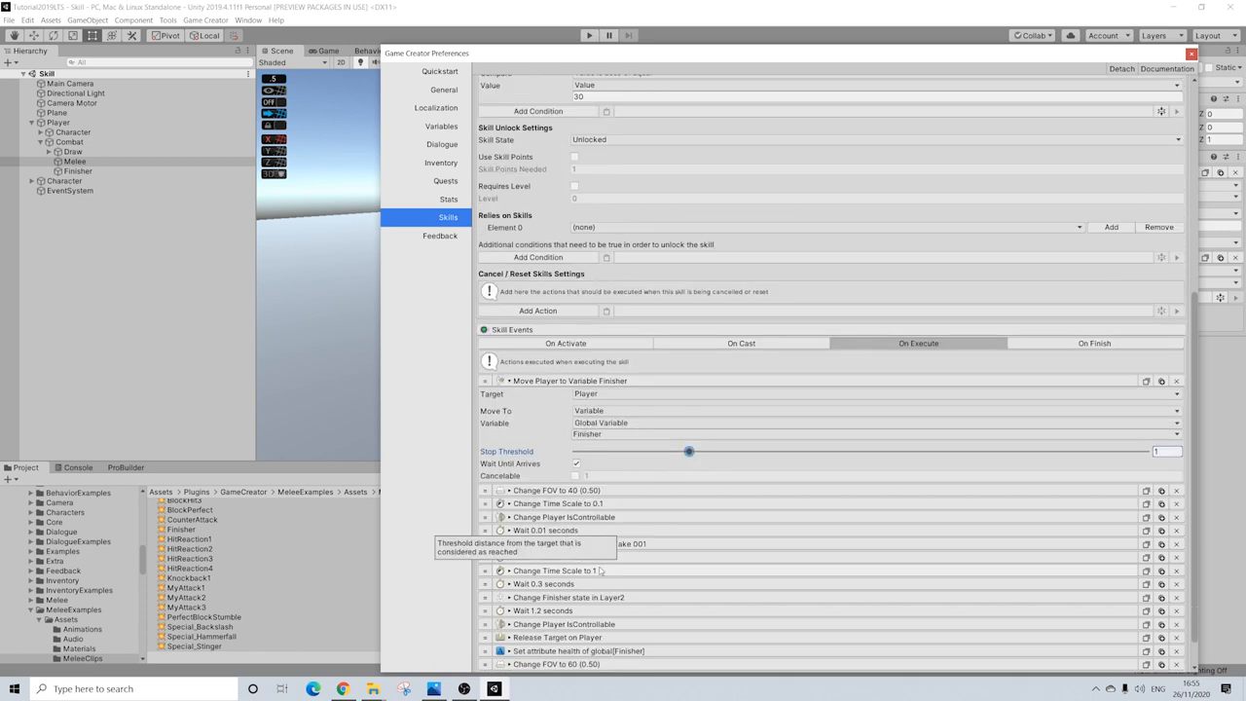
pyautogui.scroll(-3)
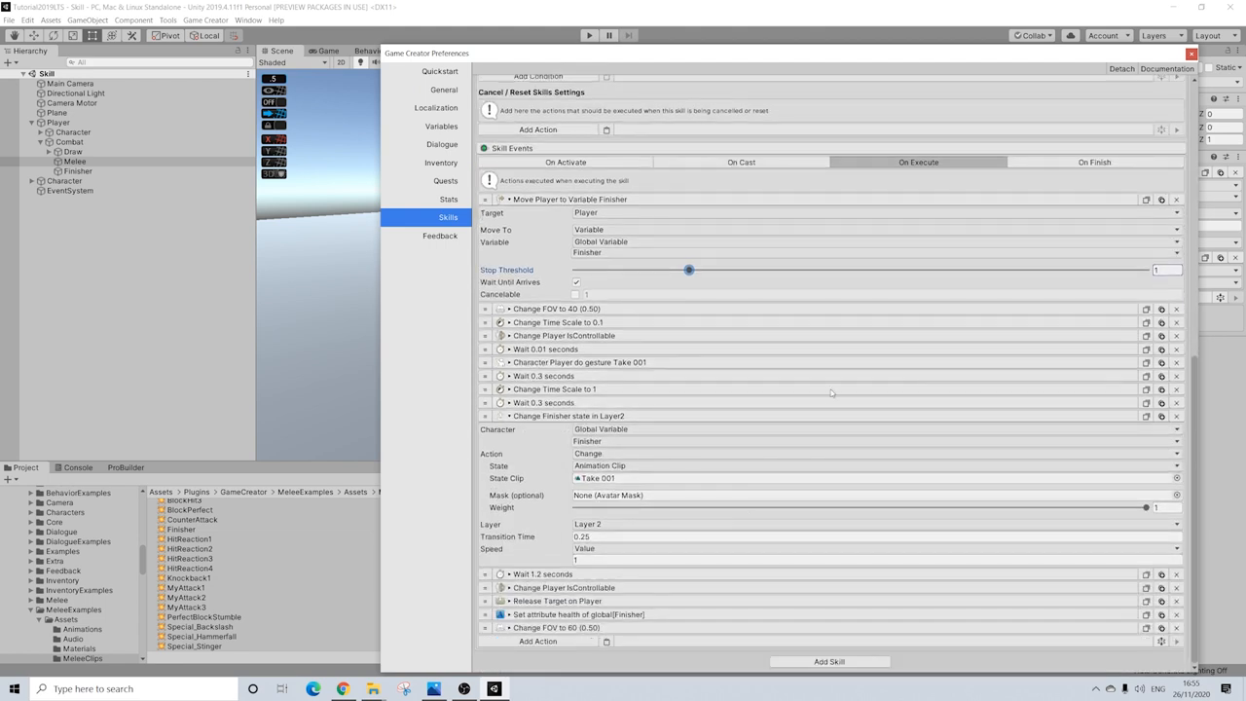
pyautogui.scroll(-3)
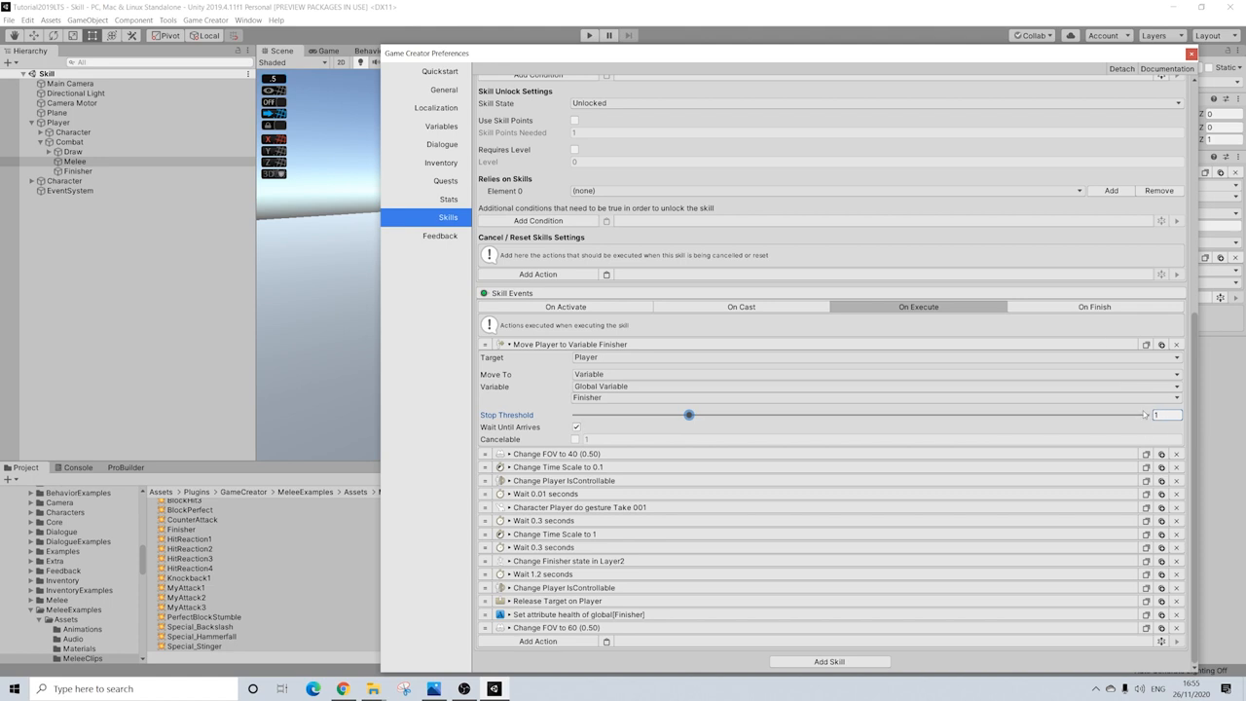
pyautogui.scroll(-3)
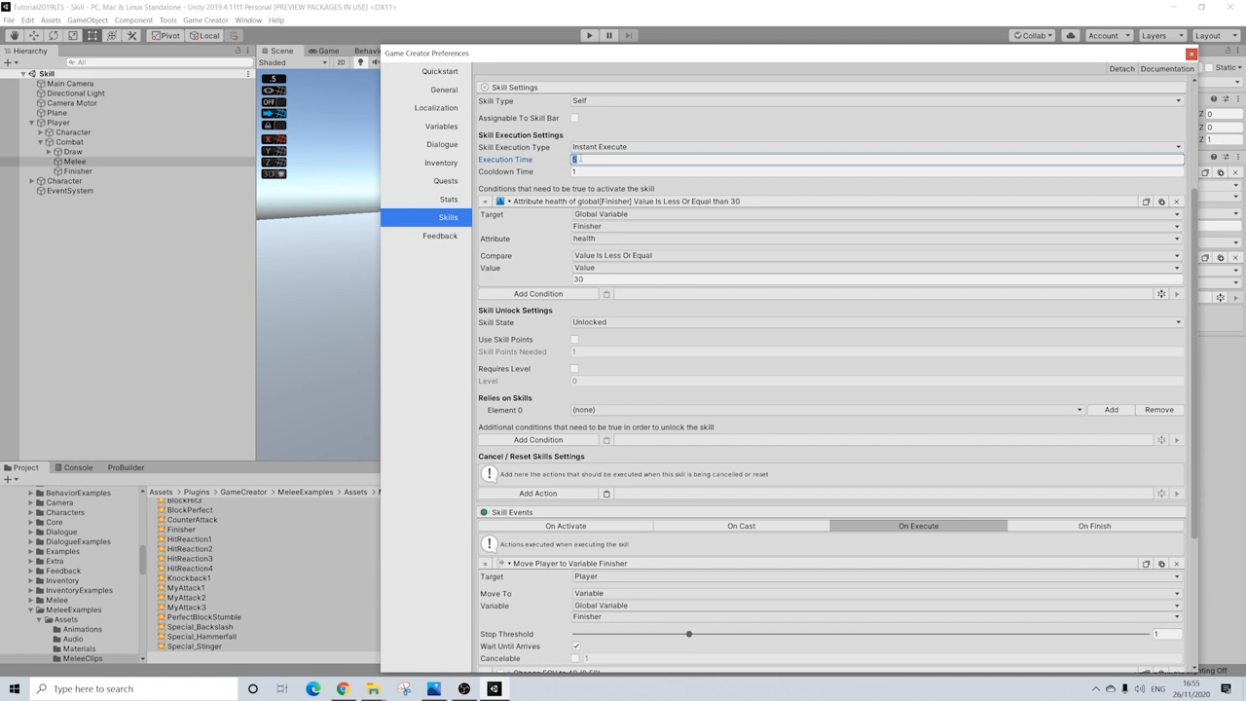
# Set the Finisher skill's execution time to 6 and scroll through its remaining settings.
pyautogui.write('6')
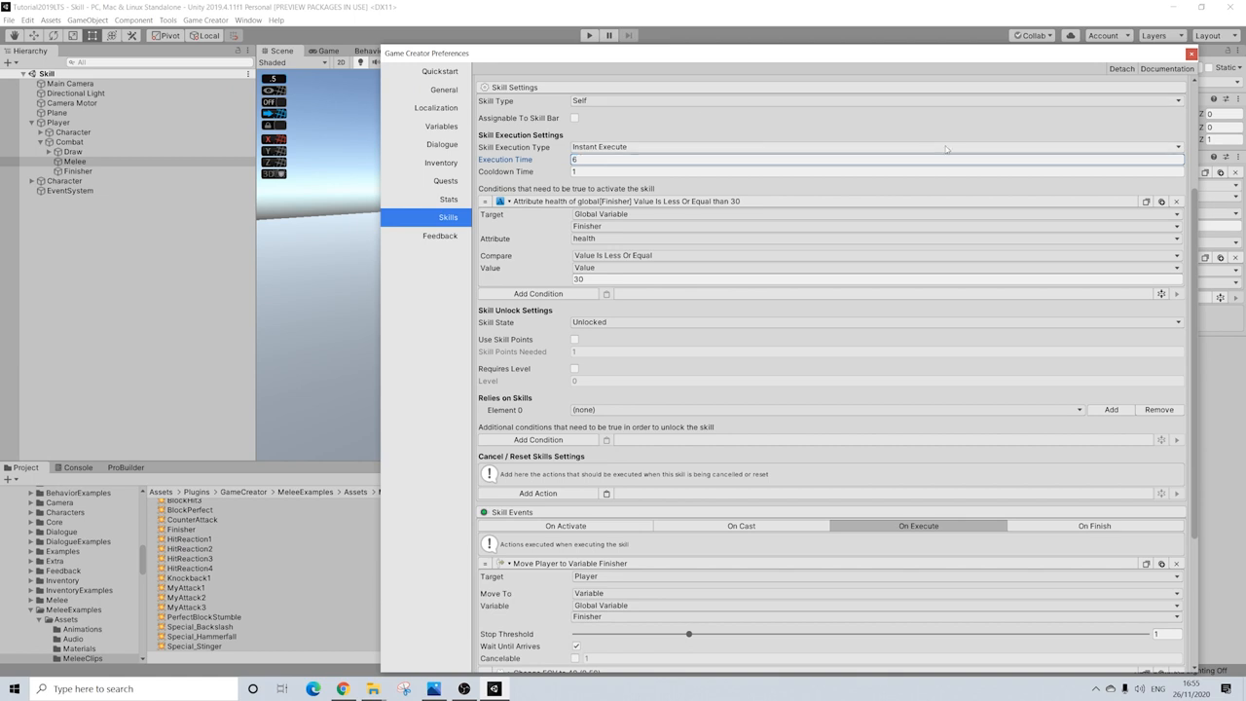
pyautogui.scroll(-3)
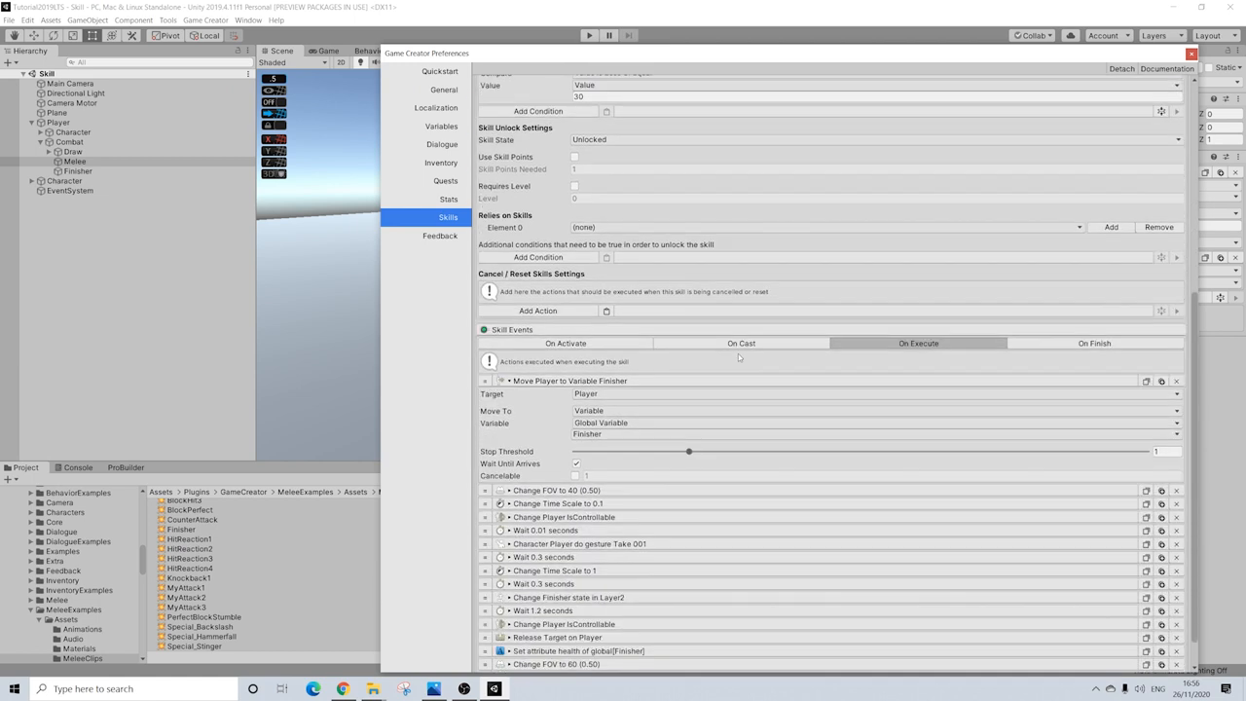
pyautogui.scroll(-3)
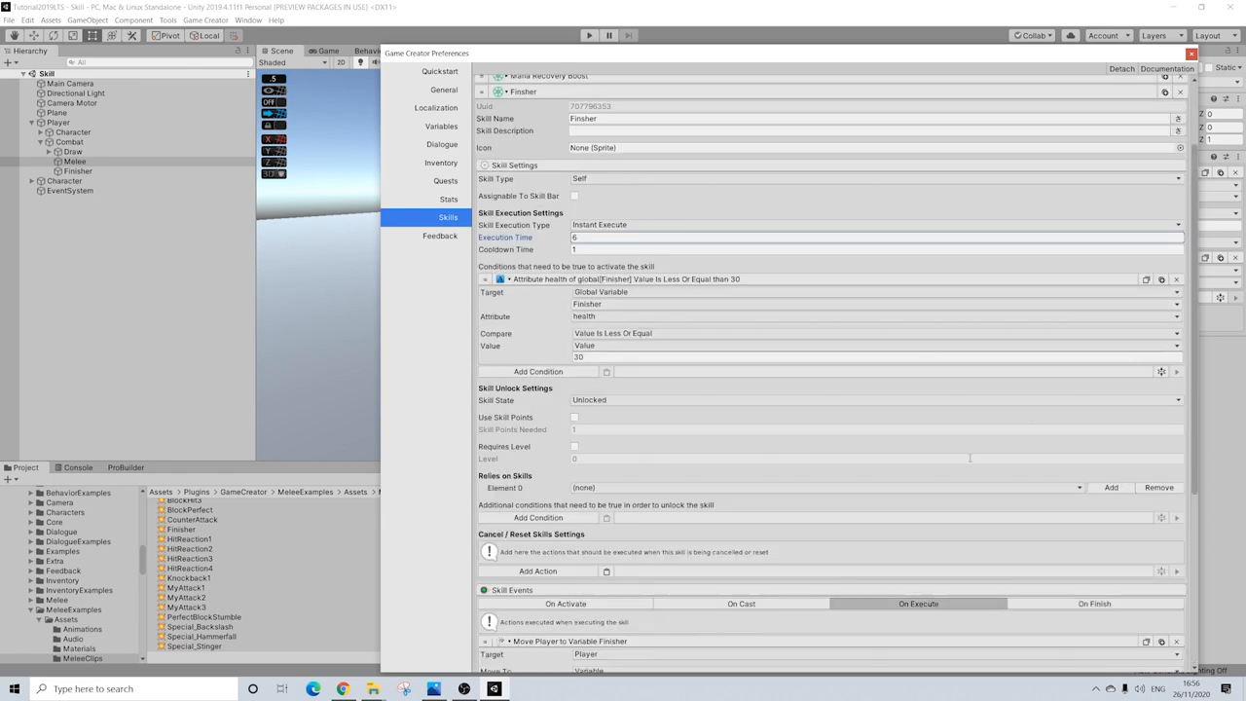
pyautogui.scroll(-3)
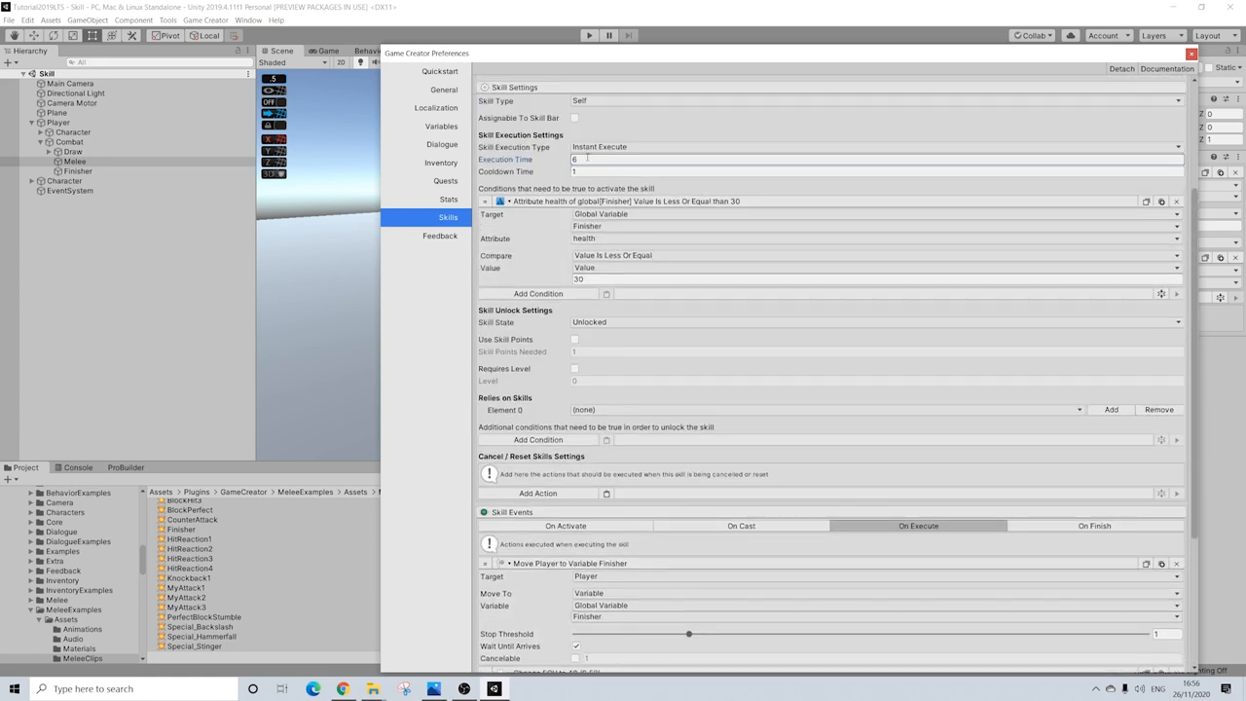
pyautogui.scroll(-3)
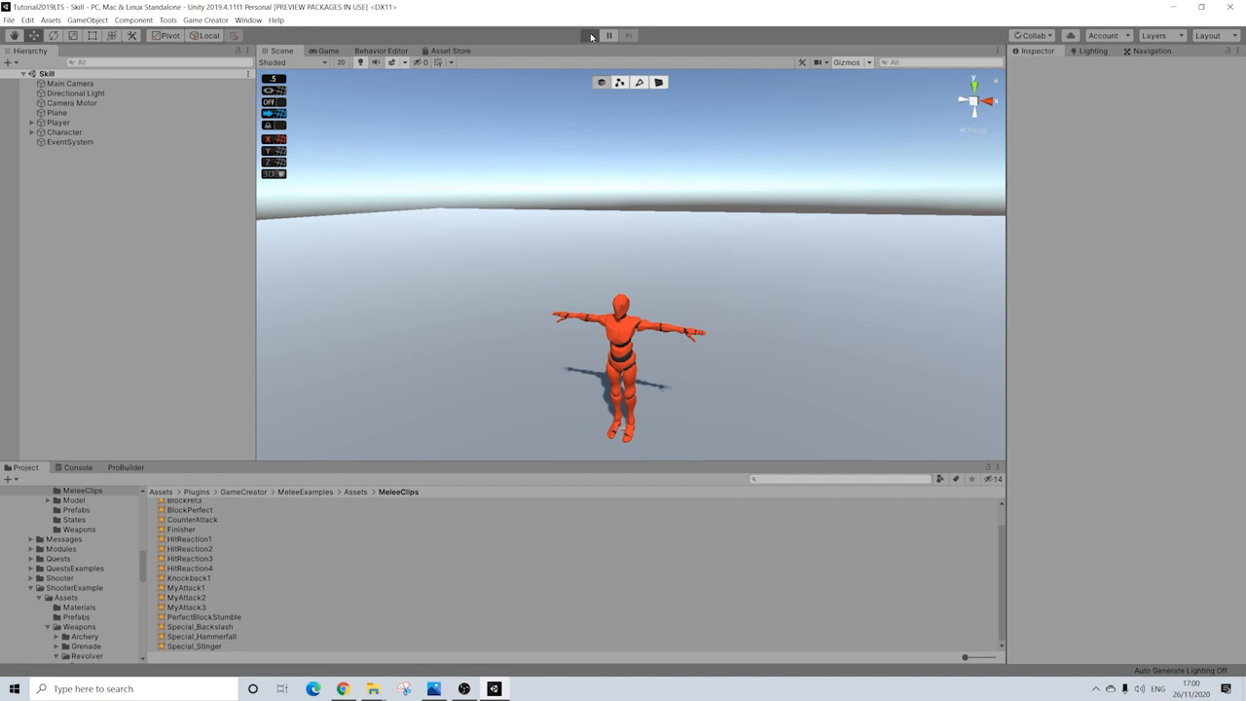
# Start a play test, then select Player and expand Combat to reach Melee.
pyautogui.click(589, 36)
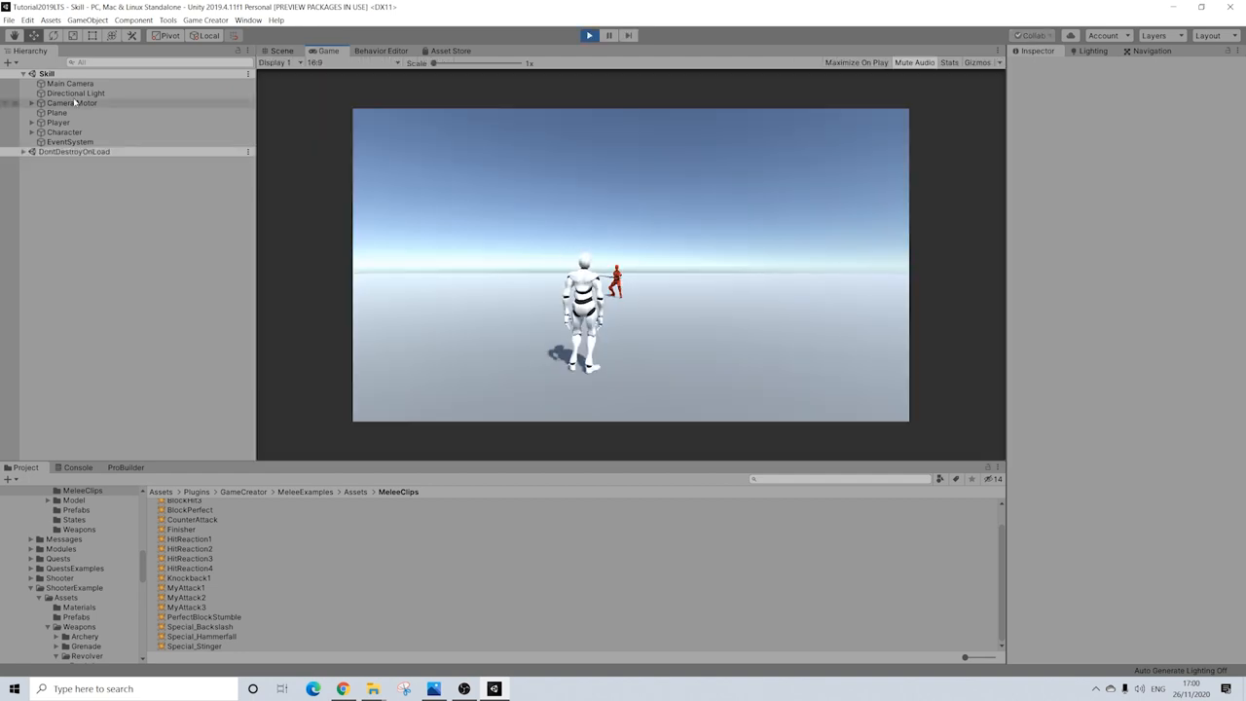
pyautogui.click(57, 122)
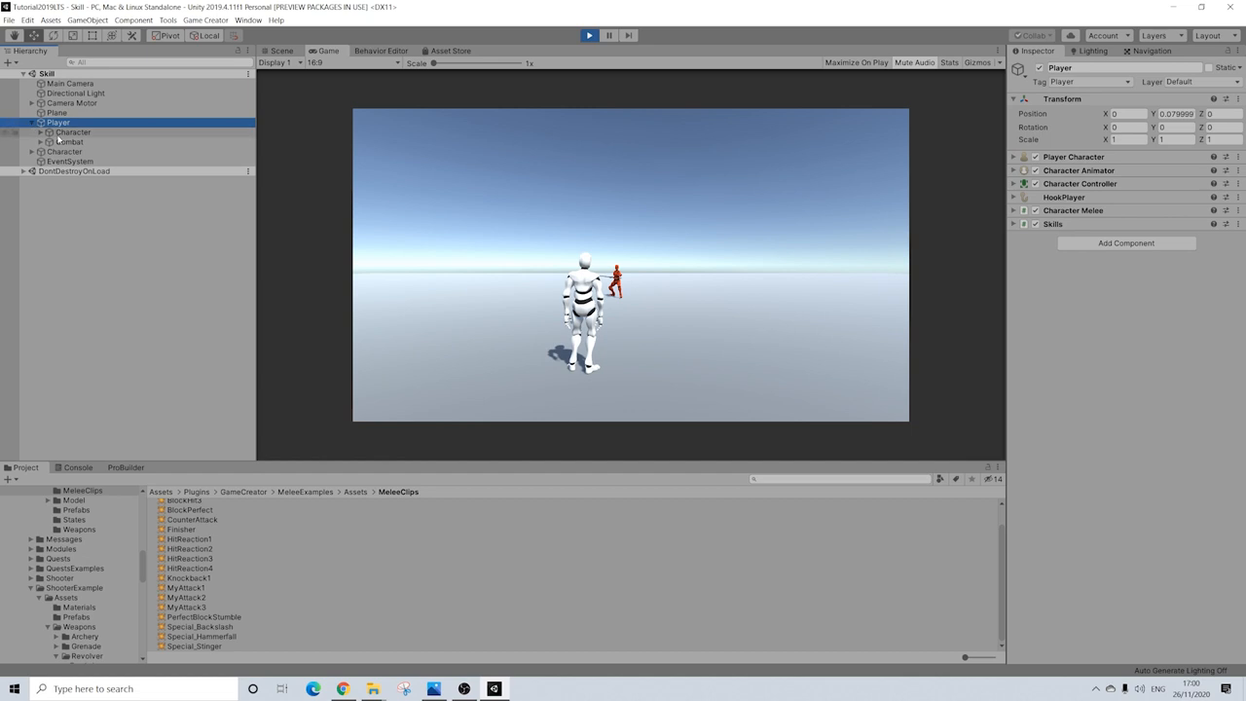
pyautogui.click(70, 141)
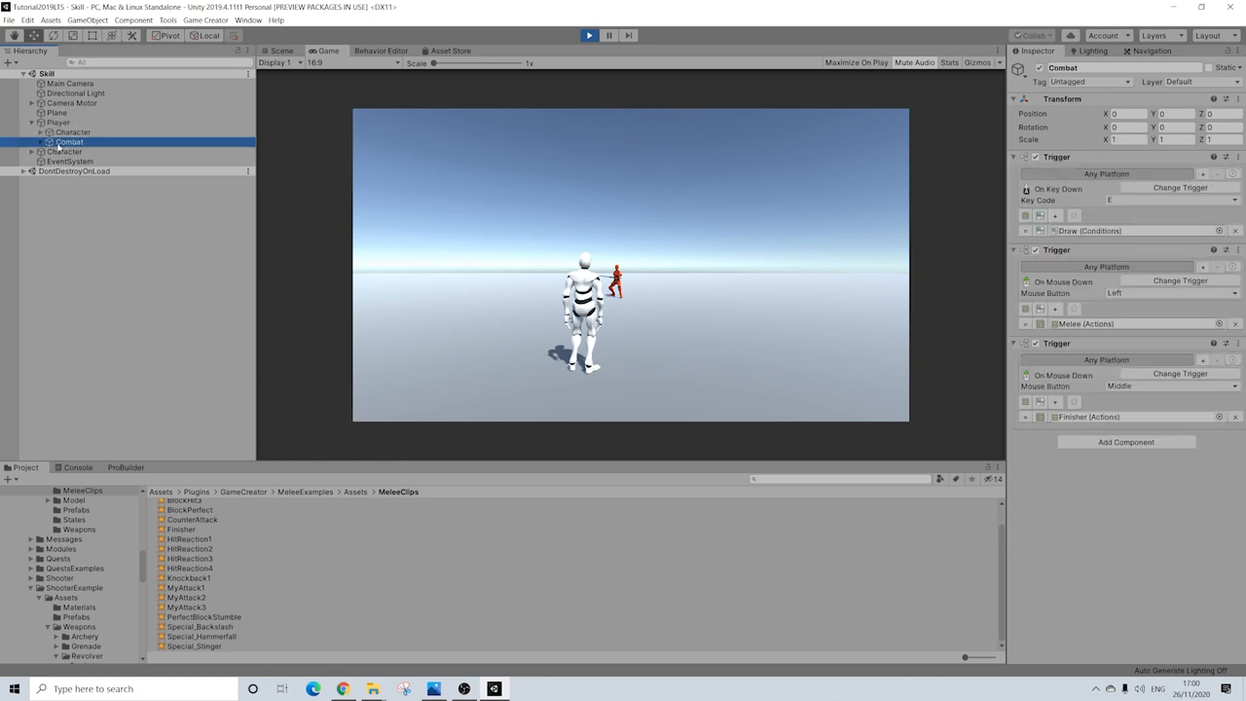
pyautogui.click(41, 142)
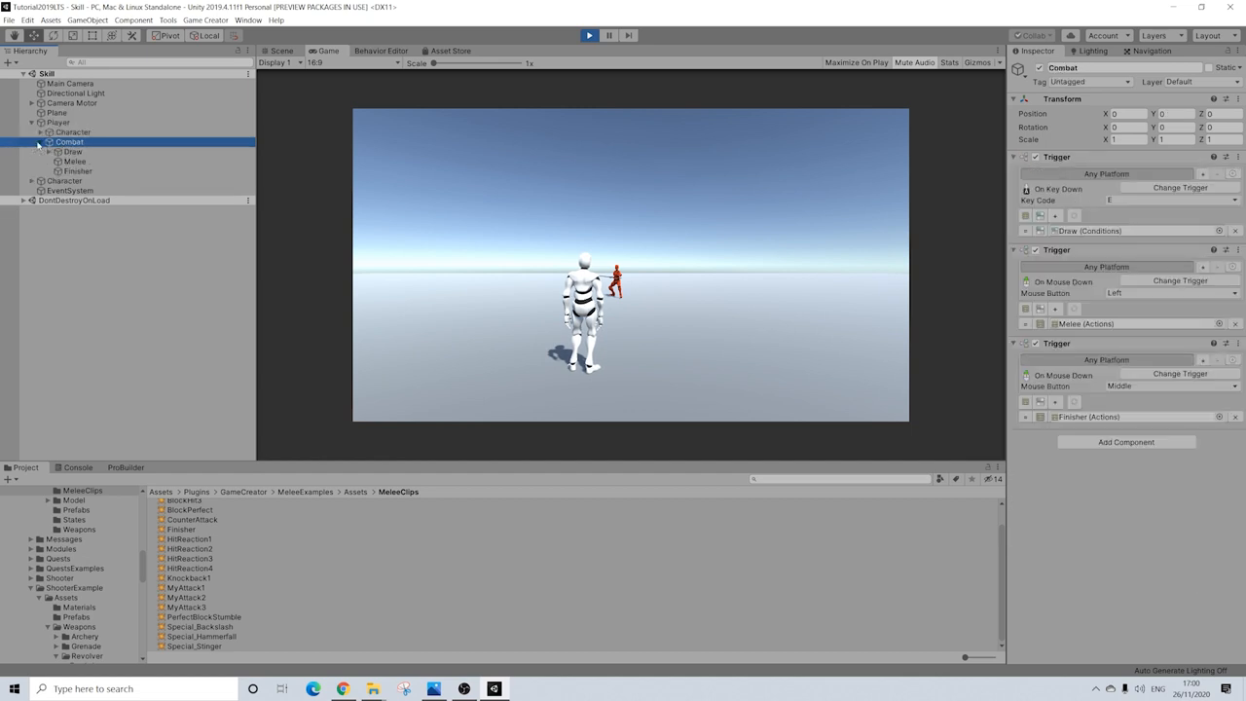
pyautogui.click(75, 160)
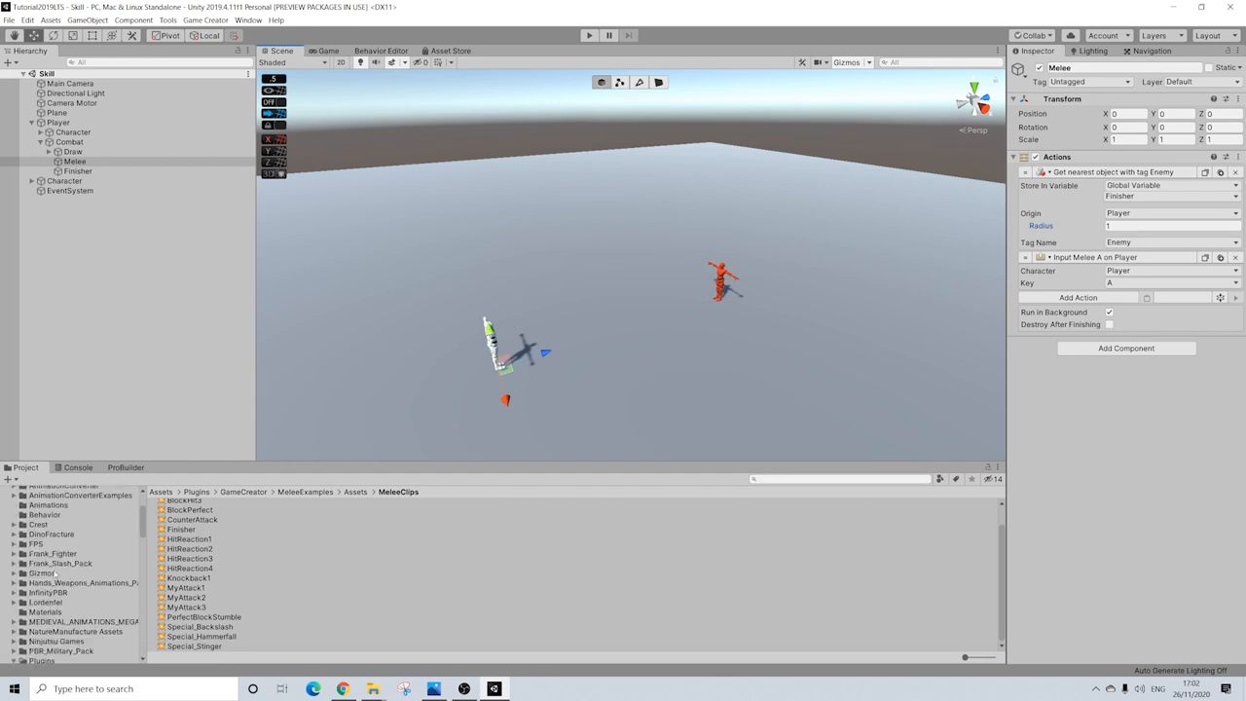
# Browse Frank_Slash_Pack's Assassin In_Place animations and select Frank_RPG_Assassin_Skill04_IP.
pyautogui.click(15, 563)
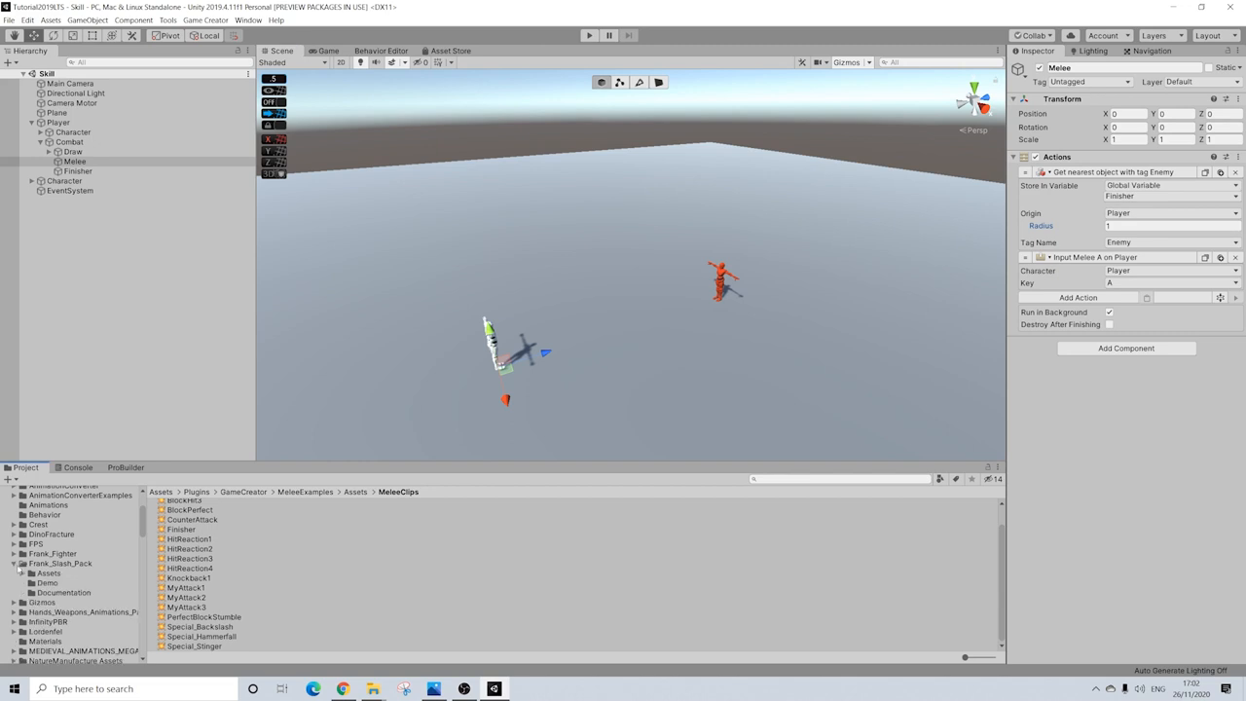
pyautogui.click(22, 573)
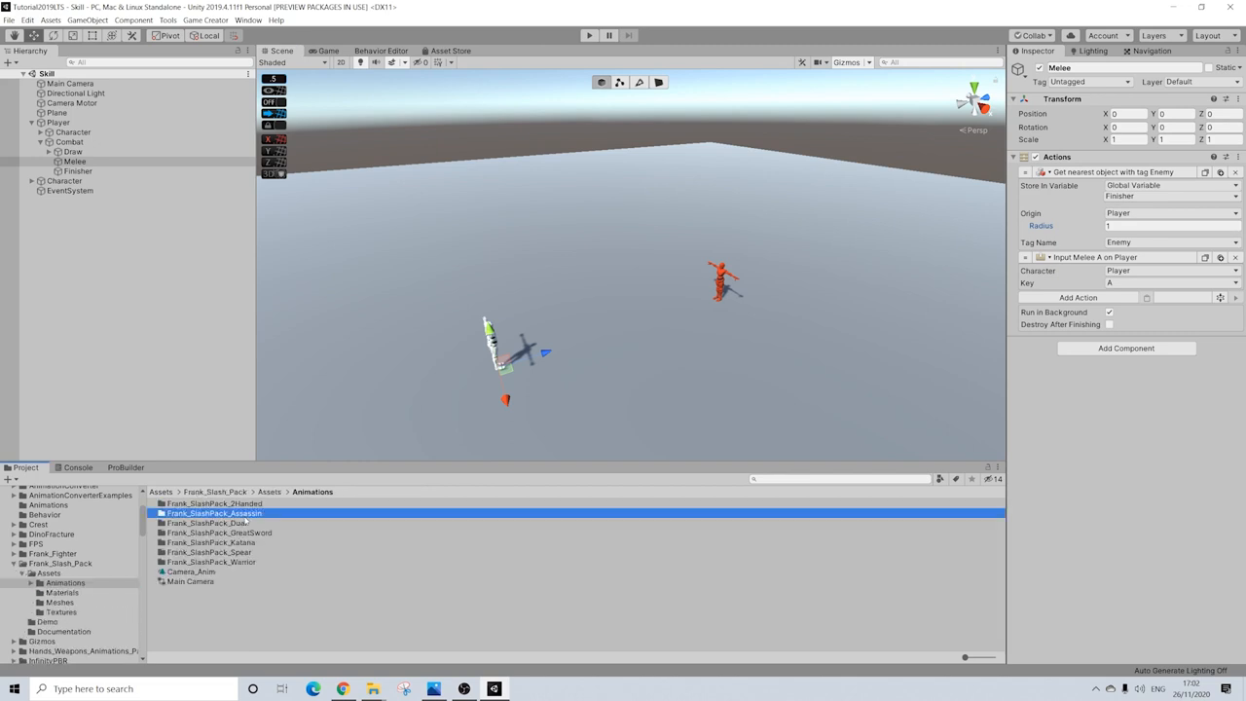
pyautogui.doubleClick(214, 514)
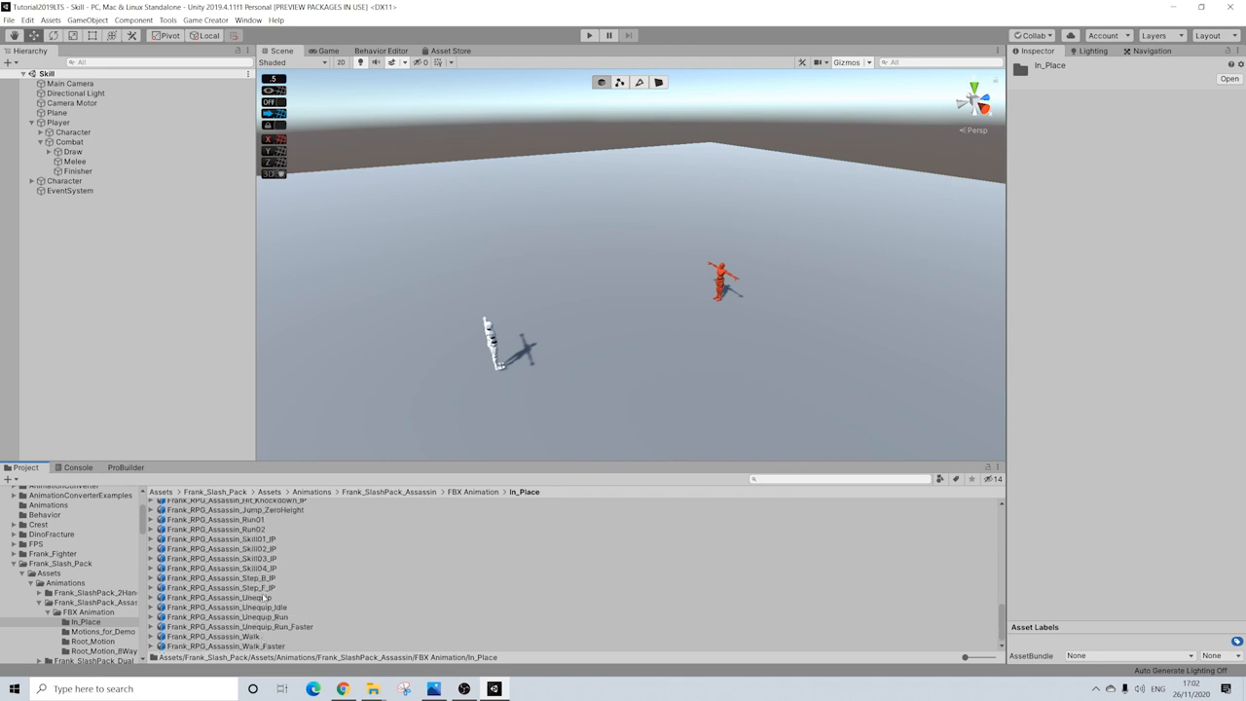
pyautogui.click(221, 567)
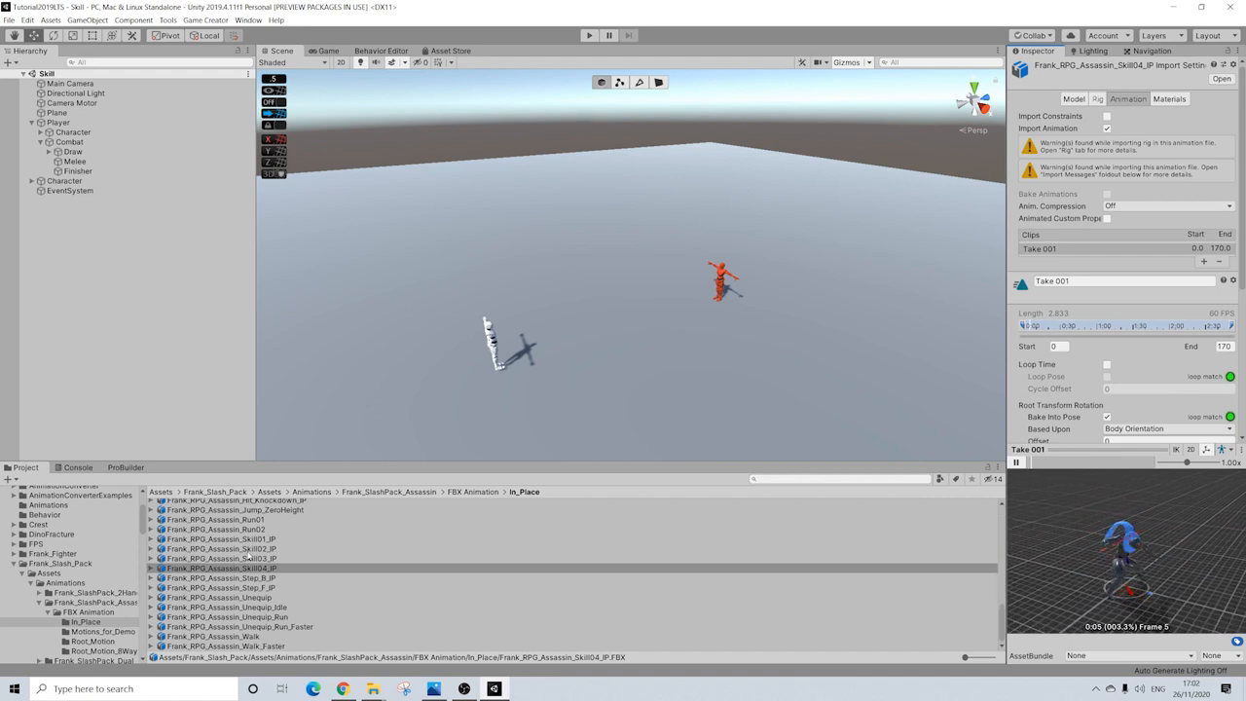
# Select and play the Frank_RPG_Assassin_Hit01 preview, then select Frank_RPG_Assassin_Hit03.
pyautogui.click(215, 570)
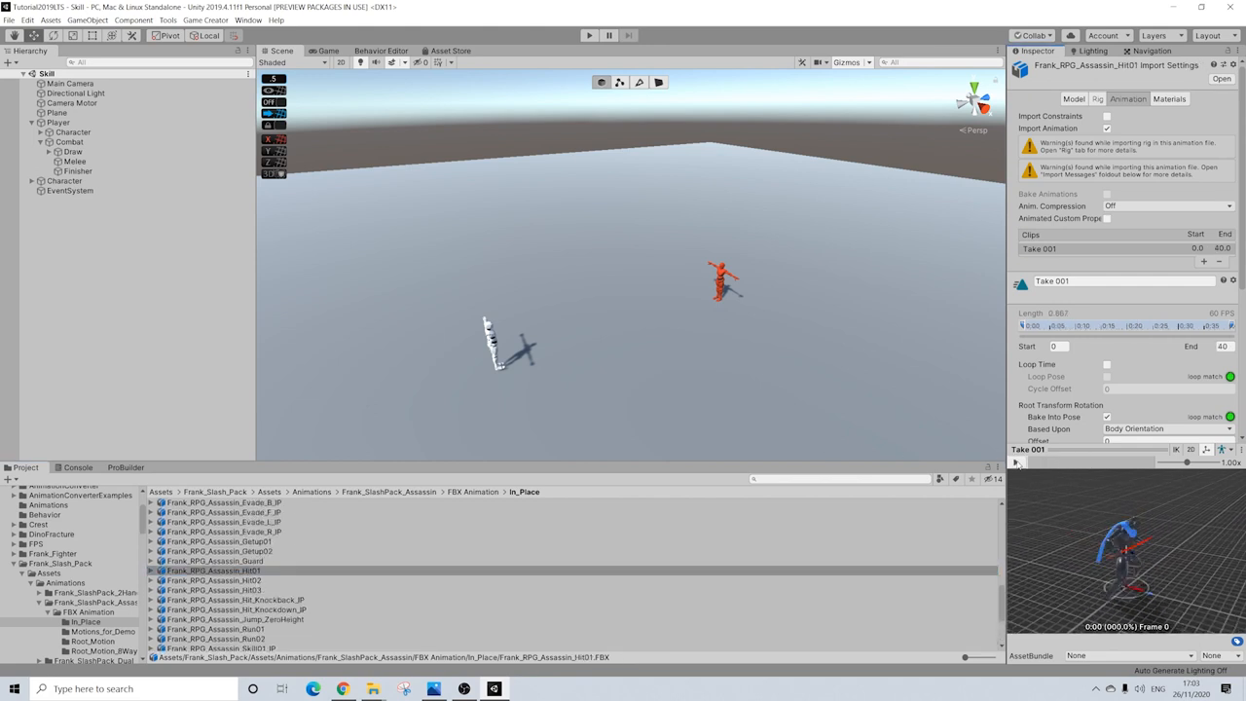
pyautogui.click(1016, 463)
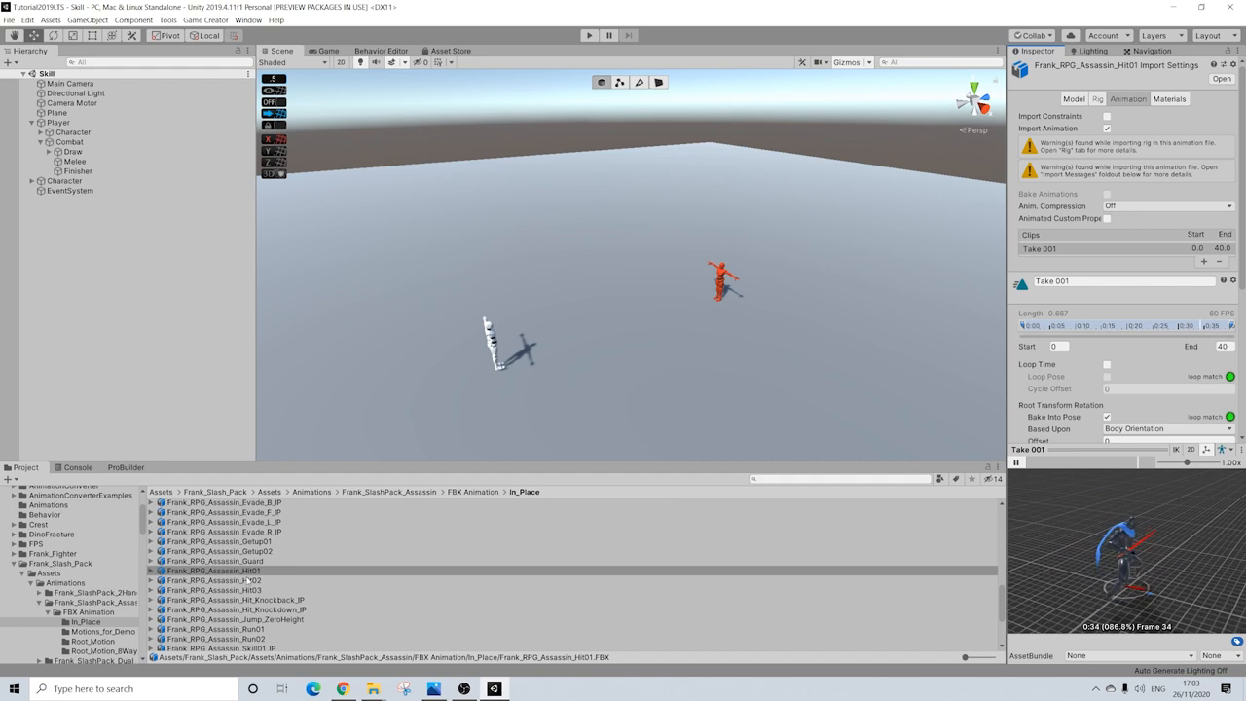
pyautogui.click(212, 590)
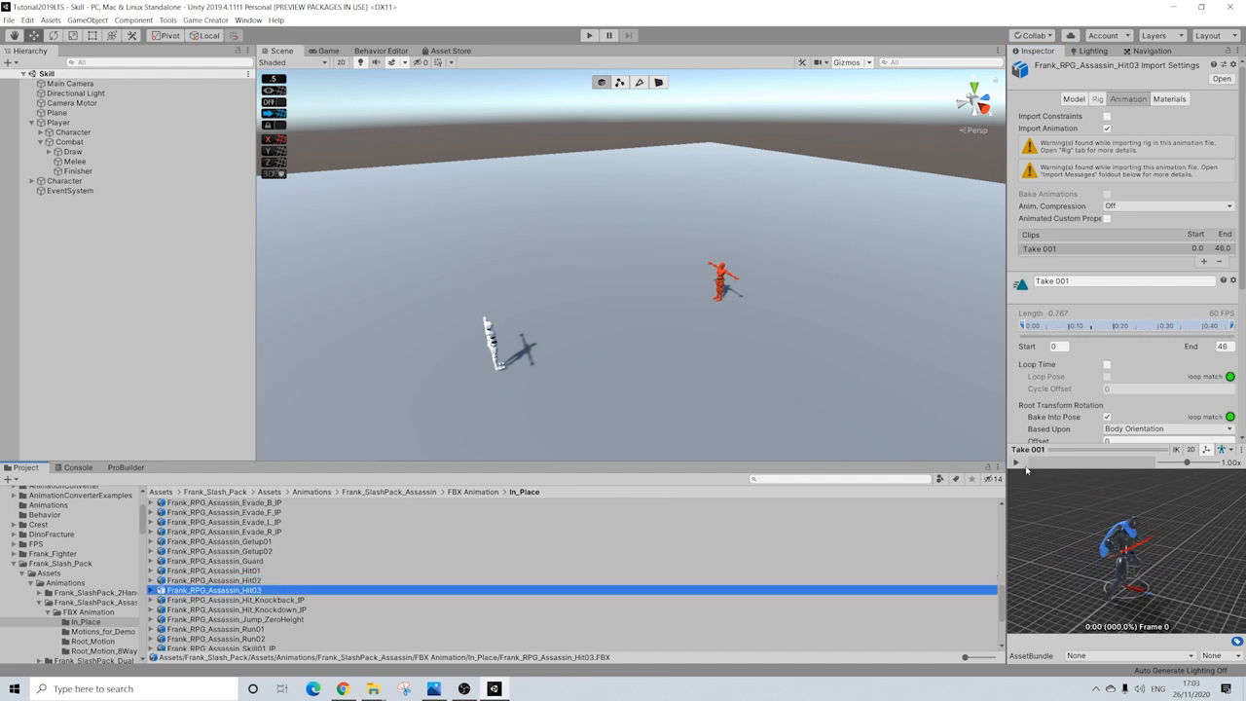